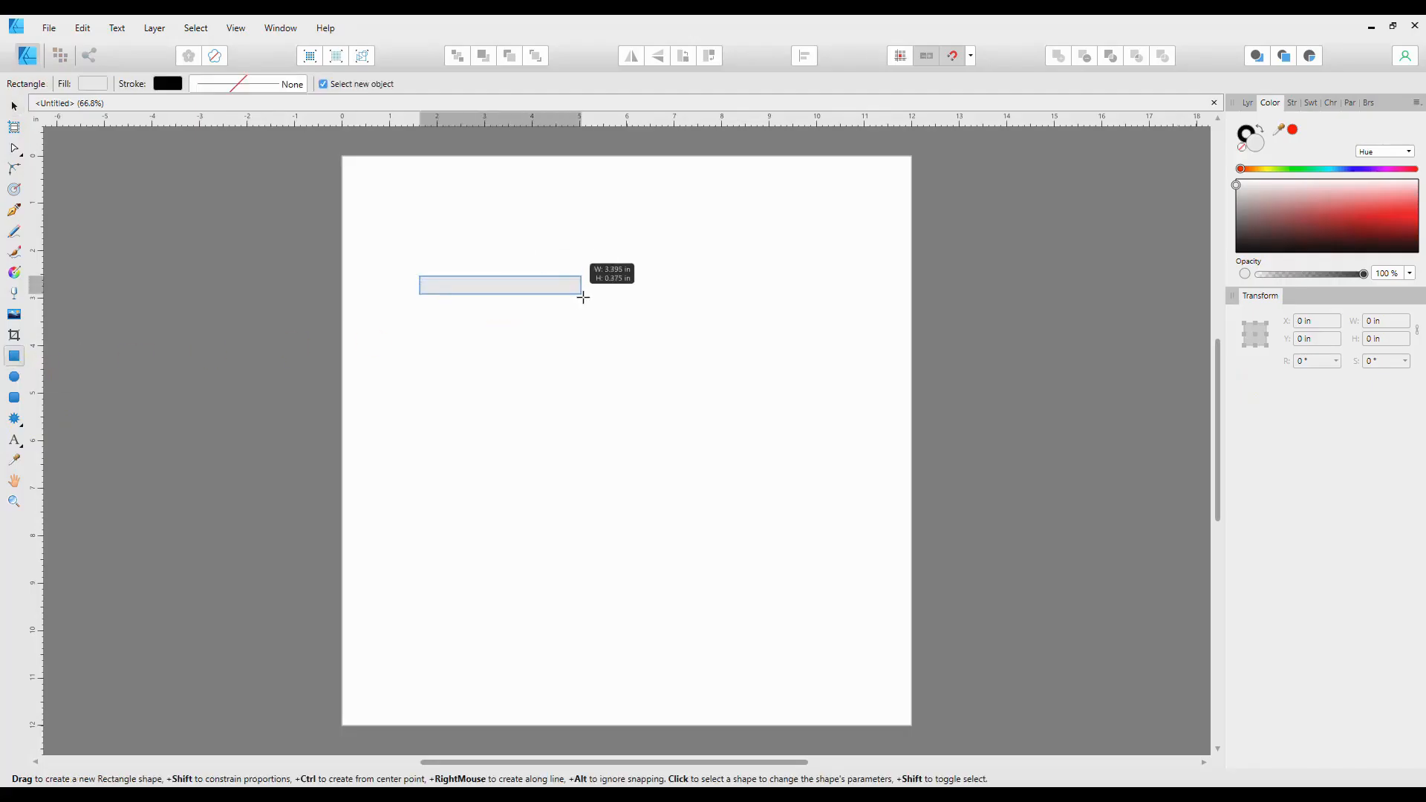
# - Draw a long rectangle about 8.1 by 1.7 inches and nudge it lower on the page
pyautogui.moveTo(582, 299); pyautogui.dragTo(625, 325)
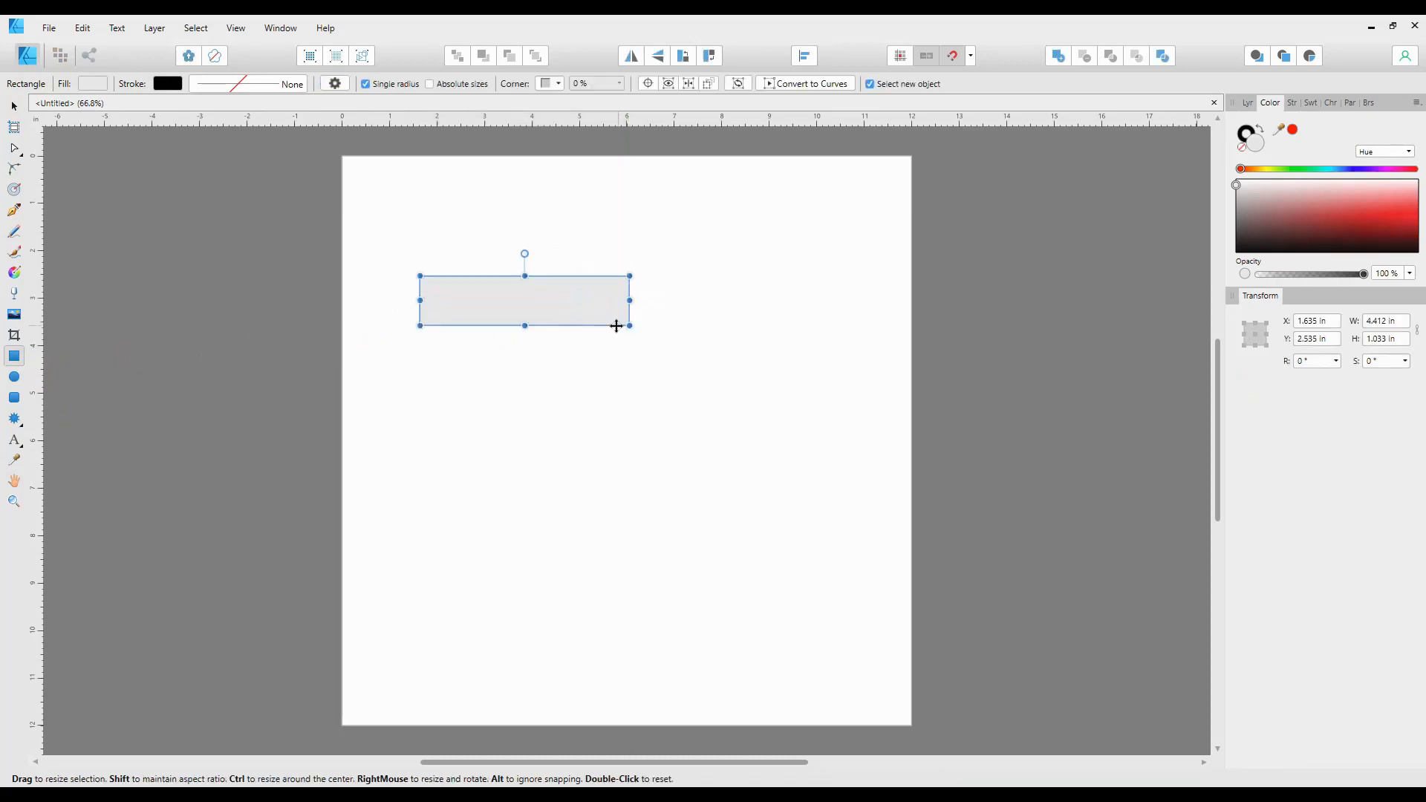
pyautogui.moveTo(629, 325); pyautogui.dragTo(660, 335)
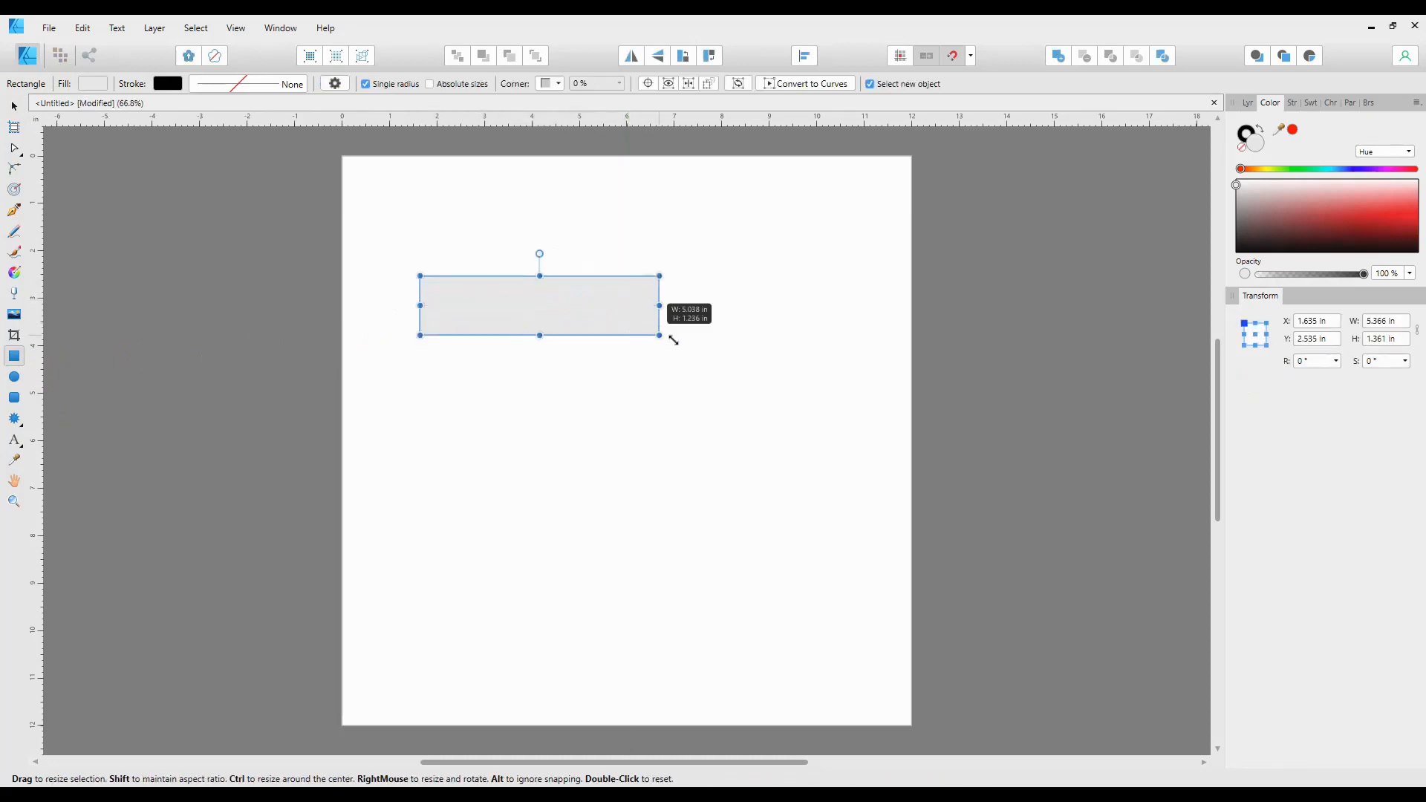
pyautogui.moveTo(658, 335); pyautogui.dragTo(803, 356)
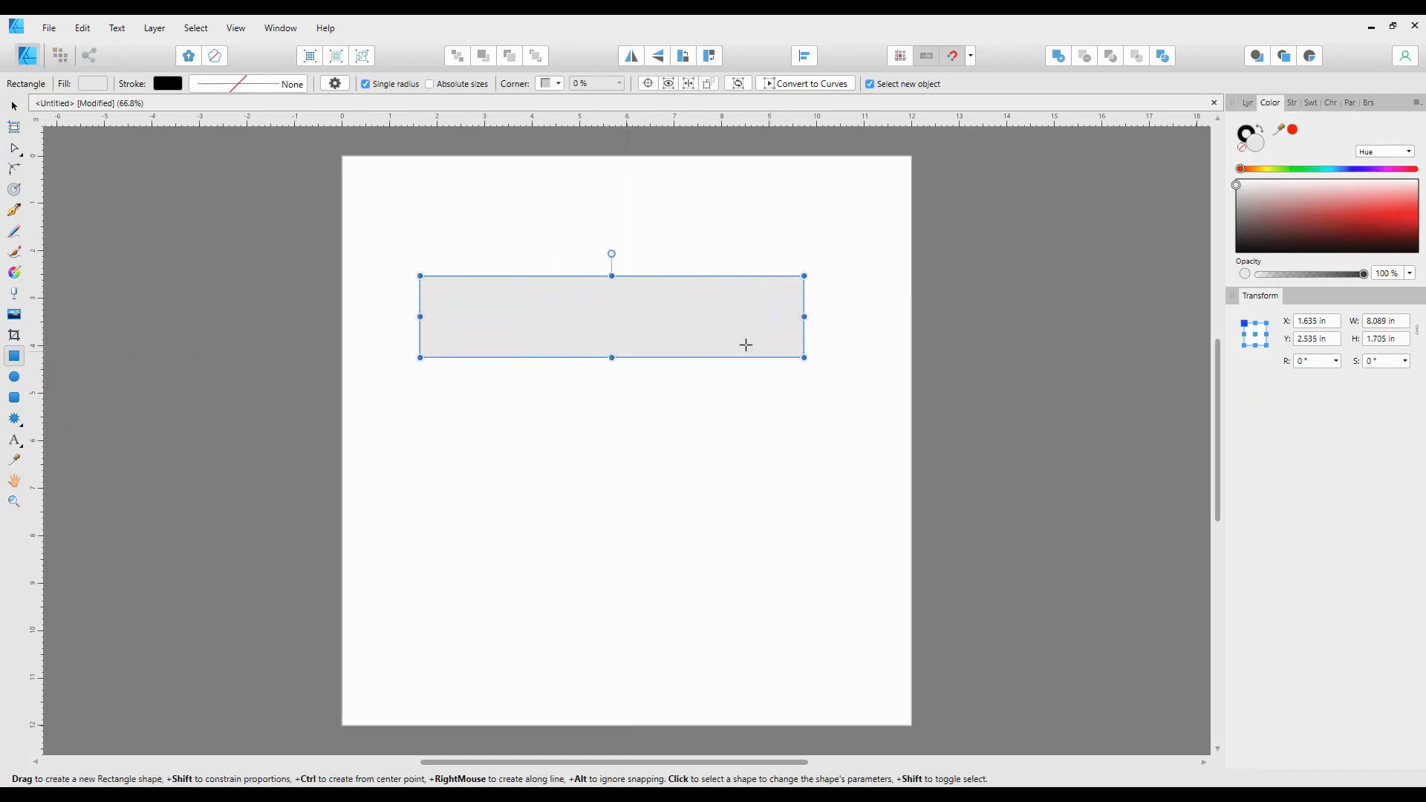
pyautogui.click(596, 329)
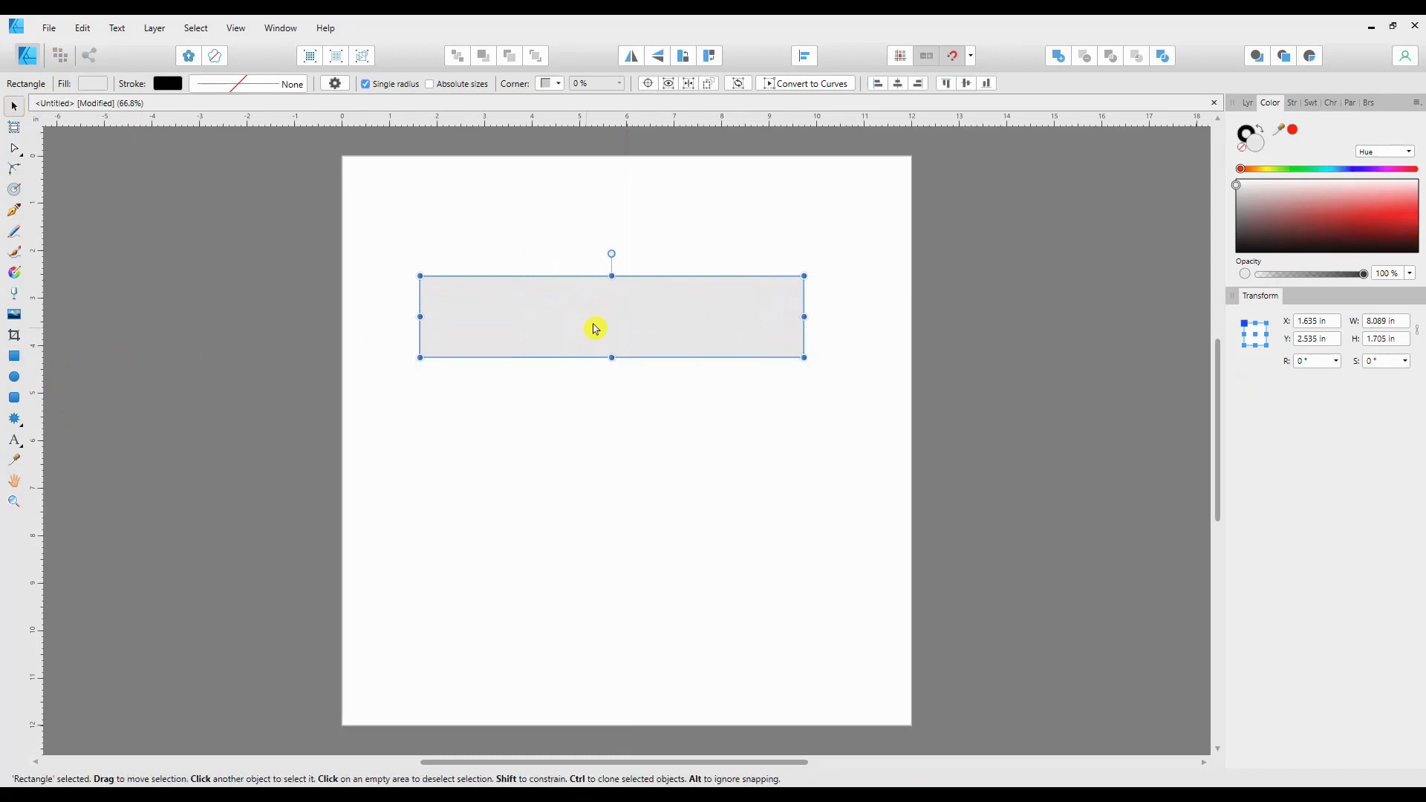
pyautogui.moveTo(594, 328); pyautogui.dragTo(591, 377)
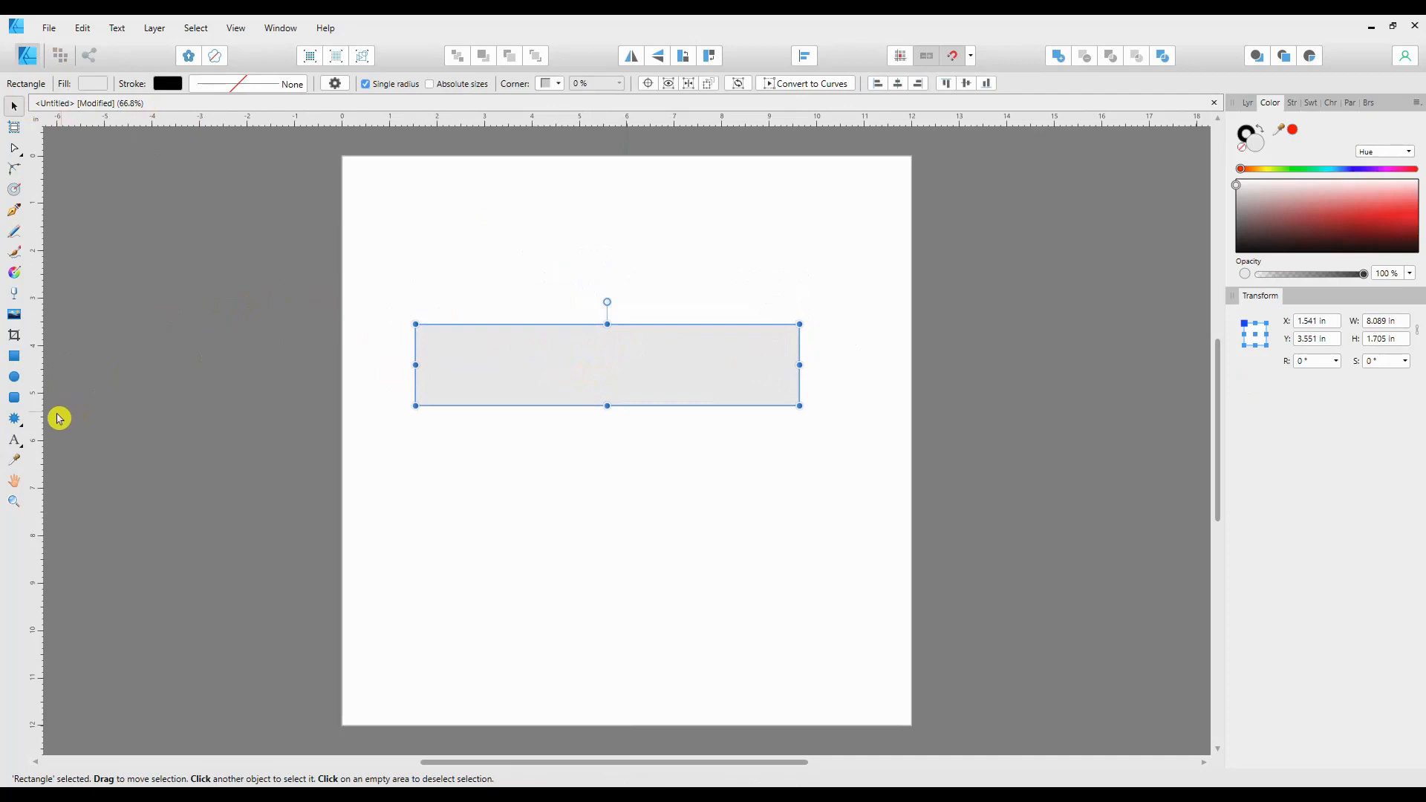
pyautogui.moveTo(799, 338)
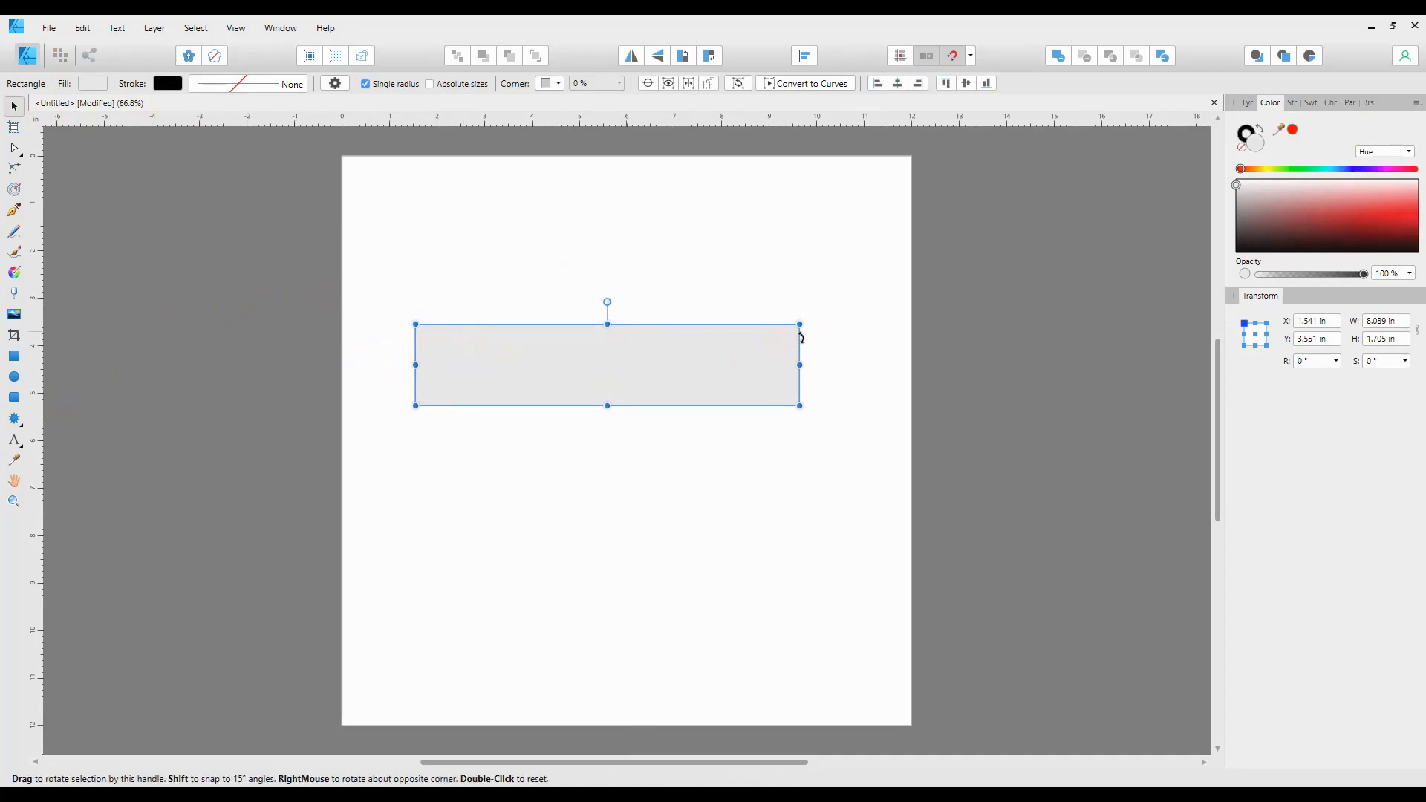
pyautogui.moveTo(826, 321)
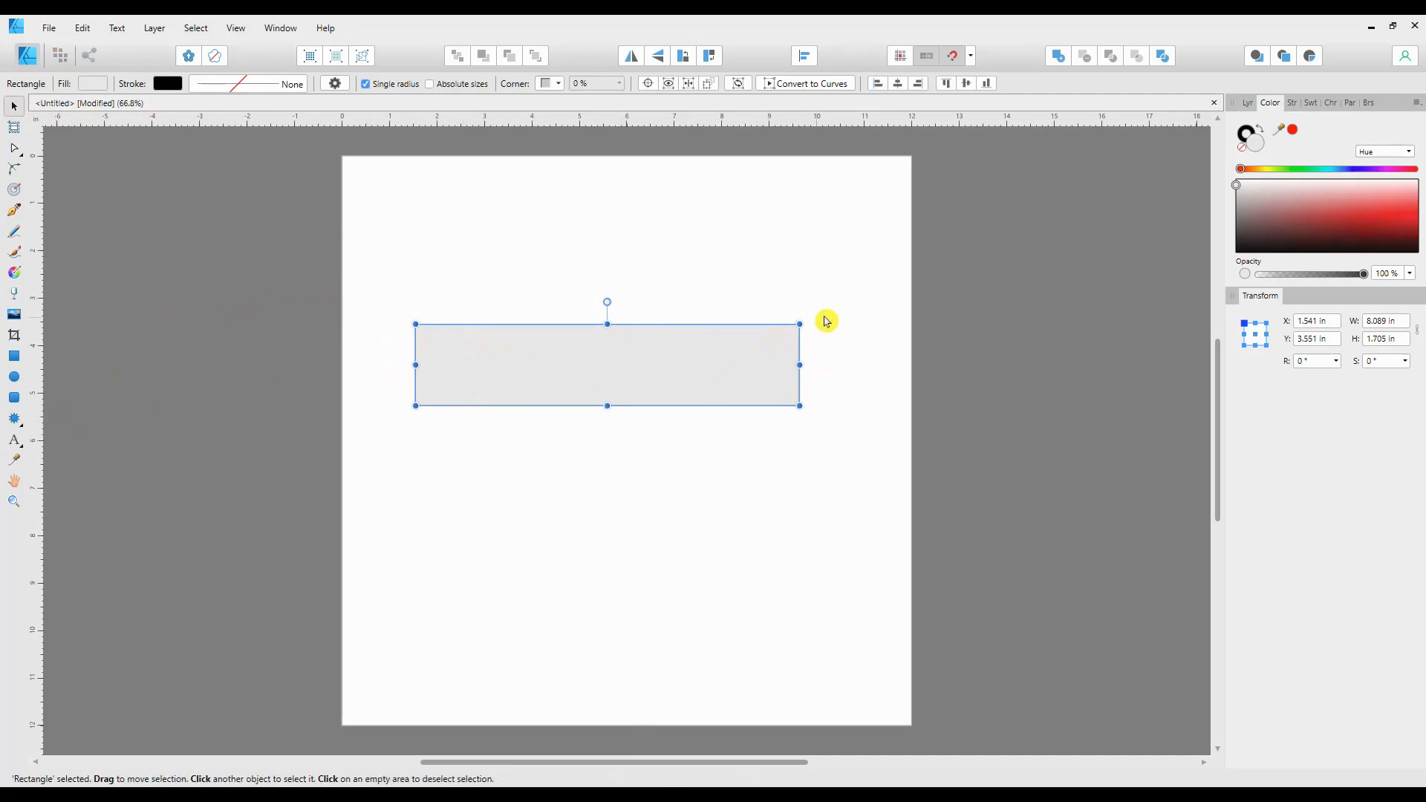
# - Choose the Double Star Tool and give the star 23 points
pyautogui.click(14, 419)
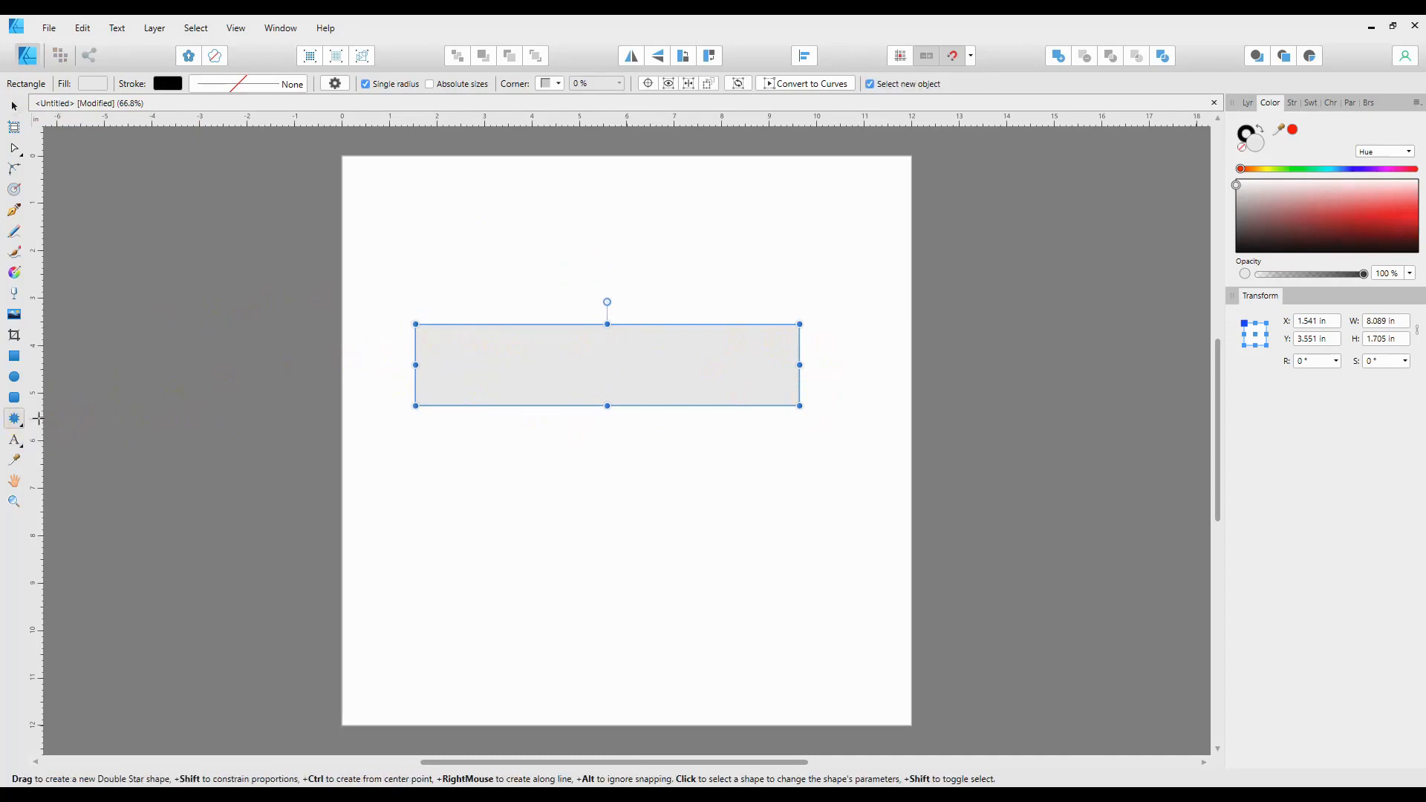
pyautogui.moveTo(15, 428)
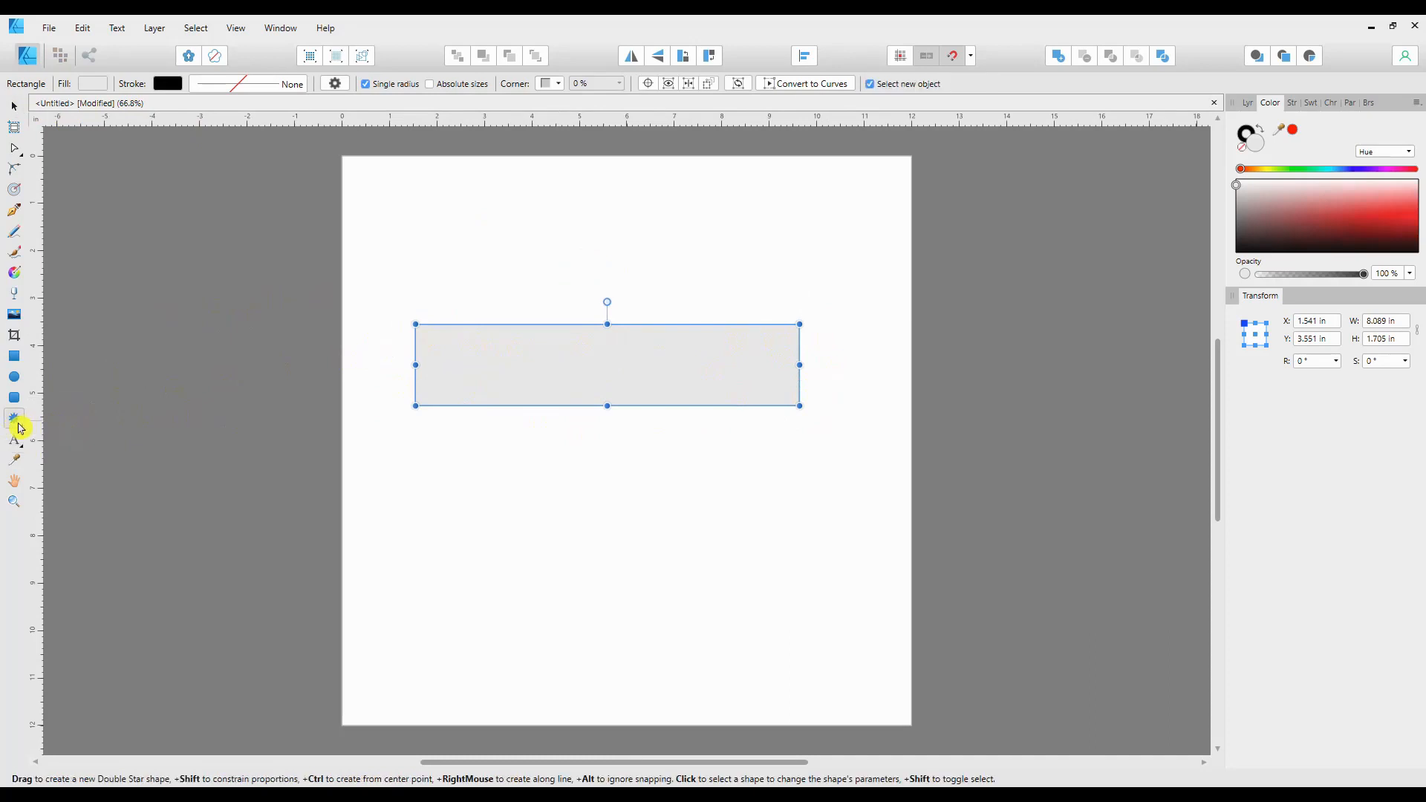
pyautogui.click(15, 419)
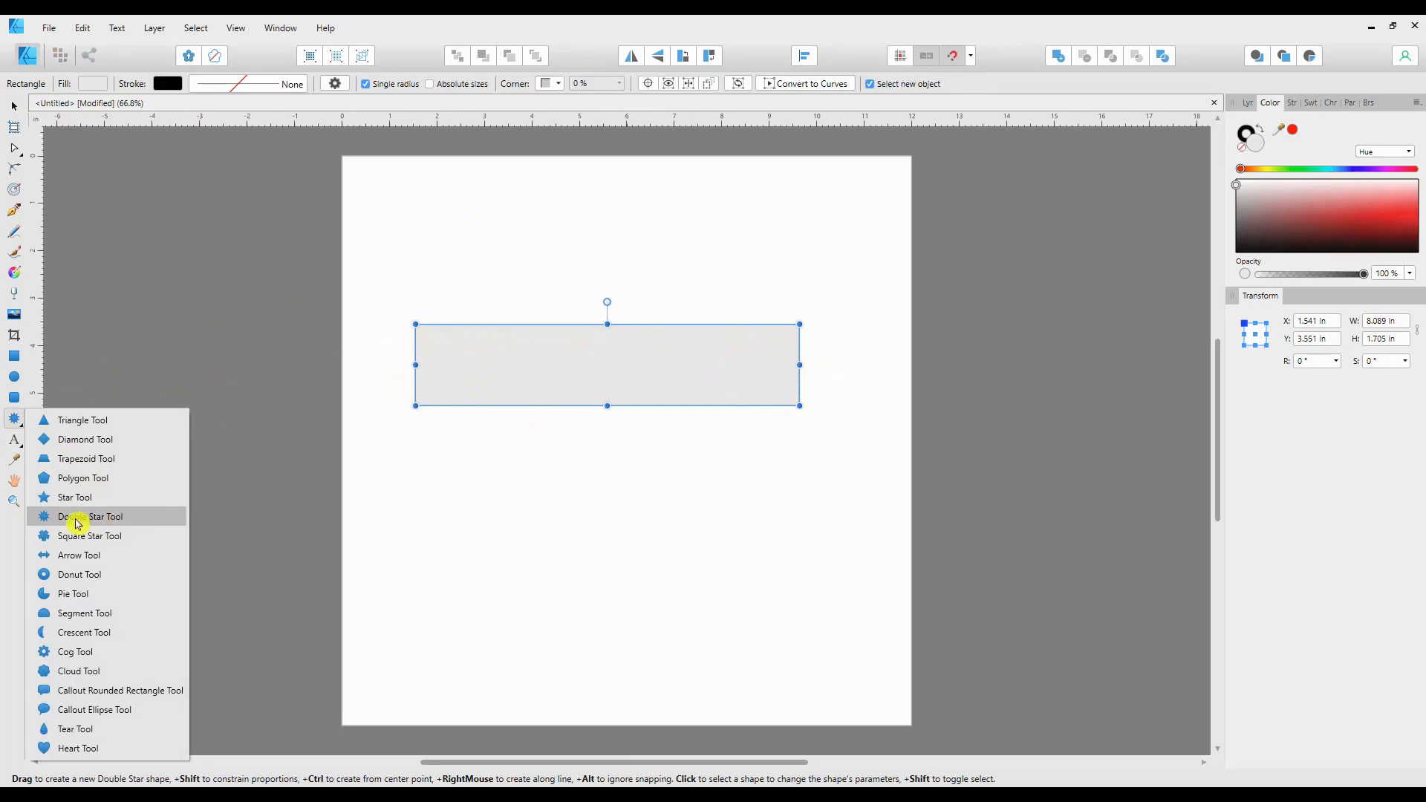
pyautogui.click(90, 517)
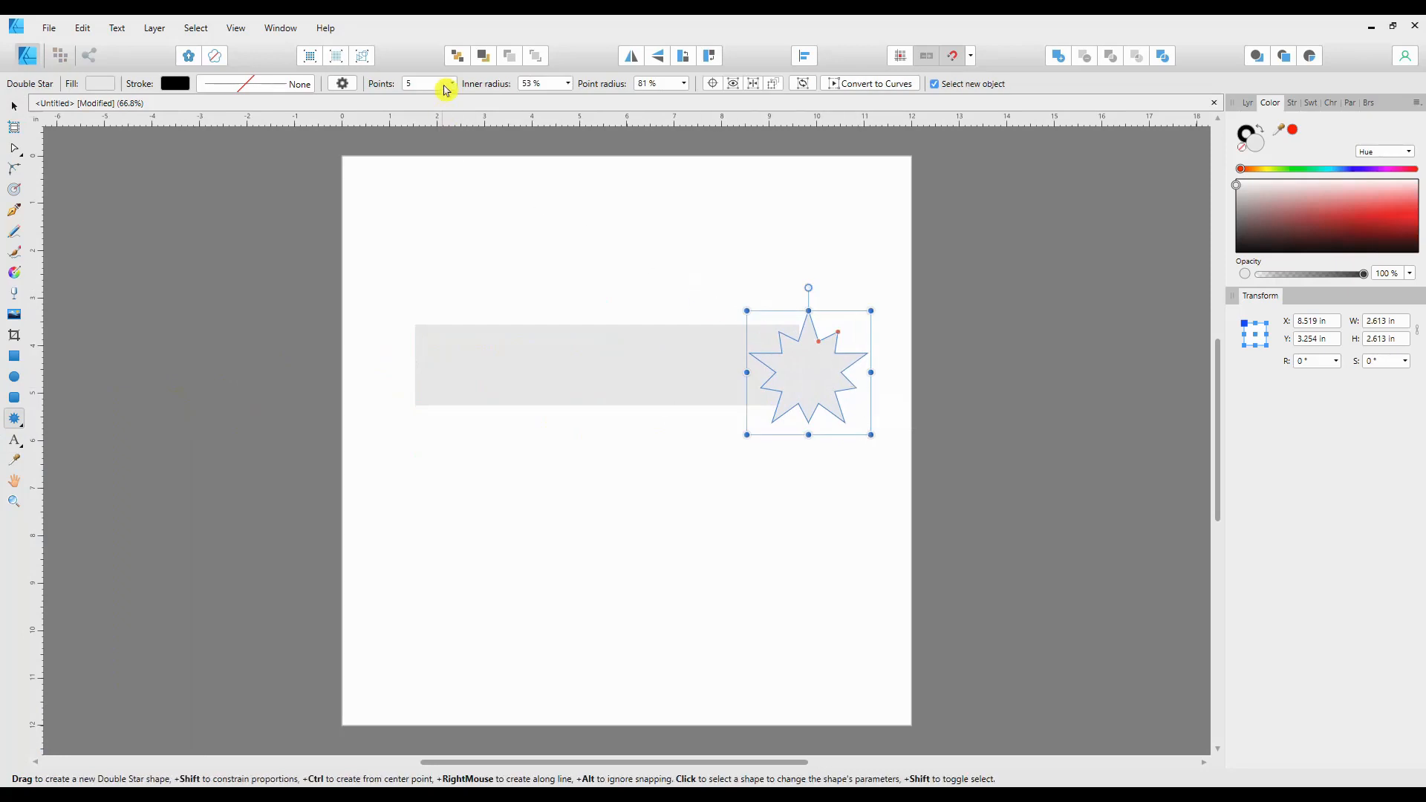
pyautogui.moveTo(449, 98); pyautogui.dragTo(471, 98)
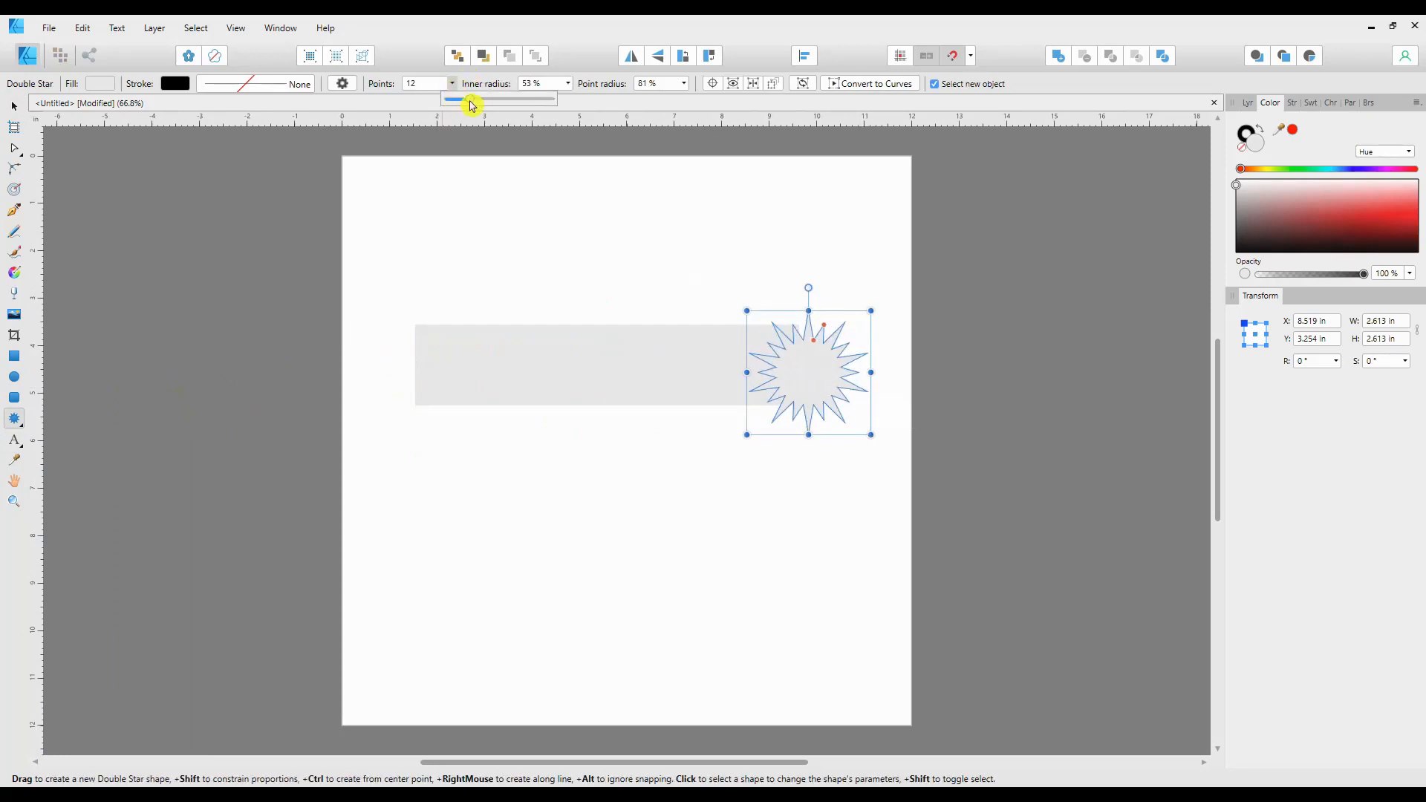
pyautogui.moveTo(469, 97); pyautogui.dragTo(487, 97)
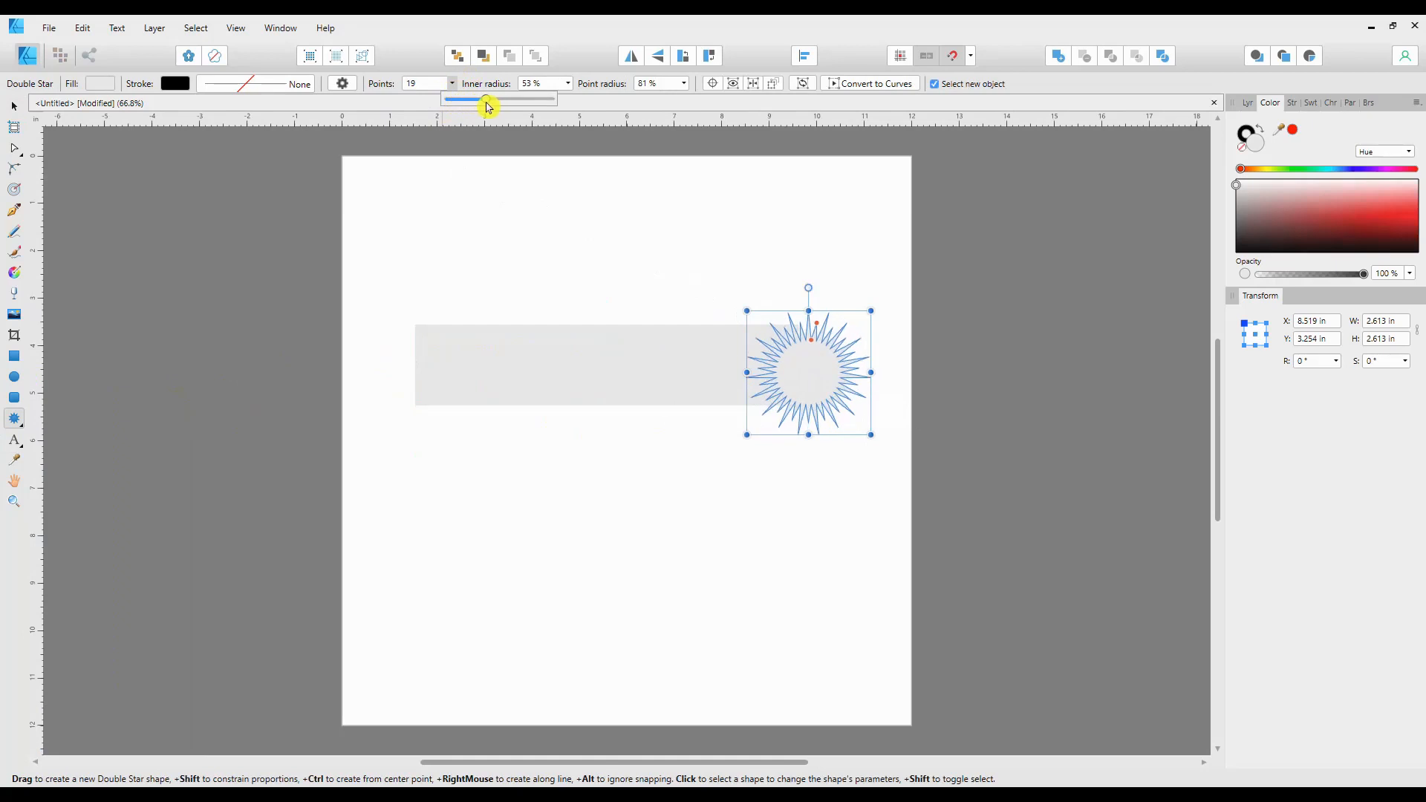
pyautogui.moveTo(487, 98); pyautogui.dragTo(494, 98)
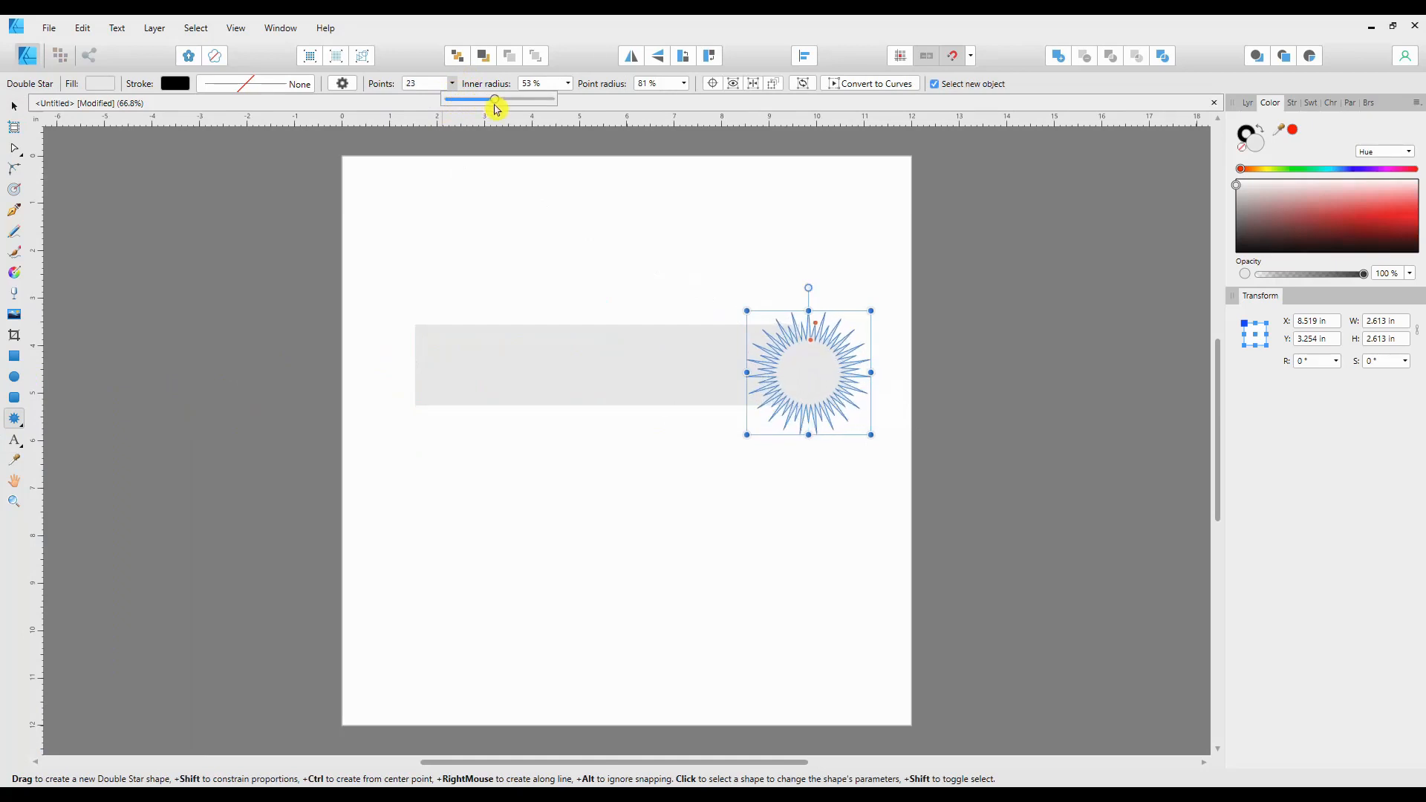
pyautogui.moveTo(565, 89)
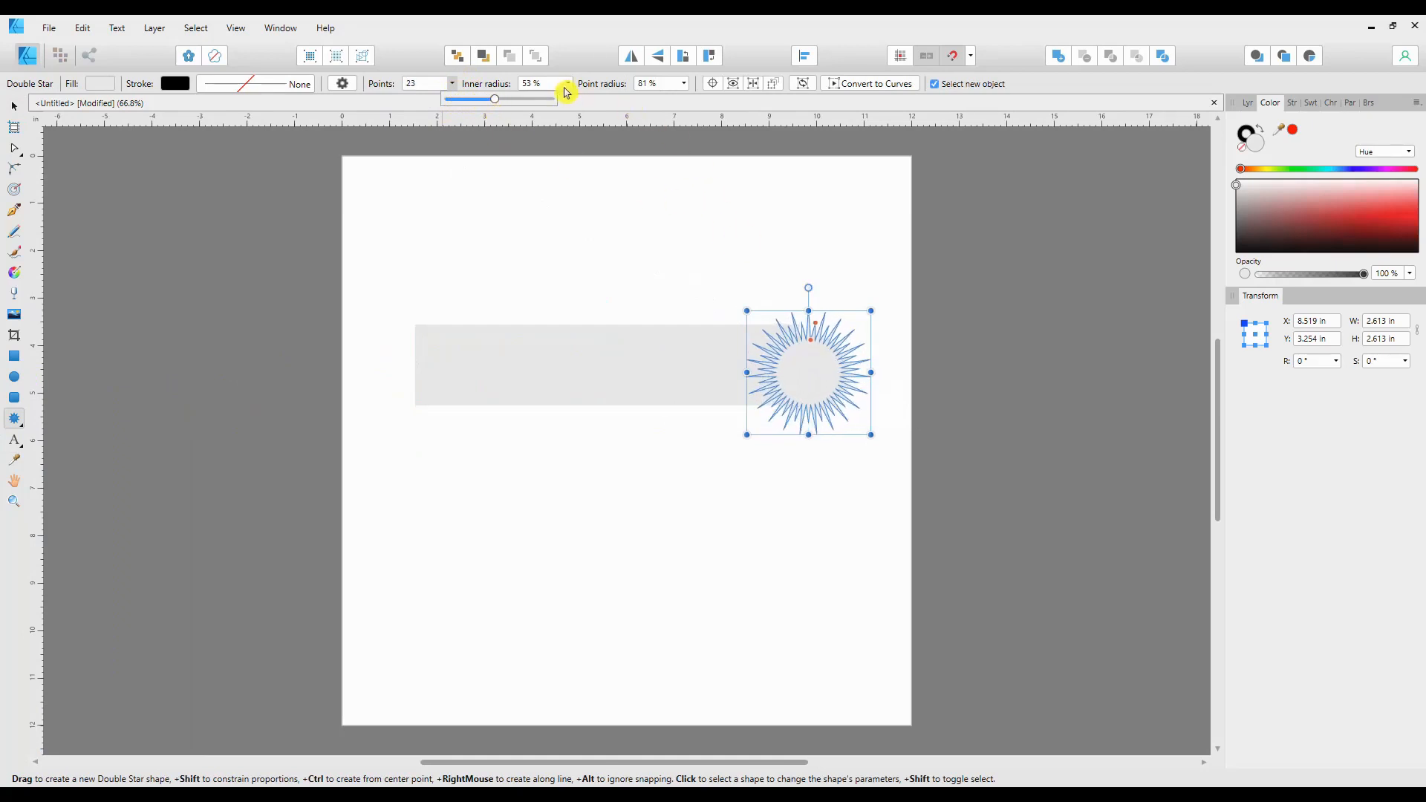
# - Set the star's inner radius to about 90% and raise its point radius
pyautogui.moveTo(494, 98); pyautogui.dragTo(570, 98)
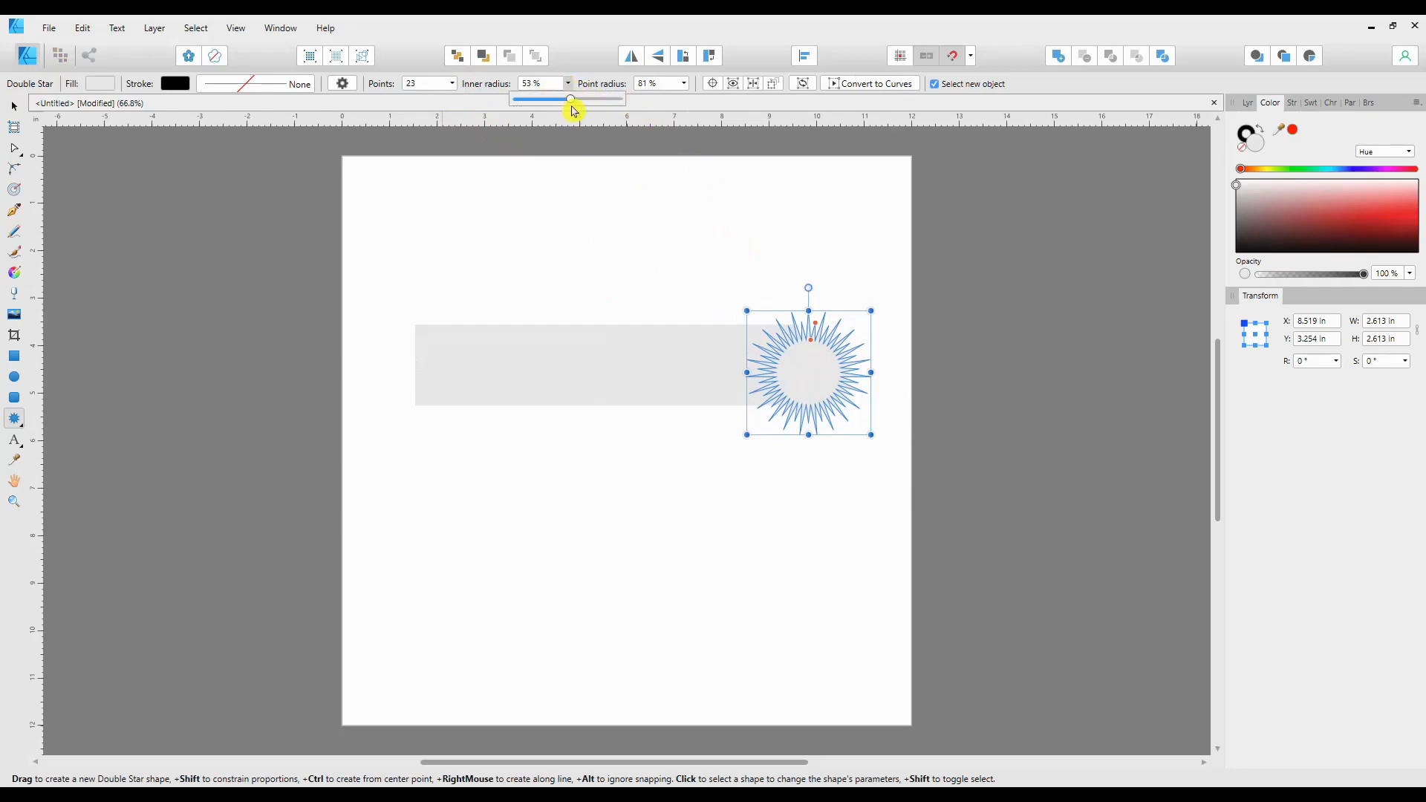
pyautogui.moveTo(569, 98); pyautogui.dragTo(608, 98)
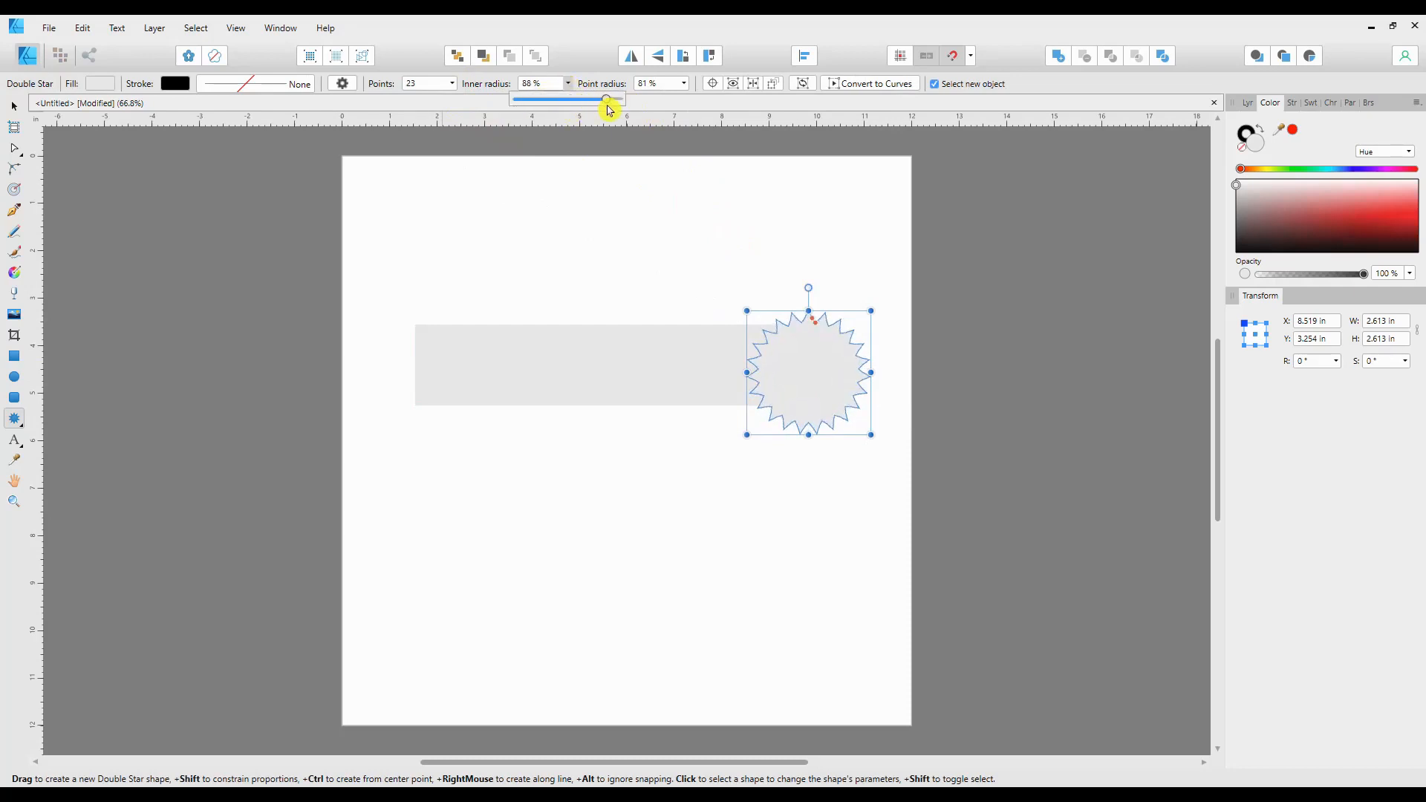
pyautogui.moveTo(609, 98); pyautogui.dragTo(601, 98)
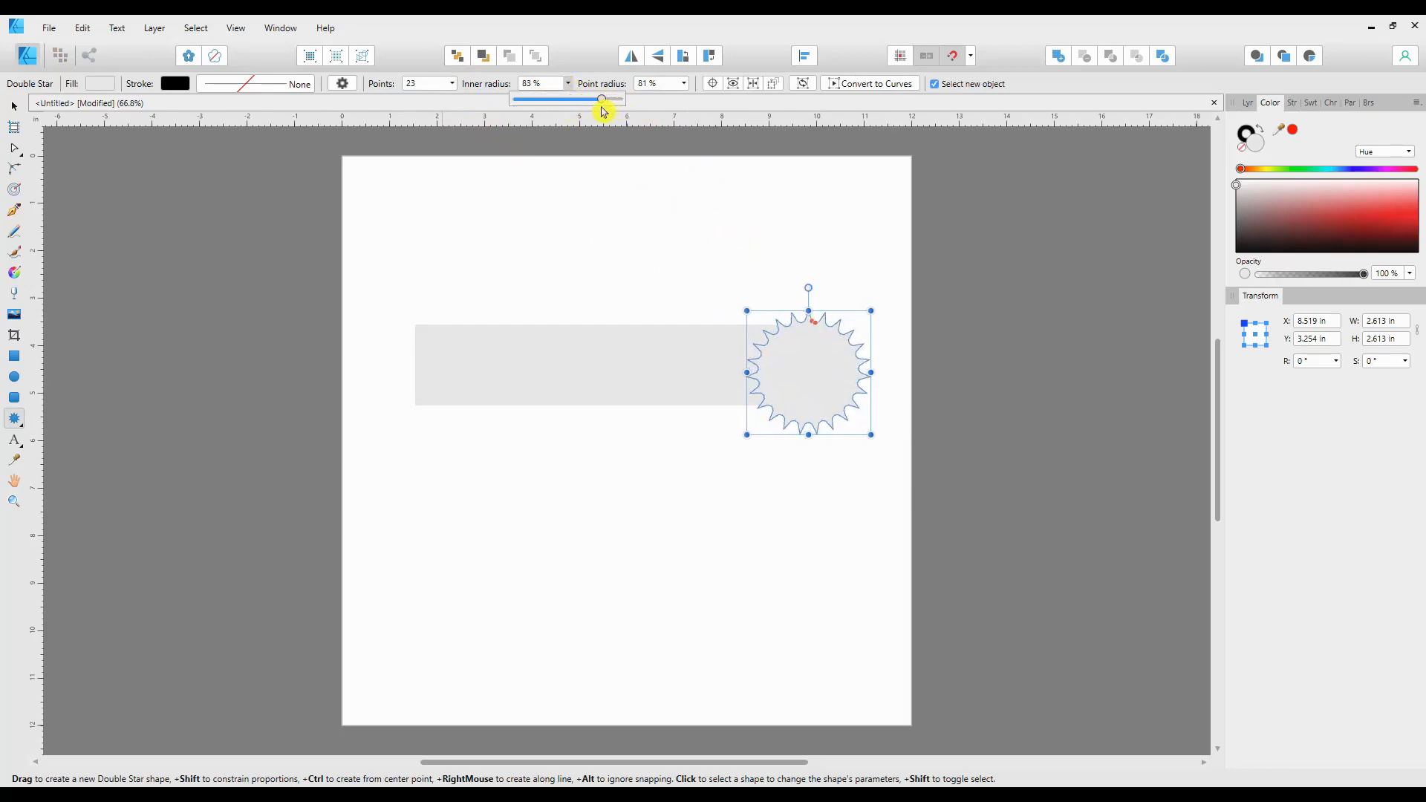
pyautogui.moveTo(600, 98); pyautogui.dragTo(607, 98)
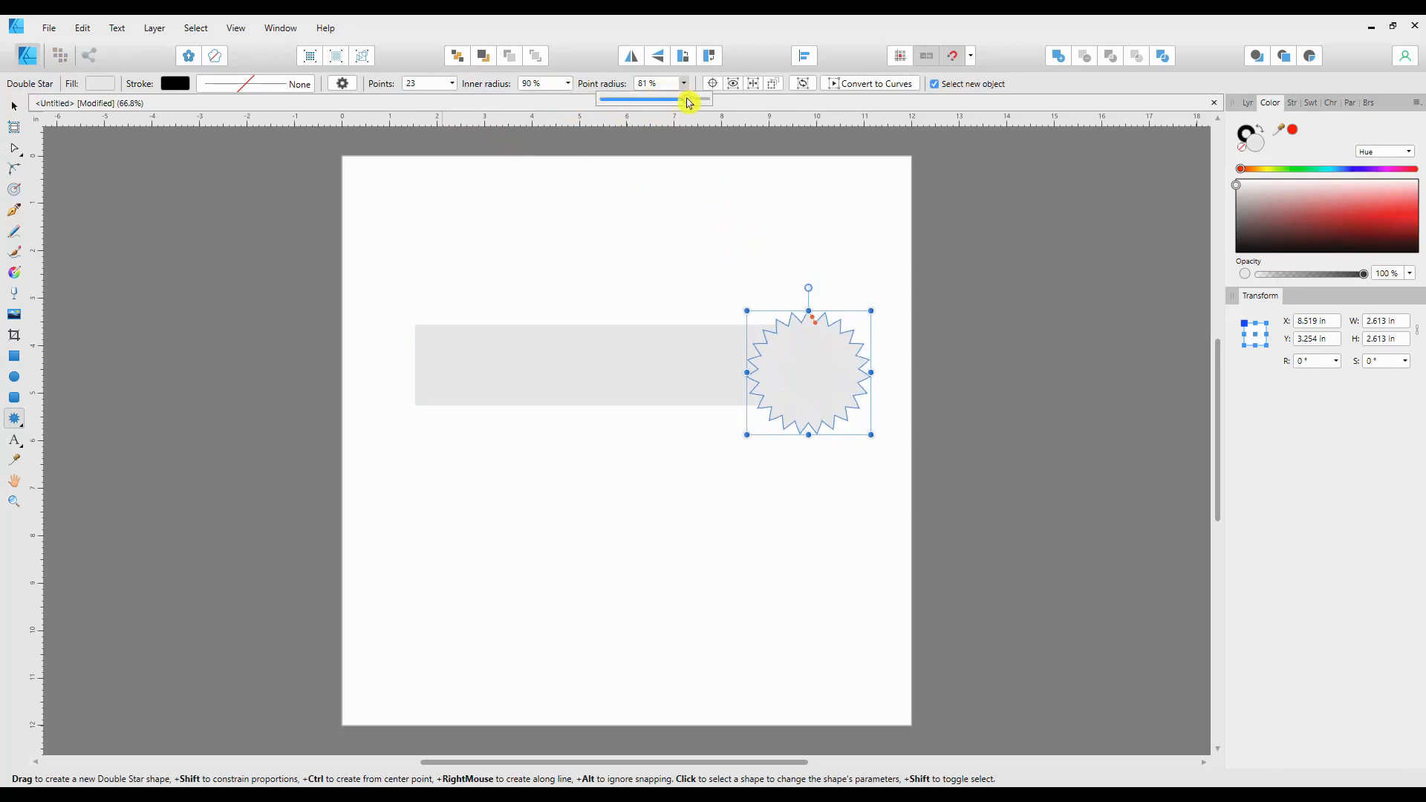
pyautogui.moveTo(686, 100); pyautogui.dragTo(703, 100)
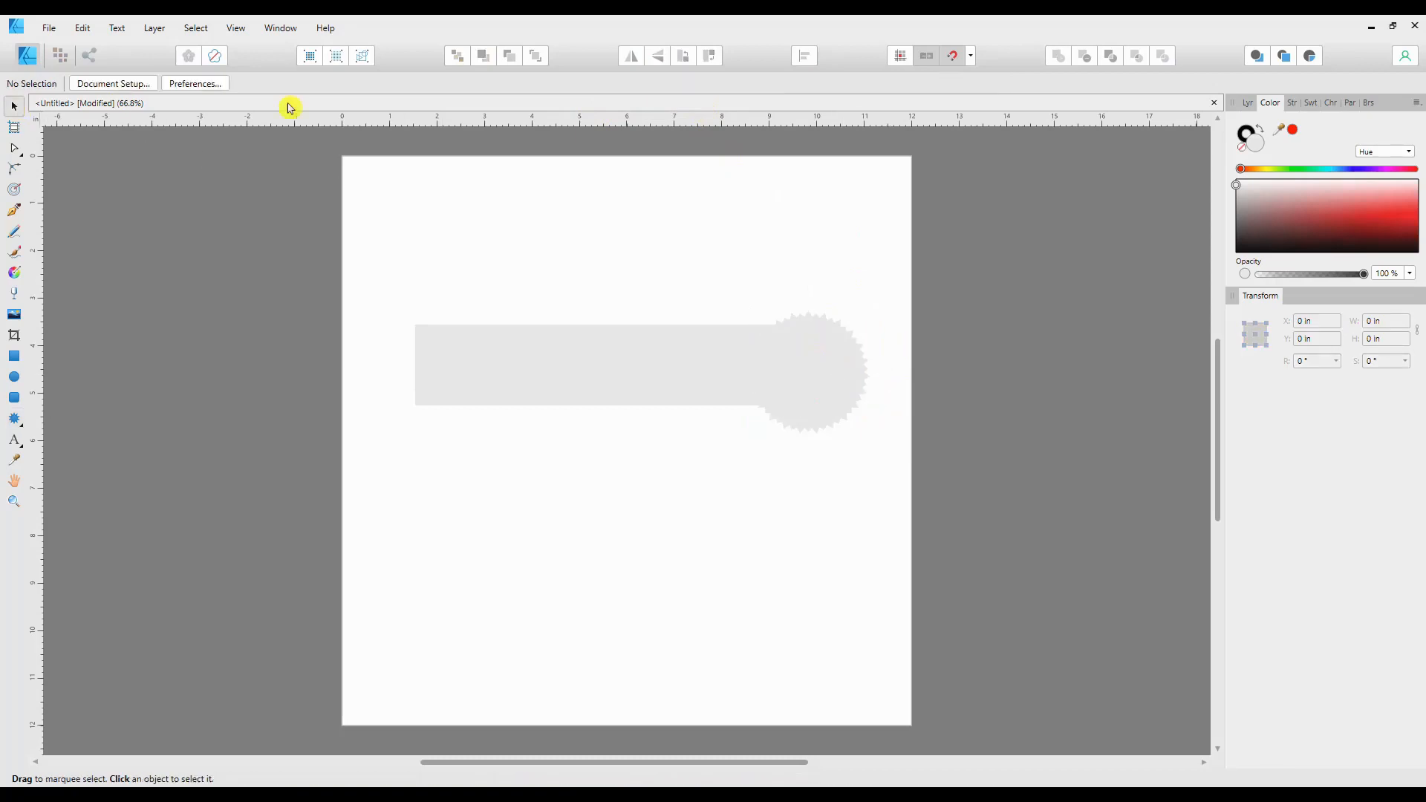
# - Drag the jagged star over the rectangle's right end, then select both shapes
pyautogui.click(810, 373)
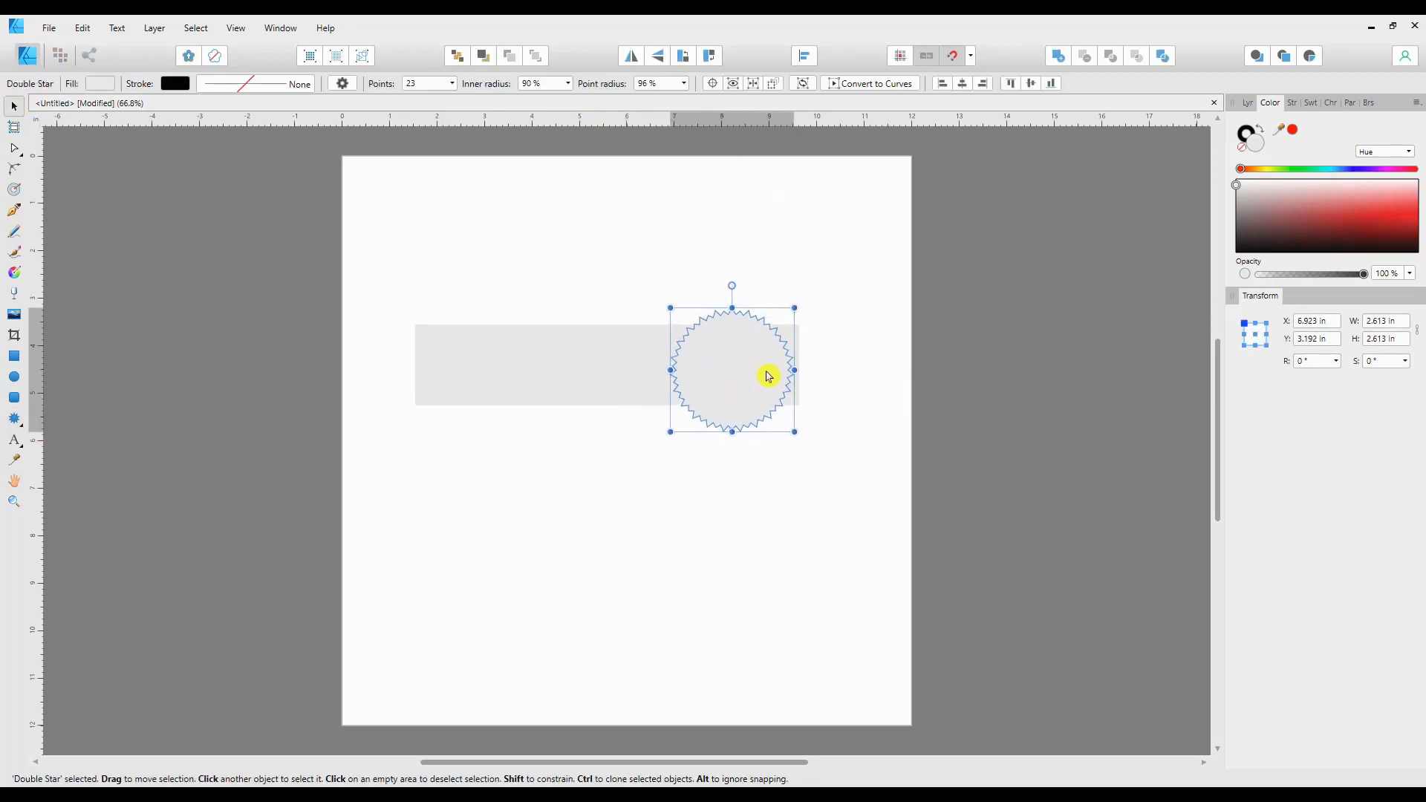
pyautogui.moveTo(766, 375); pyautogui.dragTo(795, 368)
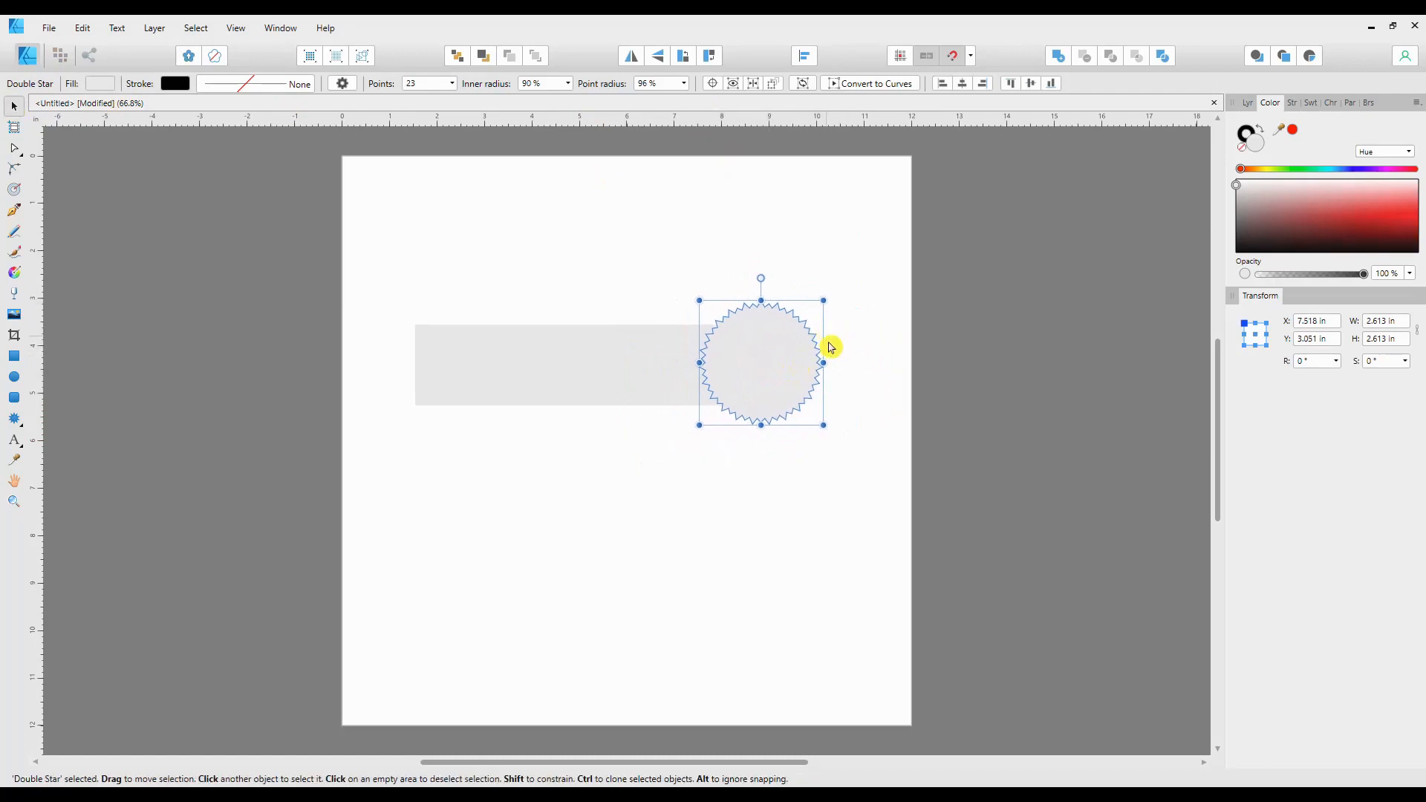
pyautogui.click(803, 377)
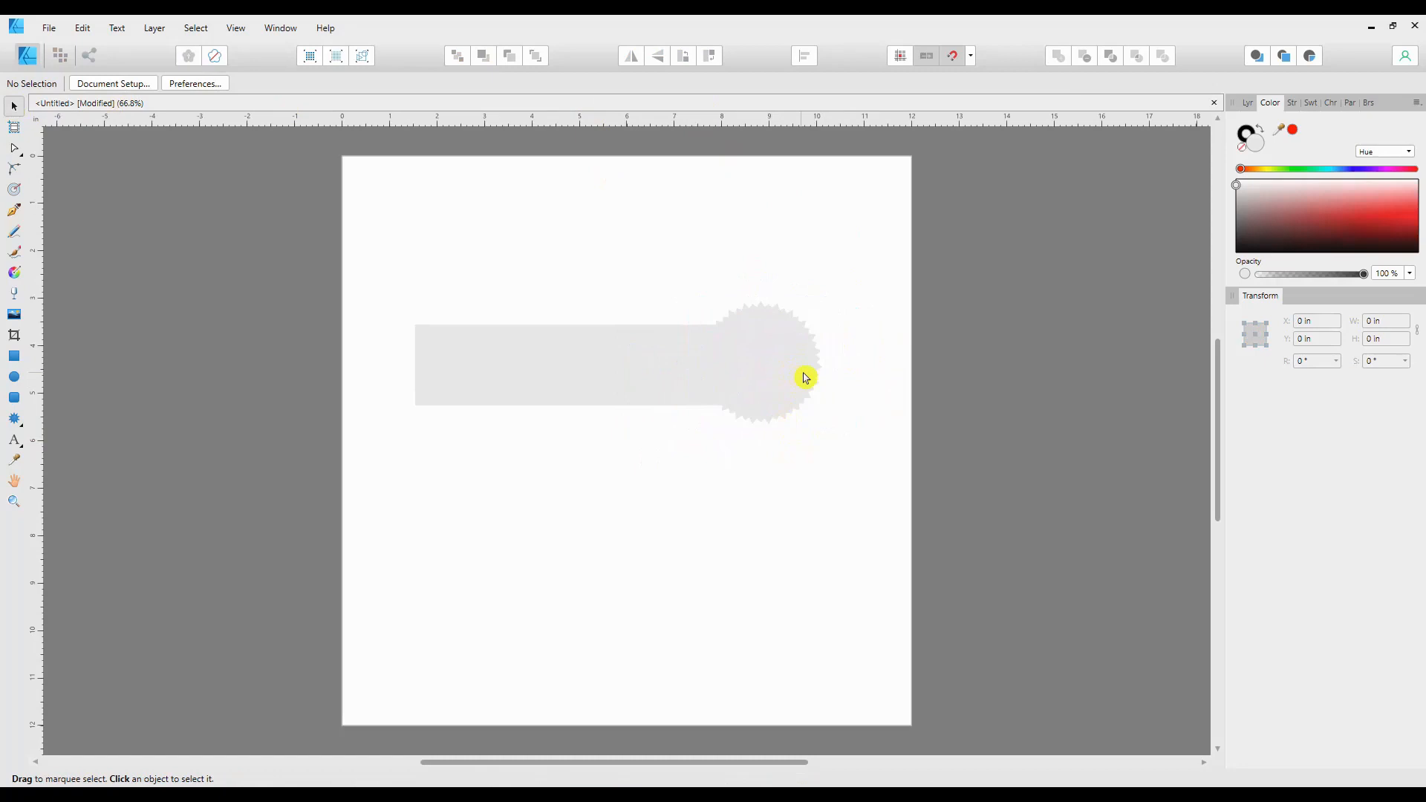
pyautogui.moveTo(623, 376)
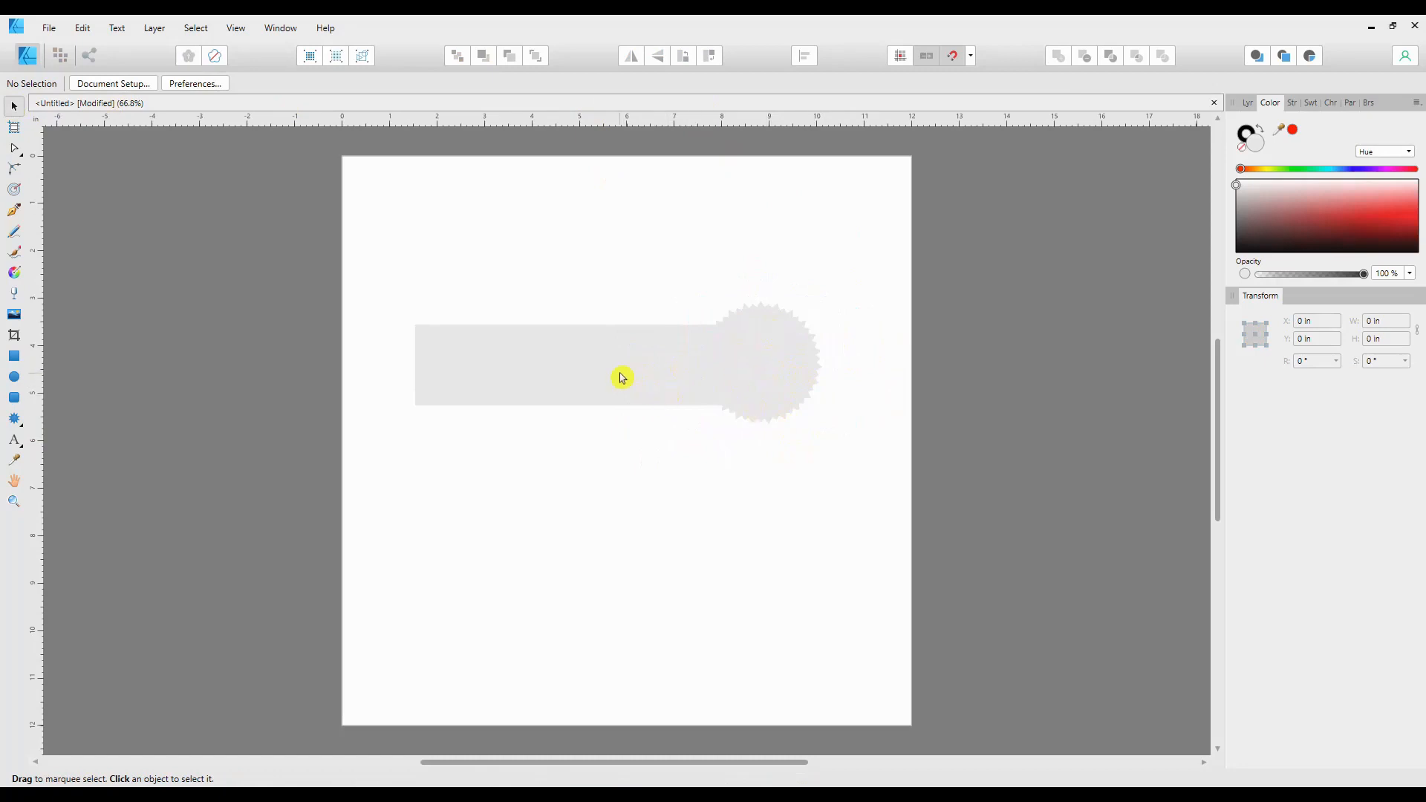
pyautogui.click(762, 373)
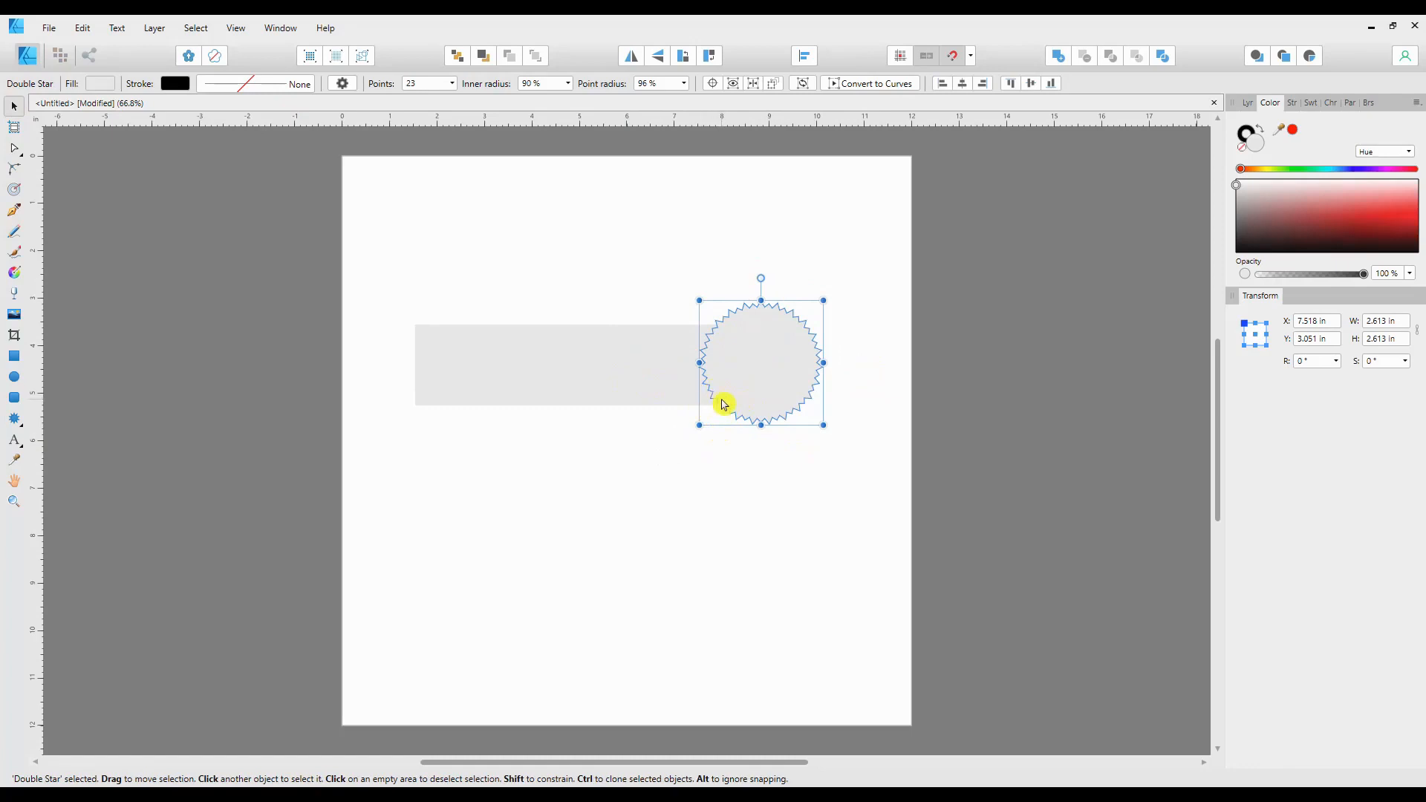
pyautogui.moveTo(711, 357)
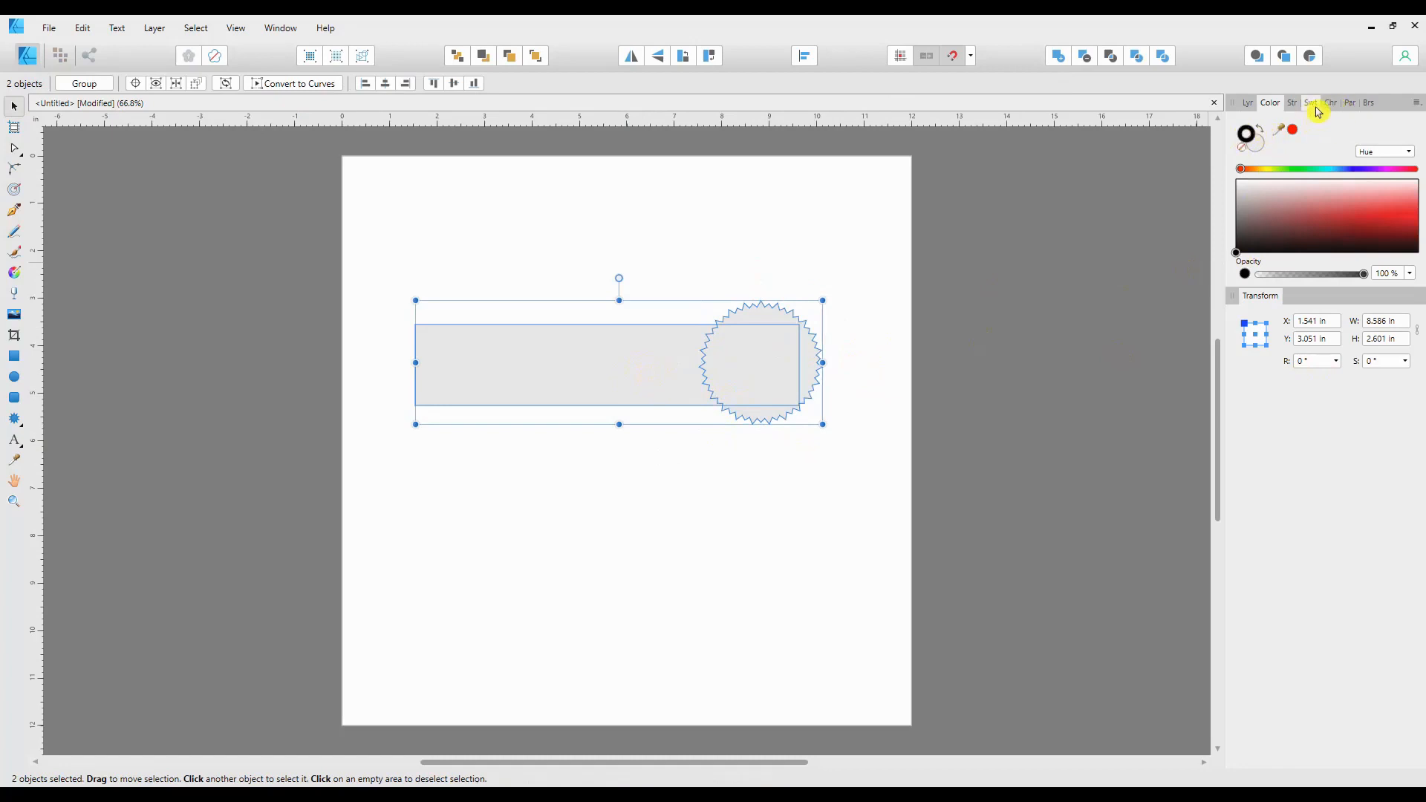
# - Give both curve shapes a thin 0.5 pt black stroke
pyautogui.click(1288, 102)
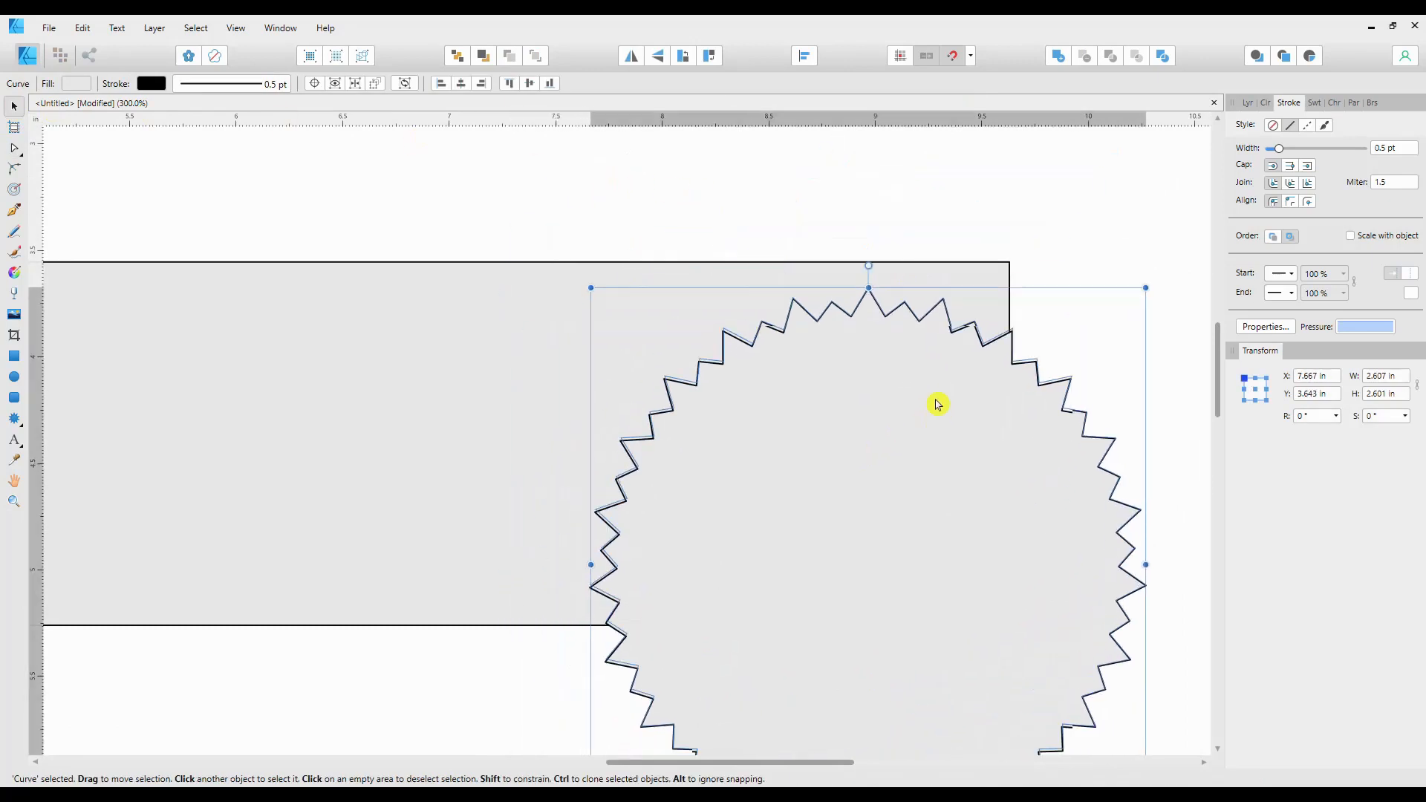
# - Align the star with the rectangle and trim it to a thin jagged strip
pyautogui.moveTo(936, 404); pyautogui.dragTo(955, 292)
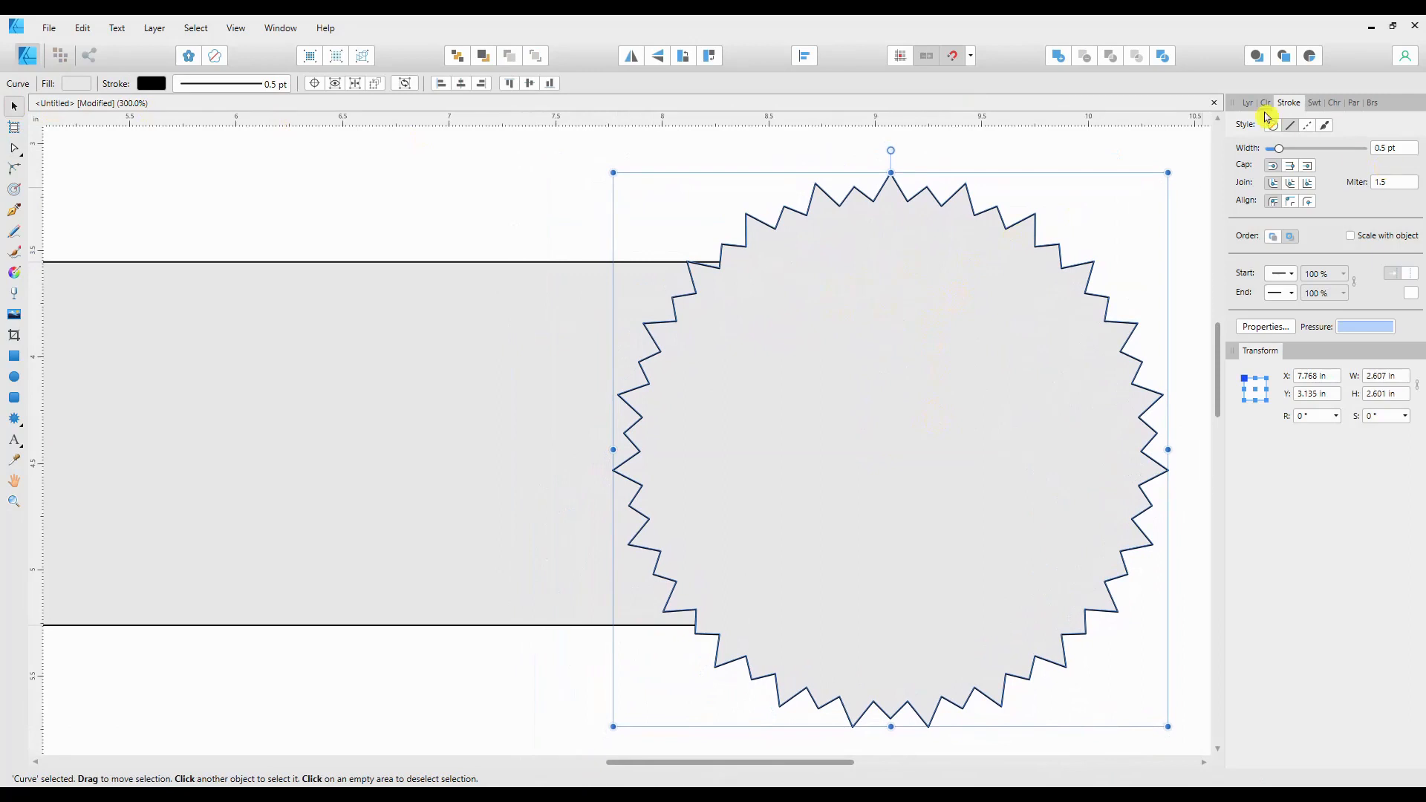
pyautogui.click(1247, 102)
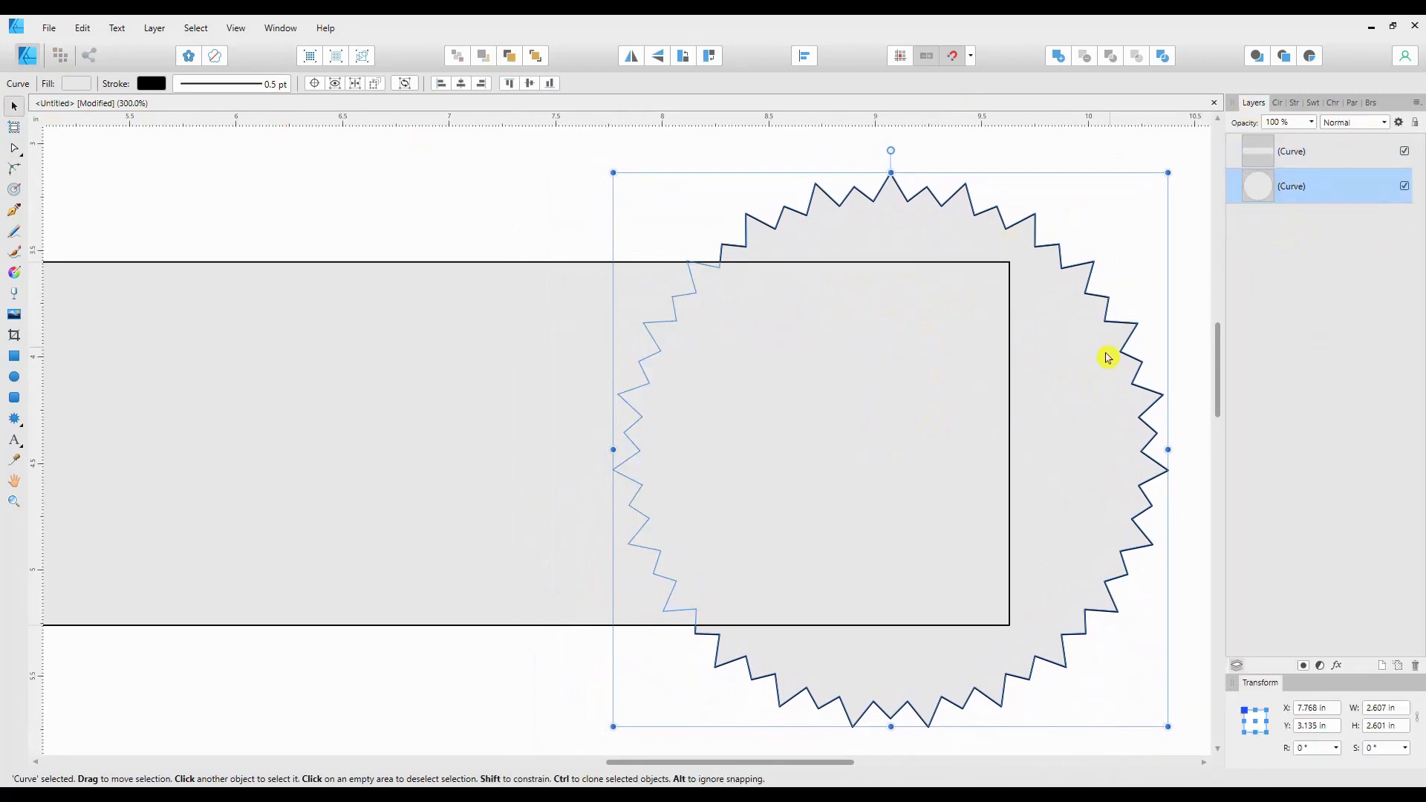
pyautogui.moveTo(1107, 356); pyautogui.dragTo(1024, 368)
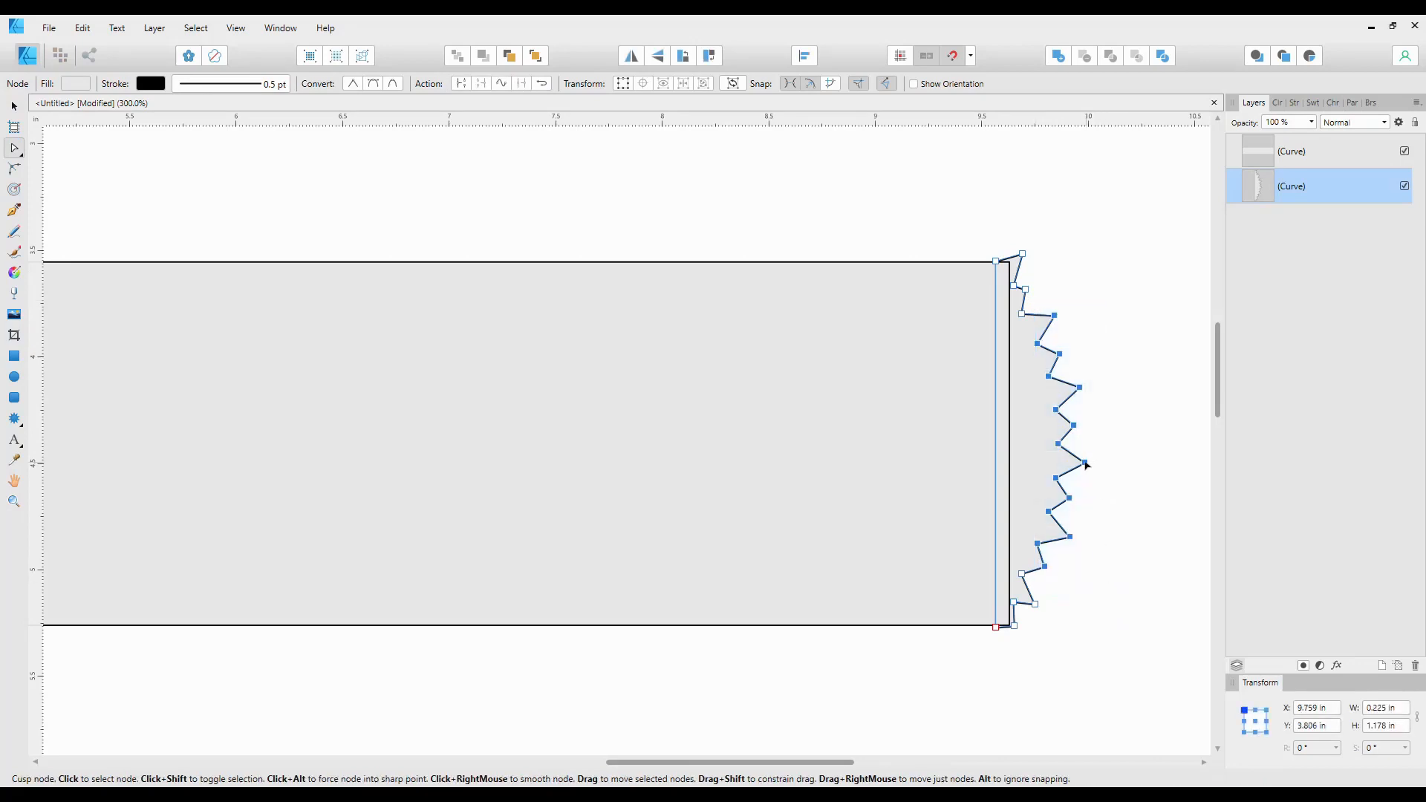
# - Reshape the strip's spikes with the Node tool so it sits flush on the right end
pyautogui.moveTo(1082, 464); pyautogui.dragTo(1069, 463)
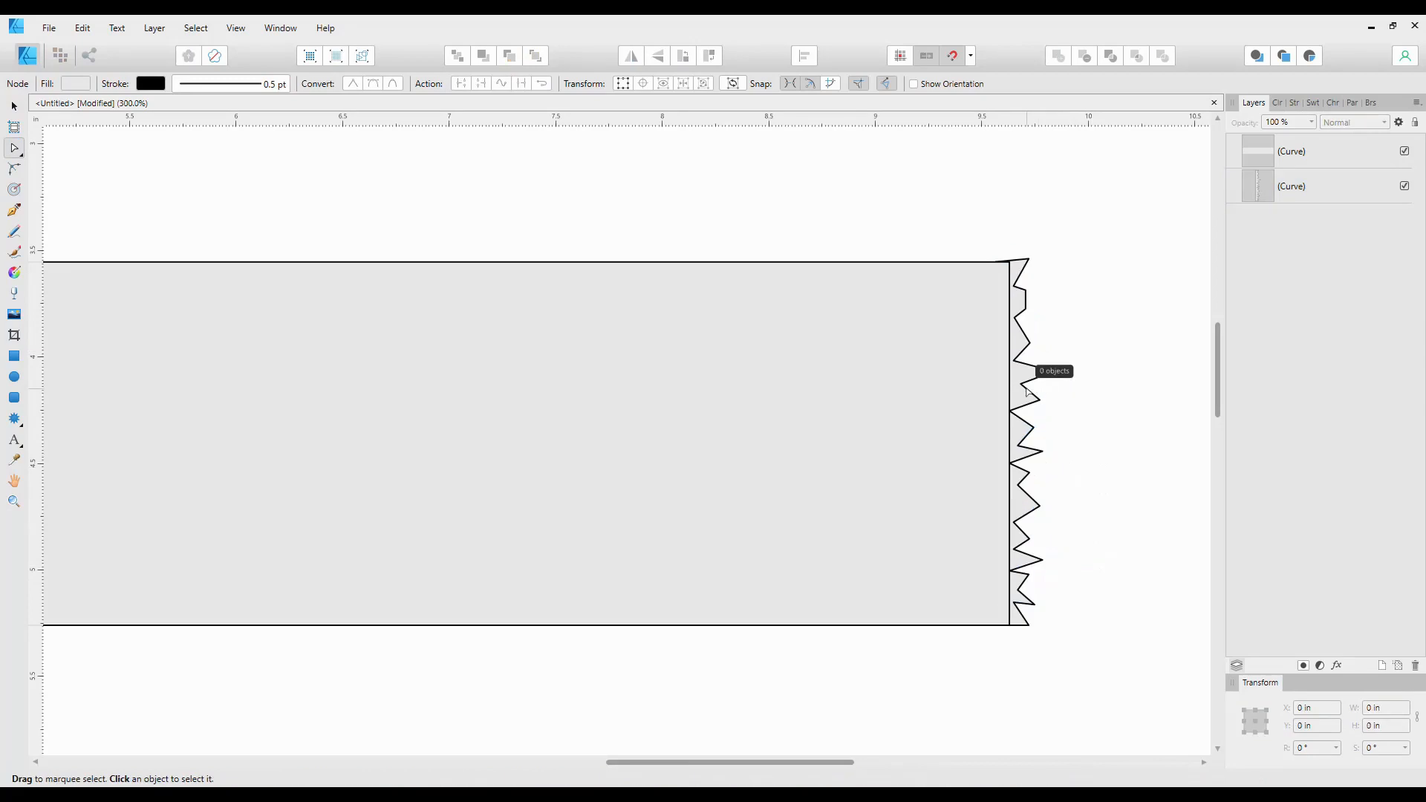
pyautogui.moveTo(660, 225)
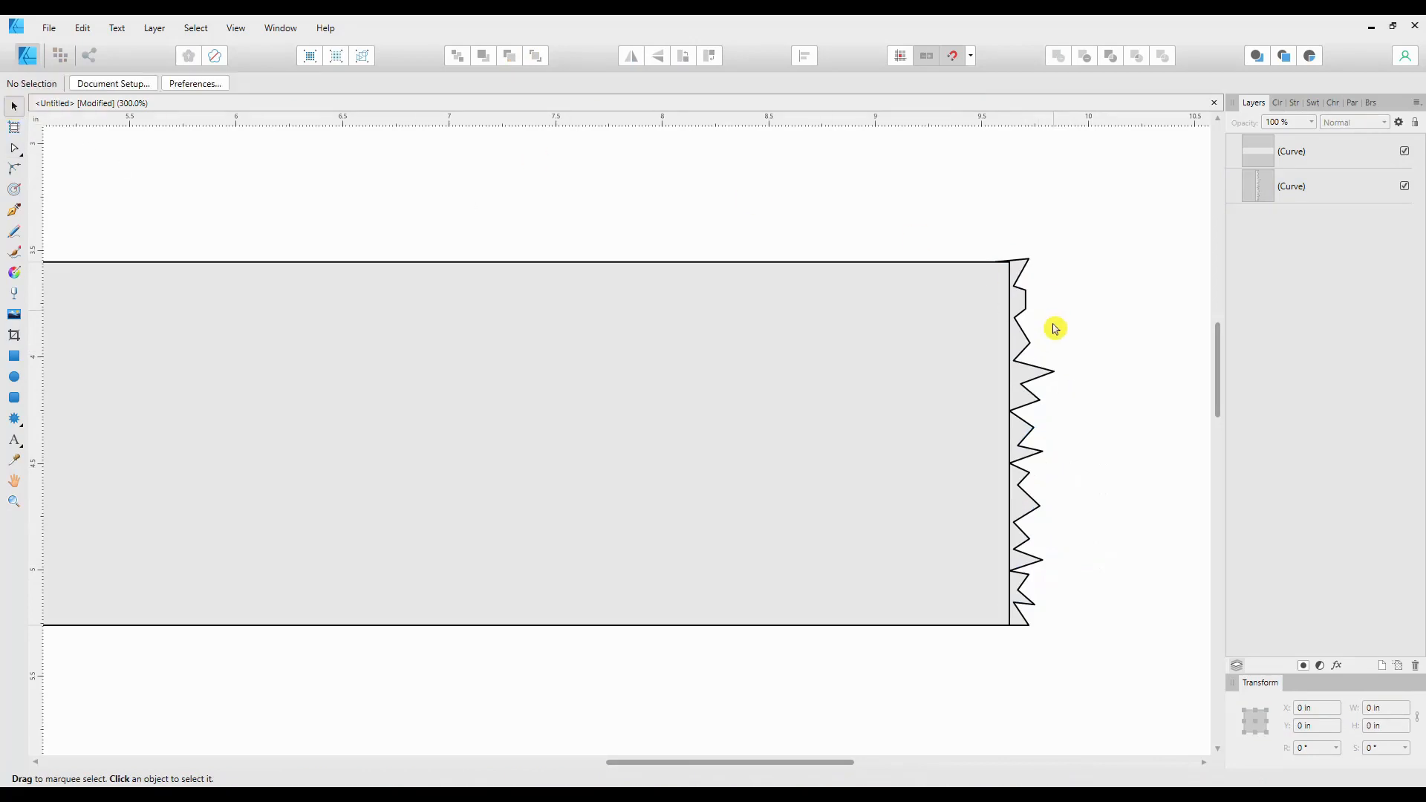
pyautogui.click(1026, 428)
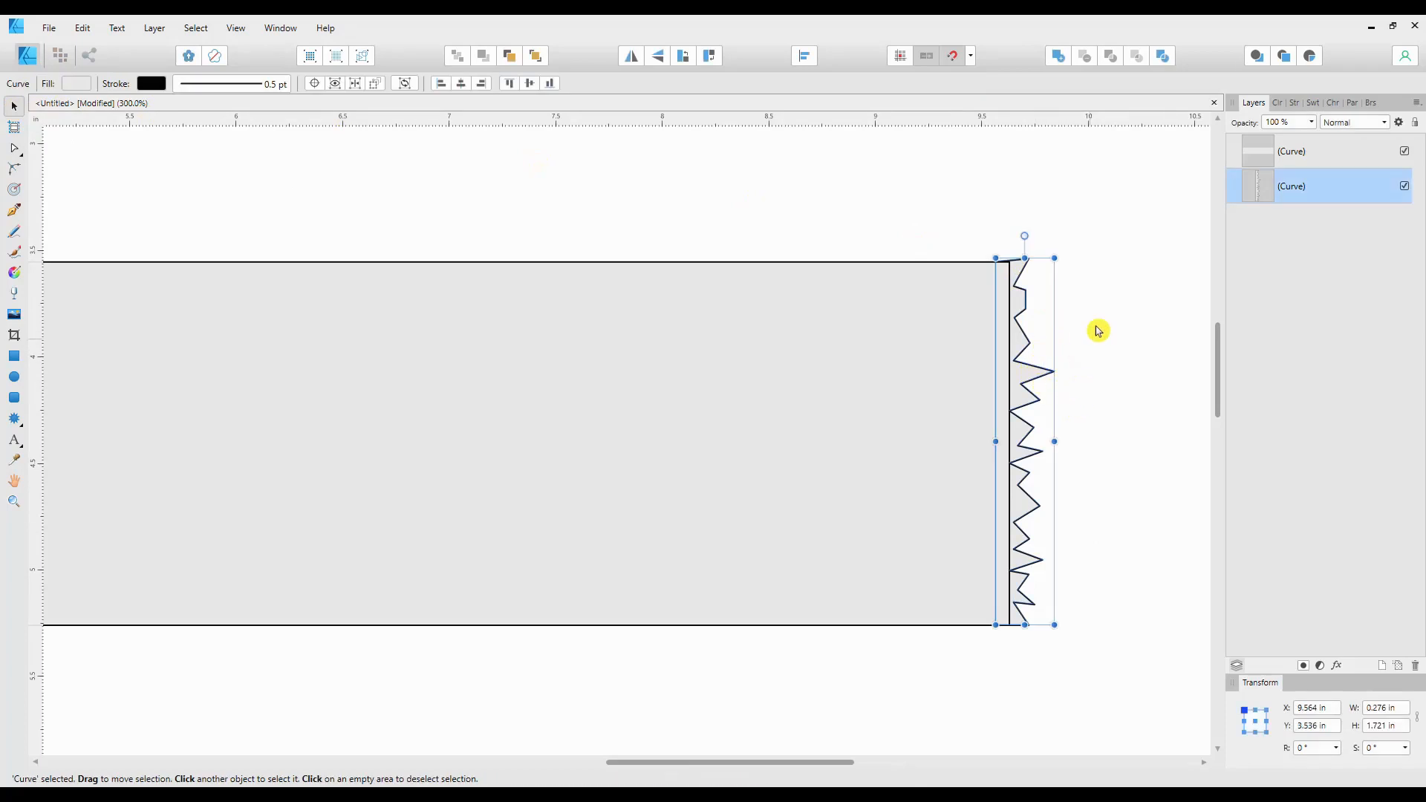
pyautogui.moveTo(1048, 485)
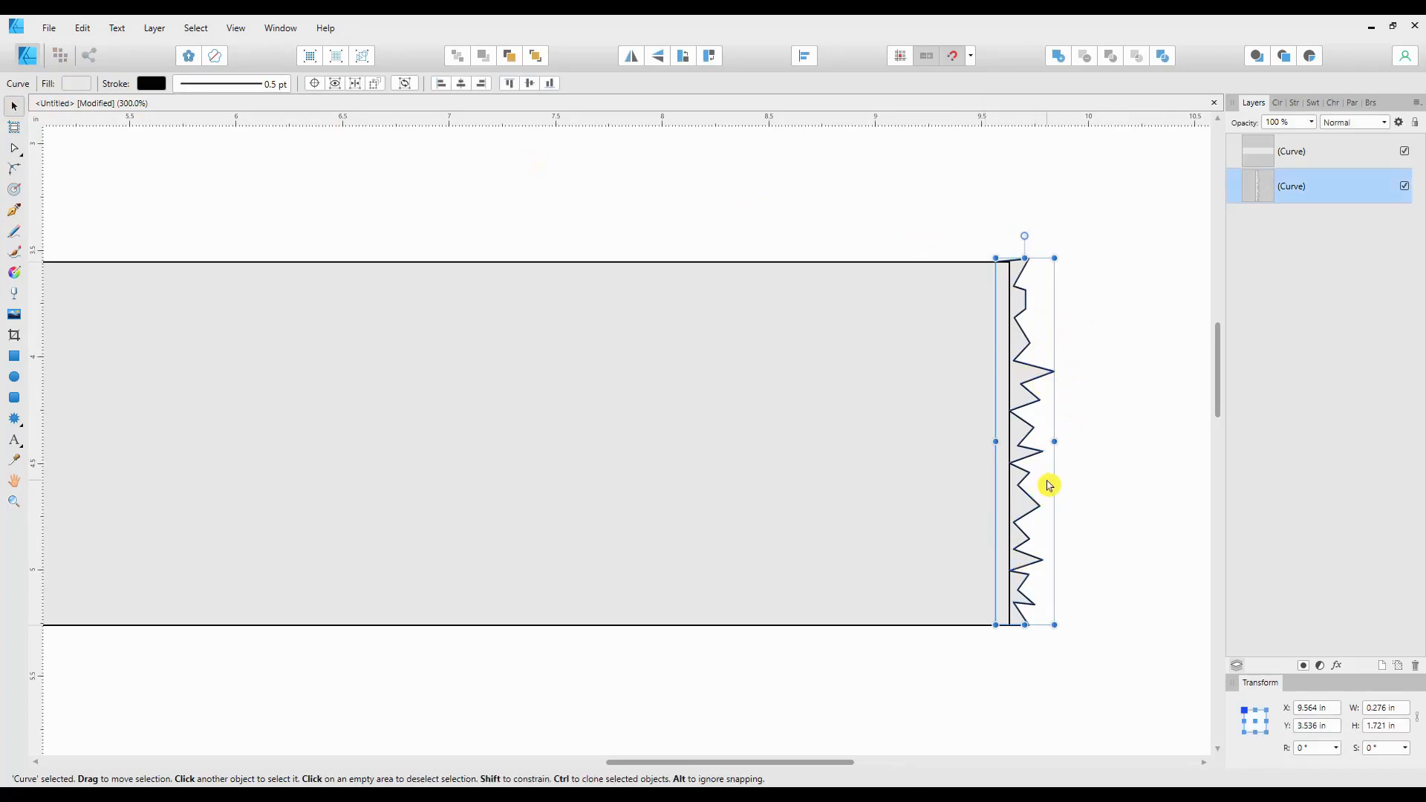
pyautogui.click(14, 149)
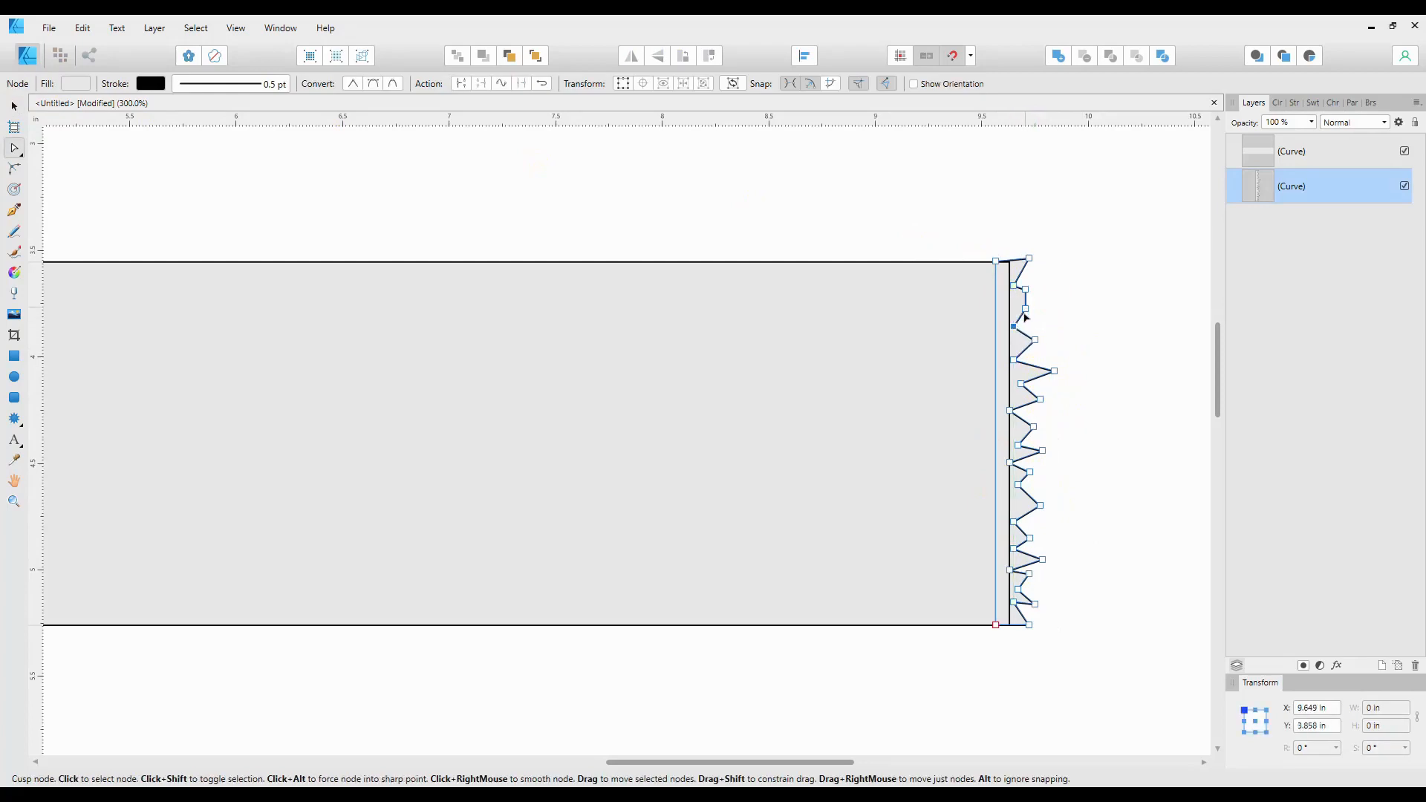
pyautogui.moveTo(1012, 315); pyautogui.dragTo(1008, 300)
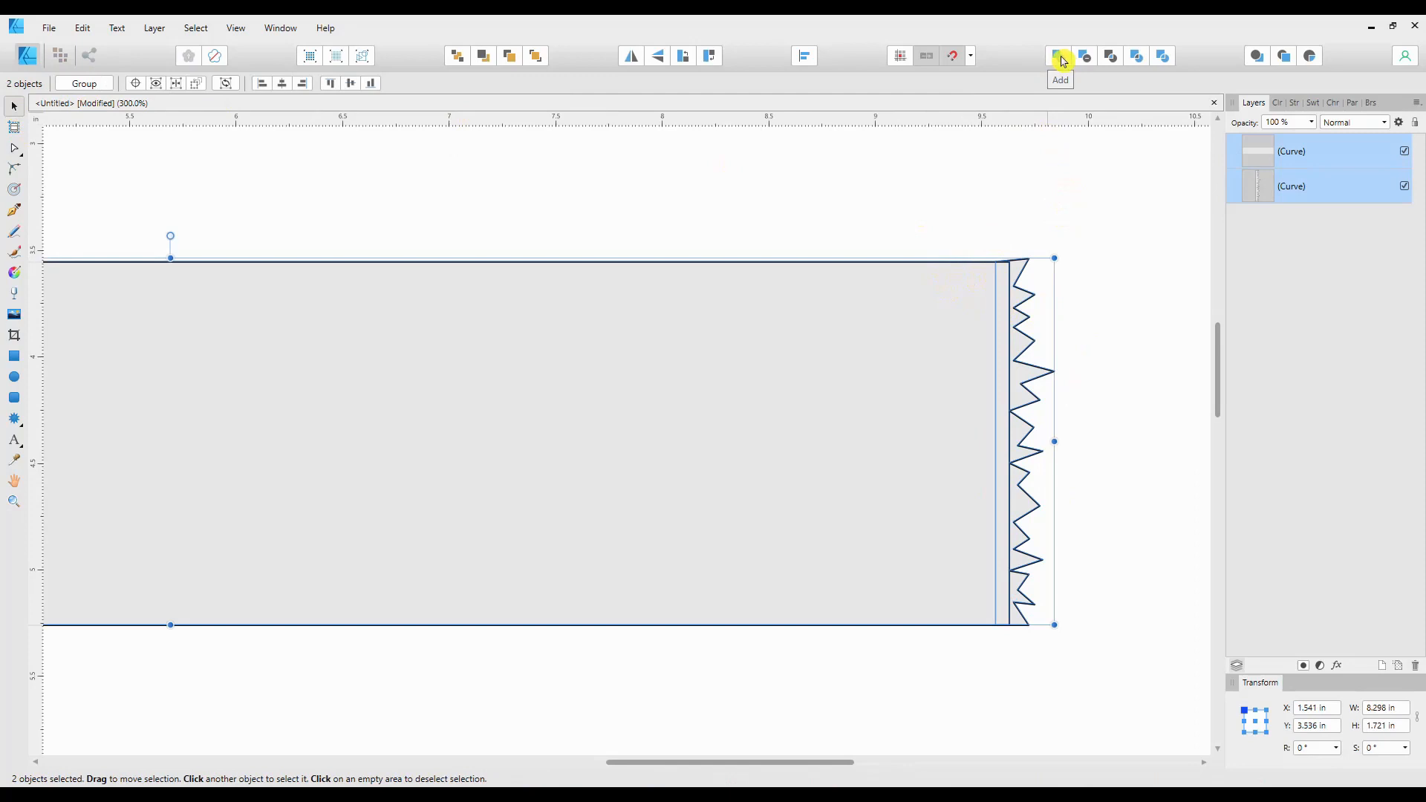
# - Merge the strip into the rectangle with Add and make a copy of the strip
pyautogui.click(1060, 55)
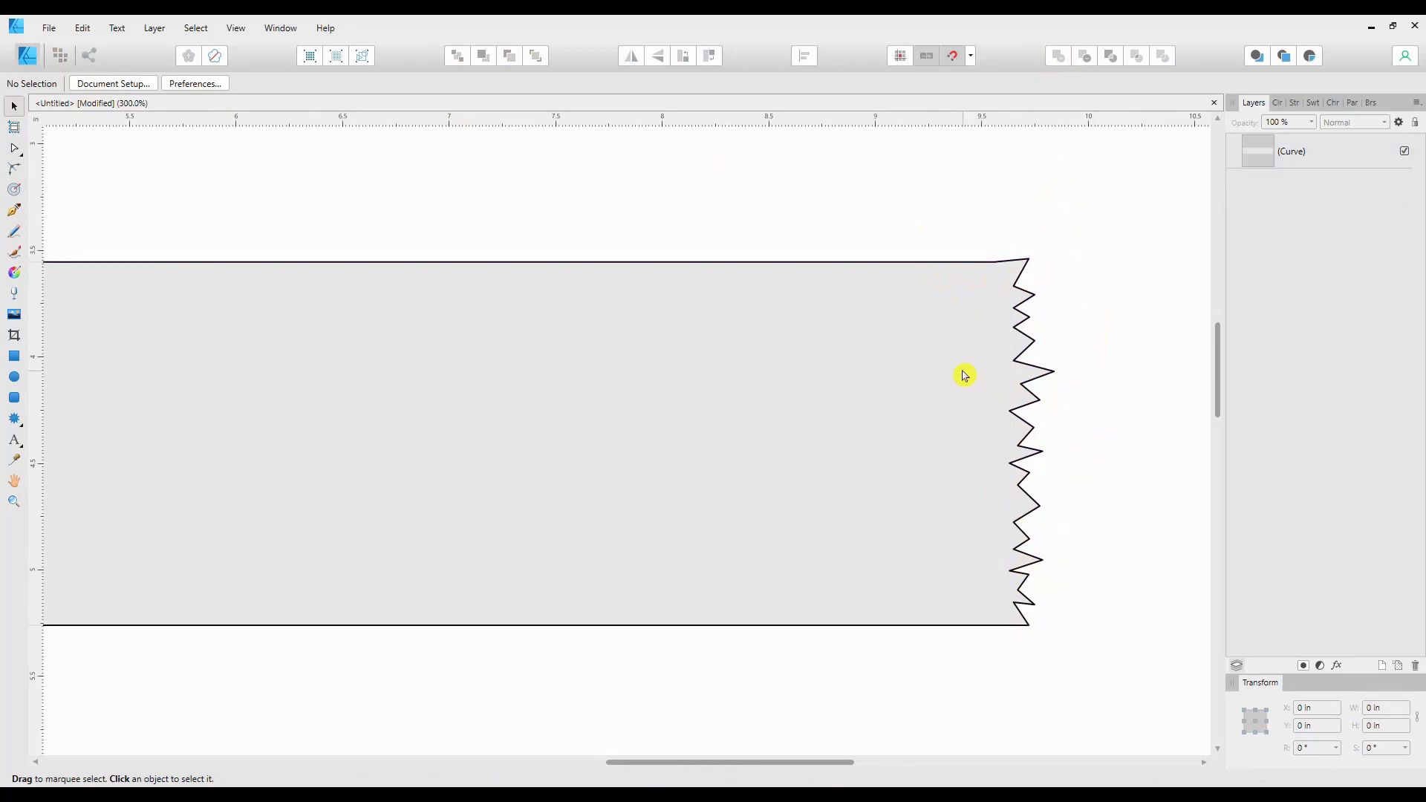
pyautogui.moveTo(1061, 361)
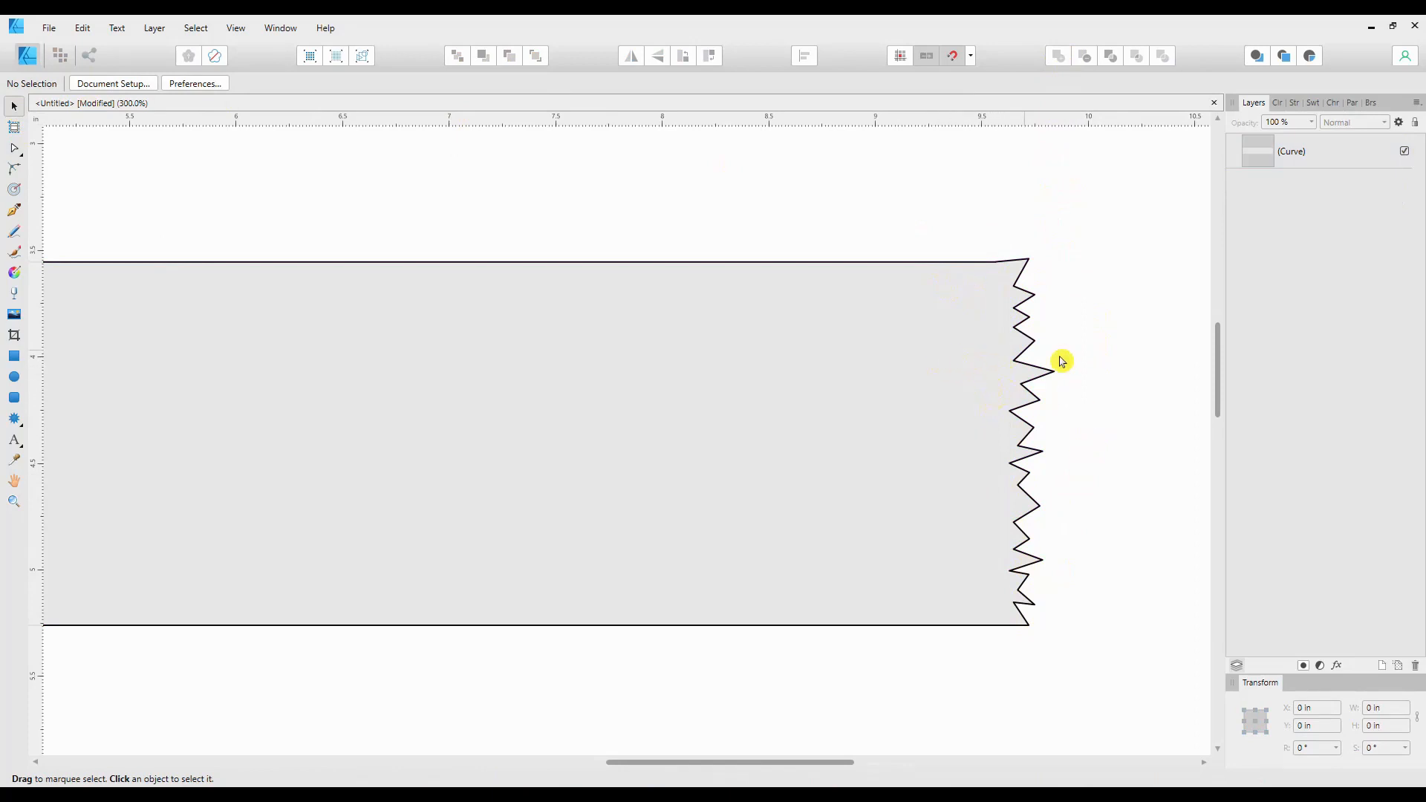
pyautogui.moveTo(1075, 272)
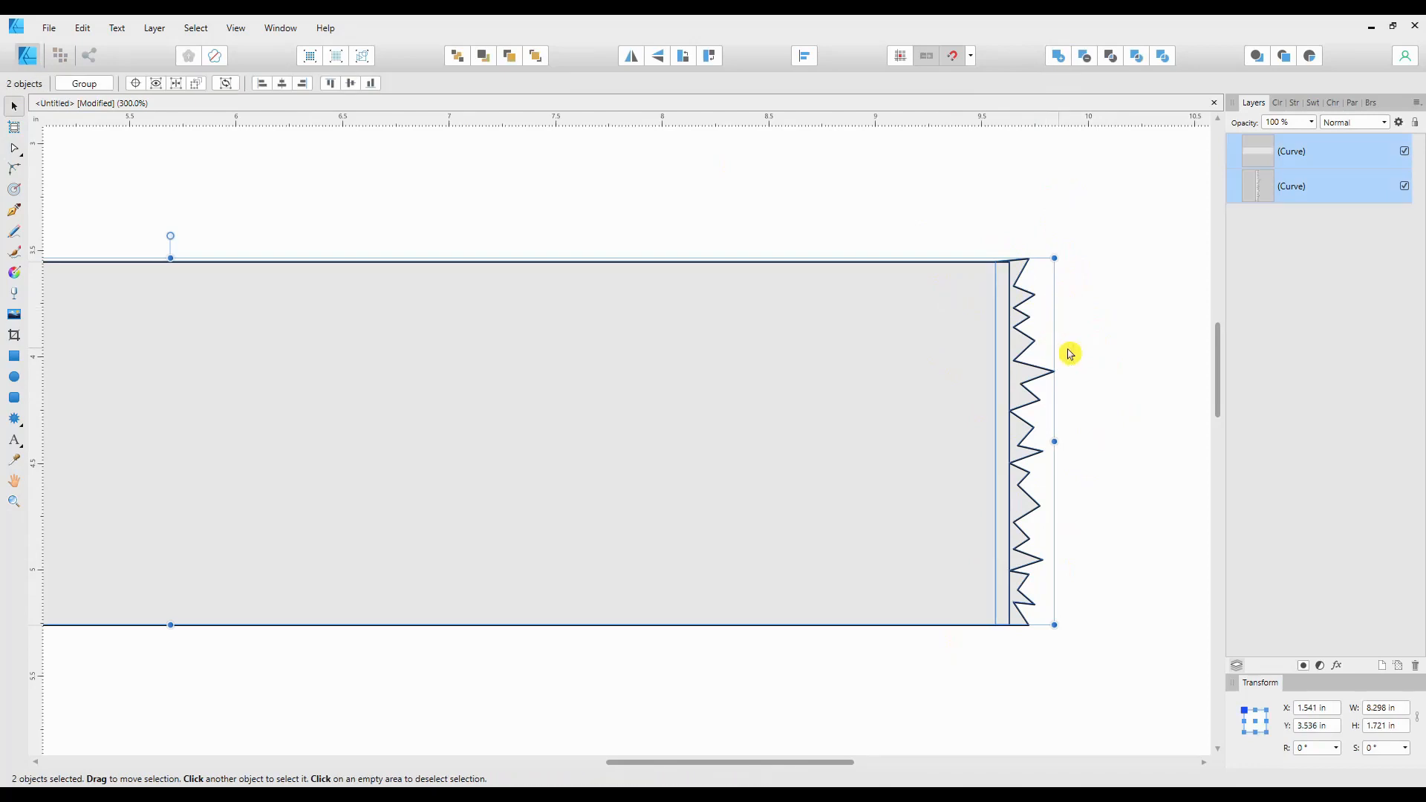
pyautogui.click(981, 255)
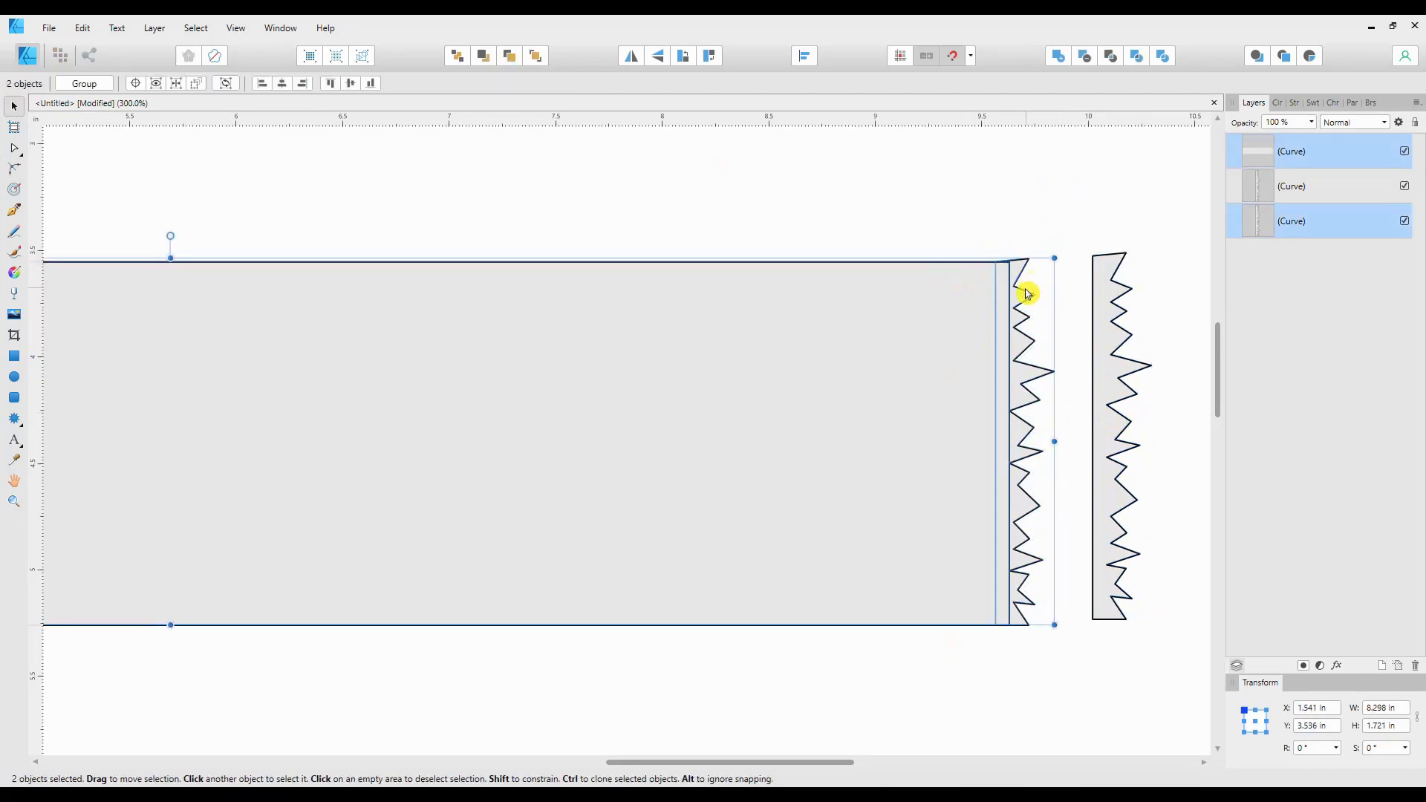
pyautogui.click(1116, 408)
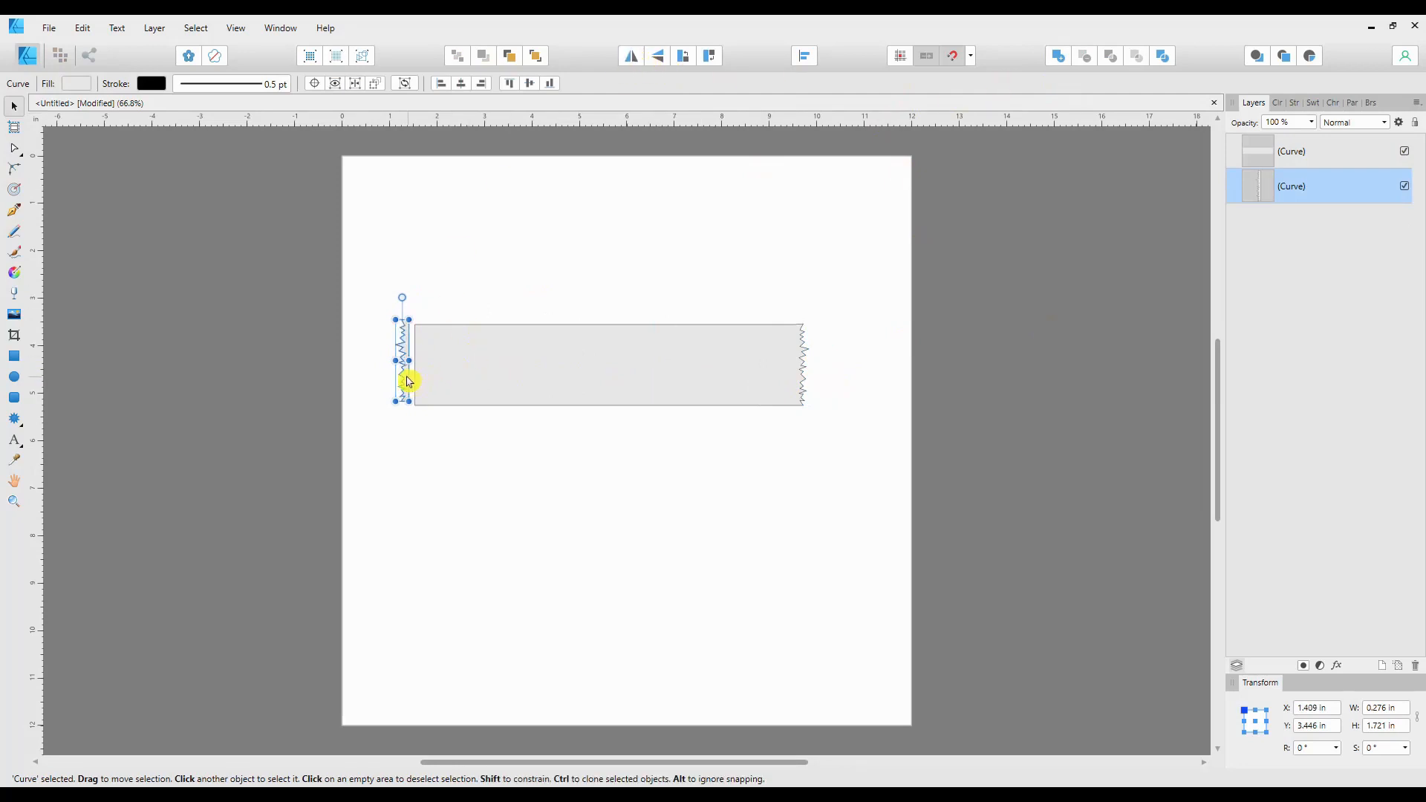
# - Place the strip copy at the rectangle's left end and reposition the merged tape
pyautogui.moveTo(406, 380); pyautogui.dragTo(419, 384)
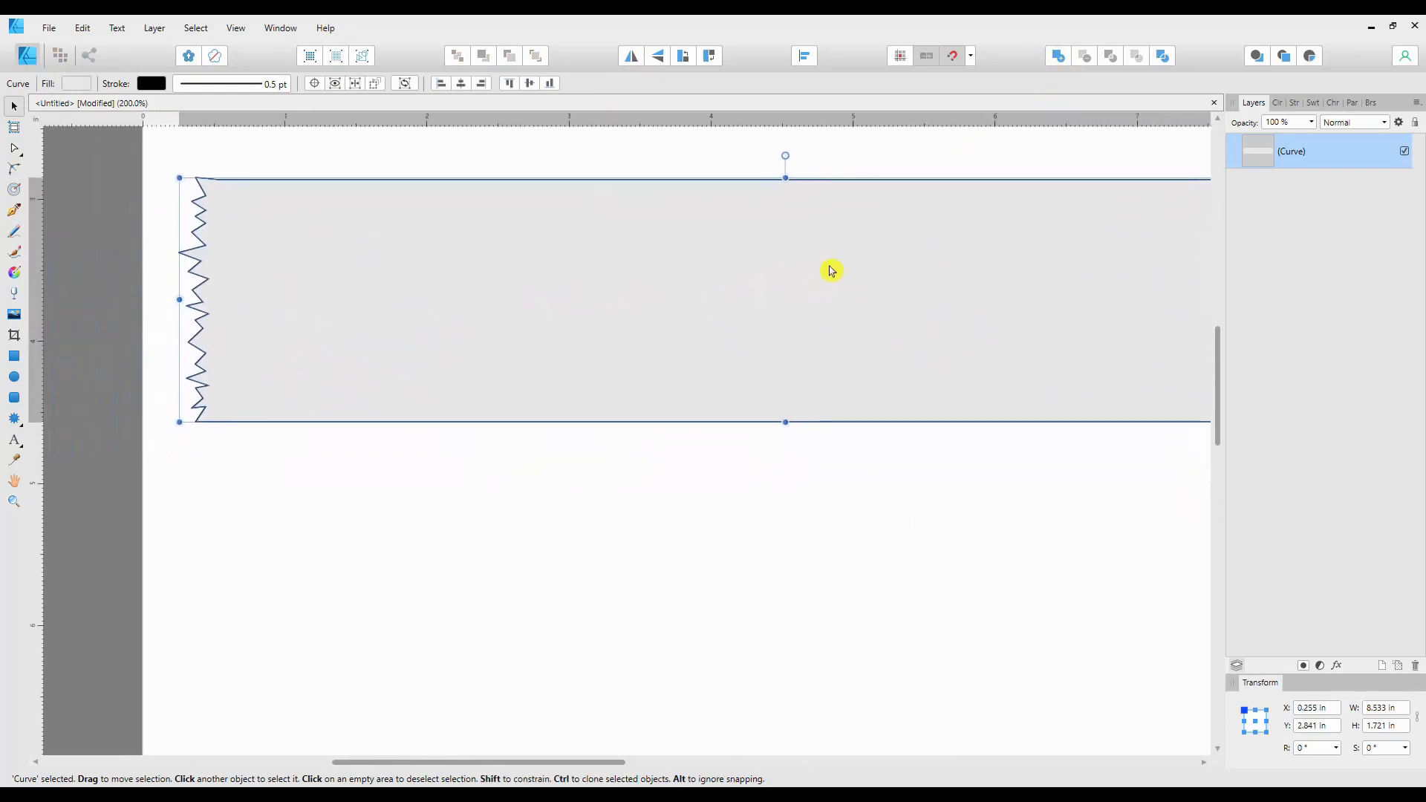
pyautogui.moveTo(828, 270); pyautogui.dragTo(466, 199)
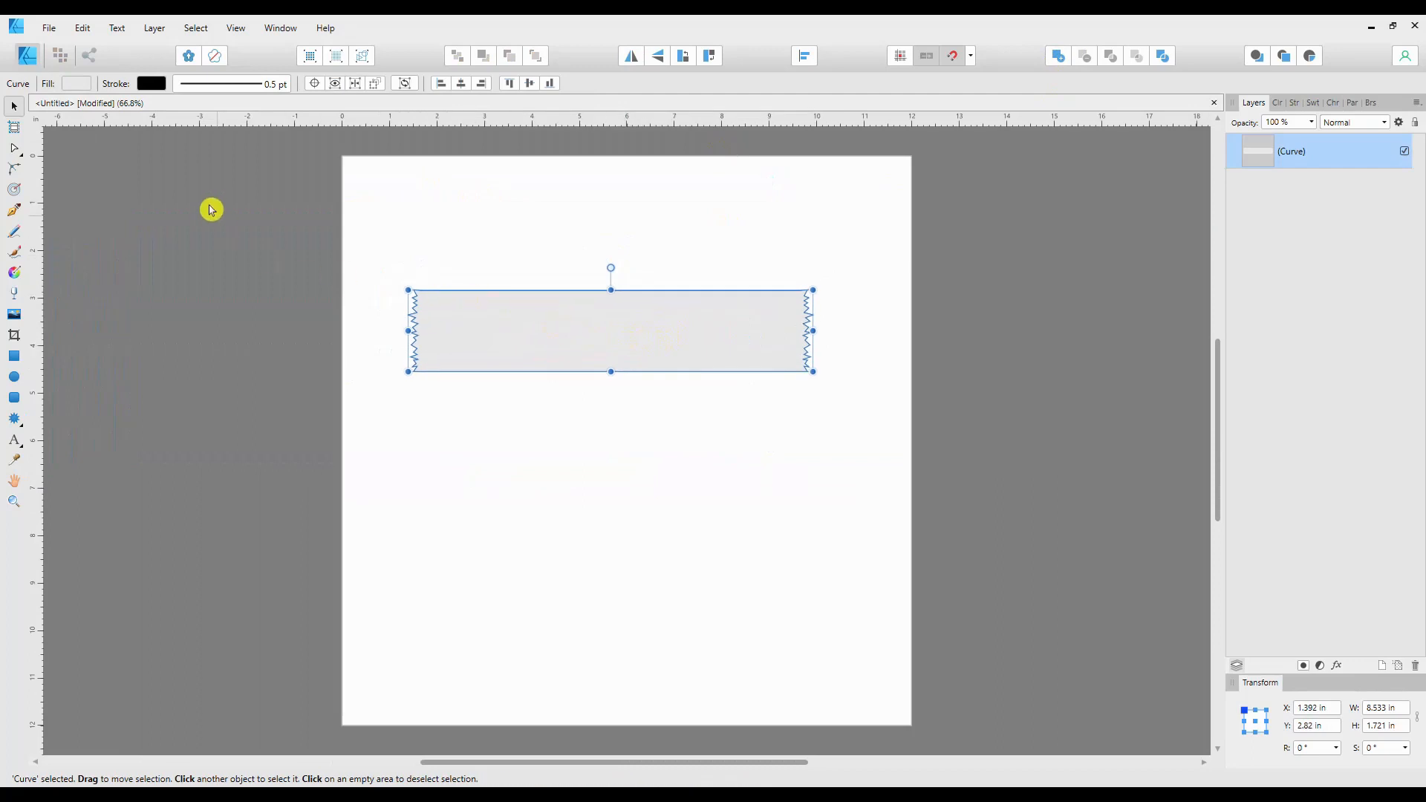
# - Convert the tape's edge nodes to Smooth and bend the top edge into a wave
pyautogui.click(13, 148)
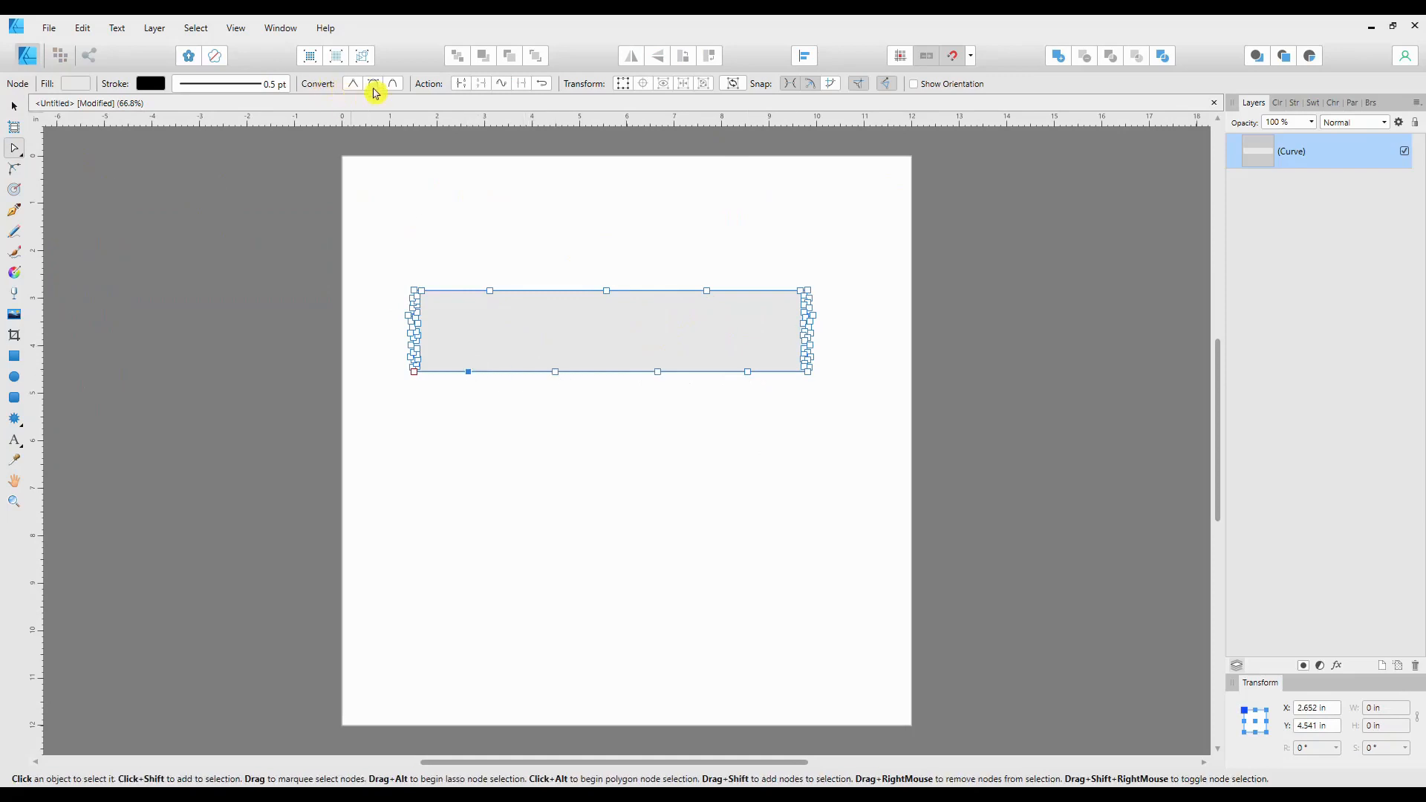
pyautogui.moveTo(373, 84)
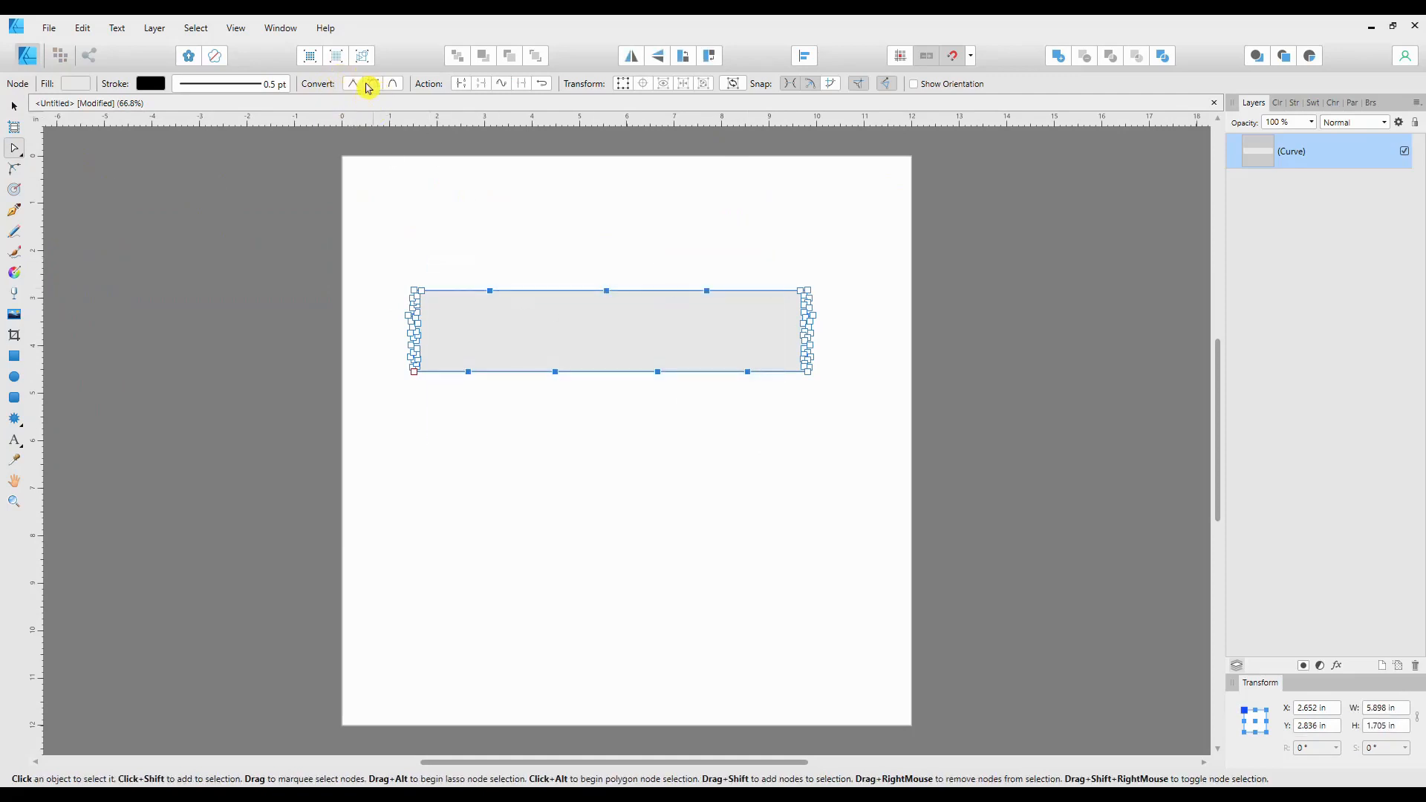
pyautogui.click(373, 84)
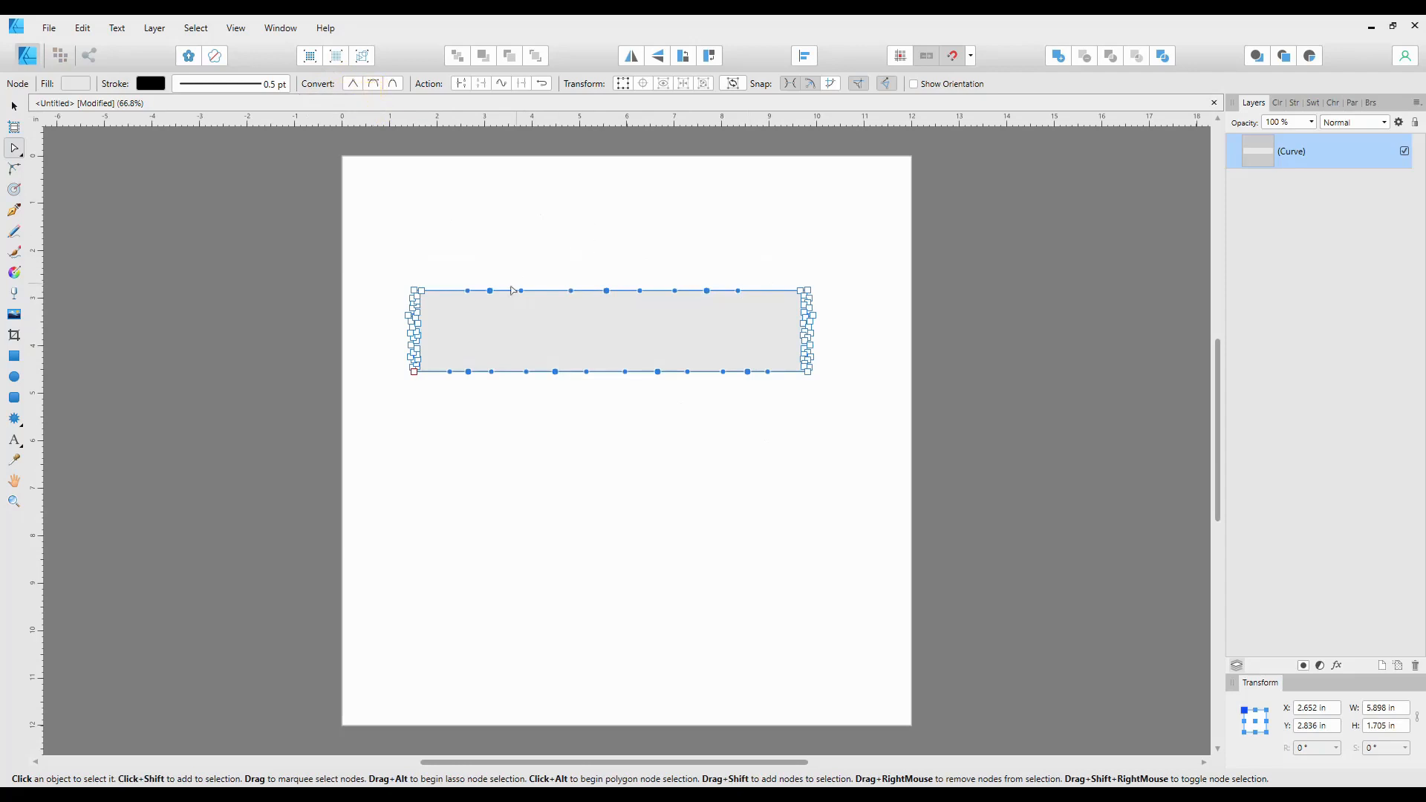
pyautogui.click(525, 291)
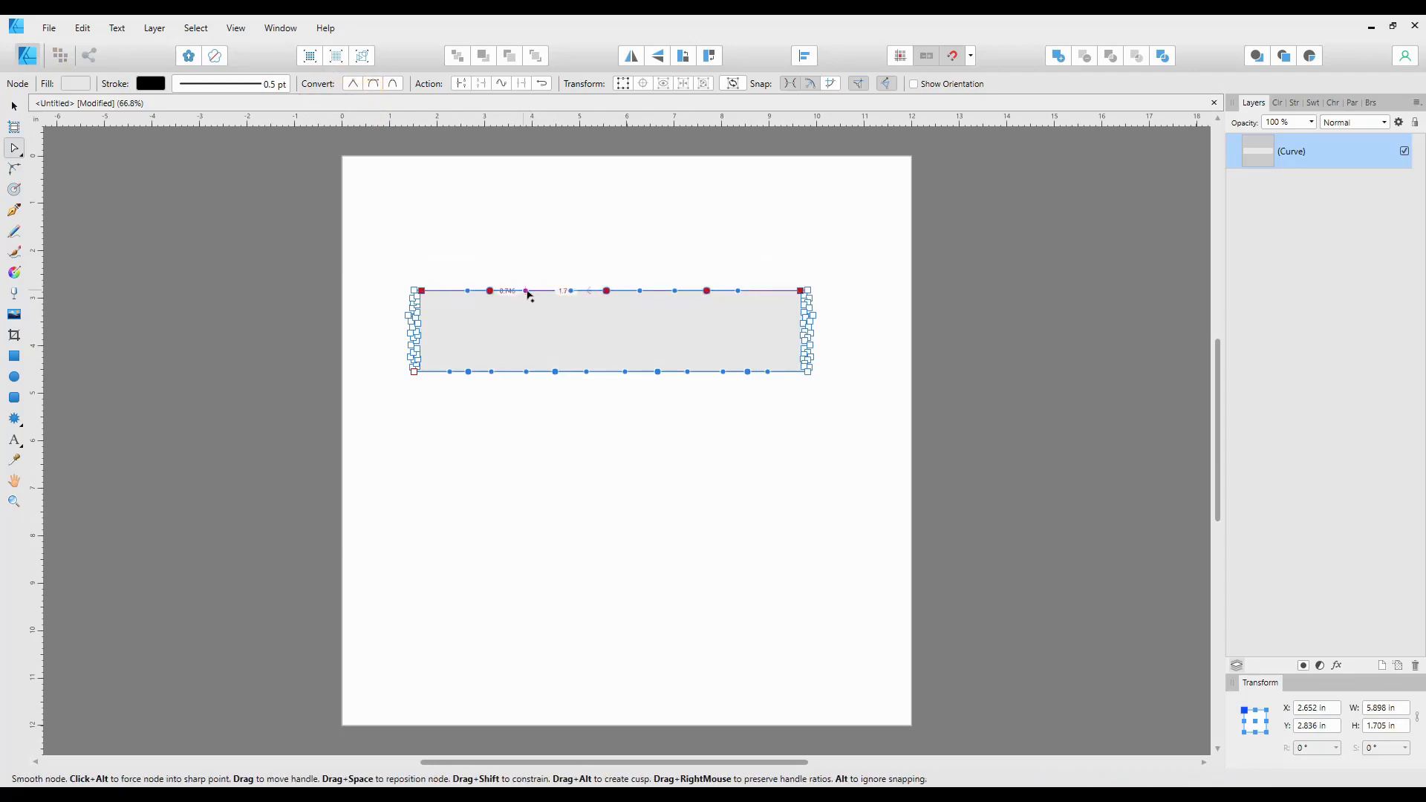
pyautogui.moveTo(526, 291); pyautogui.dragTo(492, 299)
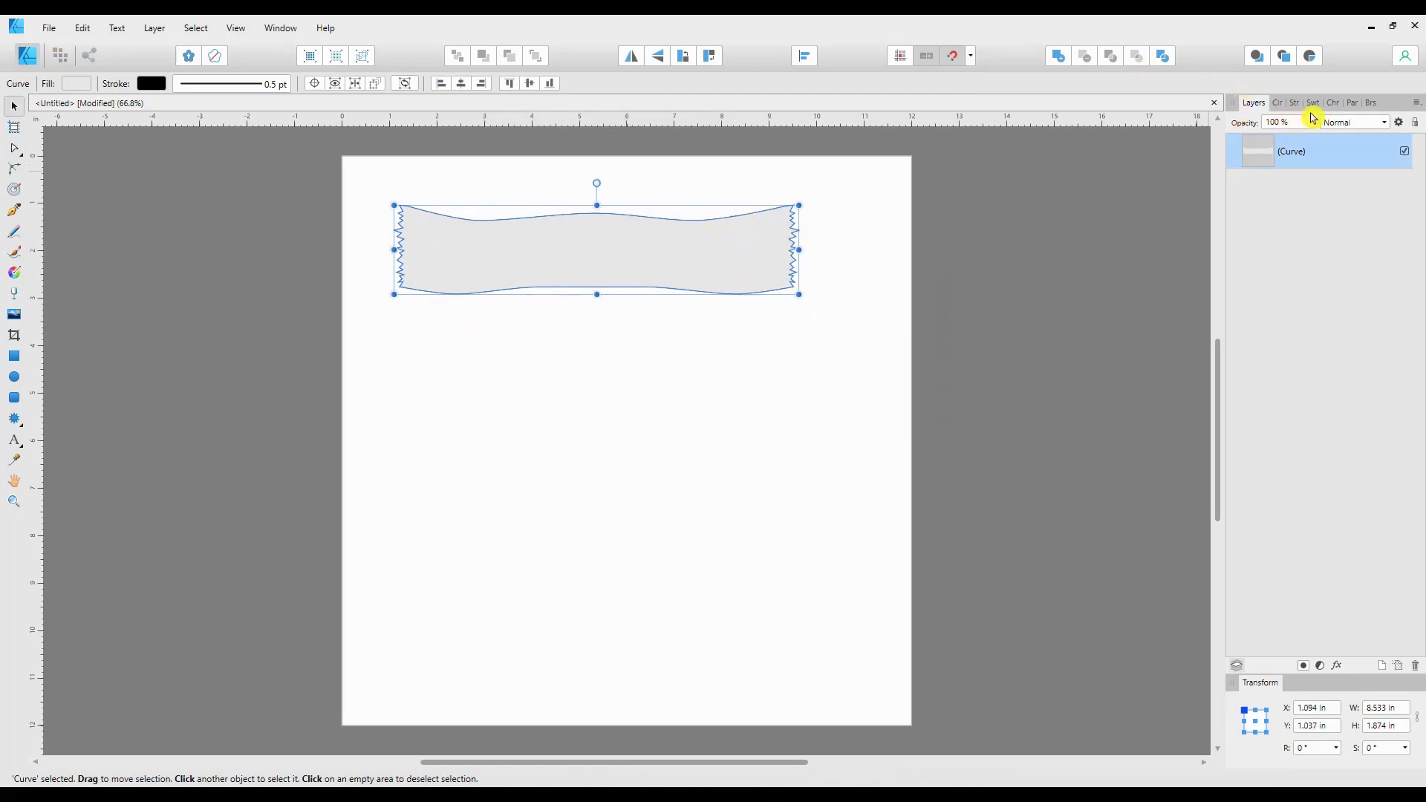
# - Fill the tape pieces with teal and check them in the layers list
pyautogui.click(1270, 101)
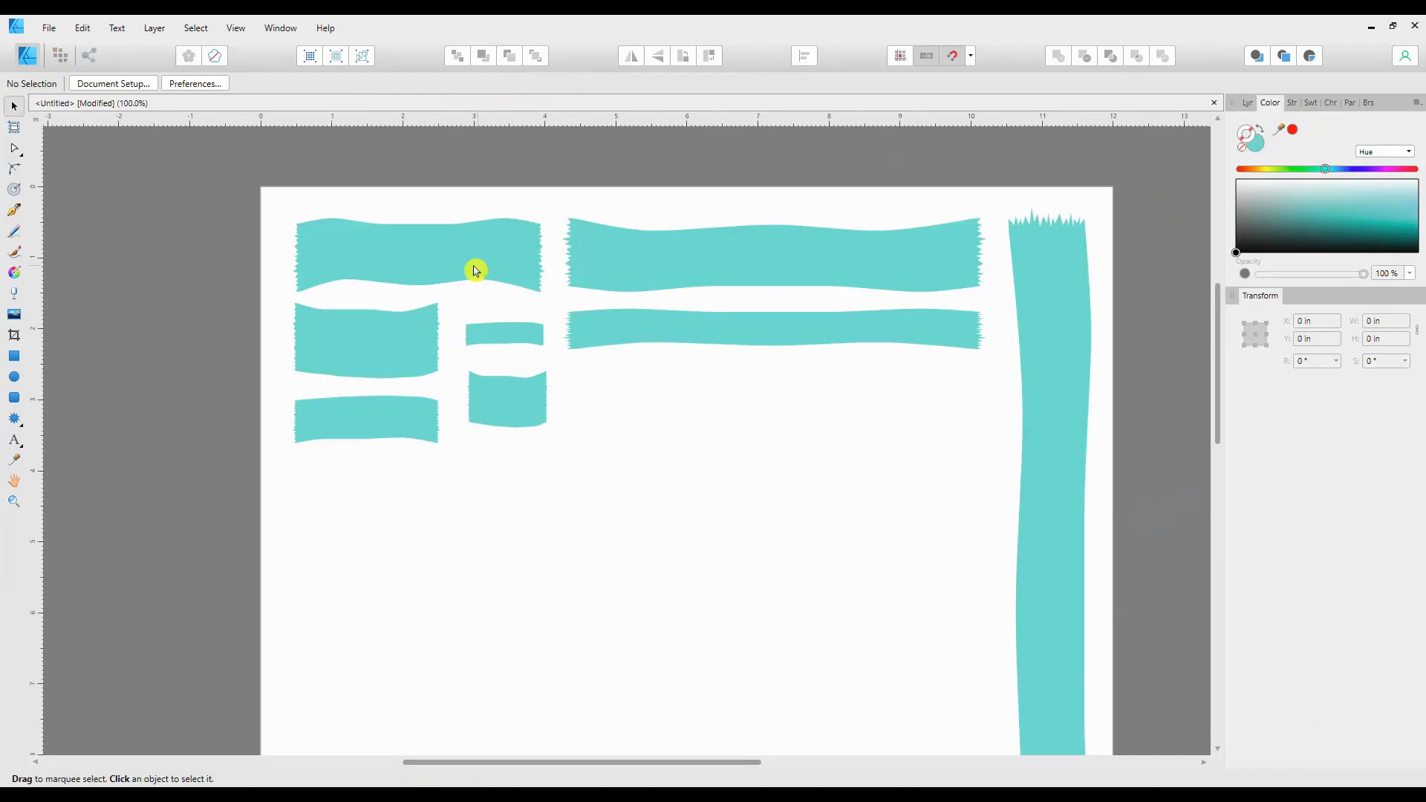
pyautogui.moveTo(406, 336)
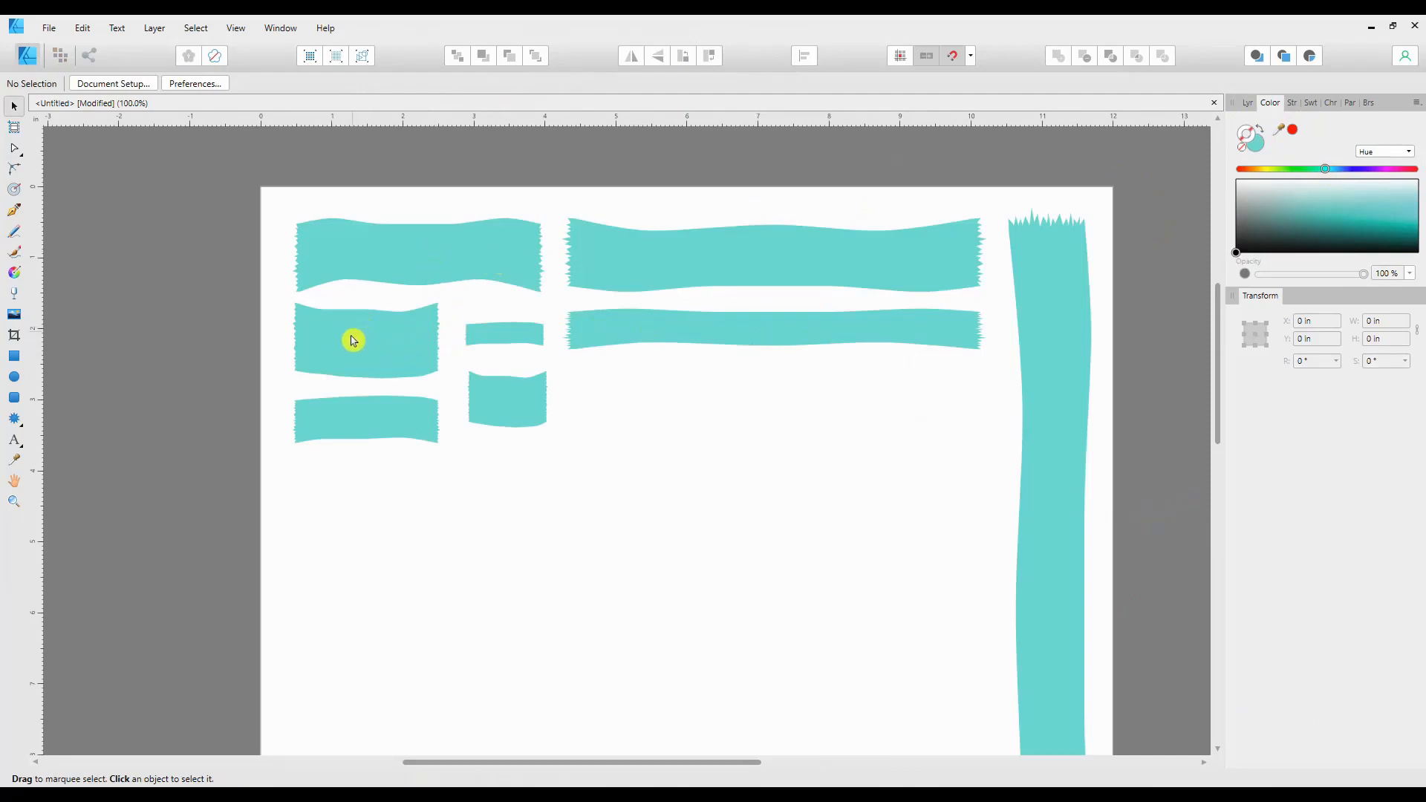
pyautogui.moveTo(378, 360)
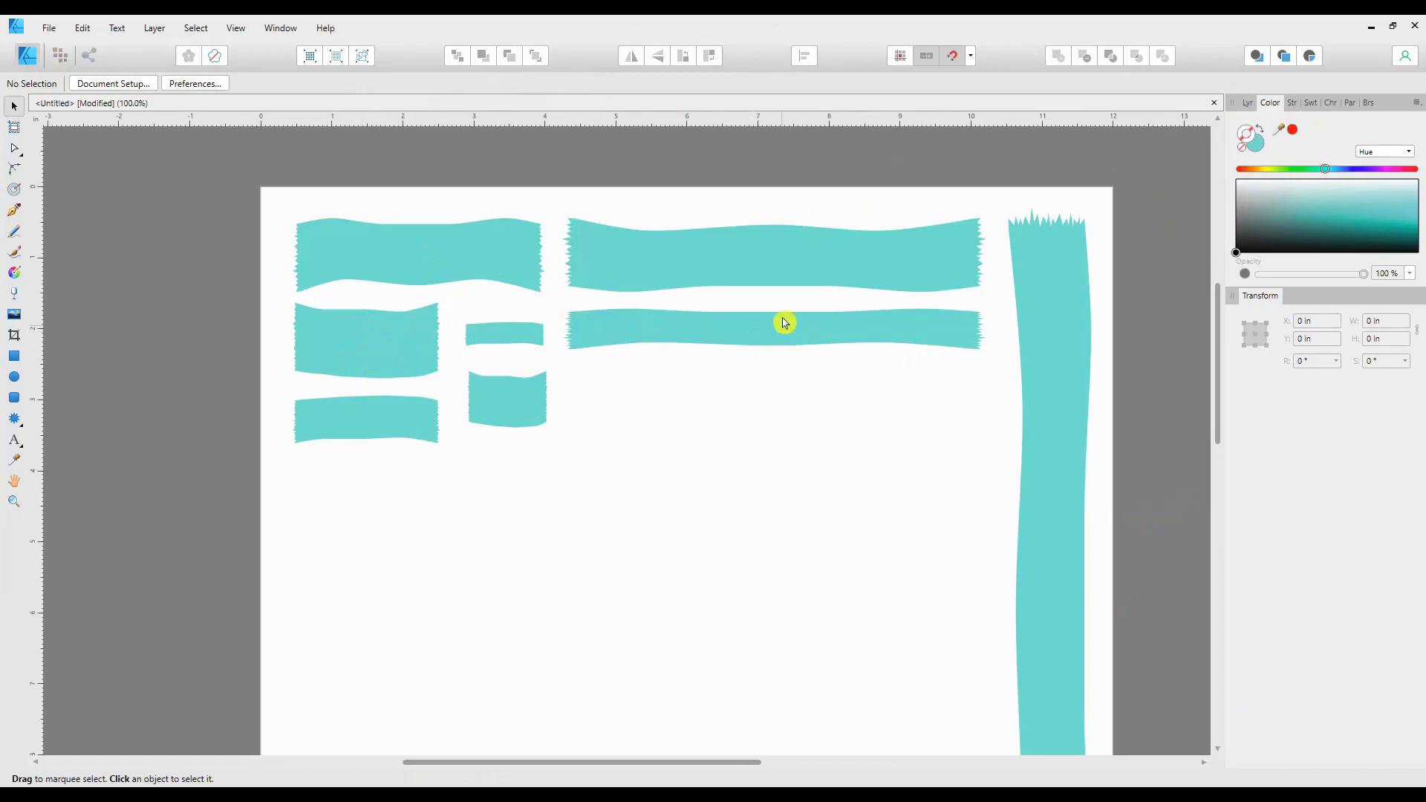
pyautogui.moveTo(1049, 510)
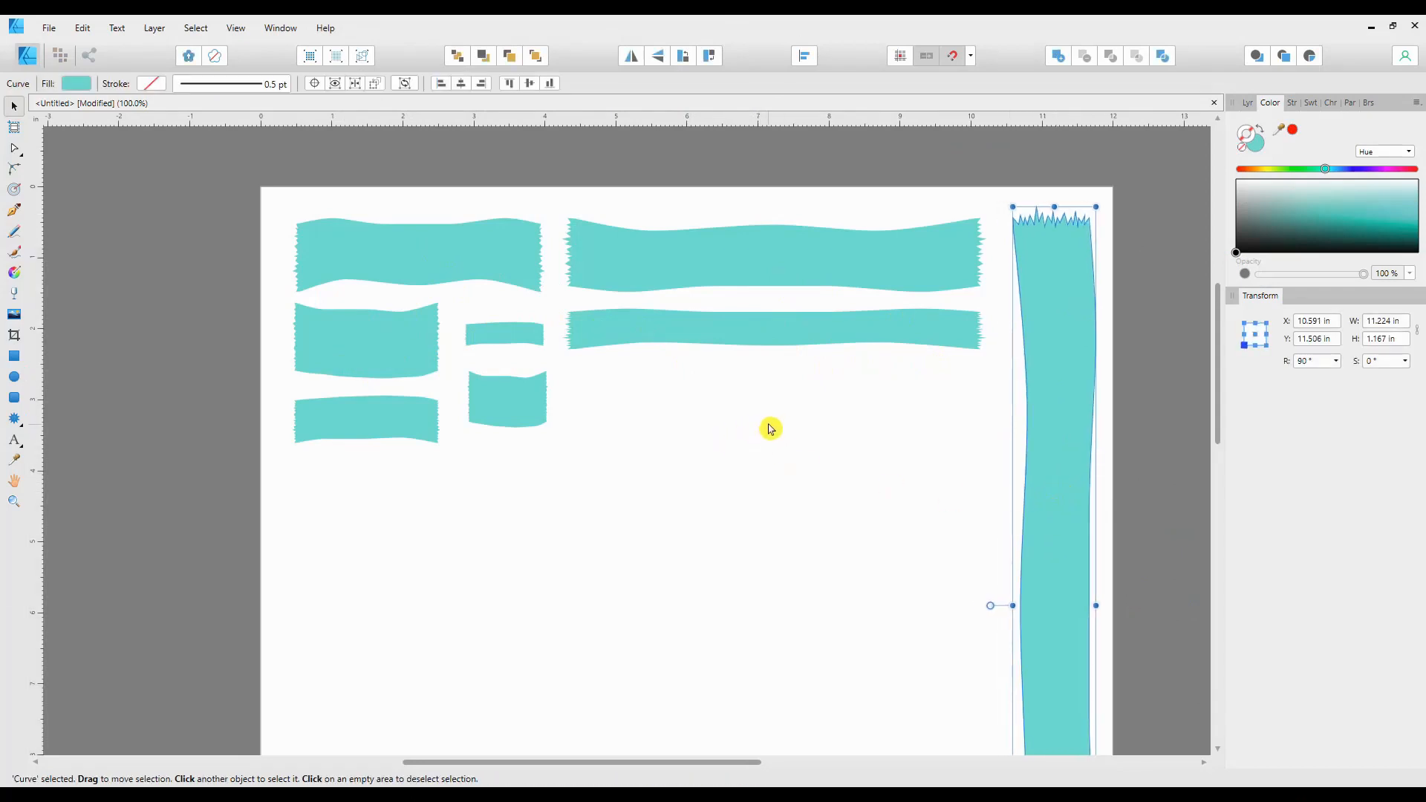
pyautogui.moveTo(766, 421)
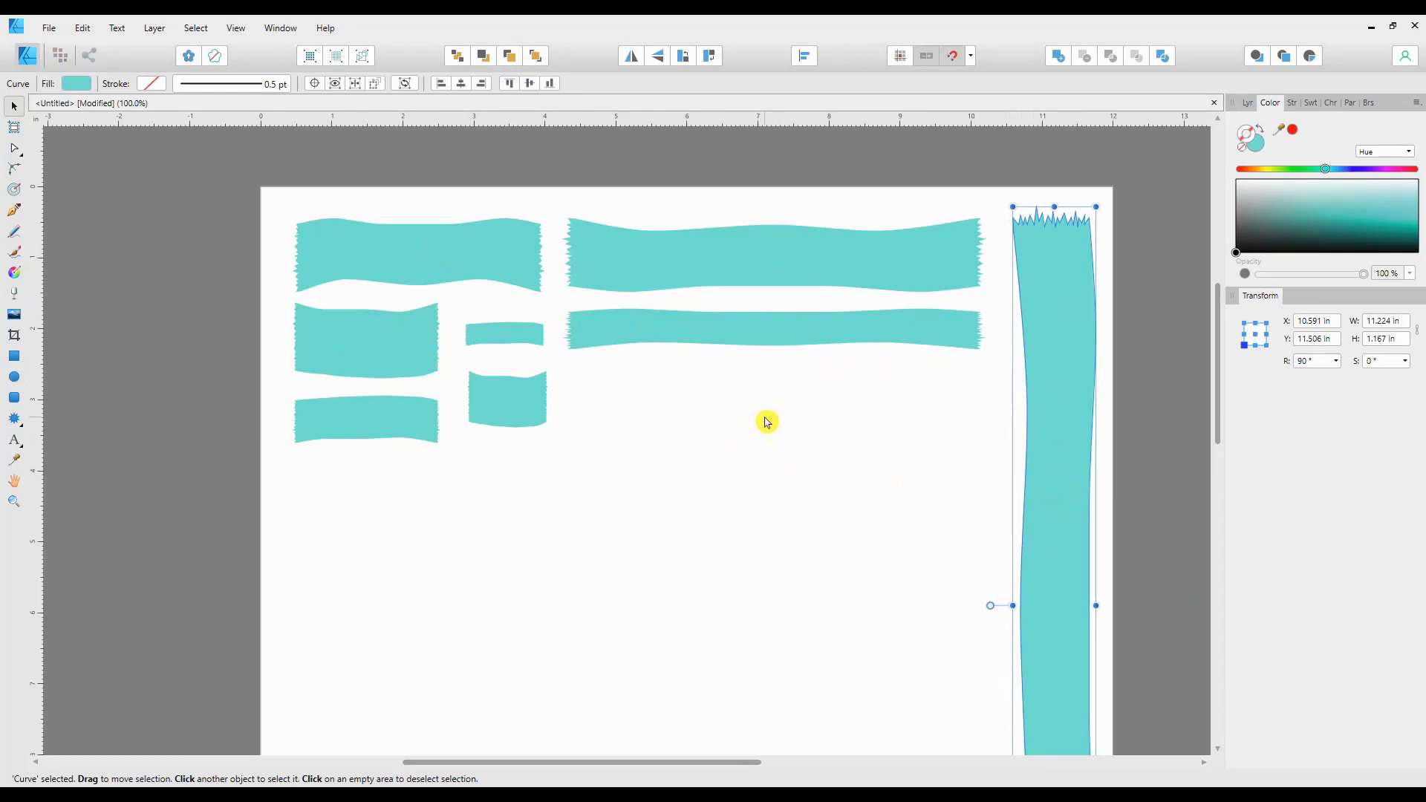
pyautogui.click(1247, 102)
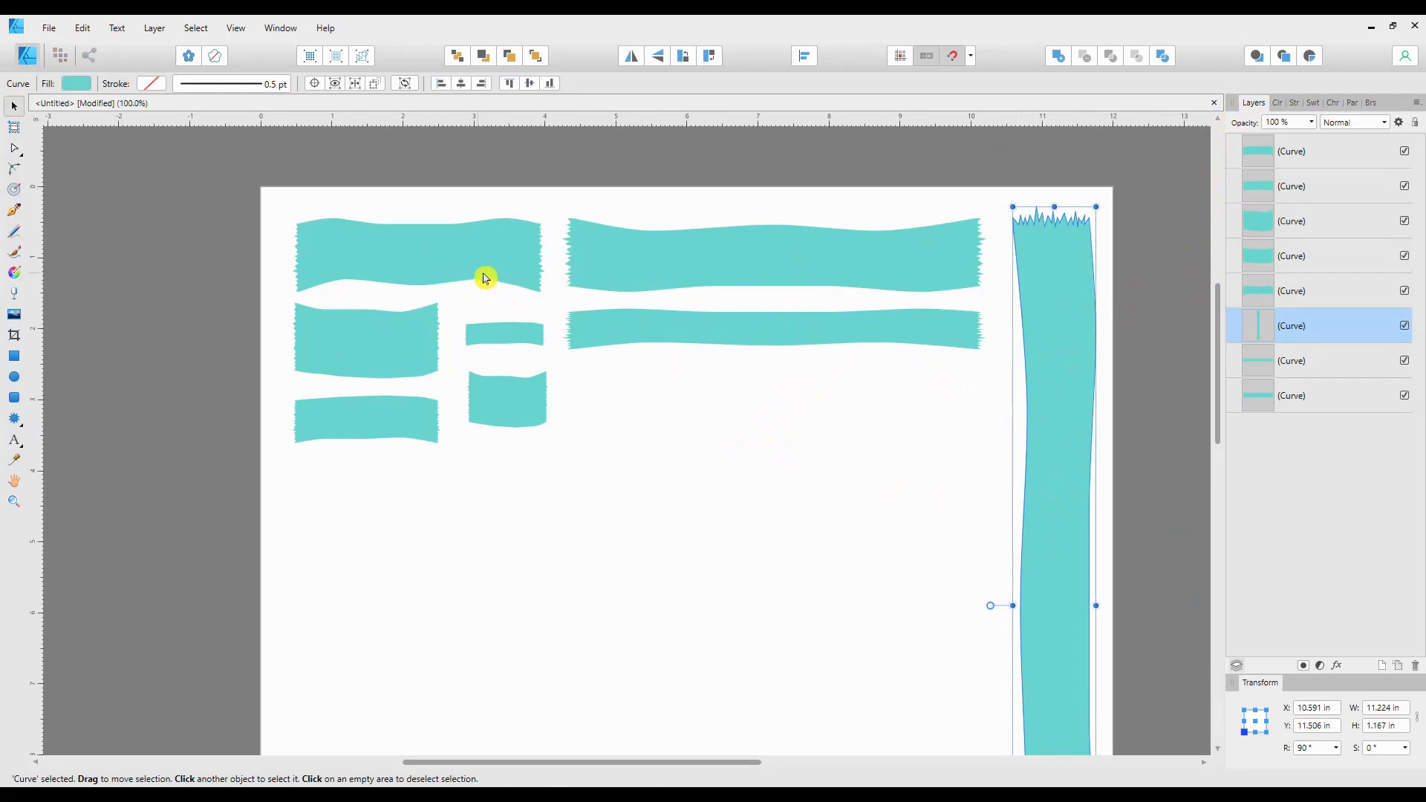
pyautogui.moveTo(355, 246)
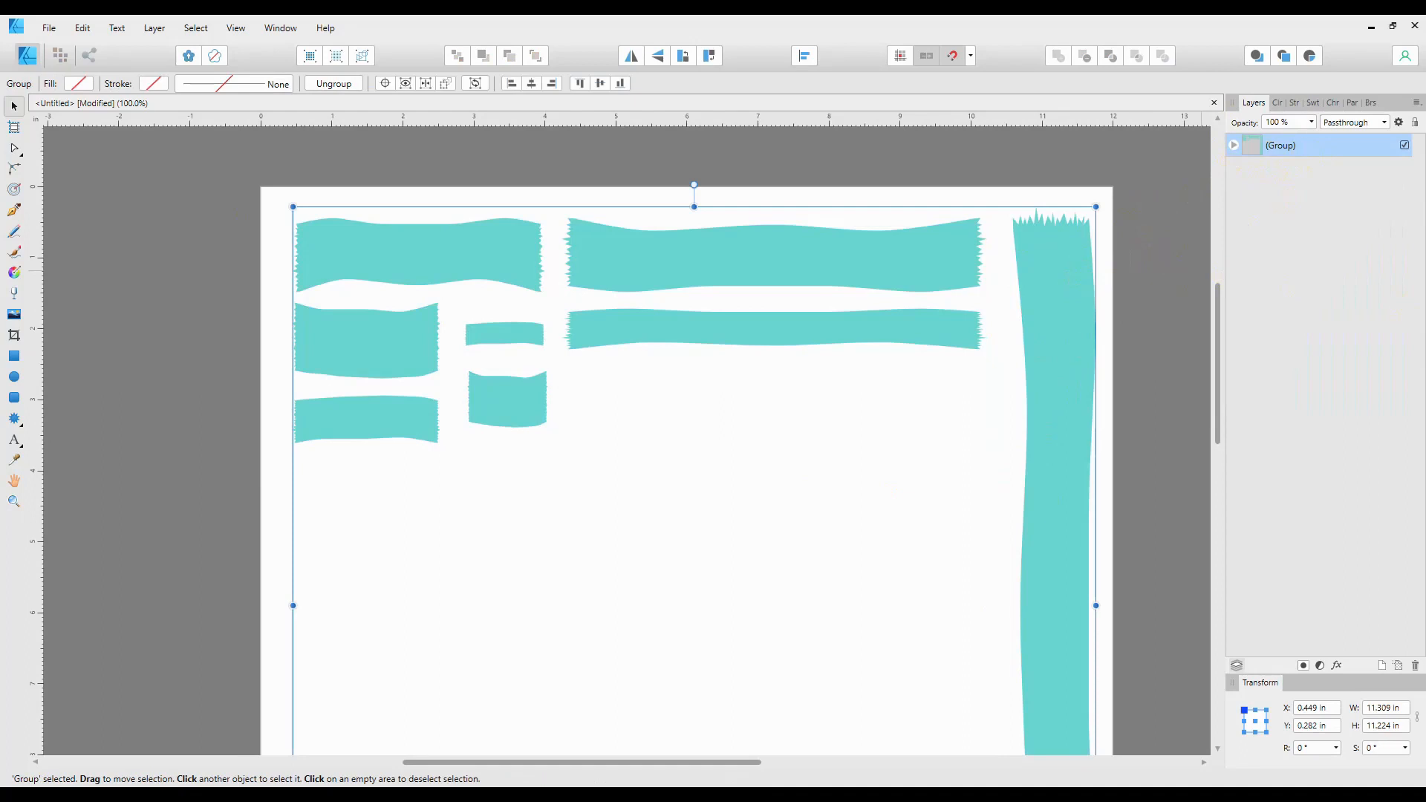
pyautogui.moveTo(960, 412)
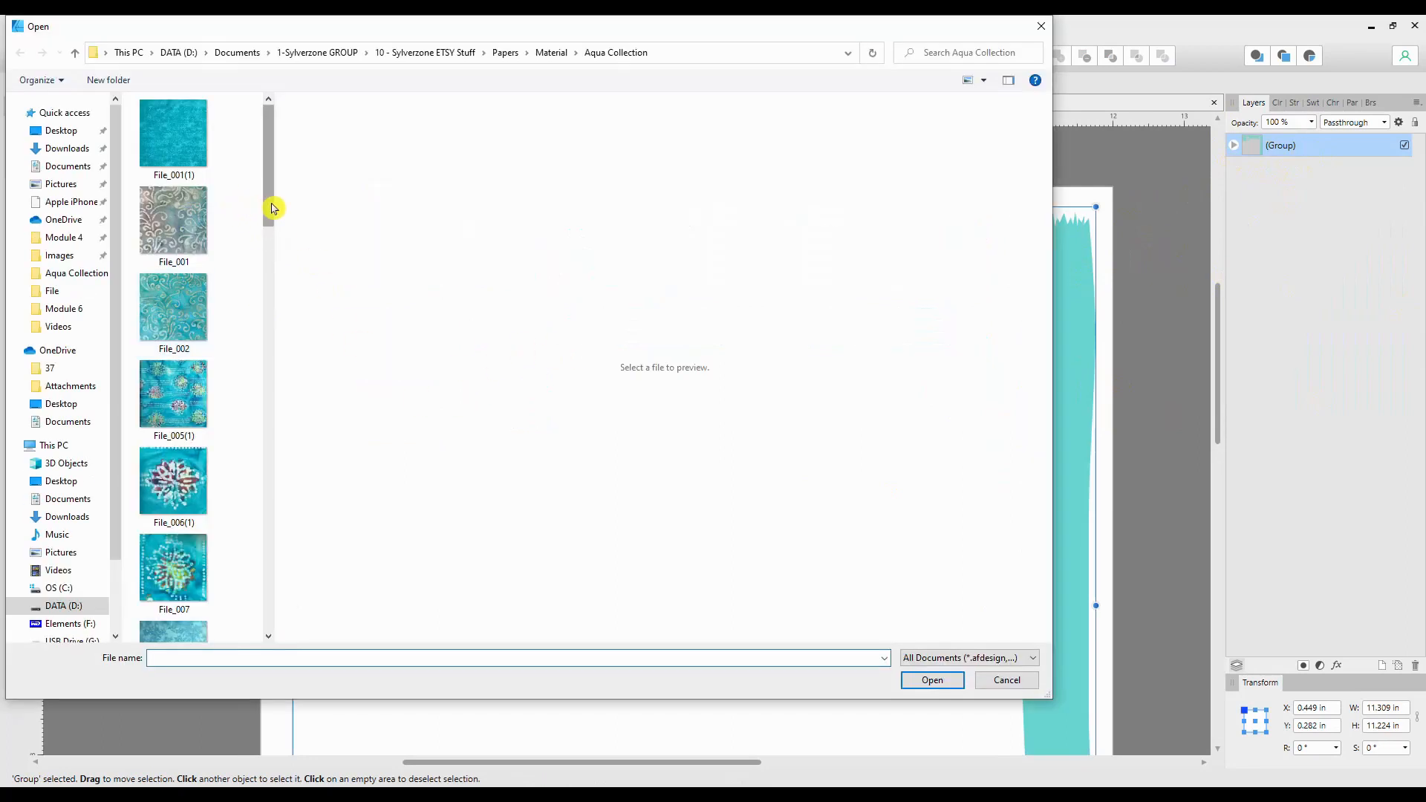
# - Place the swirly File_001 batik texture image into the document
pyautogui.scroll(-3)
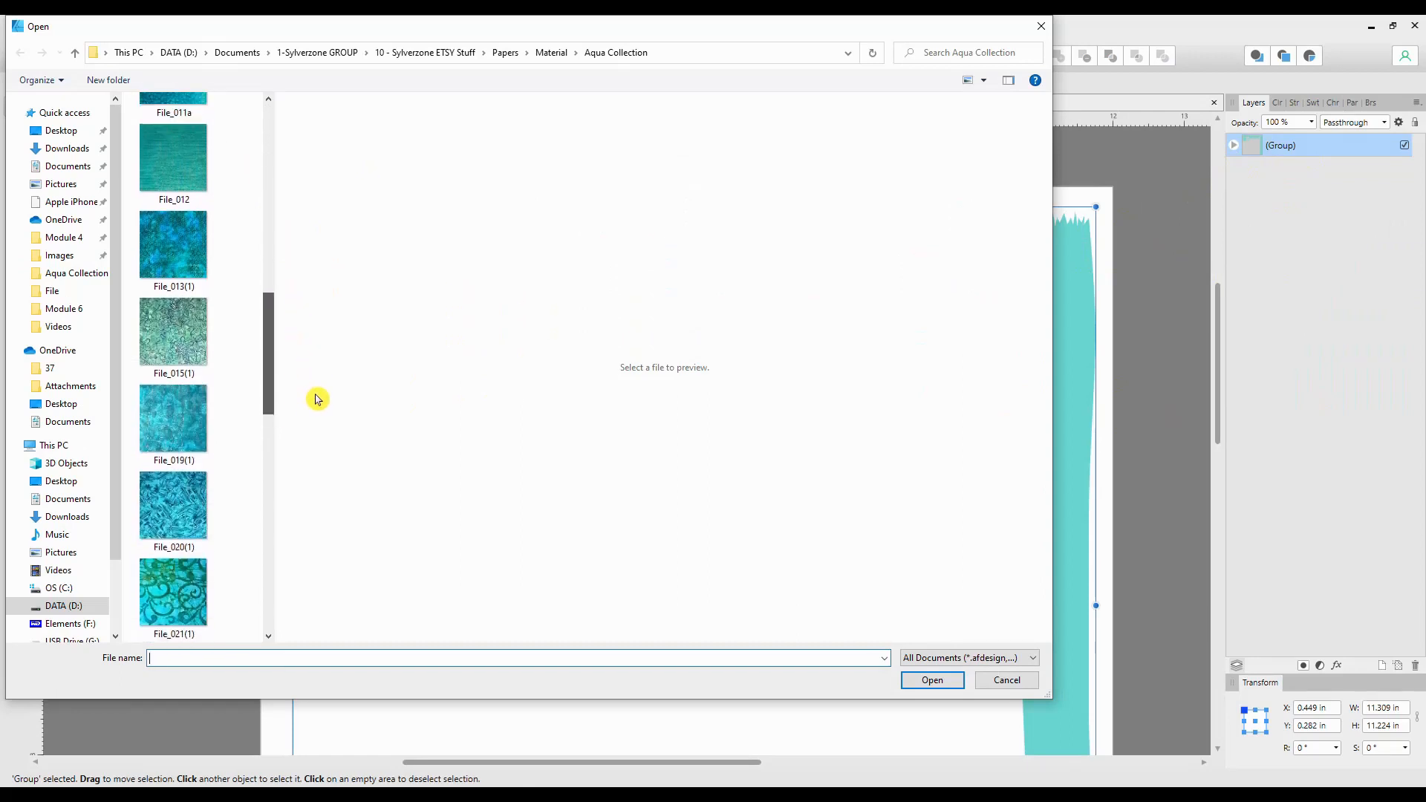
pyautogui.click(173, 329)
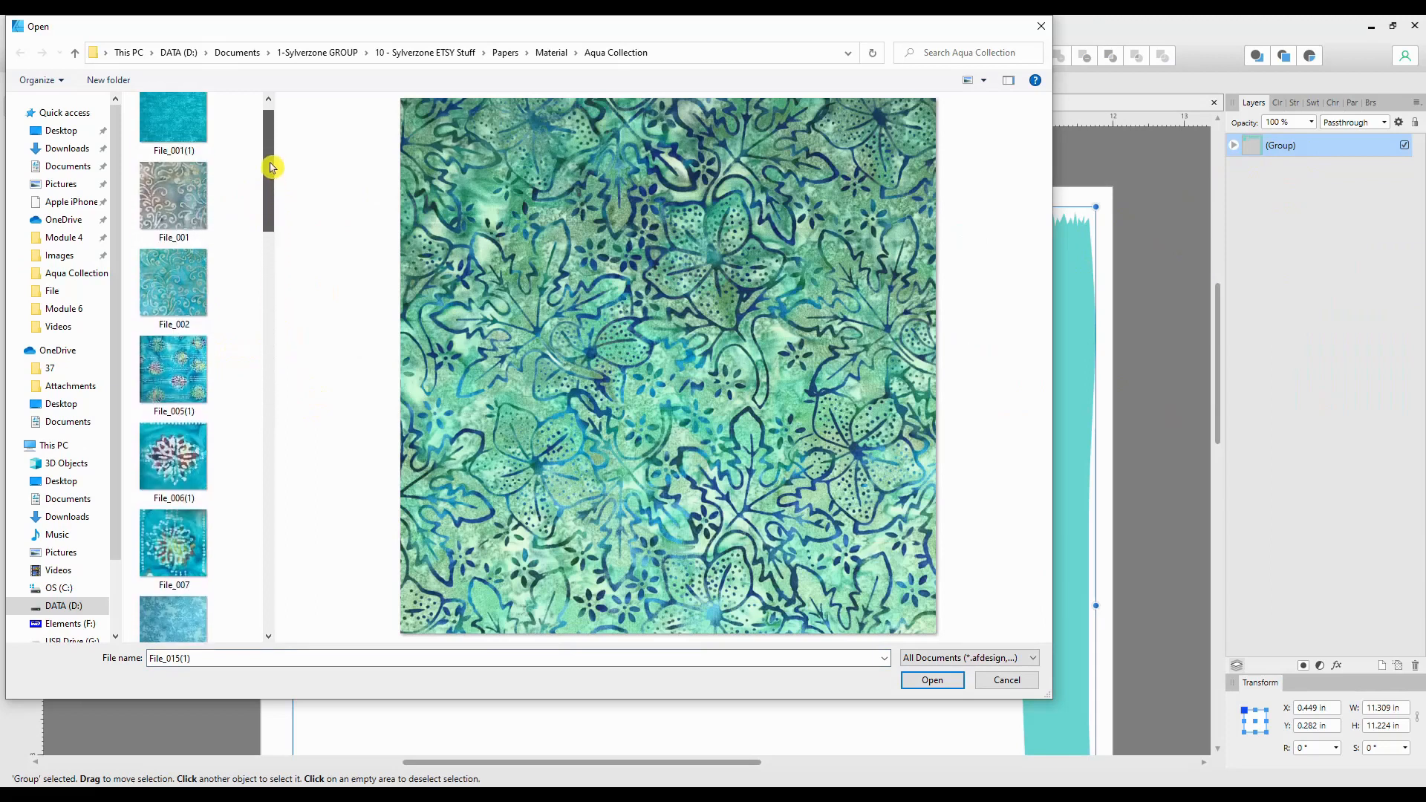
pyautogui.click(173, 218)
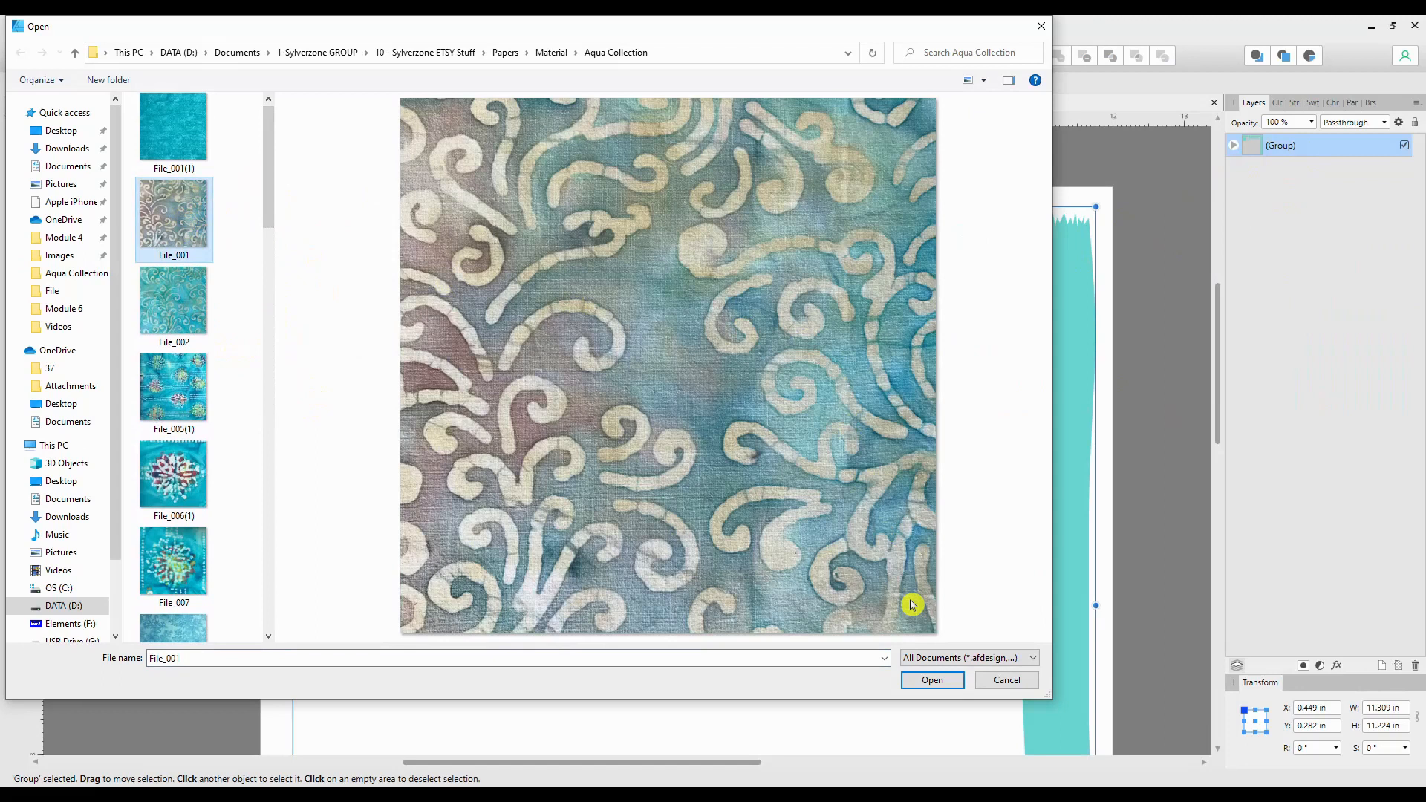
pyautogui.click(931, 680)
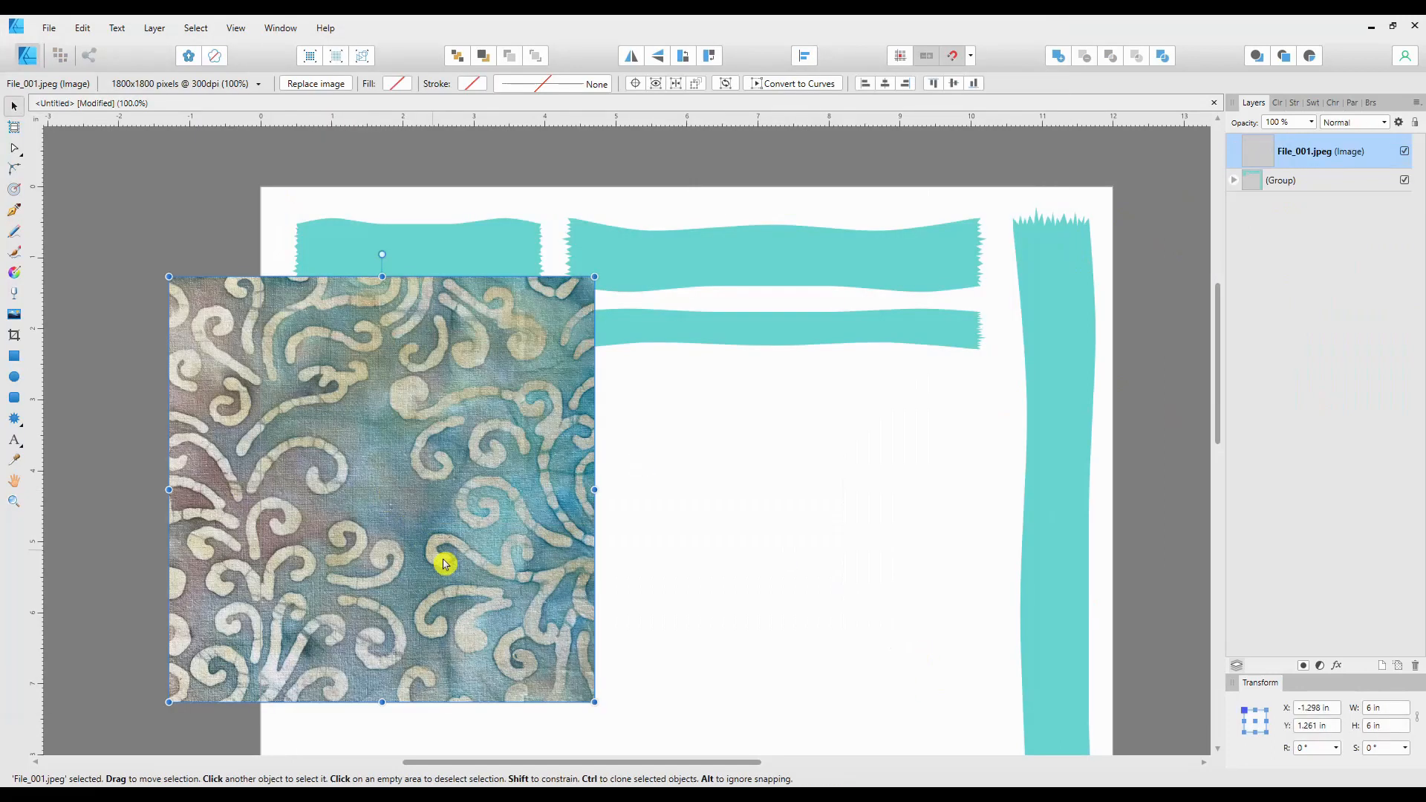
# - Move the batik image to the page corner, enlarge it to cover the page, and select the tape group
pyautogui.moveTo(446, 564); pyautogui.dragTo(553, 446)
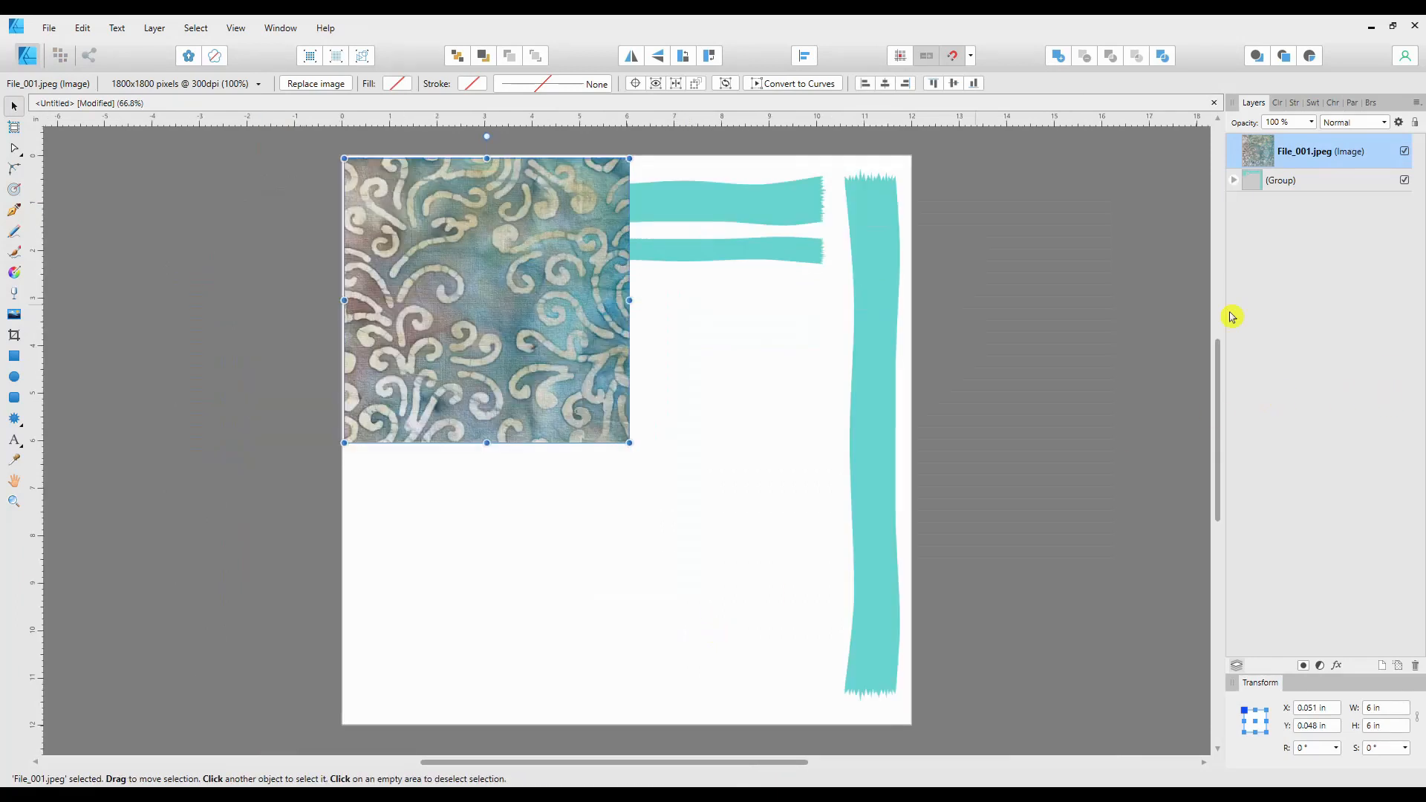
pyautogui.moveTo(629, 442); pyautogui.dragTo(803, 617)
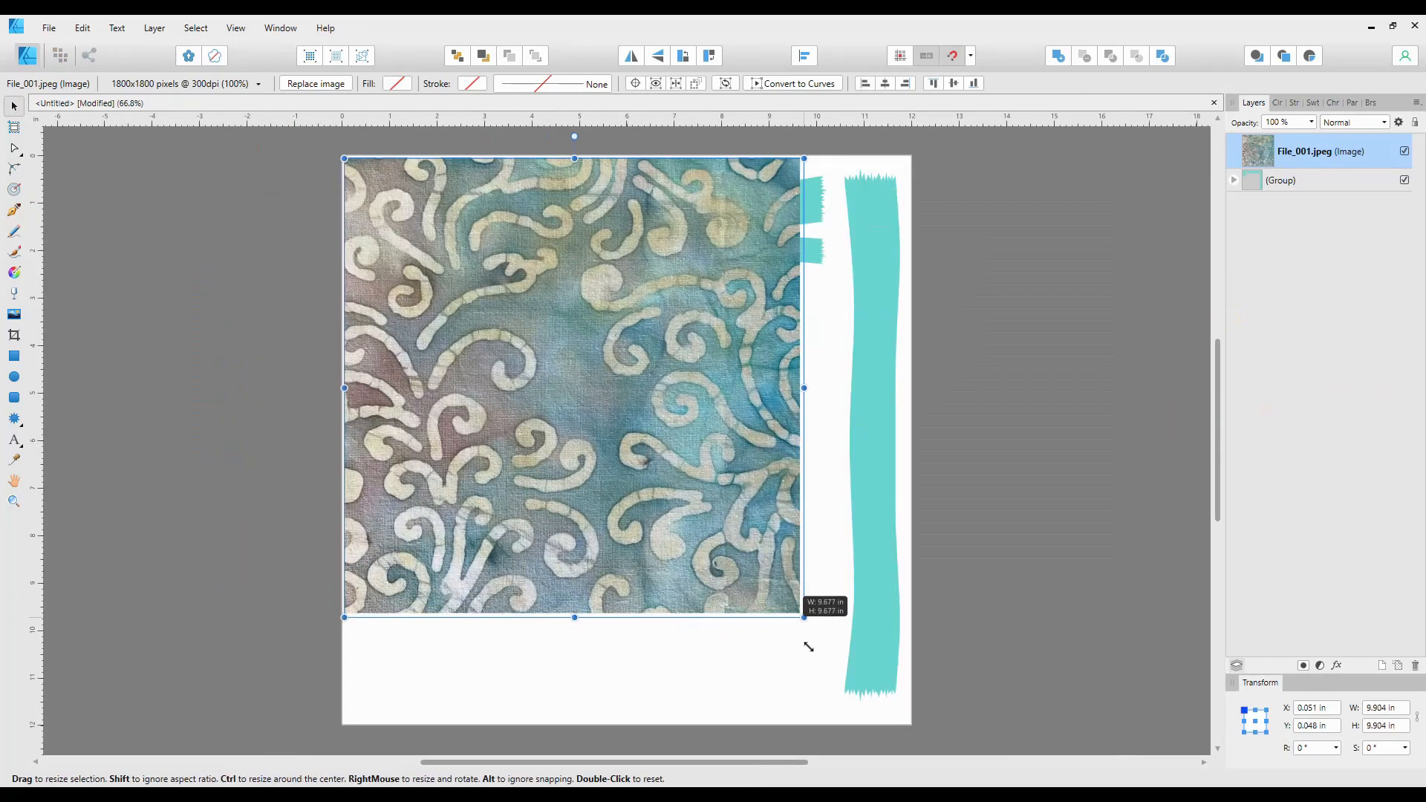
pyautogui.moveTo(804, 618); pyautogui.dragTo(896, 672)
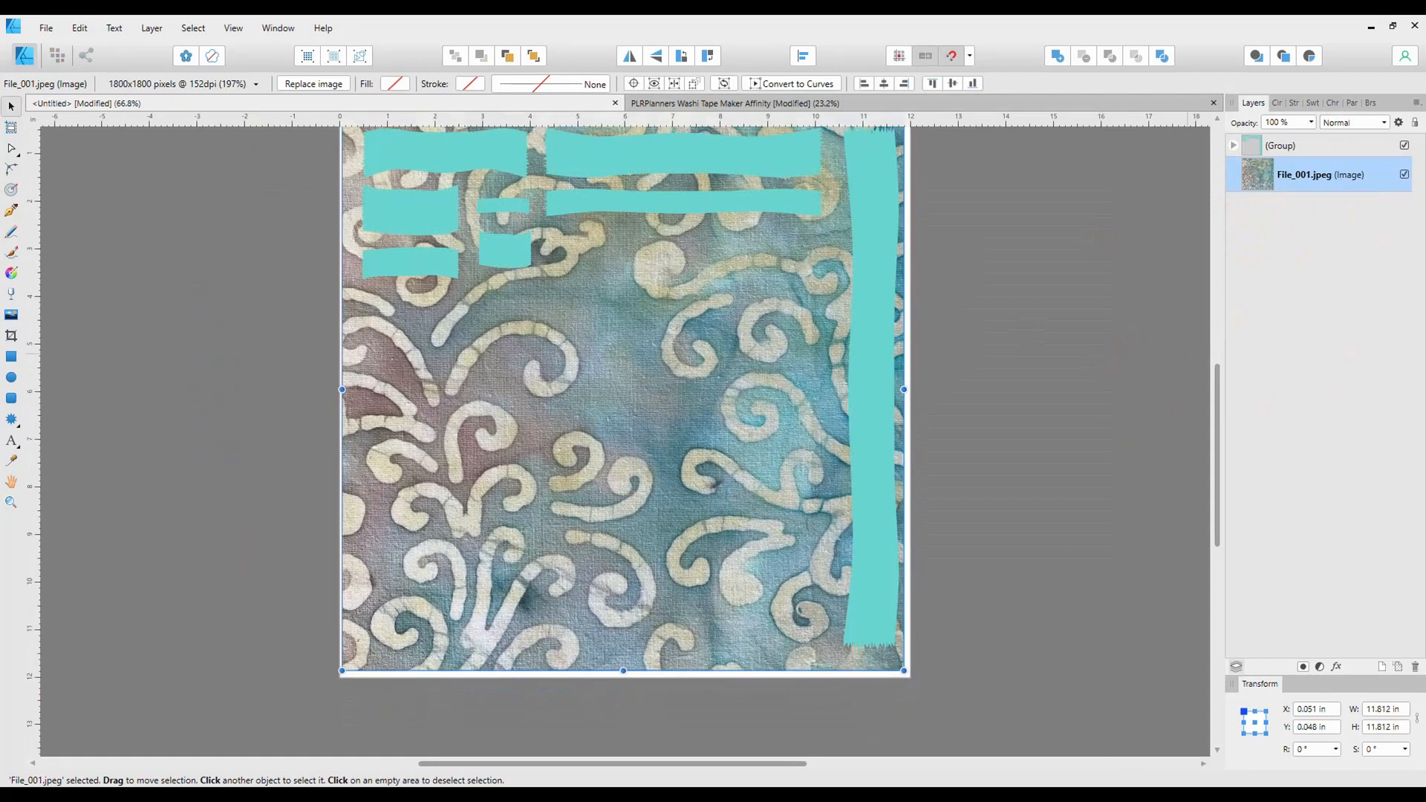
pyautogui.moveTo(1119, 280)
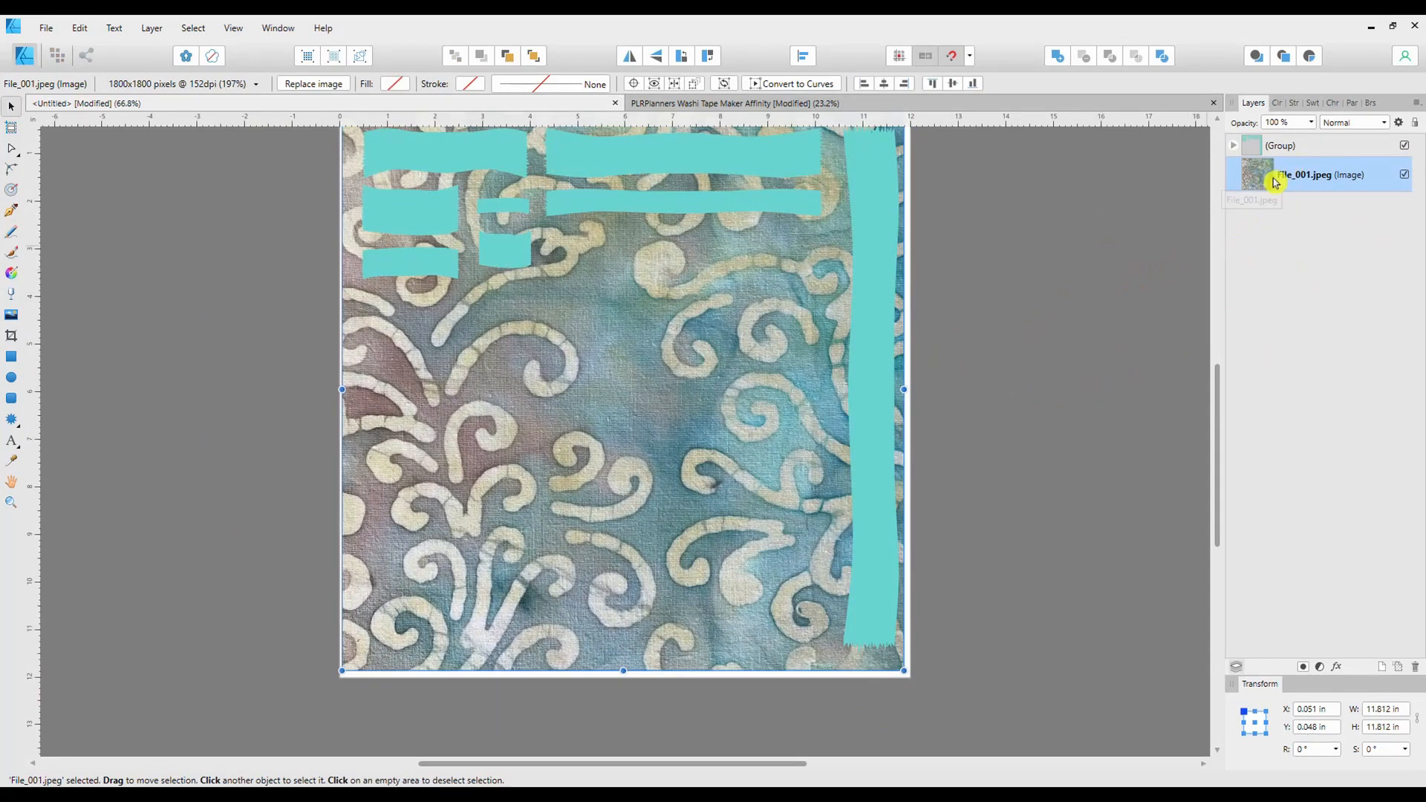
pyautogui.click(1280, 146)
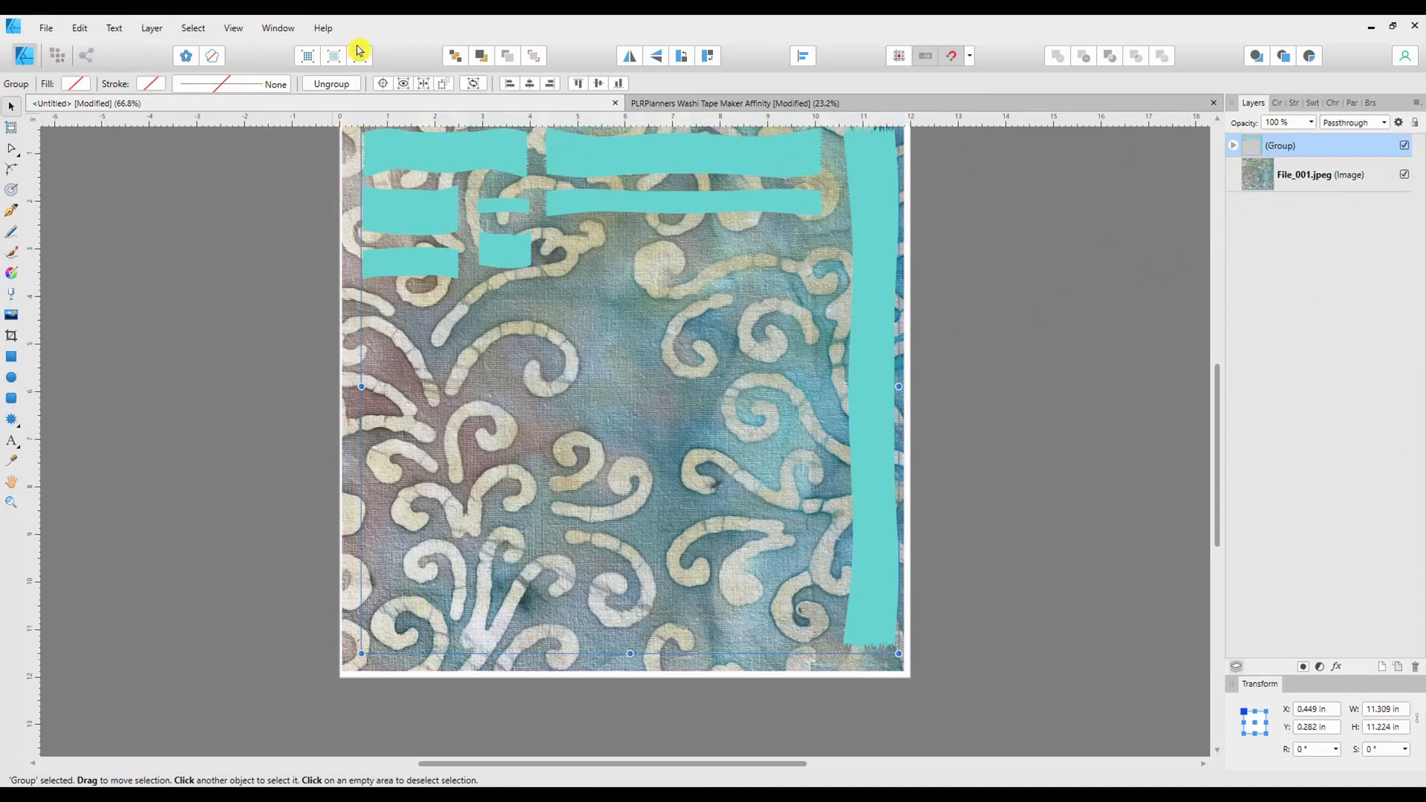
# - Rasterize the tape group into a pixel layer and select the batik texture clipped inside it
pyautogui.click(150, 27)
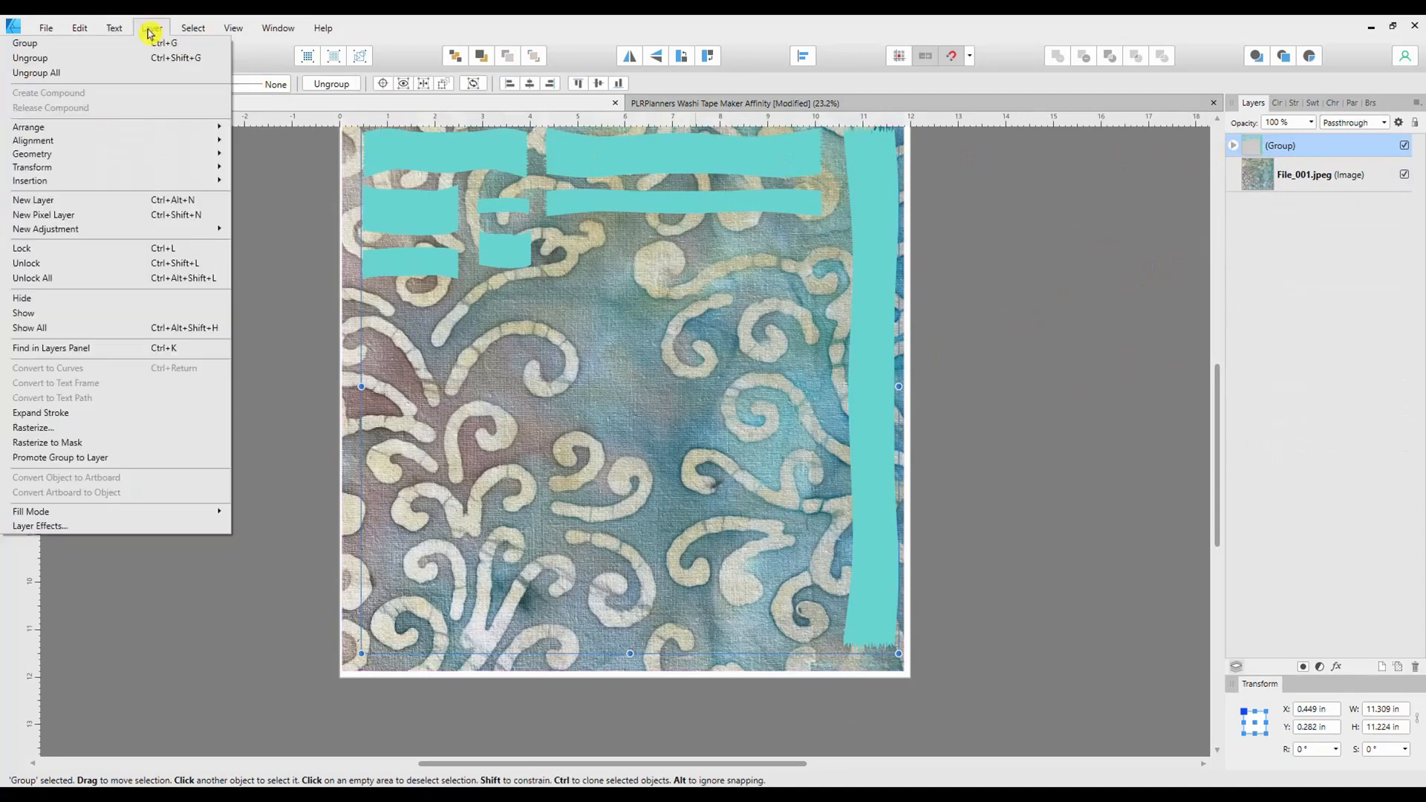
pyautogui.moveTo(33, 427)
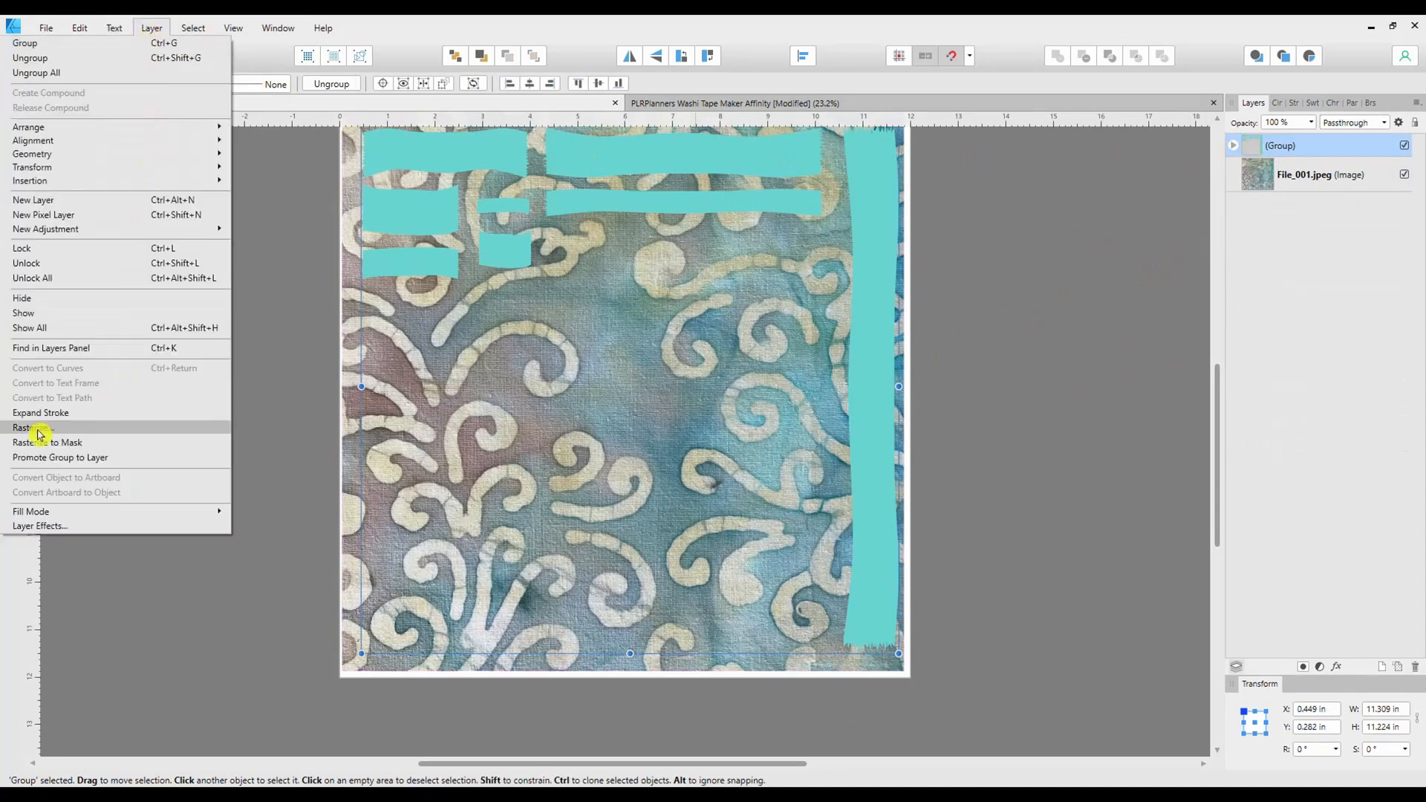
pyautogui.click(23, 428)
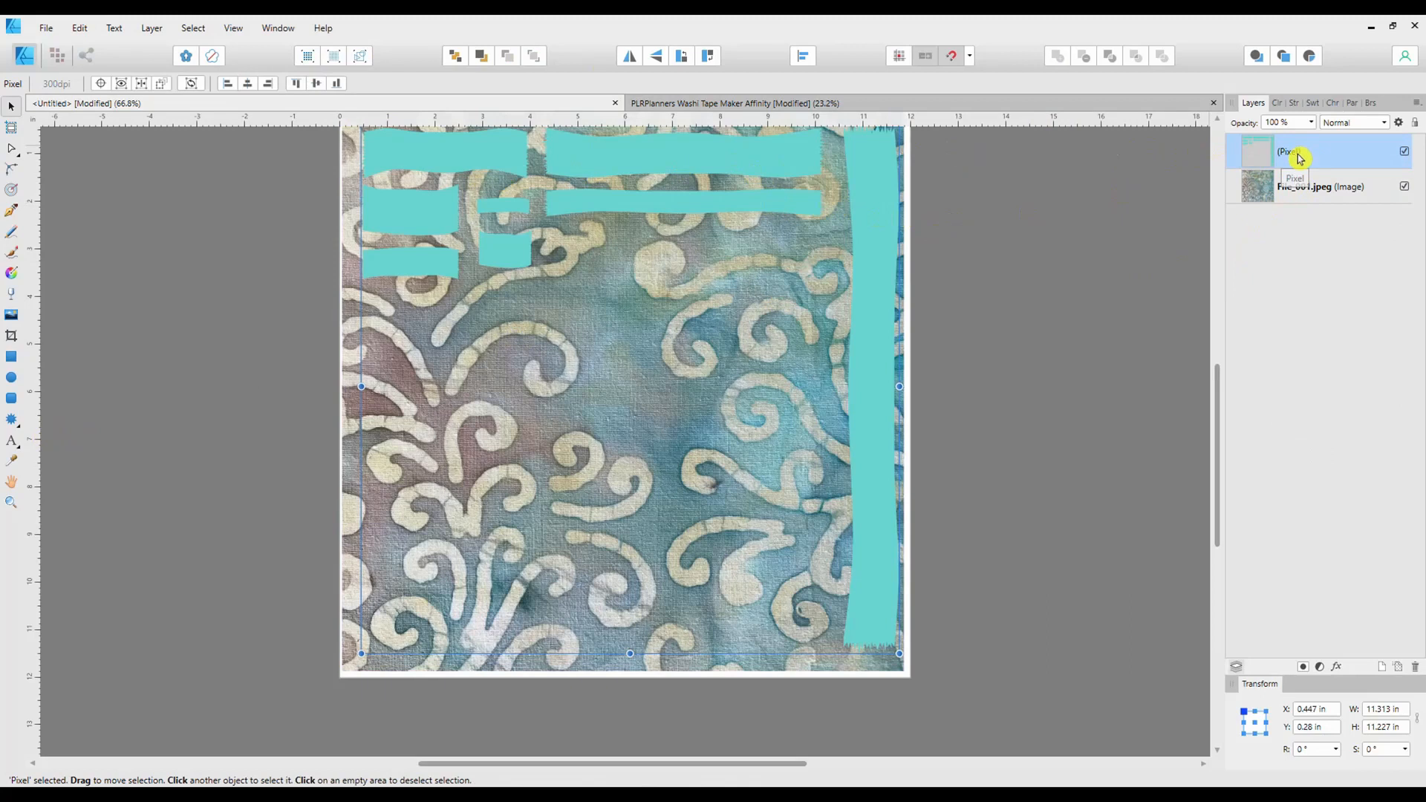
pyautogui.moveTo(1344, 147)
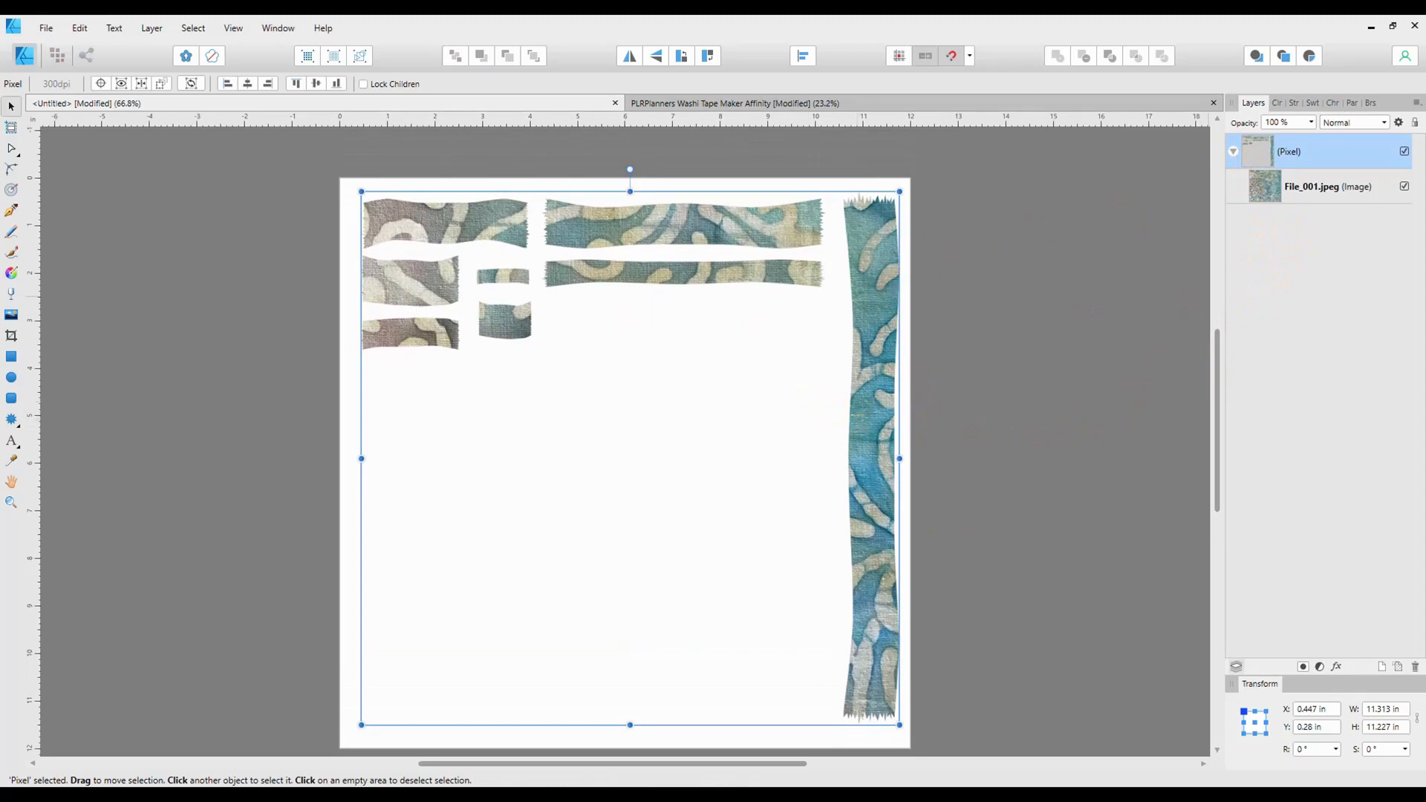
pyautogui.click(1328, 187)
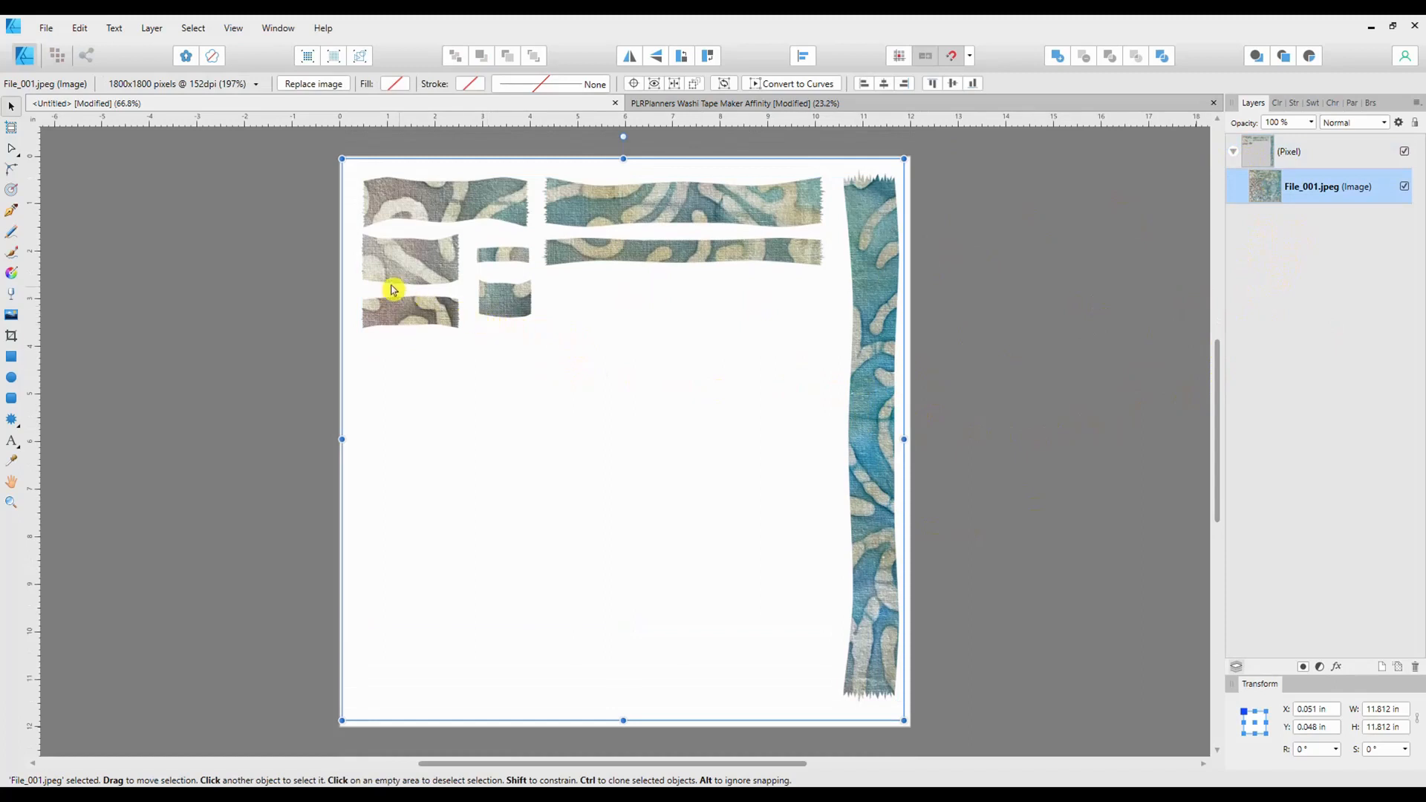
pyautogui.moveTo(442, 301)
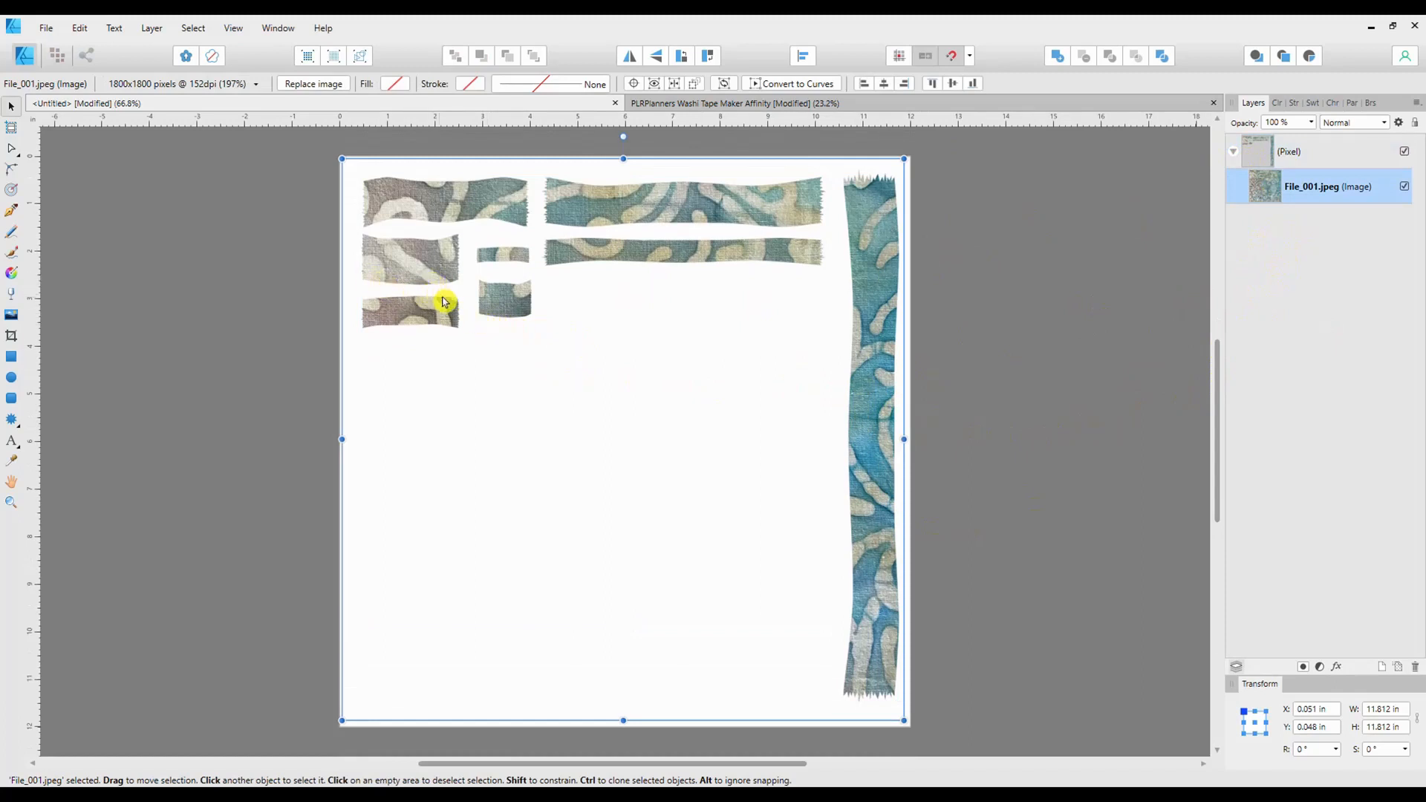
pyautogui.moveTo(355, 286)
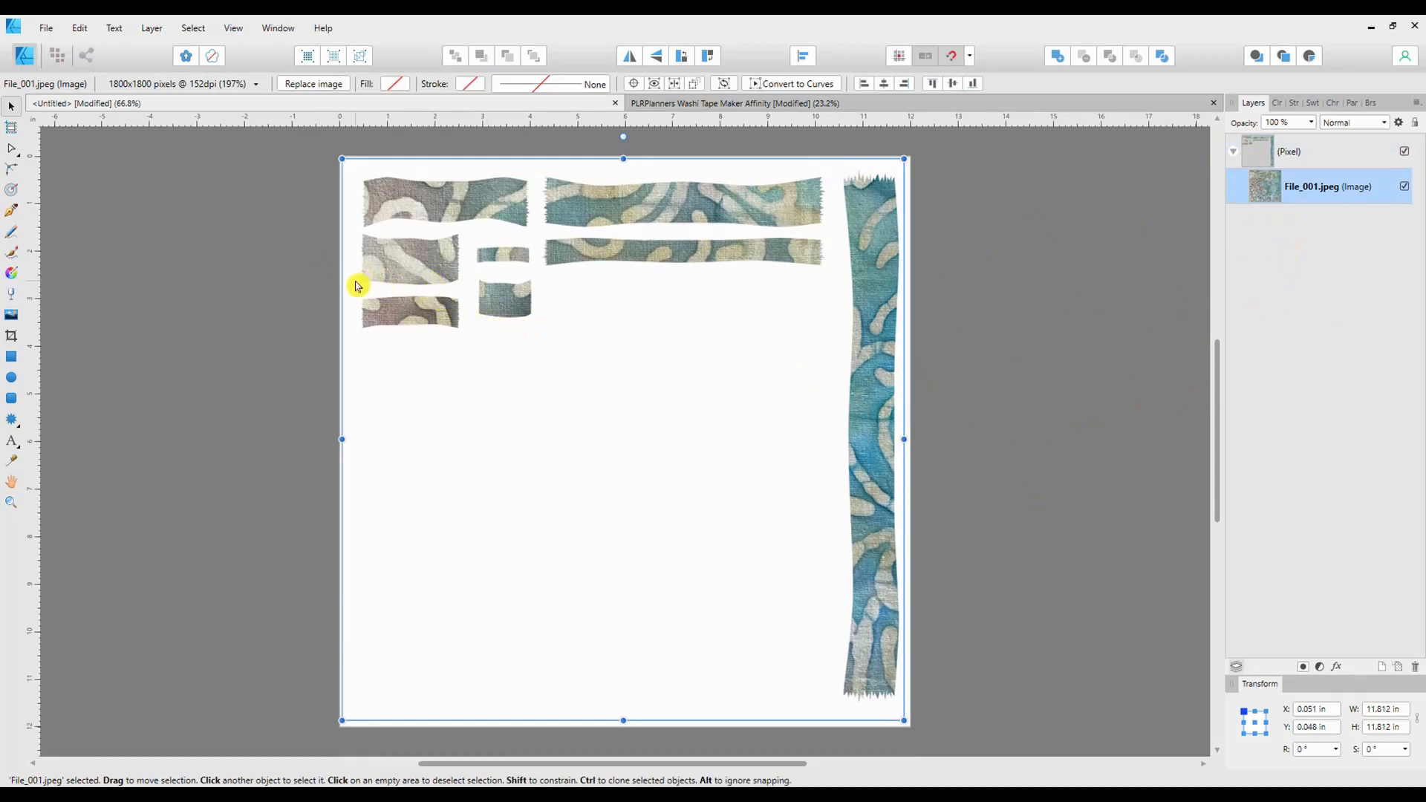
pyautogui.moveTo(162, 102)
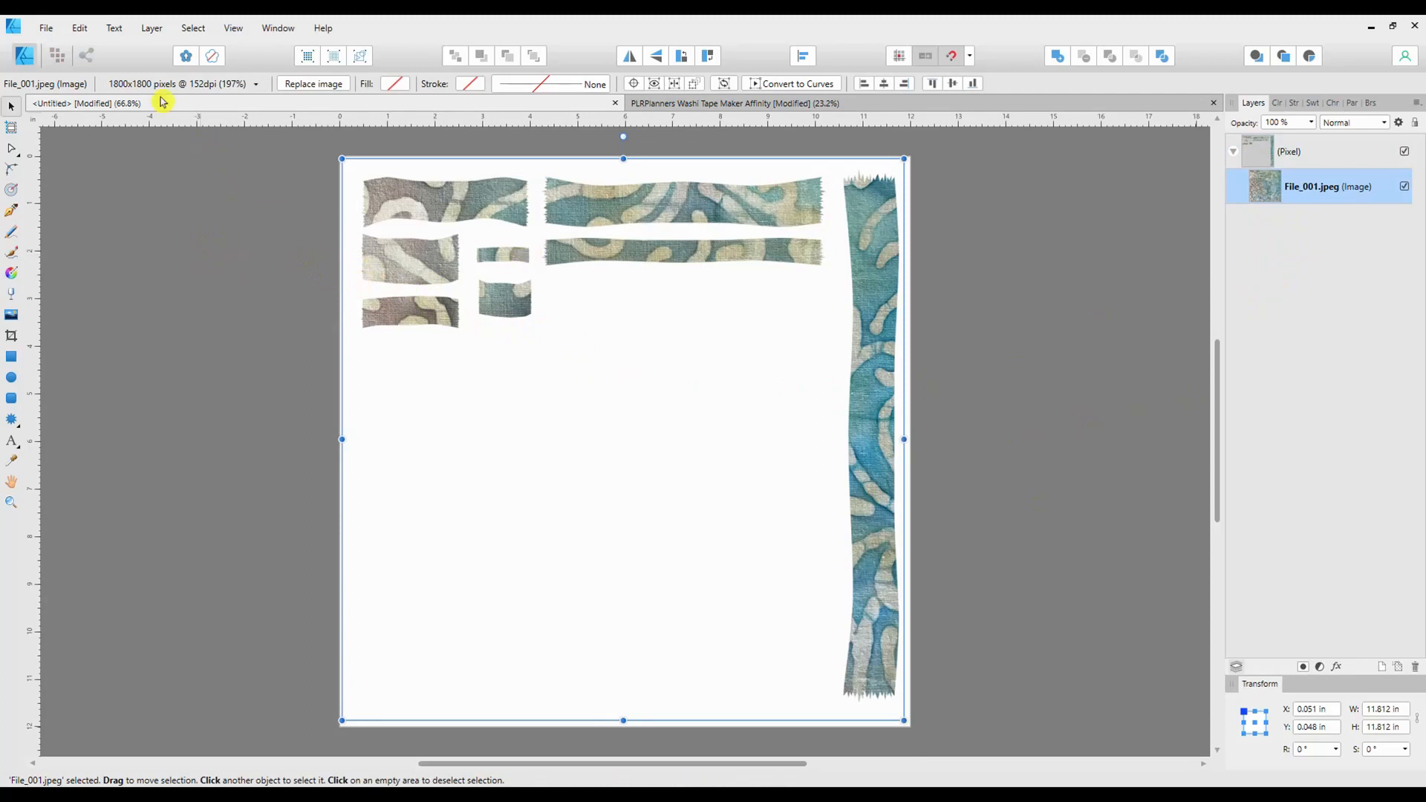
# - Place the autumn leaves photo by 2suns-99 inside the tape pixel layer
pyautogui.click(45, 27)
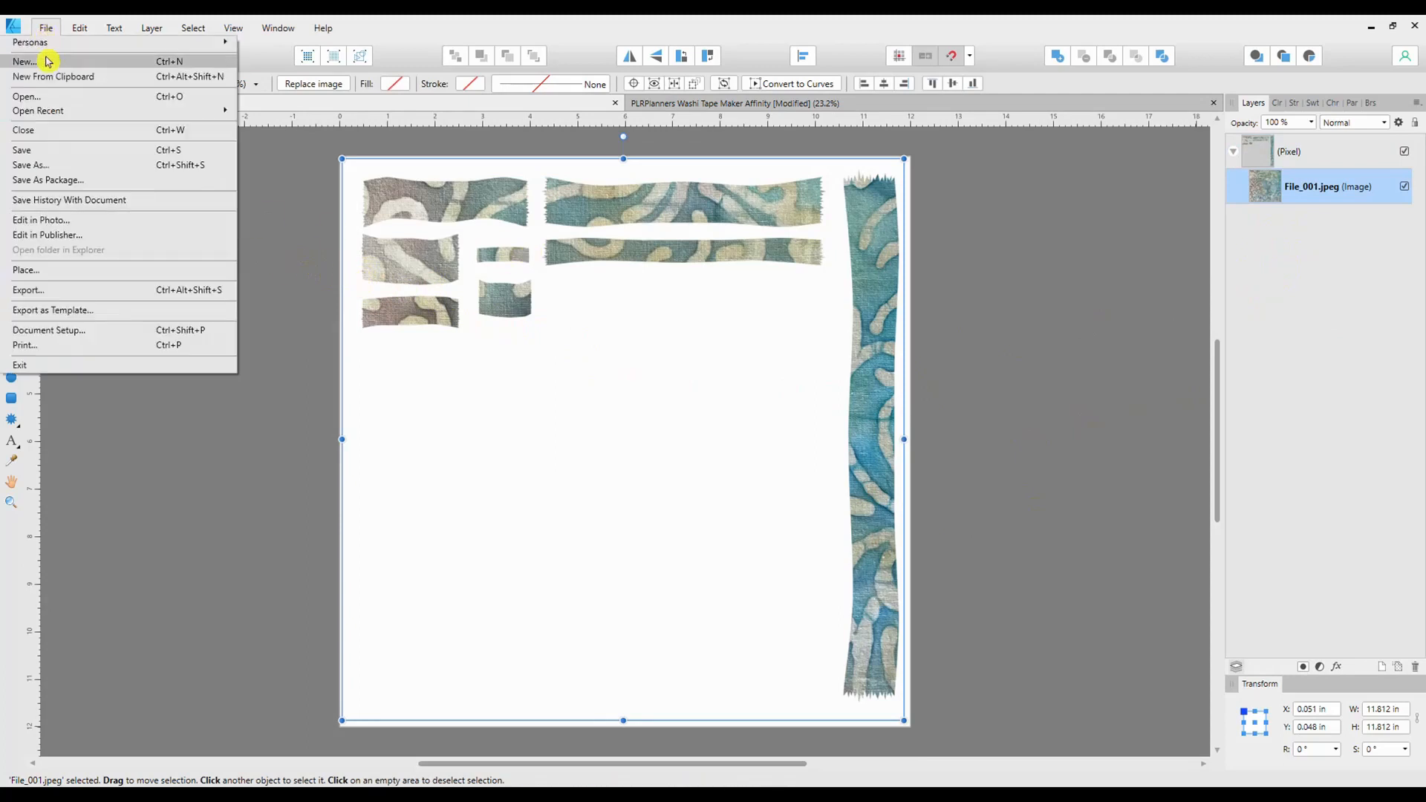
pyautogui.click(25, 96)
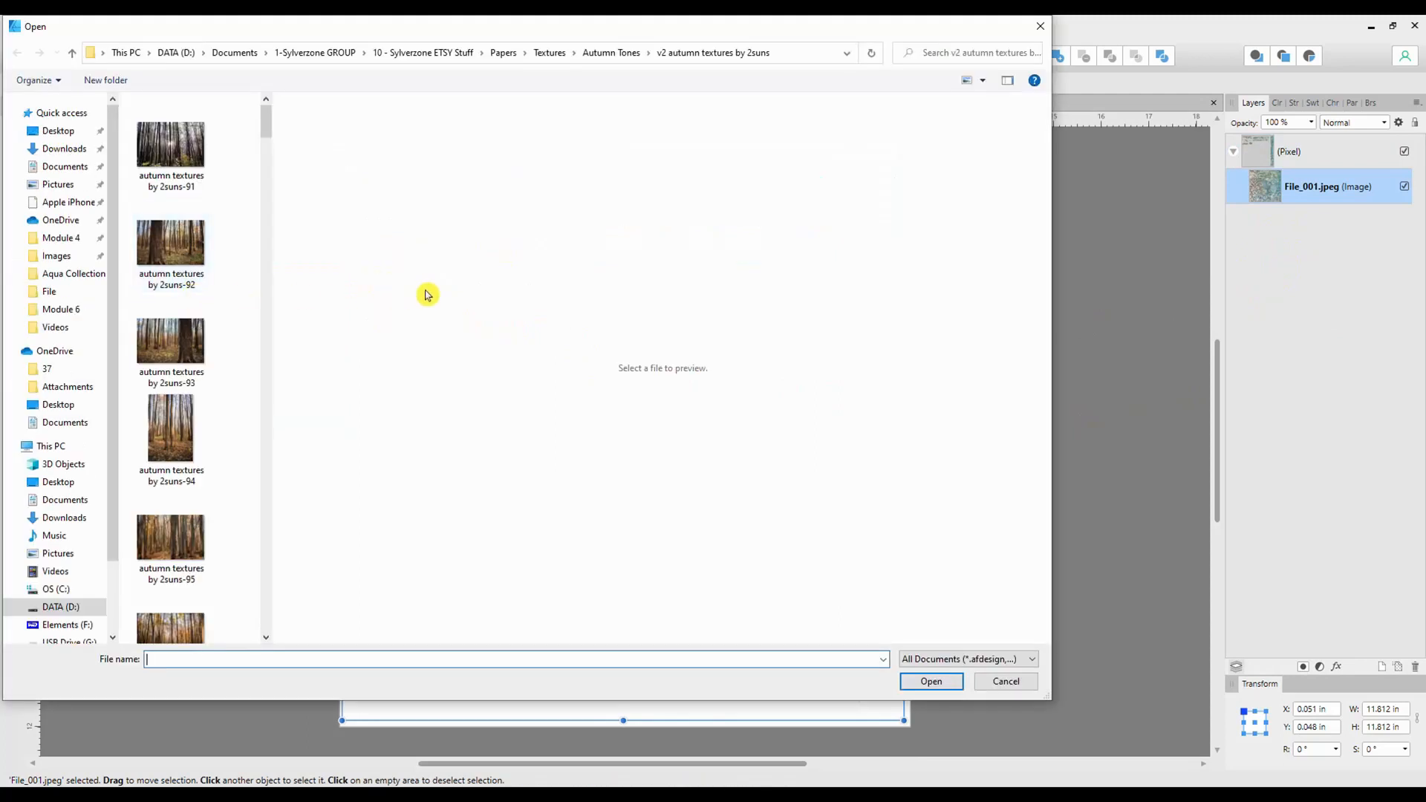
pyautogui.scroll(-3)
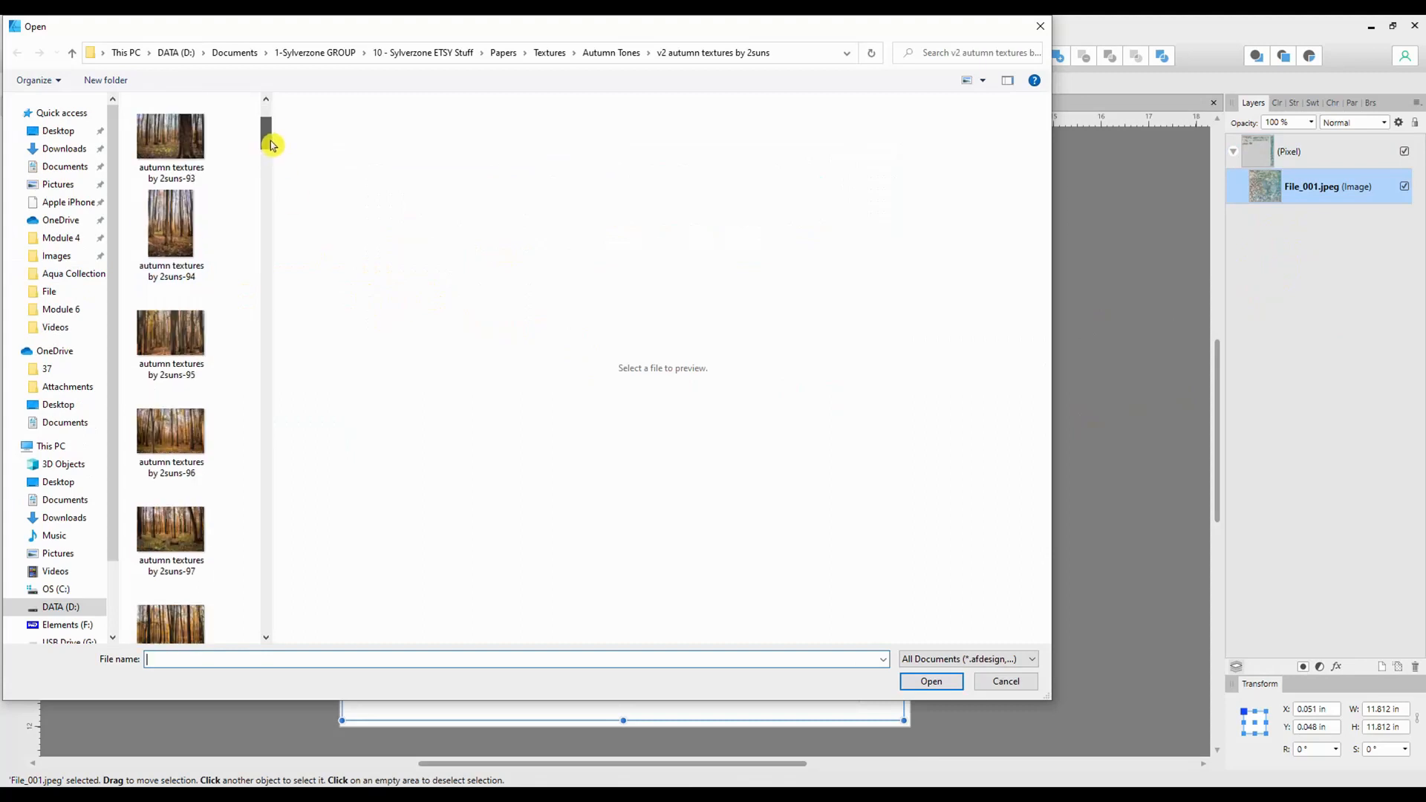
pyautogui.scroll(-3)
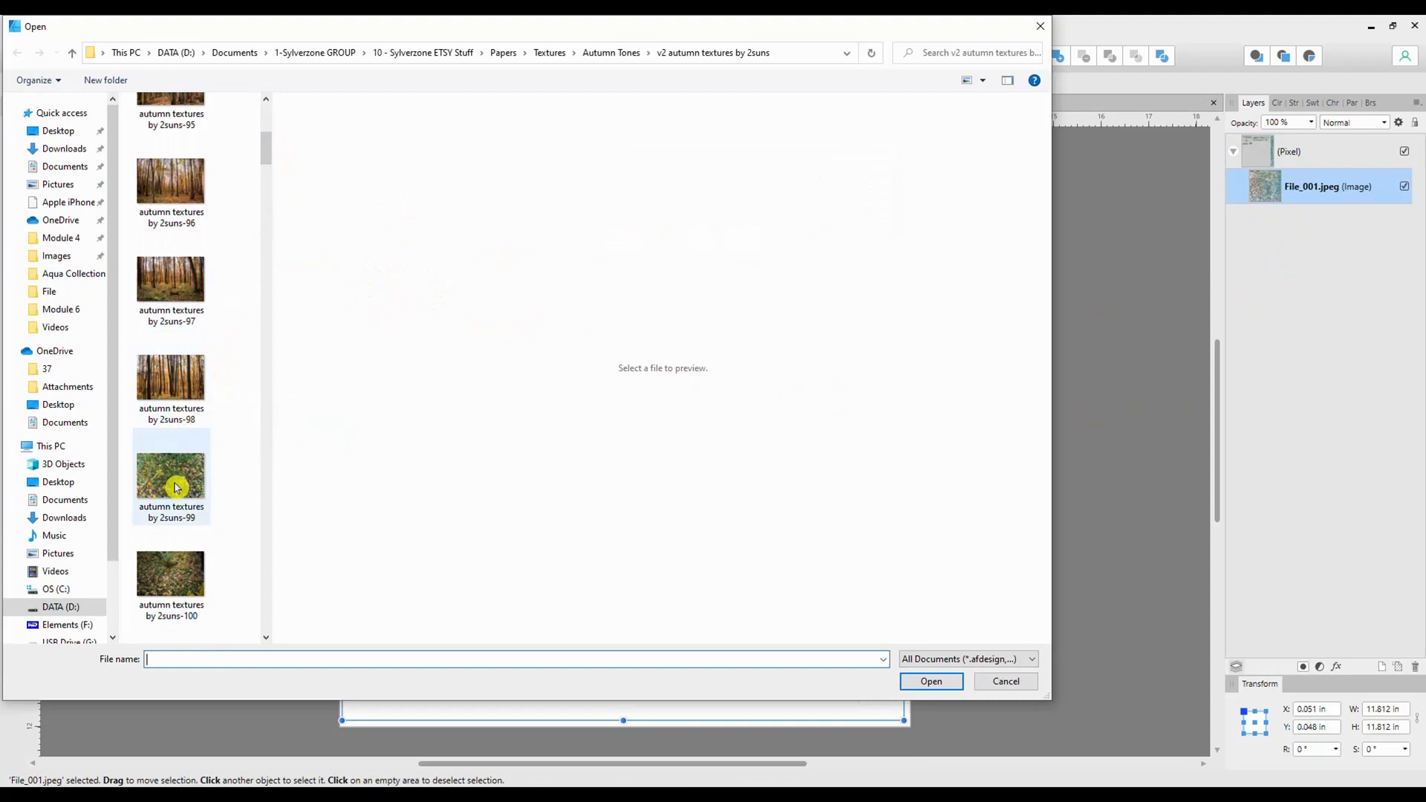
pyautogui.click(170, 475)
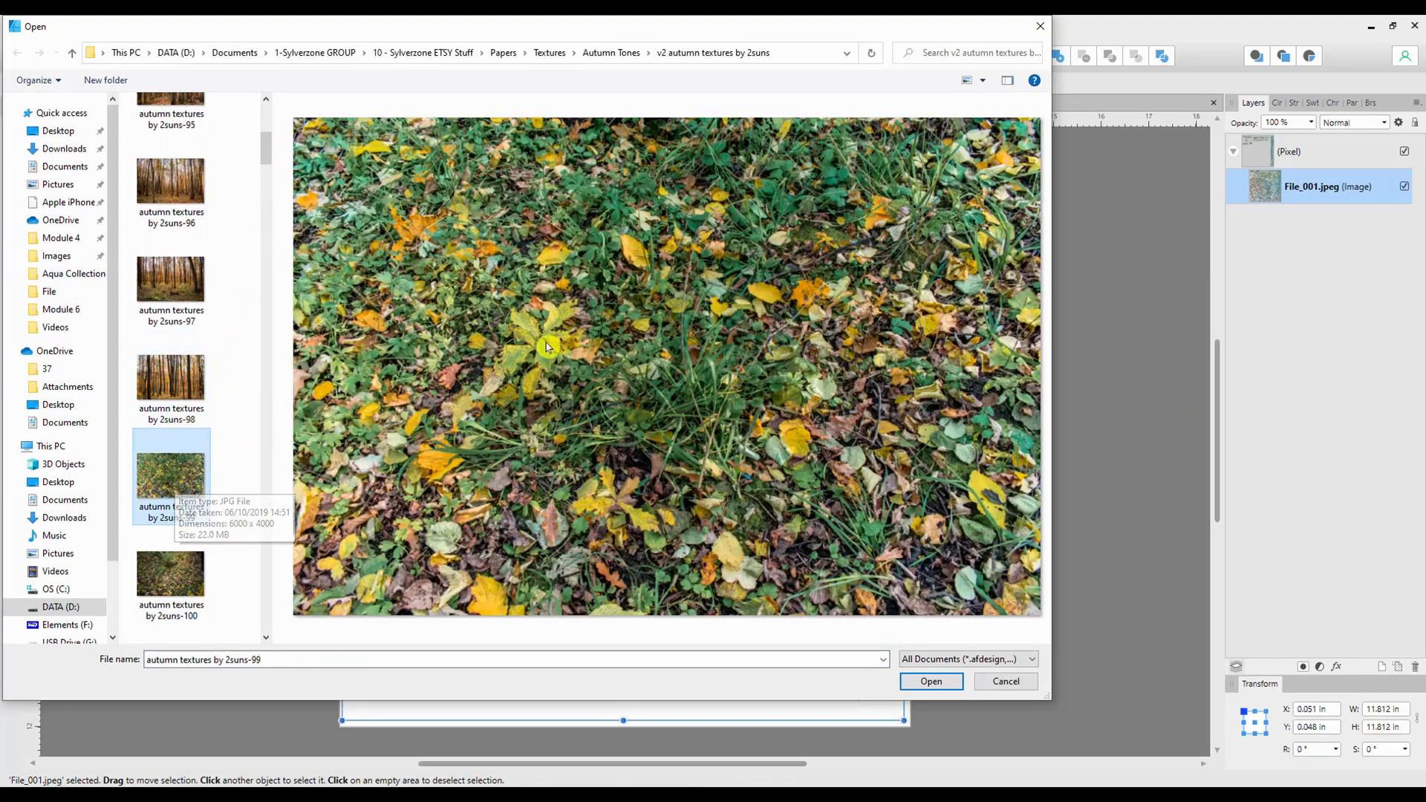
pyautogui.click(930, 681)
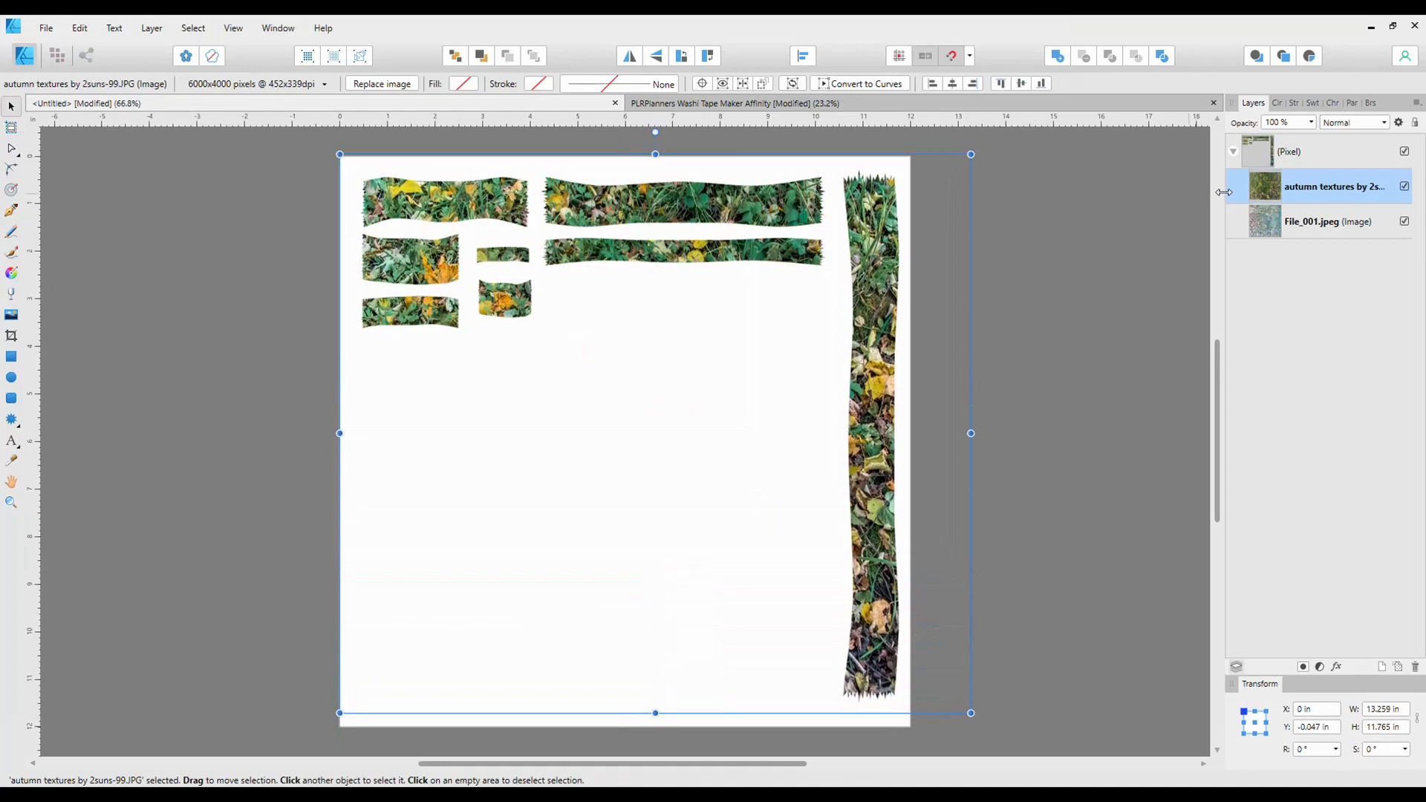
pyautogui.moveTo(1320, 188)
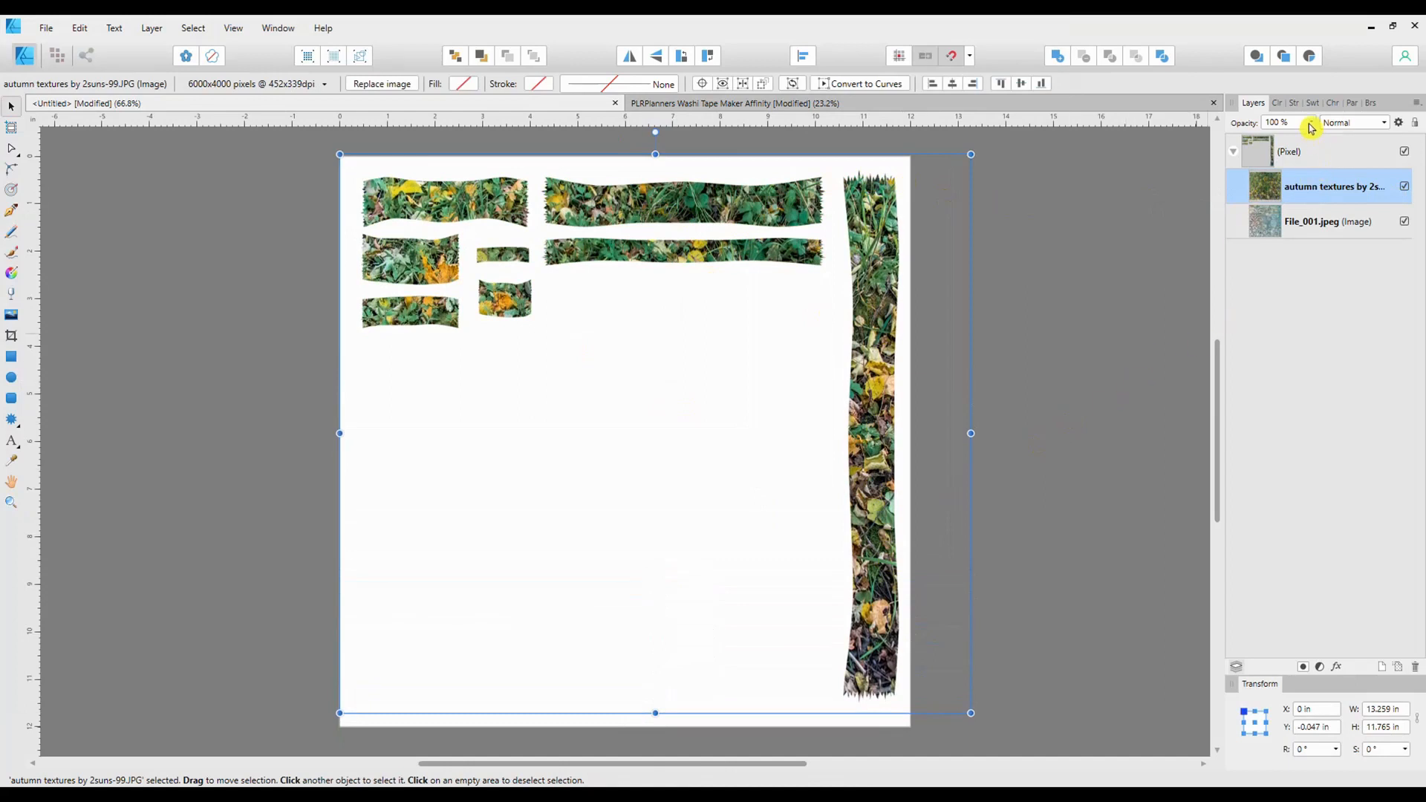
# - Lower the opacity of the leaves photo and the batik texture so they blend
pyautogui.moveTo(1317, 137); pyautogui.dragTo(1287, 137)
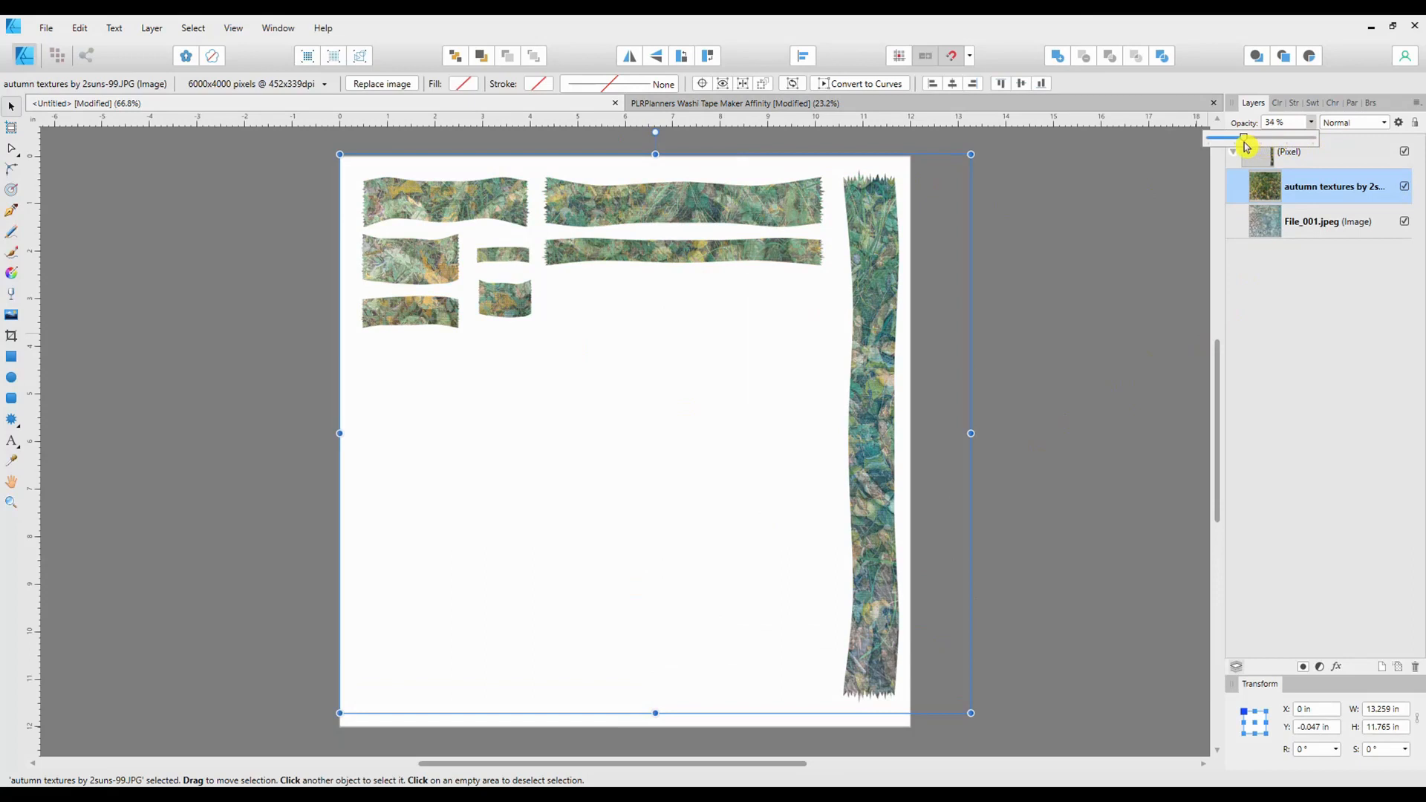
pyautogui.moveTo(1243, 137); pyautogui.dragTo(1231, 137)
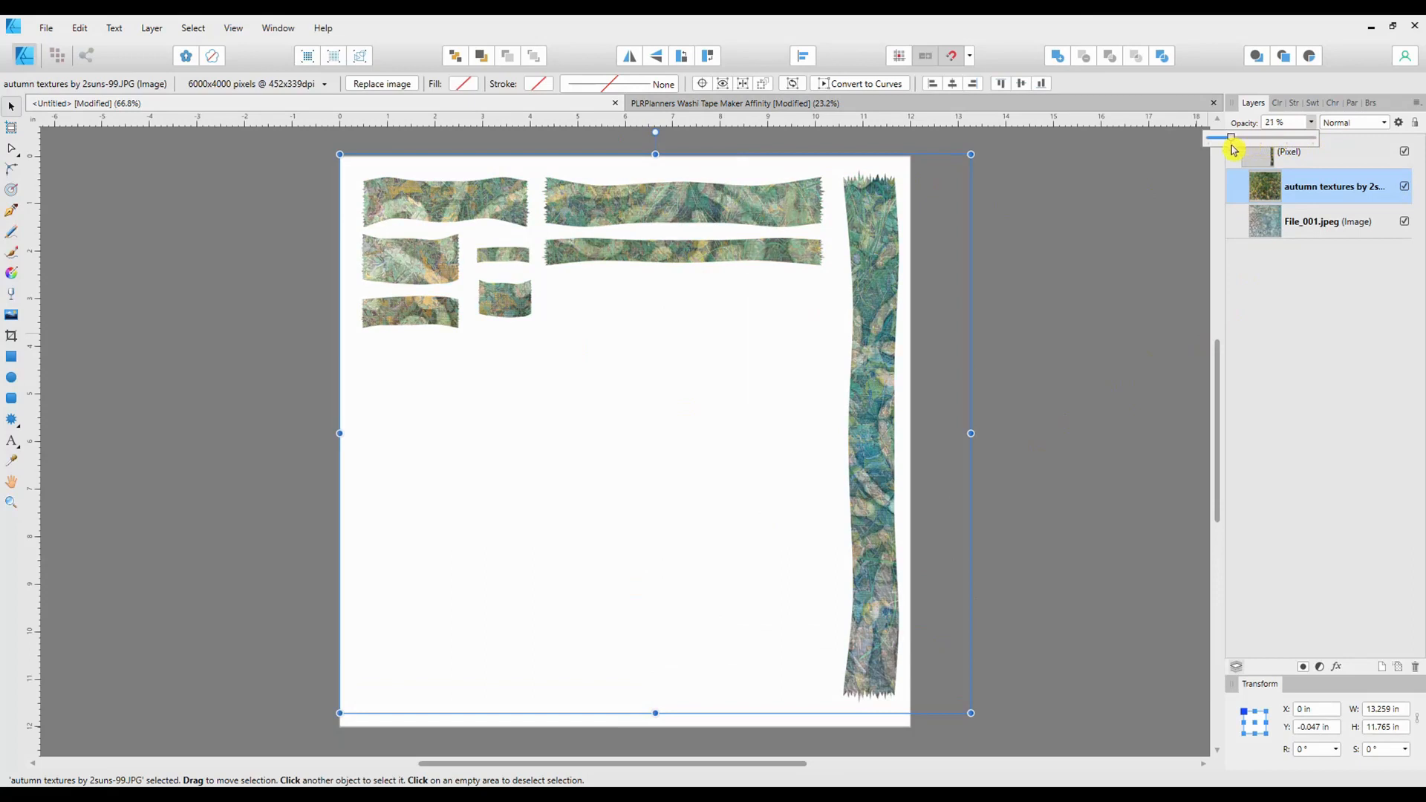
pyautogui.moveTo(1231, 137); pyautogui.dragTo(1271, 138)
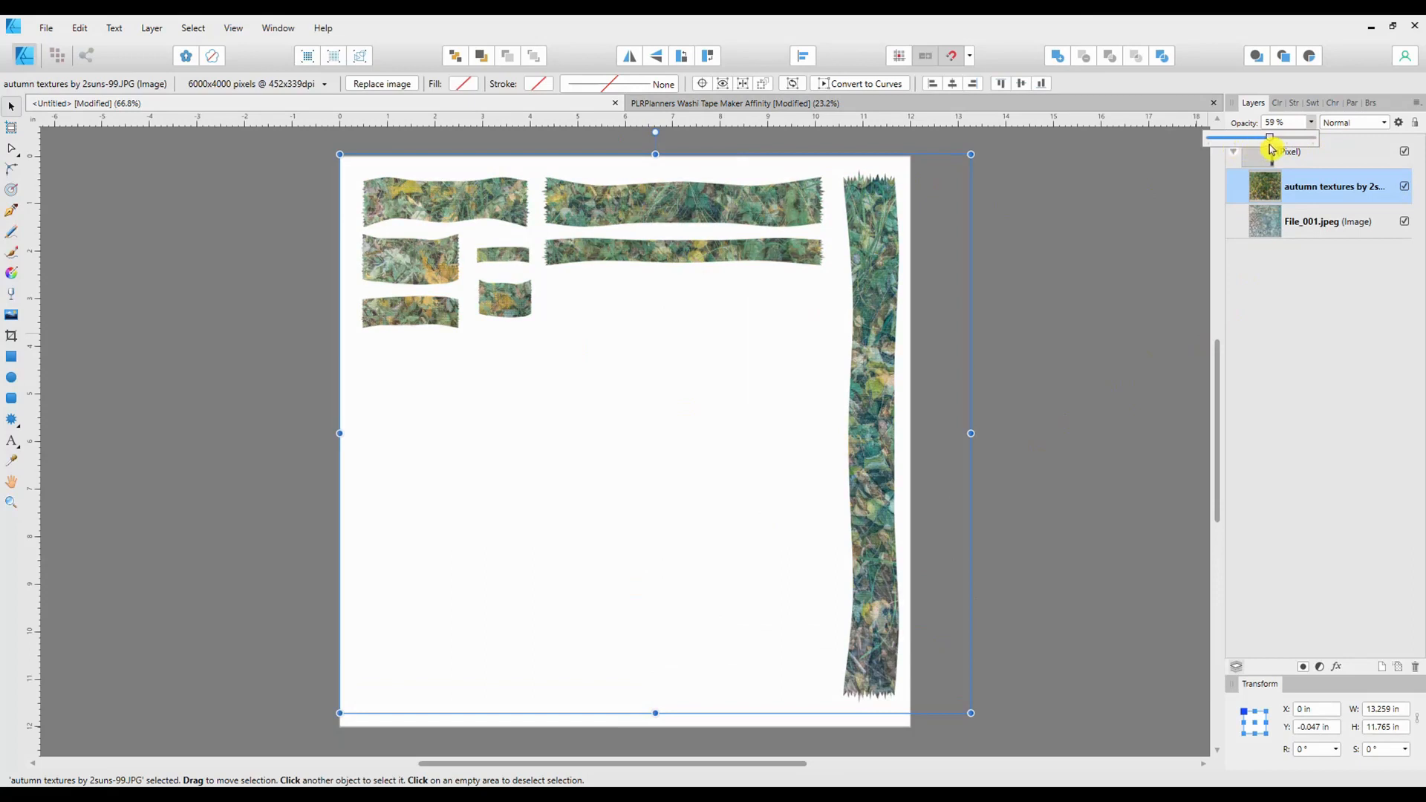
pyautogui.moveTo(1269, 137); pyautogui.dragTo(1255, 136)
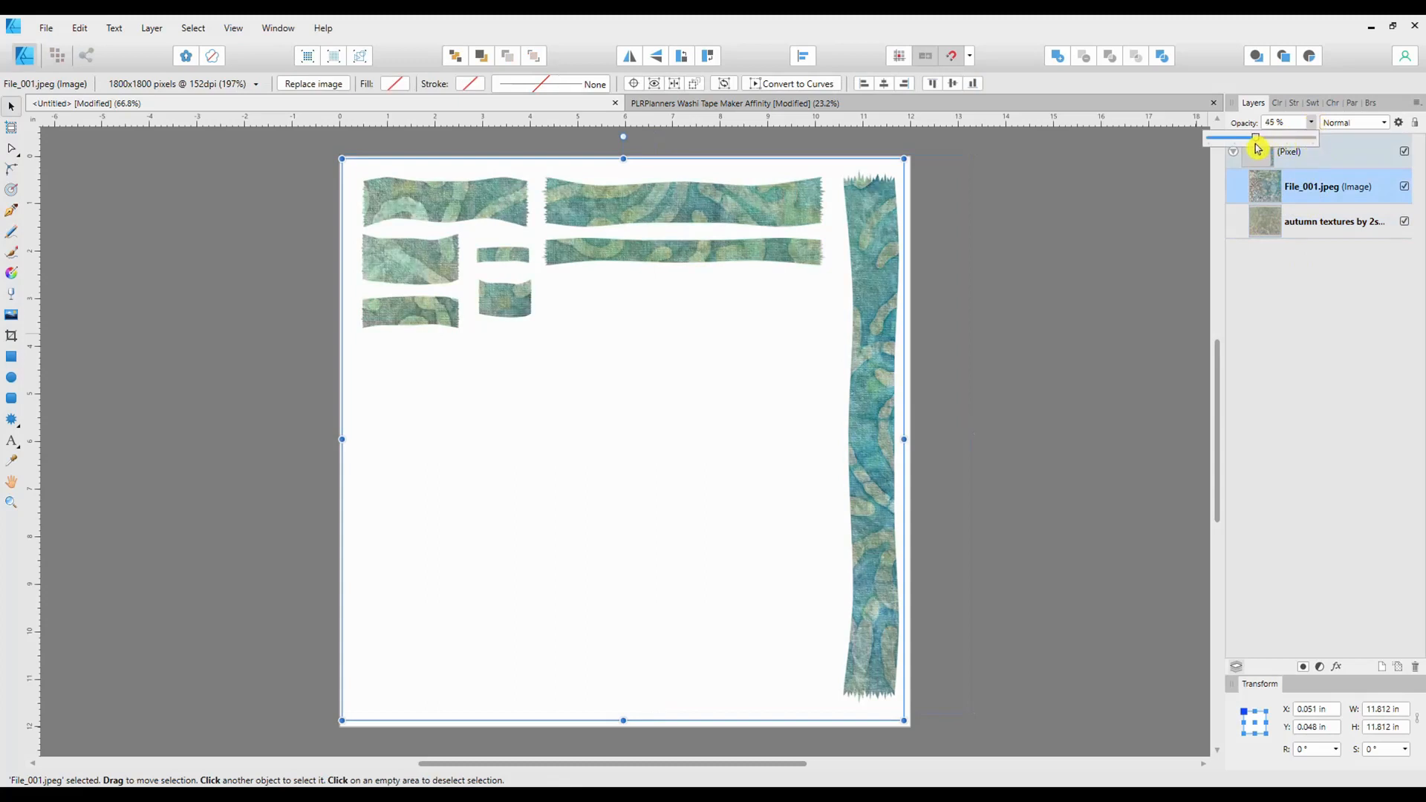
pyautogui.moveTo(1255, 138); pyautogui.dragTo(1241, 138)
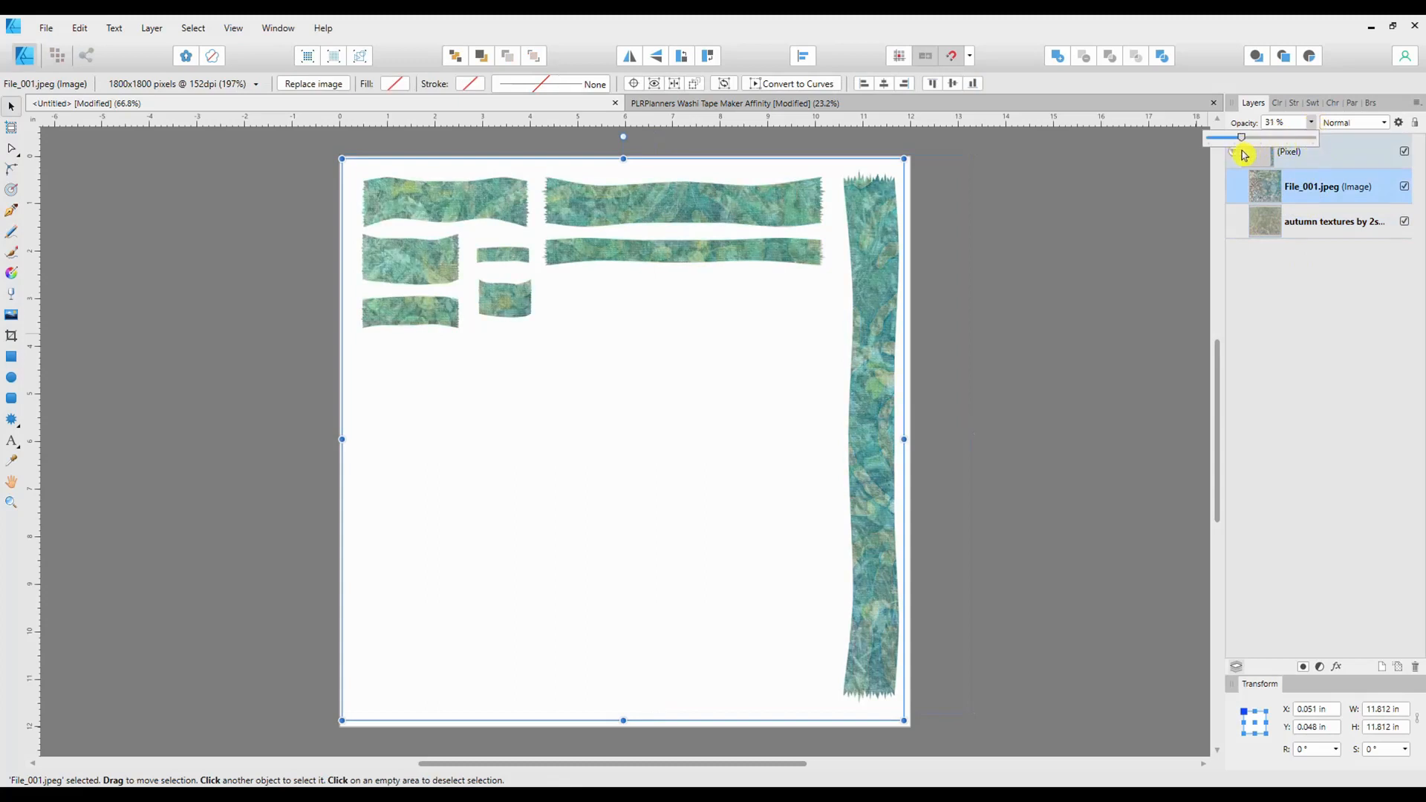
pyautogui.moveTo(1242, 137); pyautogui.dragTo(1262, 138)
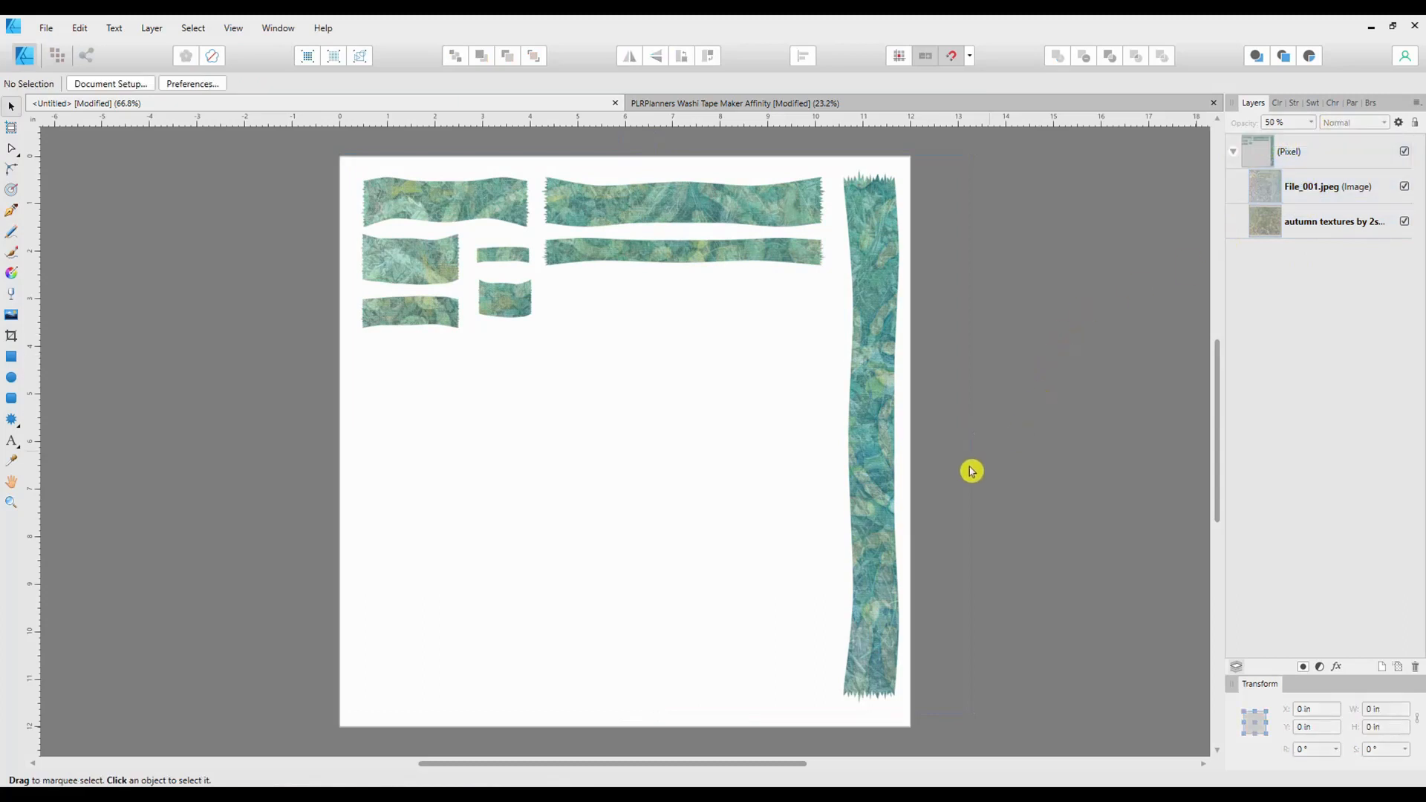
pyautogui.moveTo(887, 609)
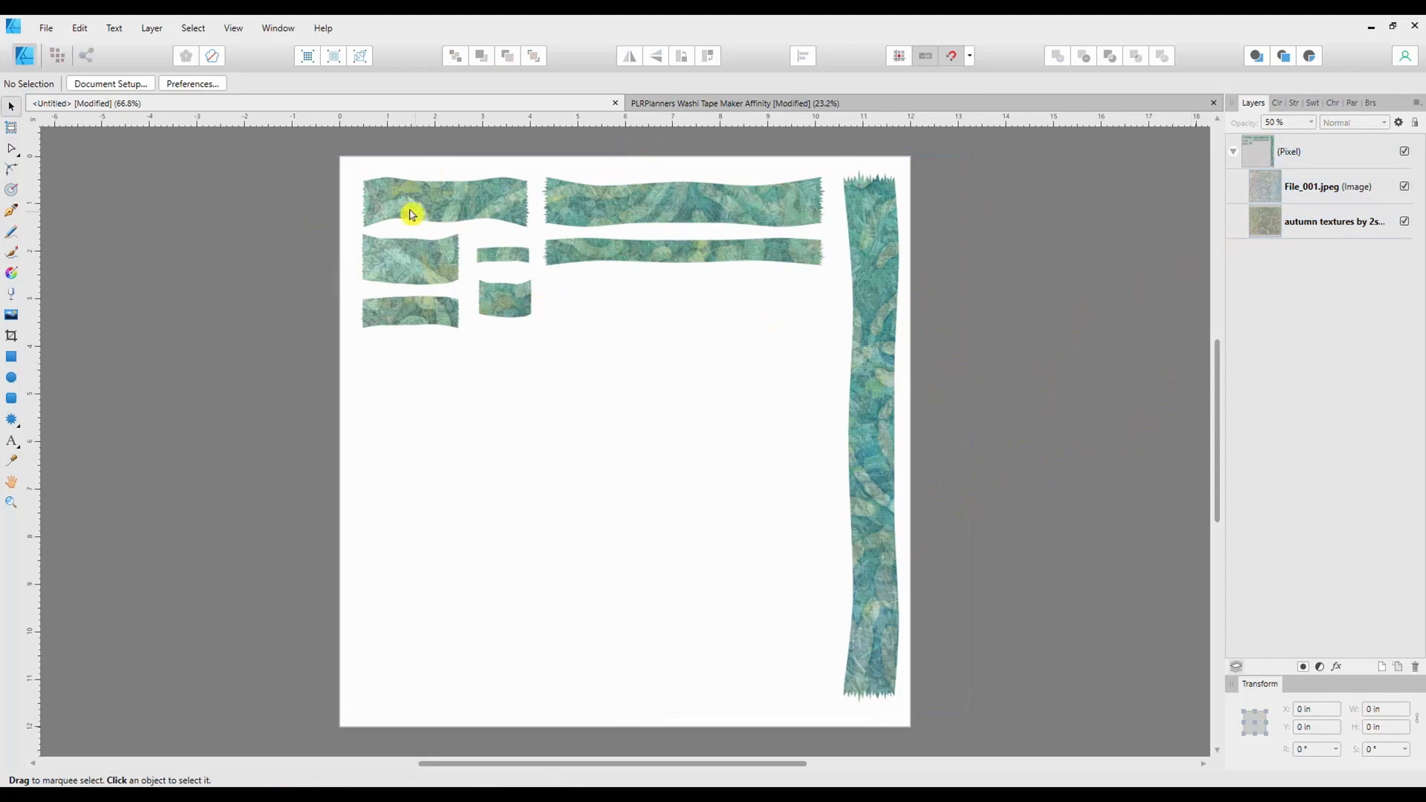
pyautogui.moveTo(787, 388)
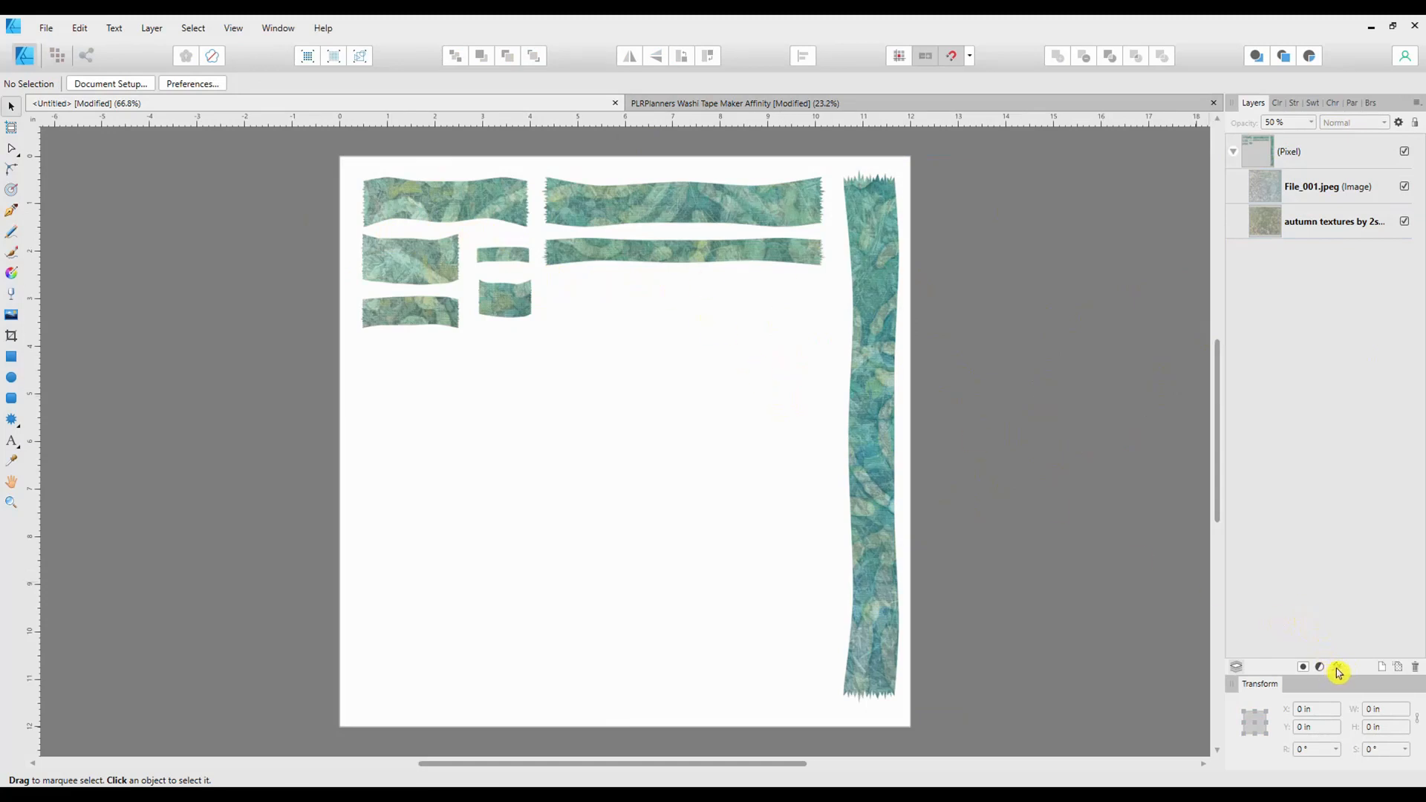
pyautogui.moveTo(1337, 671)
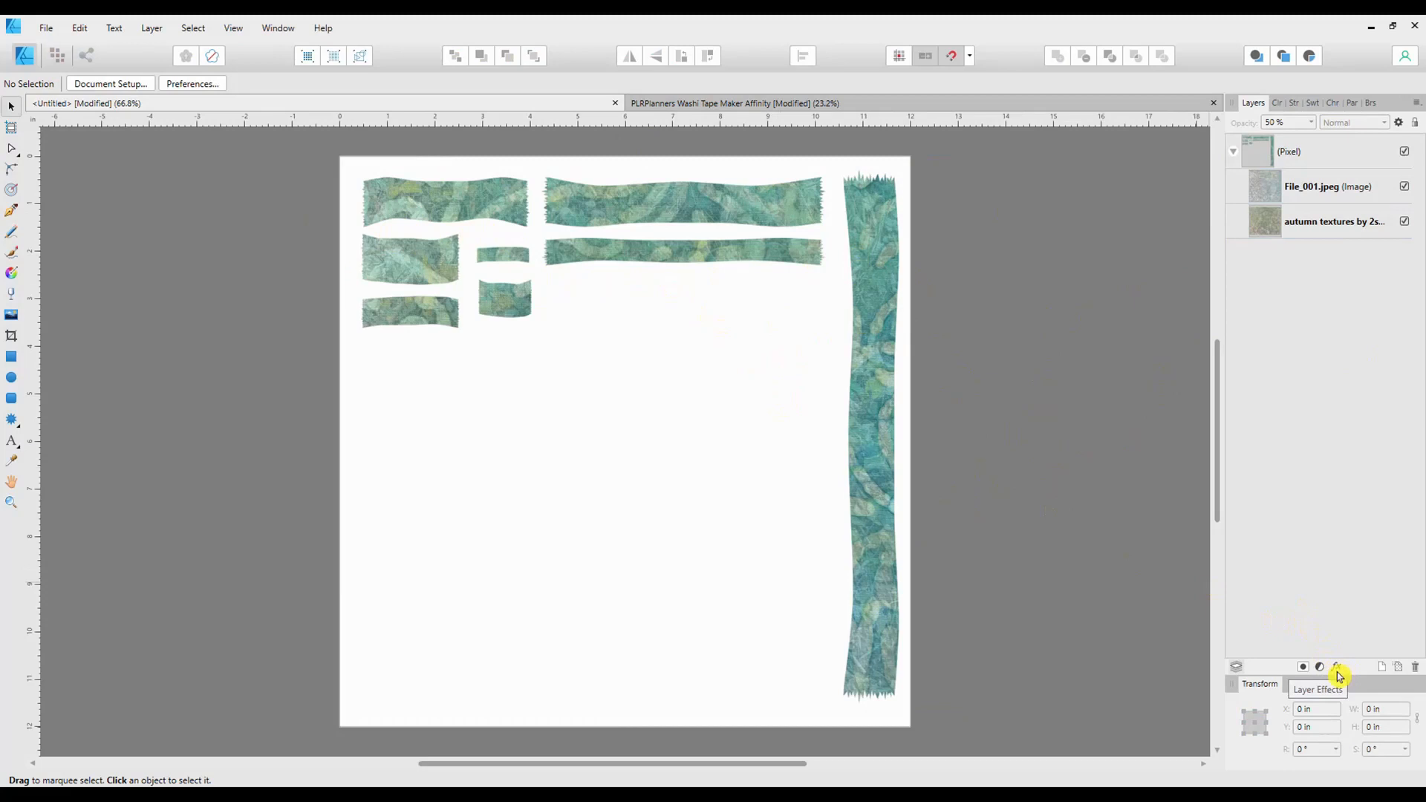
pyautogui.moveTo(1328, 660)
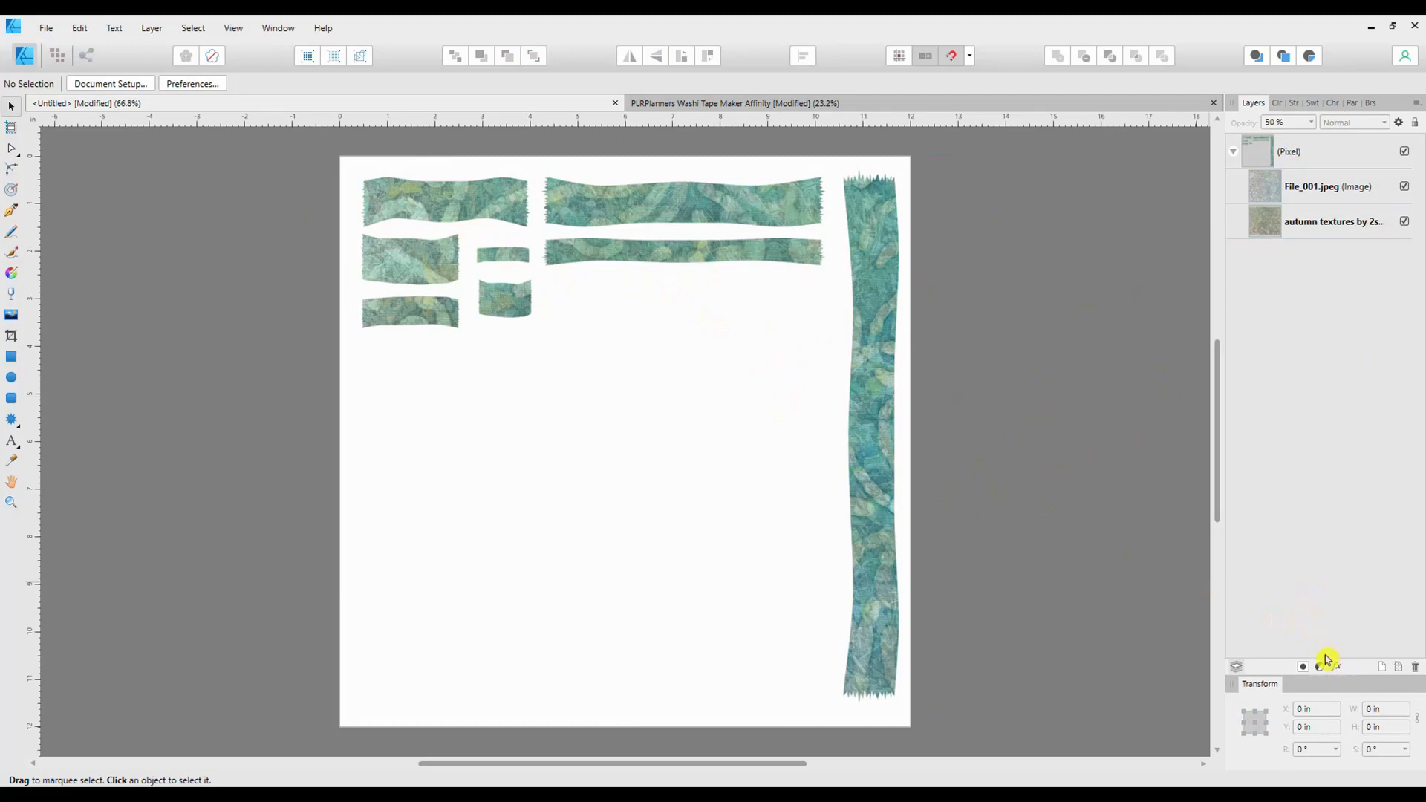
# - Open the Layer Effects settings with the fx button in the Layers panel
pyautogui.click(1318, 666)
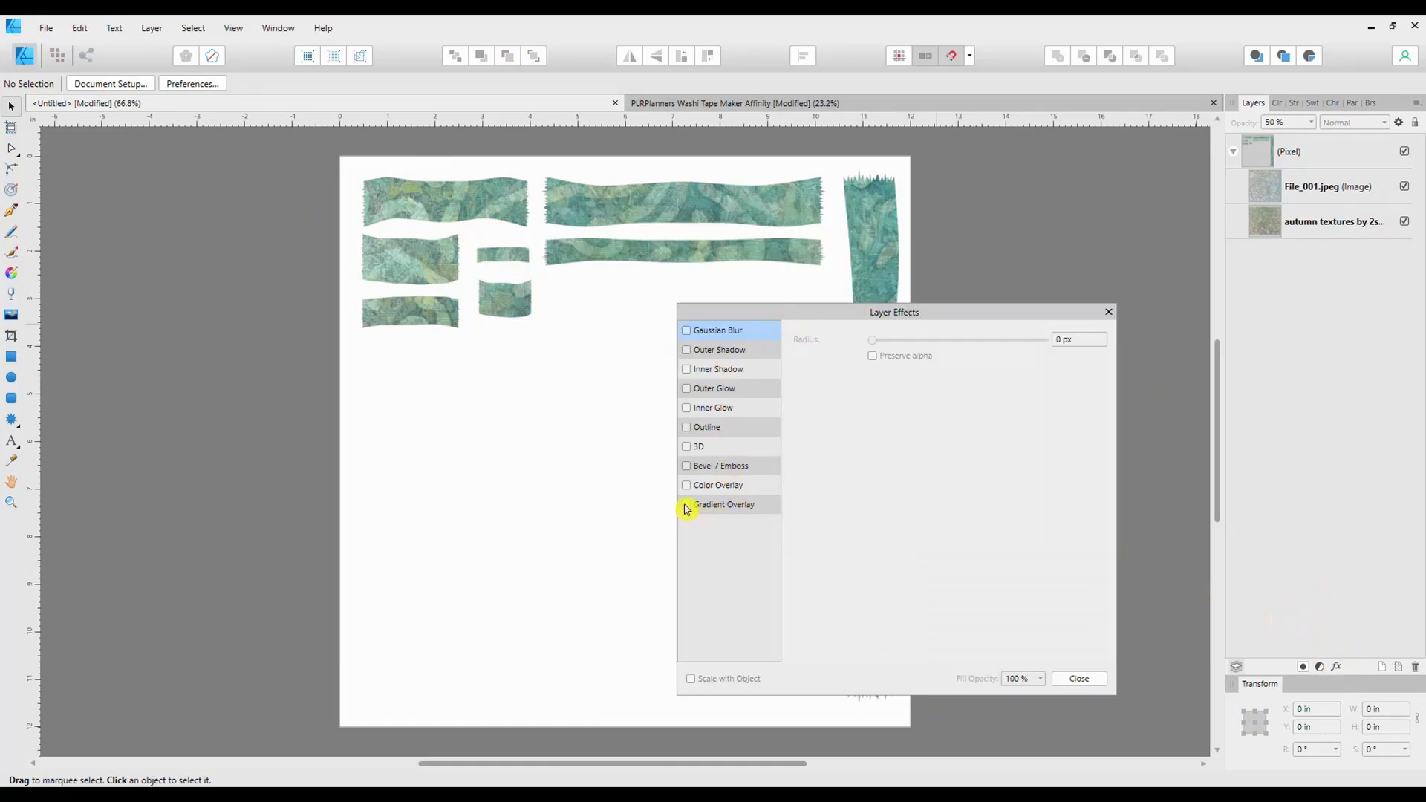
# - Reselect the Pixel layer and switch on its 3D layer effect
pyautogui.click(699, 446)
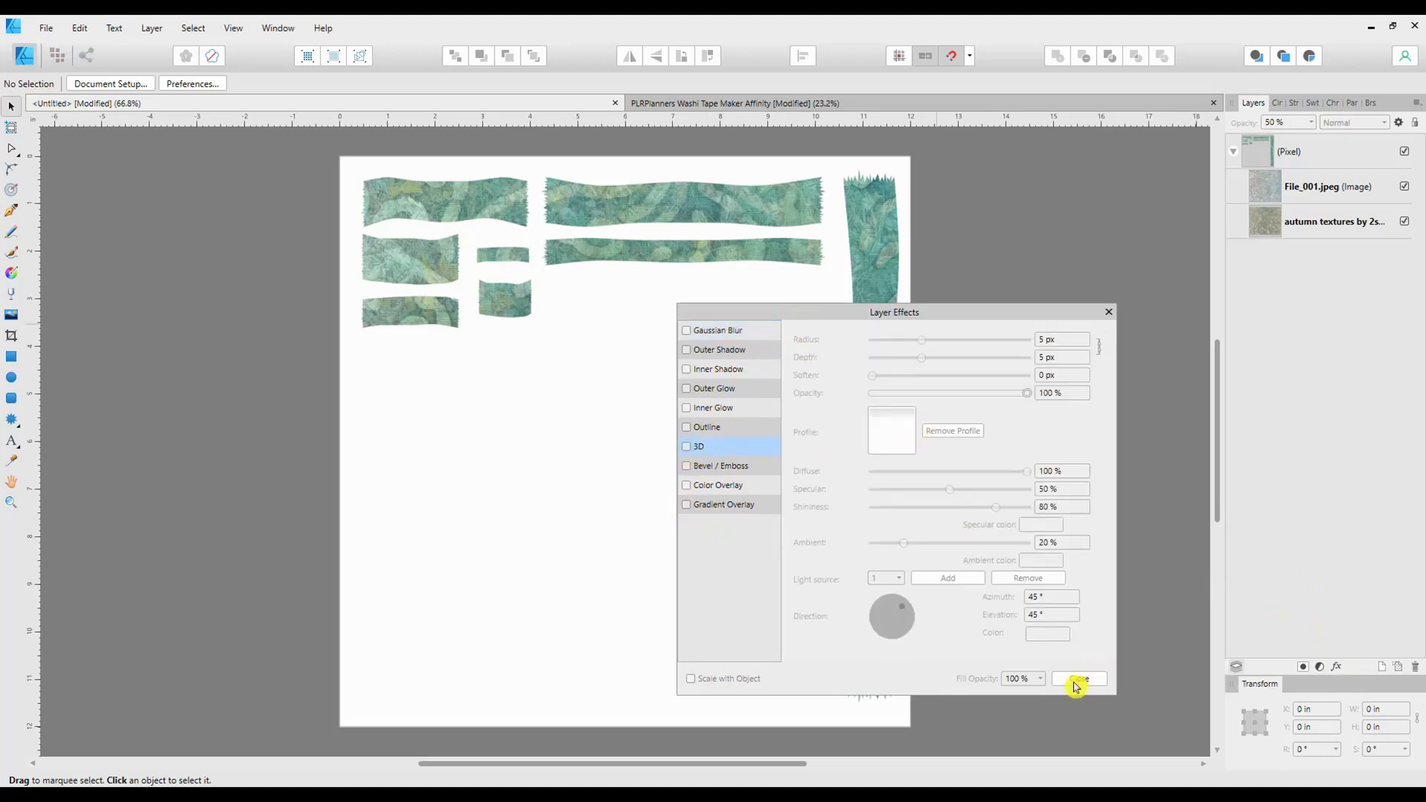
pyautogui.click(1078, 678)
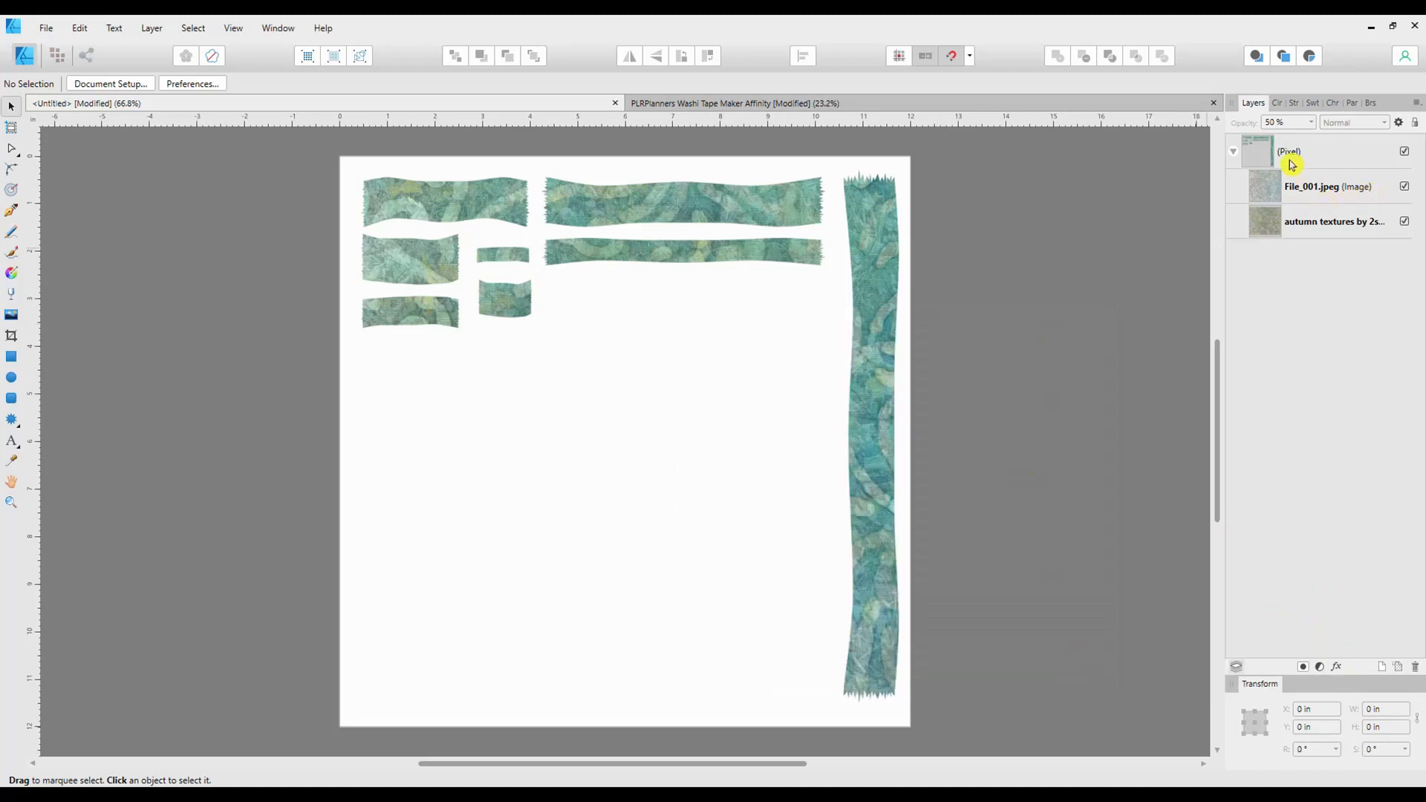
pyautogui.click(1289, 151)
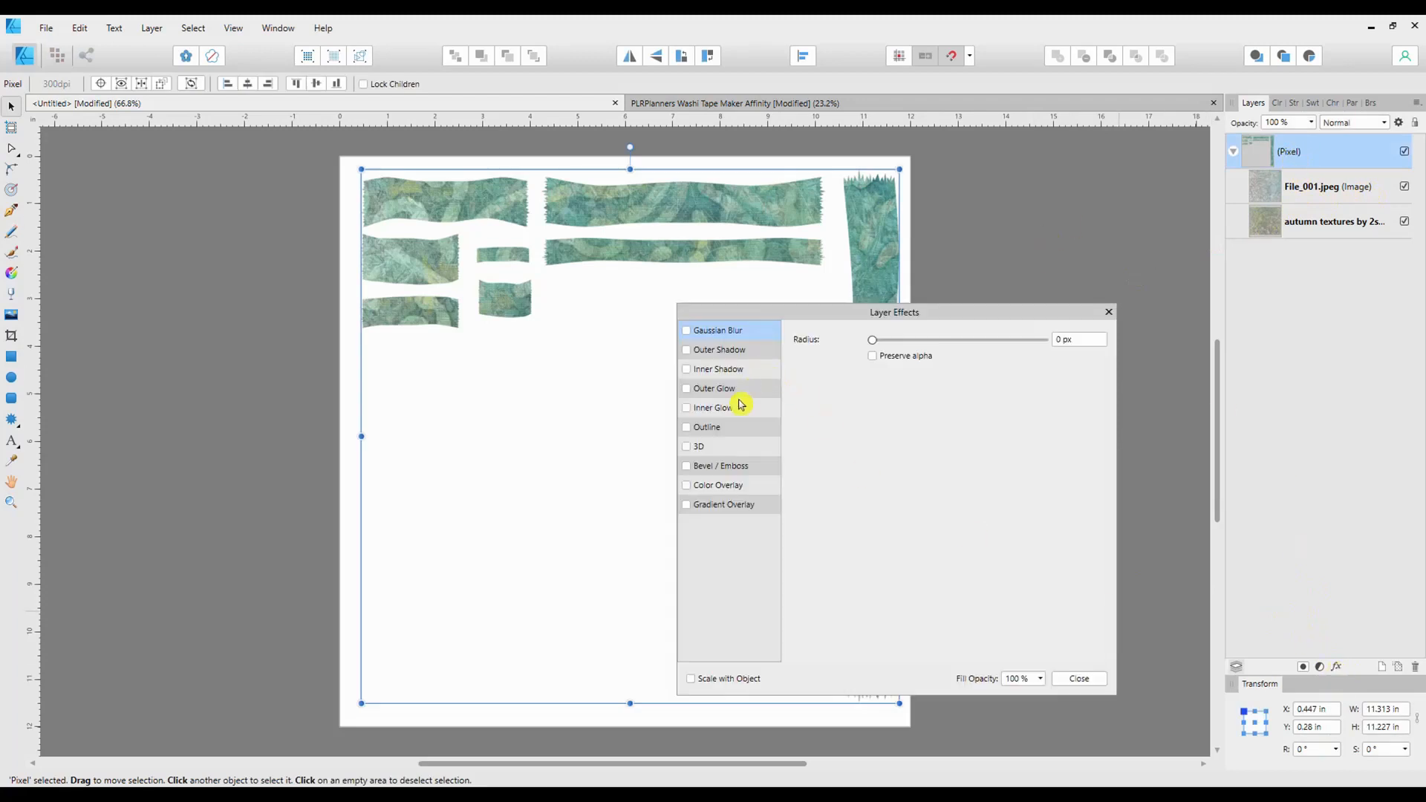
pyautogui.click(686, 446)
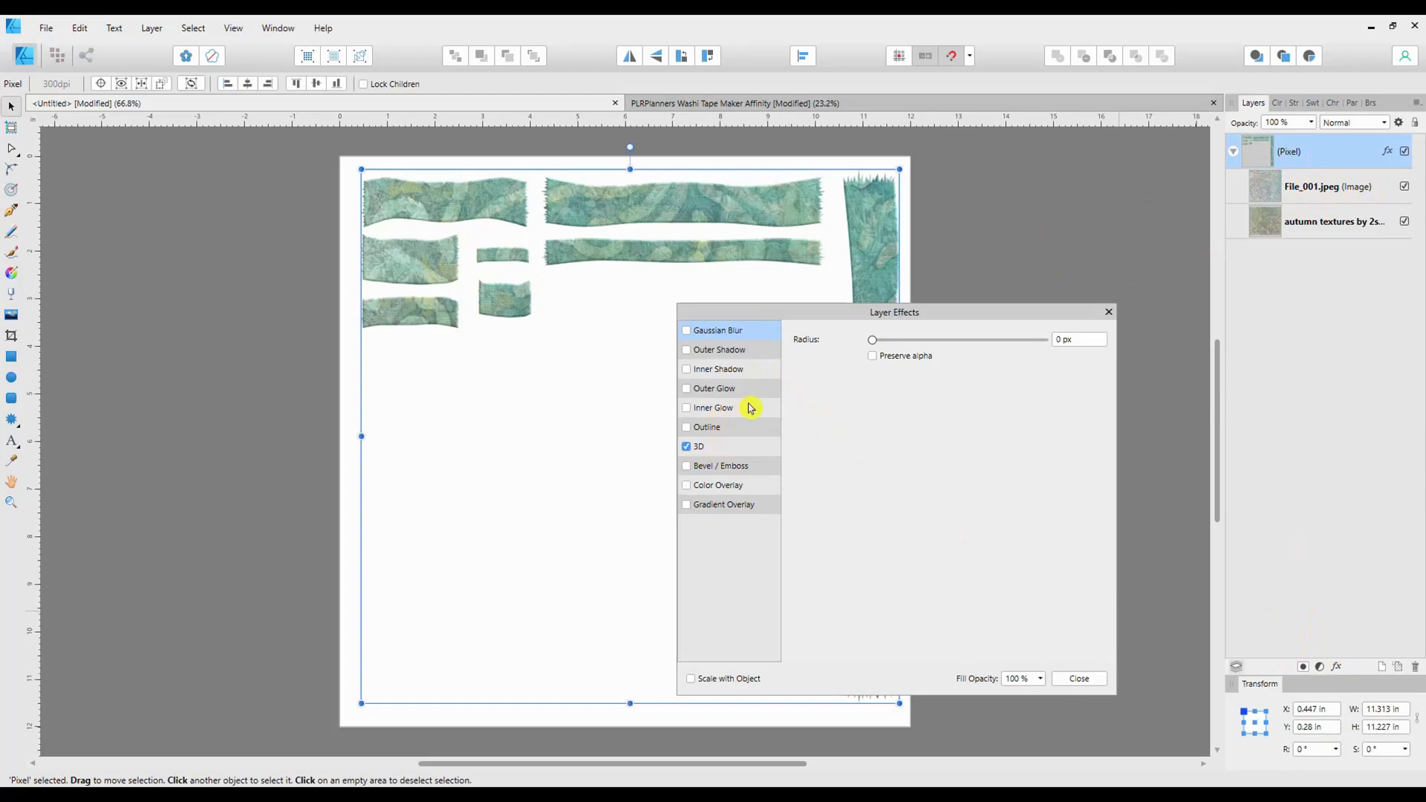
# - Set the 3D effect edge radius to 13 px
pyautogui.click(698, 446)
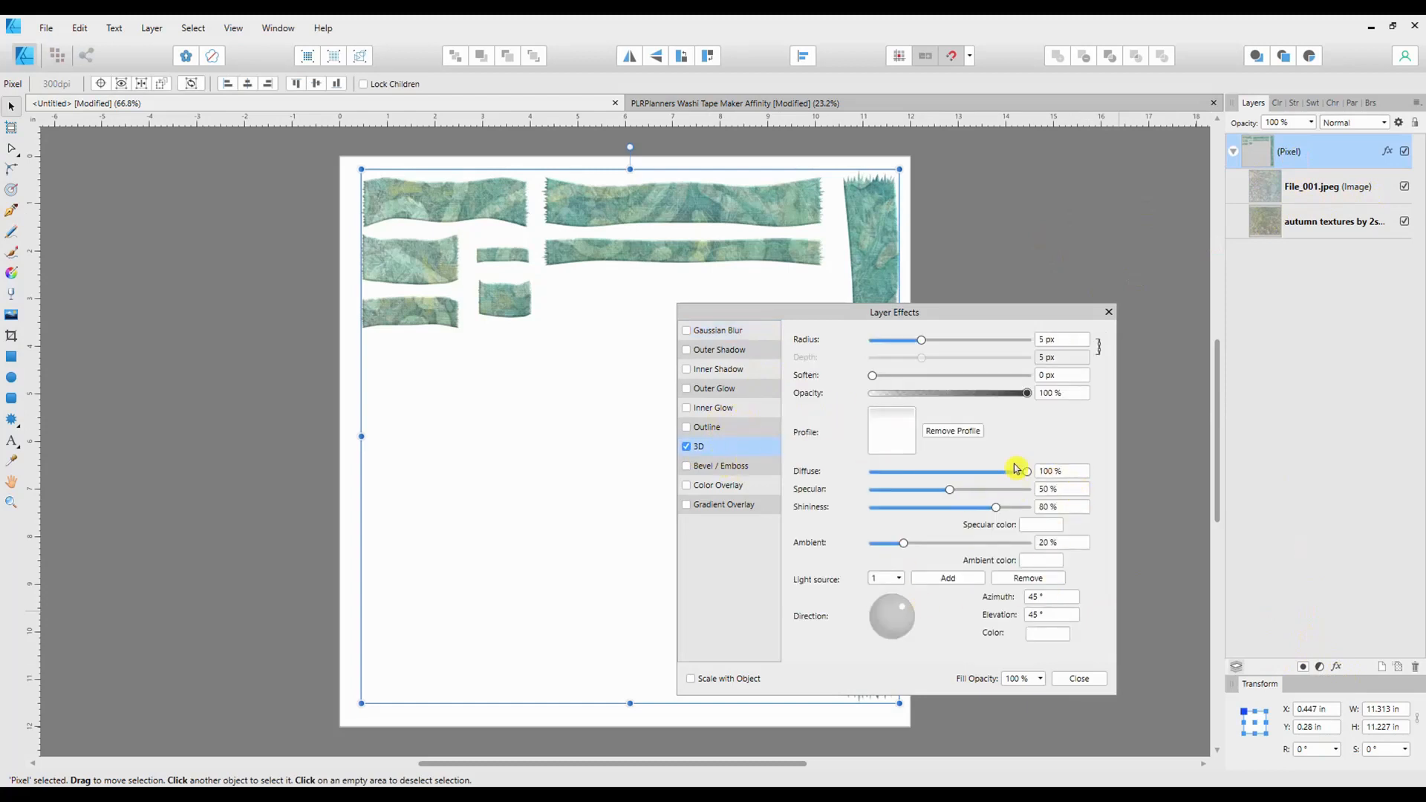
pyautogui.moveTo(921, 339); pyautogui.dragTo(977, 339)
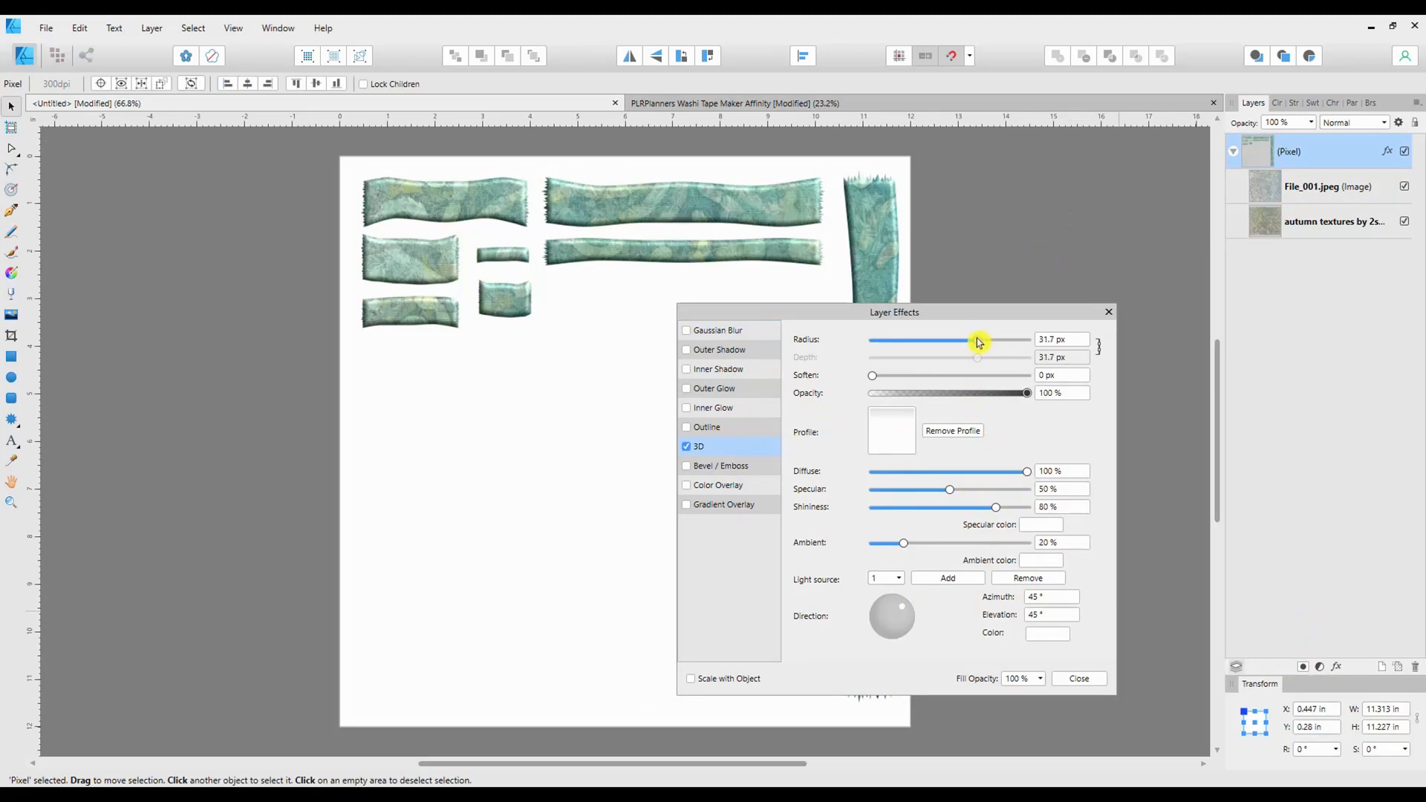
pyautogui.moveTo(977, 339); pyautogui.dragTo(935, 340)
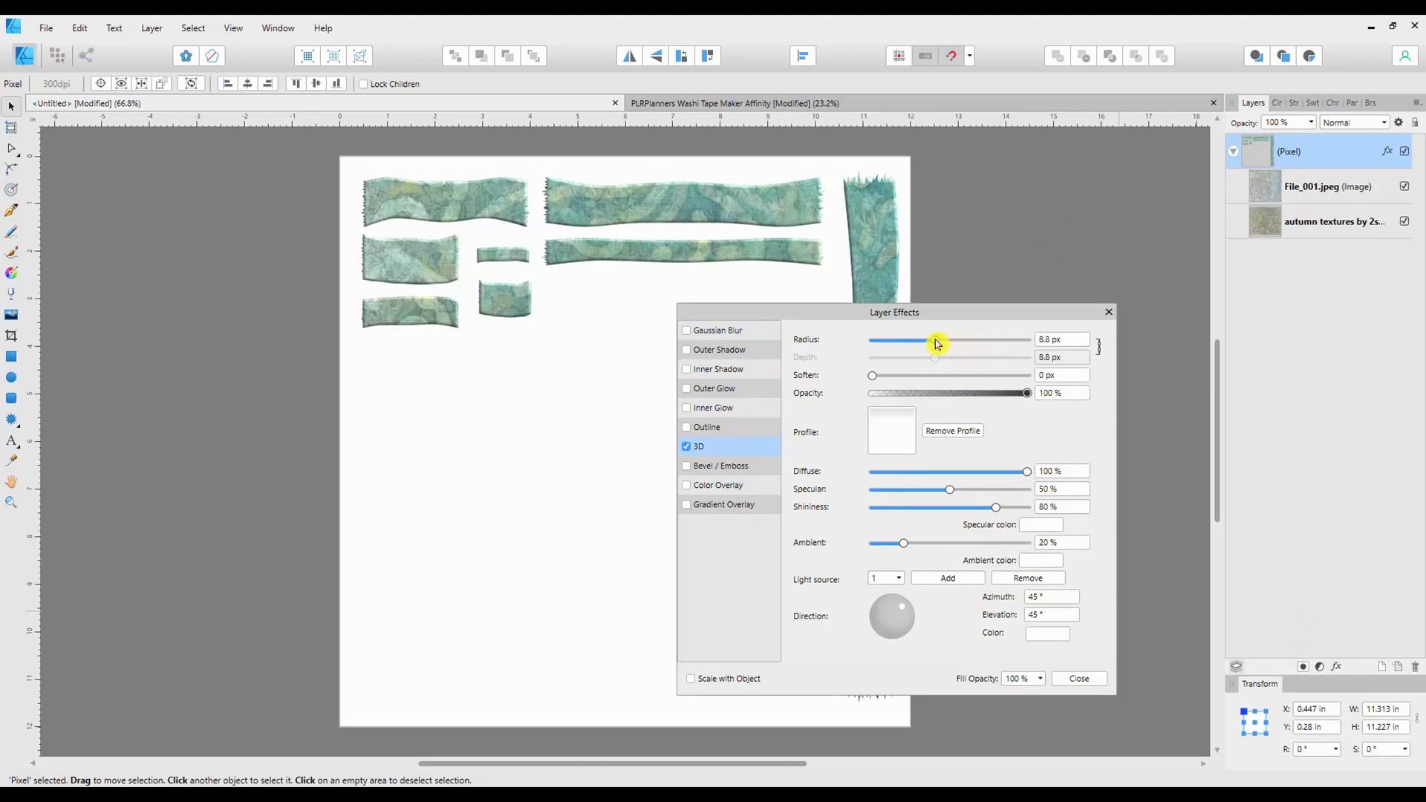
pyautogui.moveTo(935, 341); pyautogui.dragTo(955, 340)
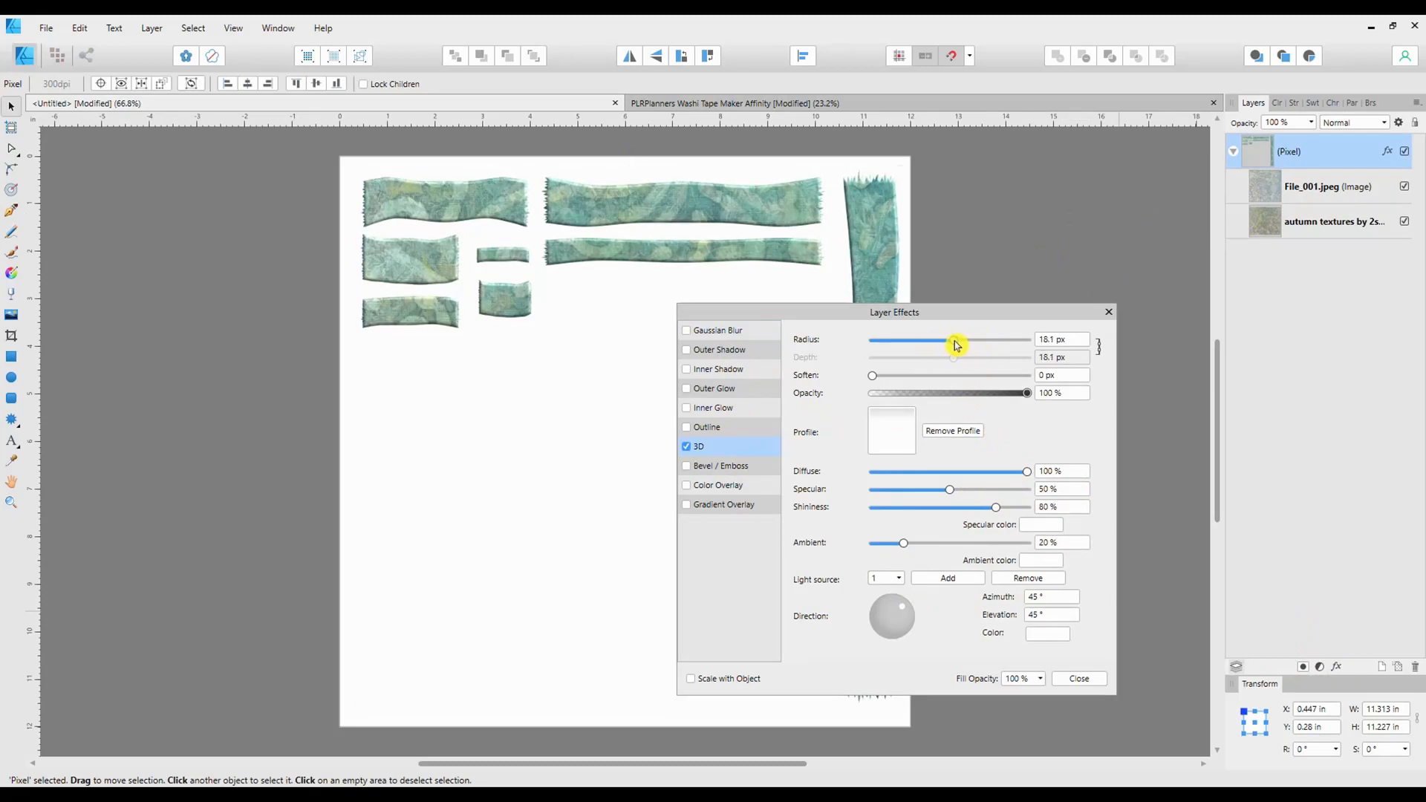
pyautogui.moveTo(955, 340); pyautogui.dragTo(943, 348)
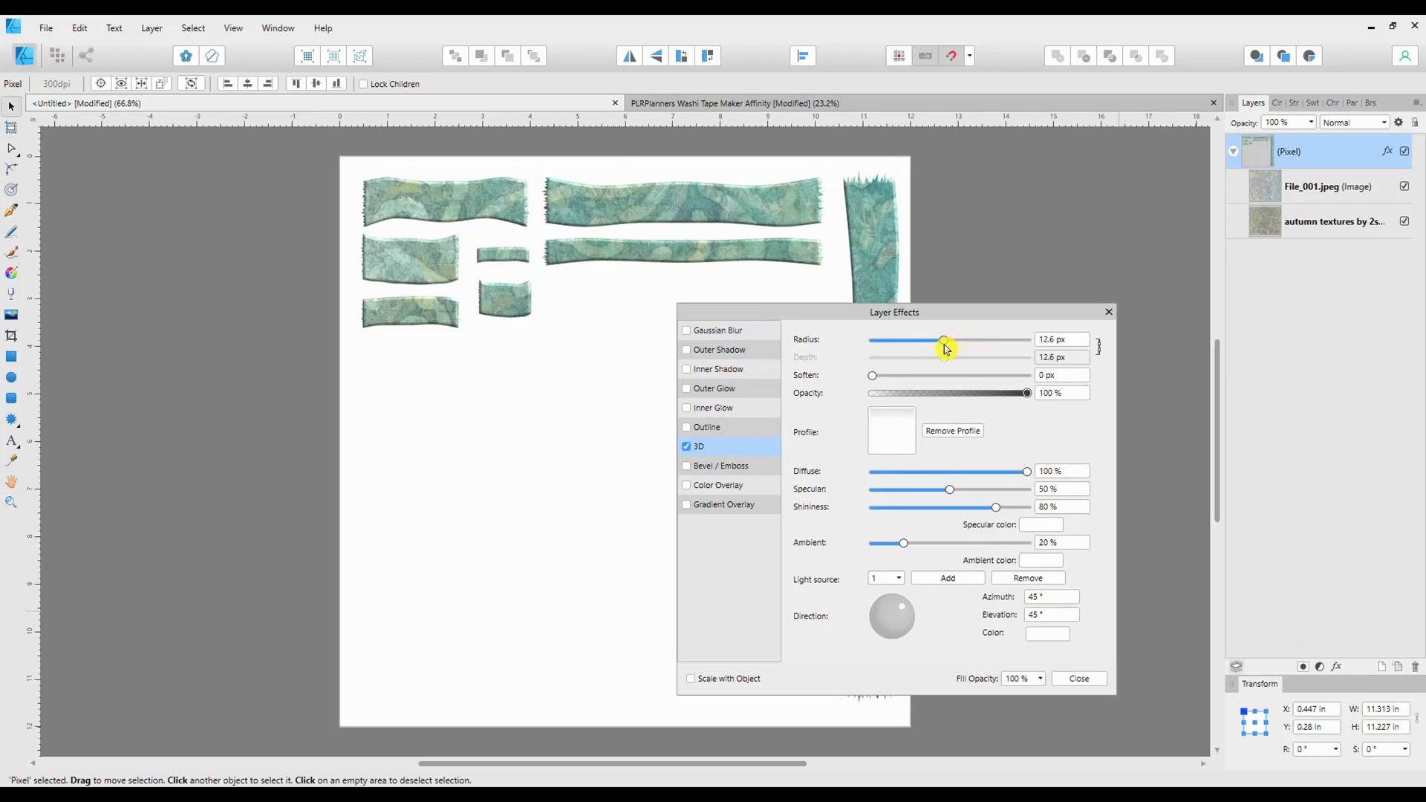
# - Set 3D soften to 0.4 px, diffuse 98%, specular 37% and ambient 18%
pyautogui.moveTo(873, 374); pyautogui.dragTo(907, 374)
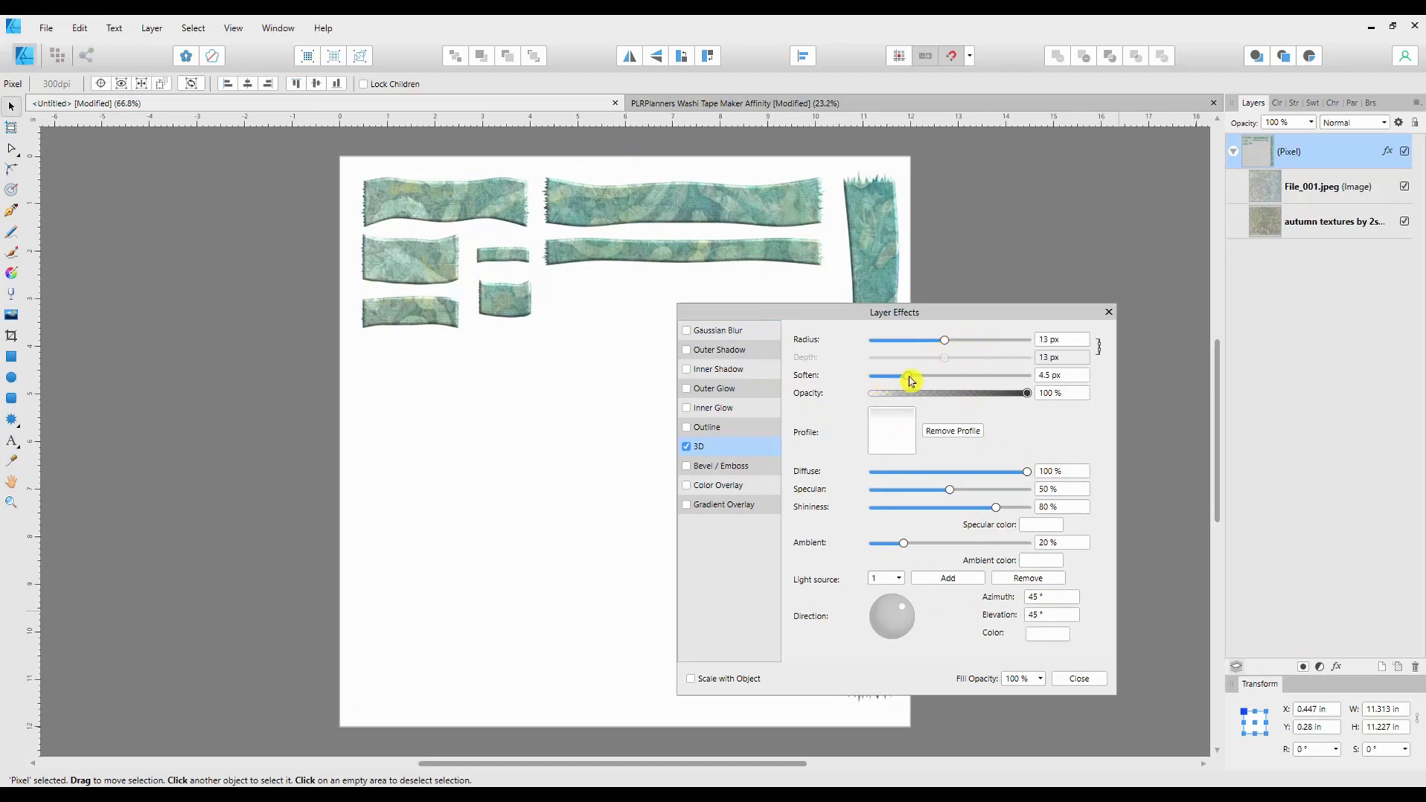
pyautogui.moveTo(909, 374); pyautogui.dragTo(876, 374)
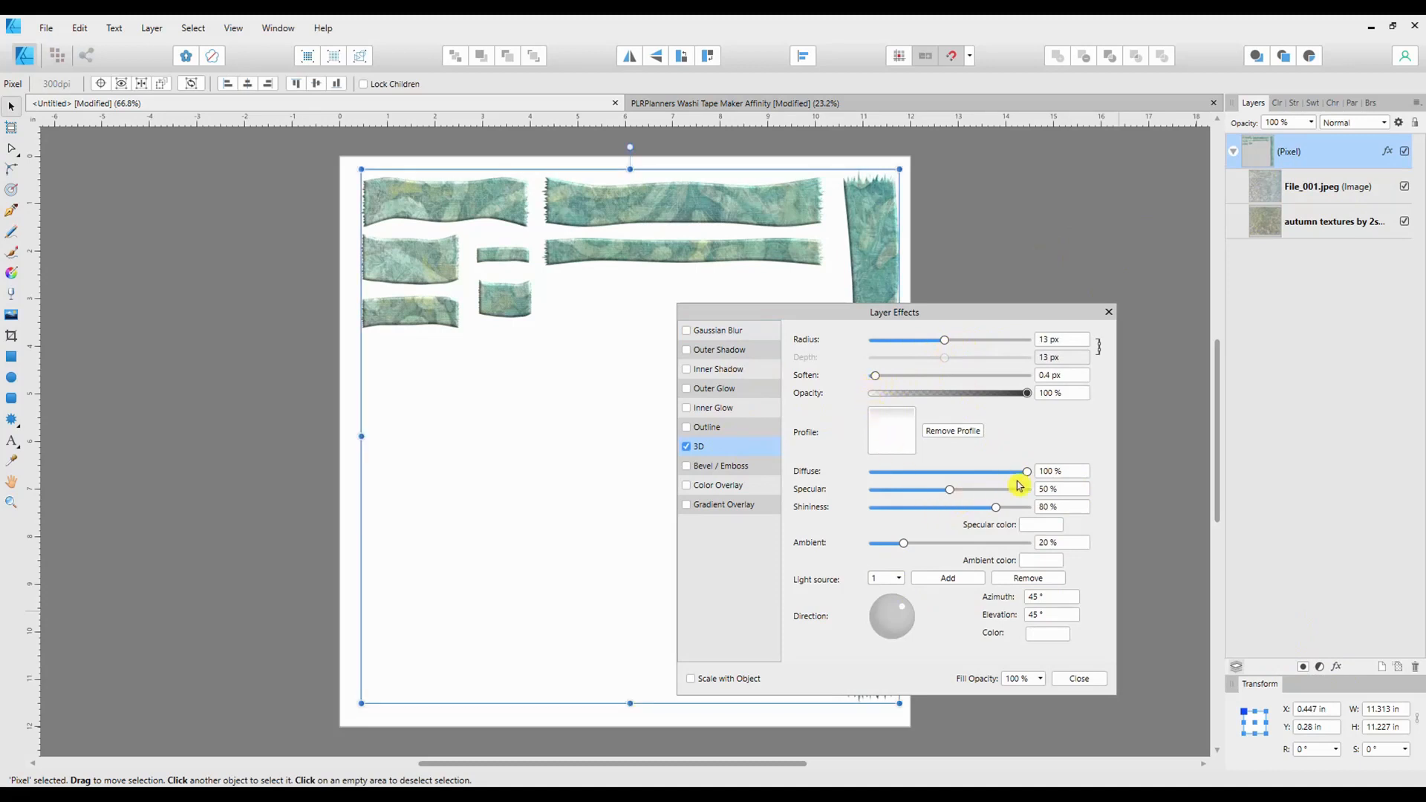
pyautogui.moveTo(1025, 471); pyautogui.dragTo(1017, 471)
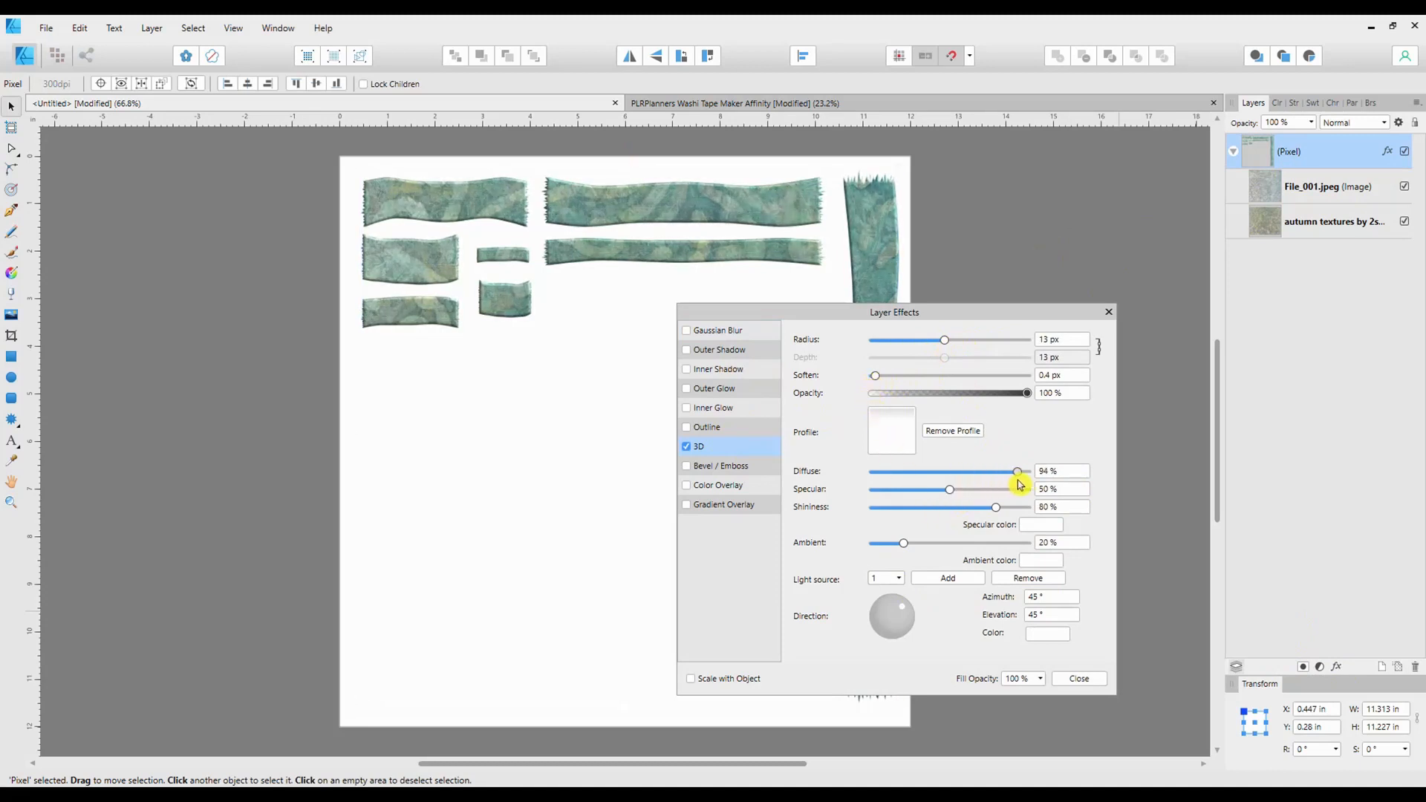
pyautogui.moveTo(1017, 471); pyautogui.dragTo(1025, 470)
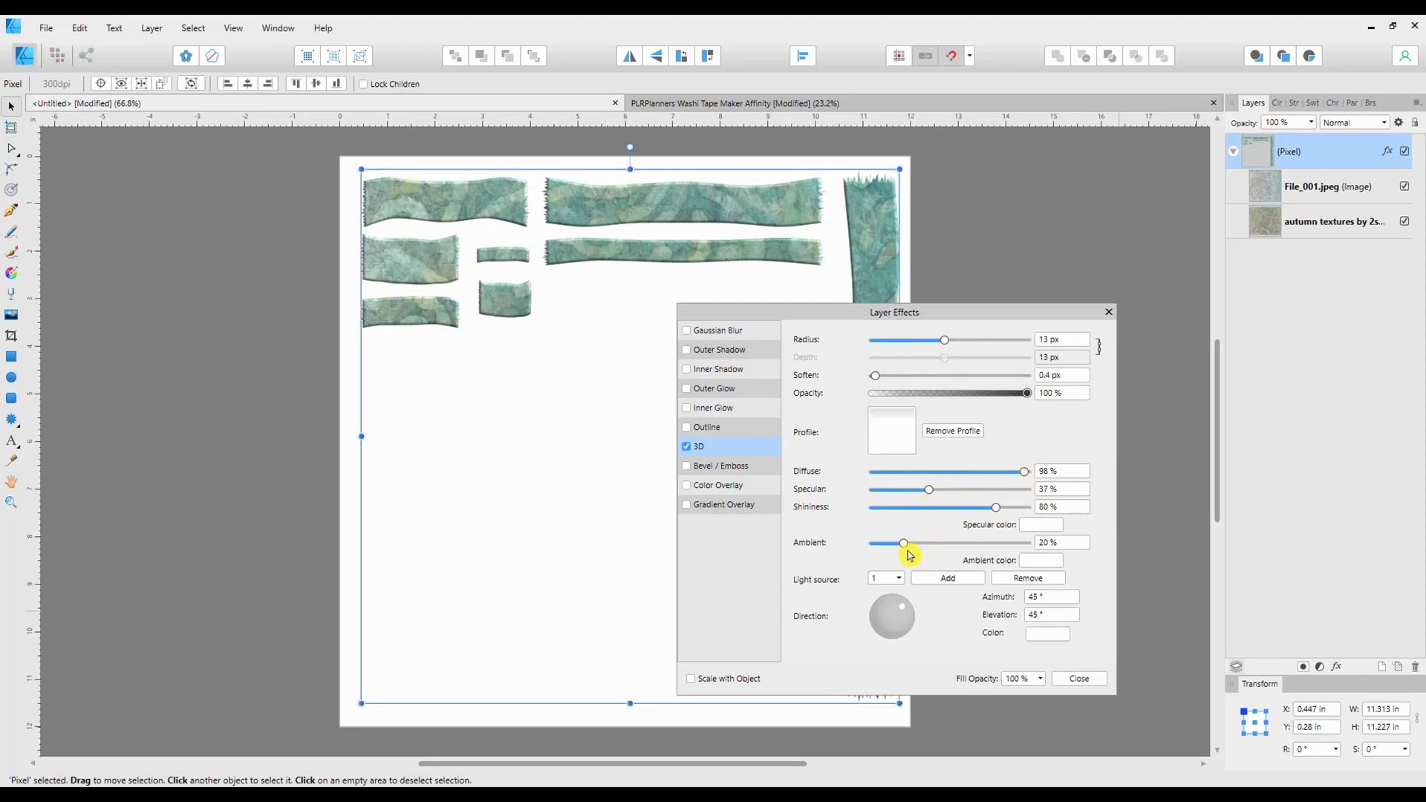
pyautogui.moveTo(904, 543); pyautogui.dragTo(900, 543)
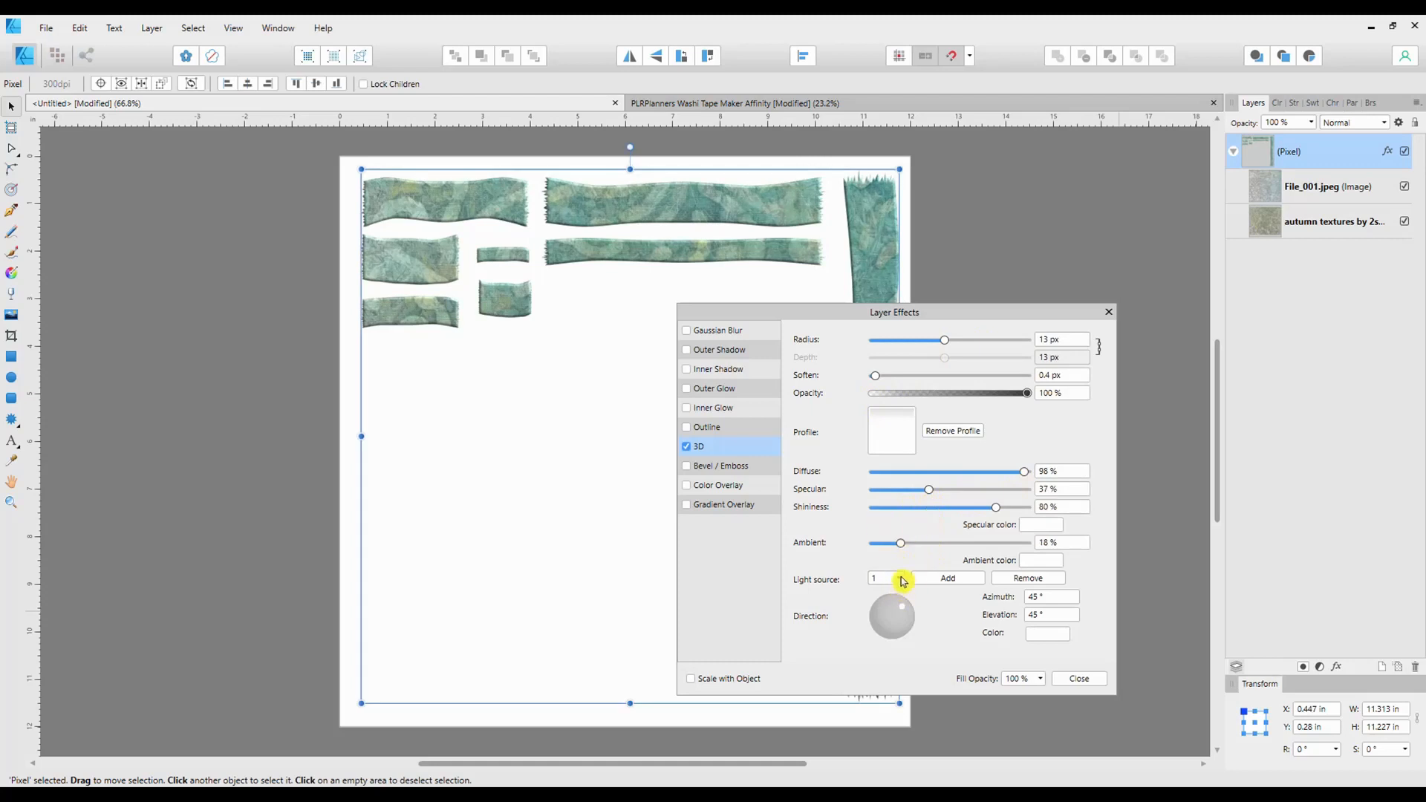
# - Aim the 3D light at 105.3° azimuth, 51.5° elevation and set opacity to 66%
pyautogui.click(898, 578)
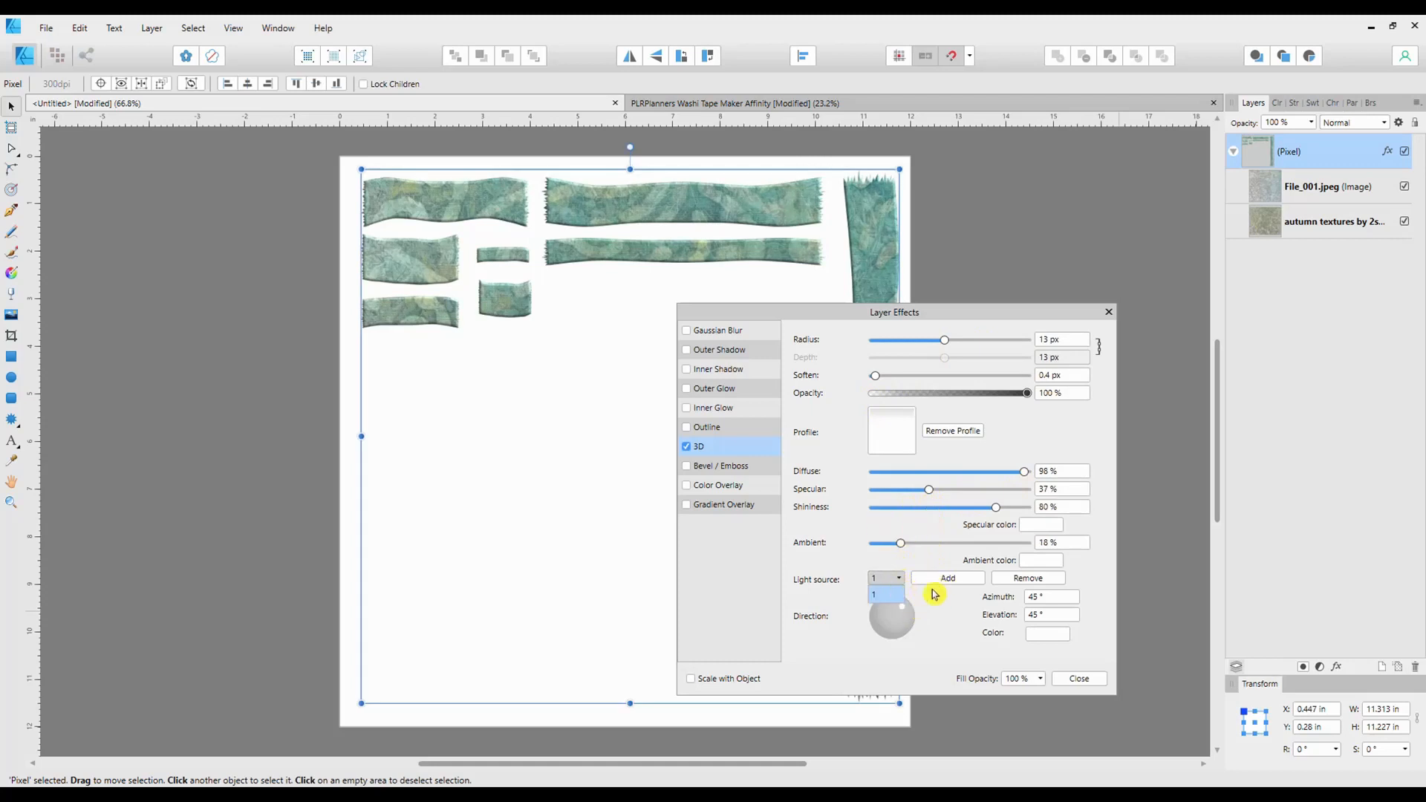
pyautogui.moveTo(893, 616); pyautogui.dragTo(908, 619)
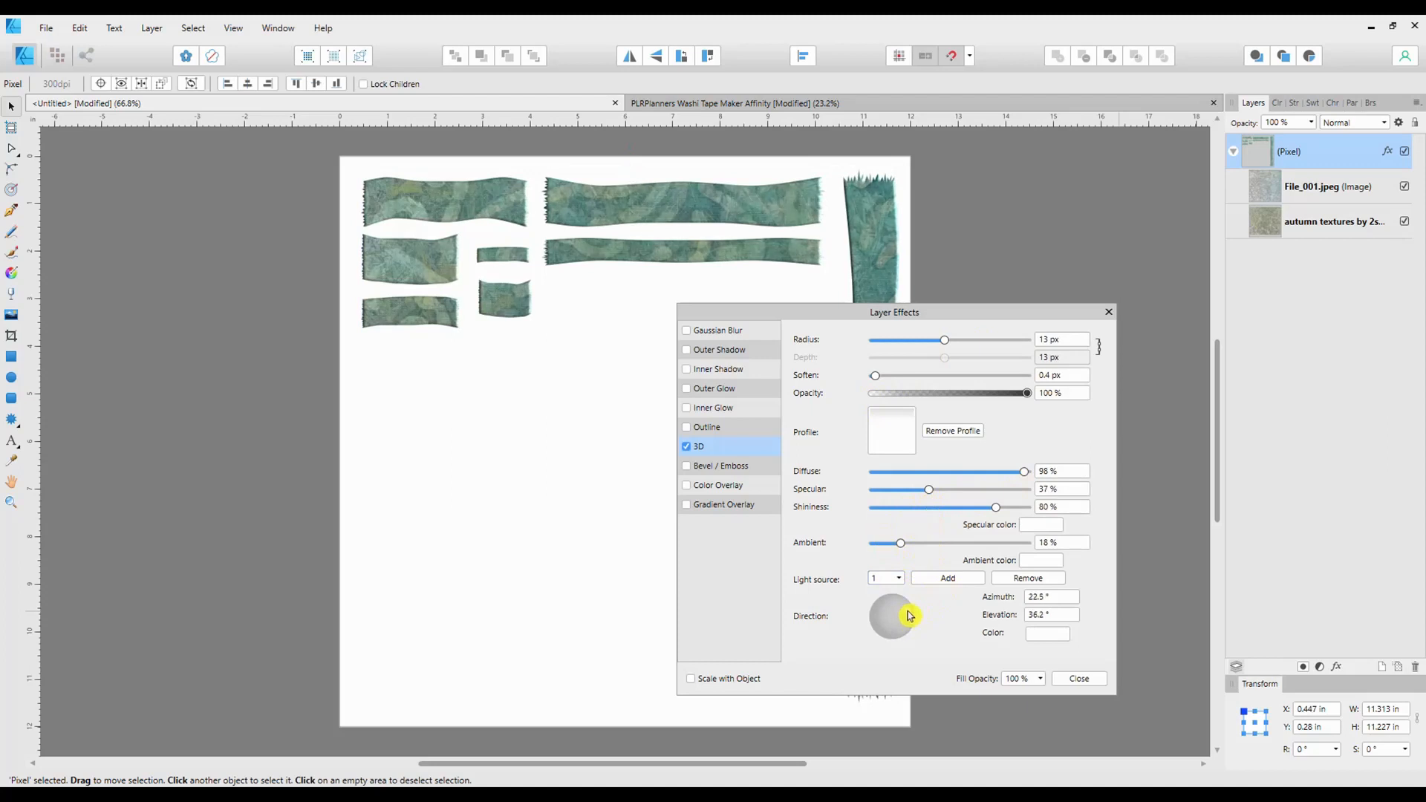
pyautogui.moveTo(908, 616); pyautogui.dragTo(882, 613)
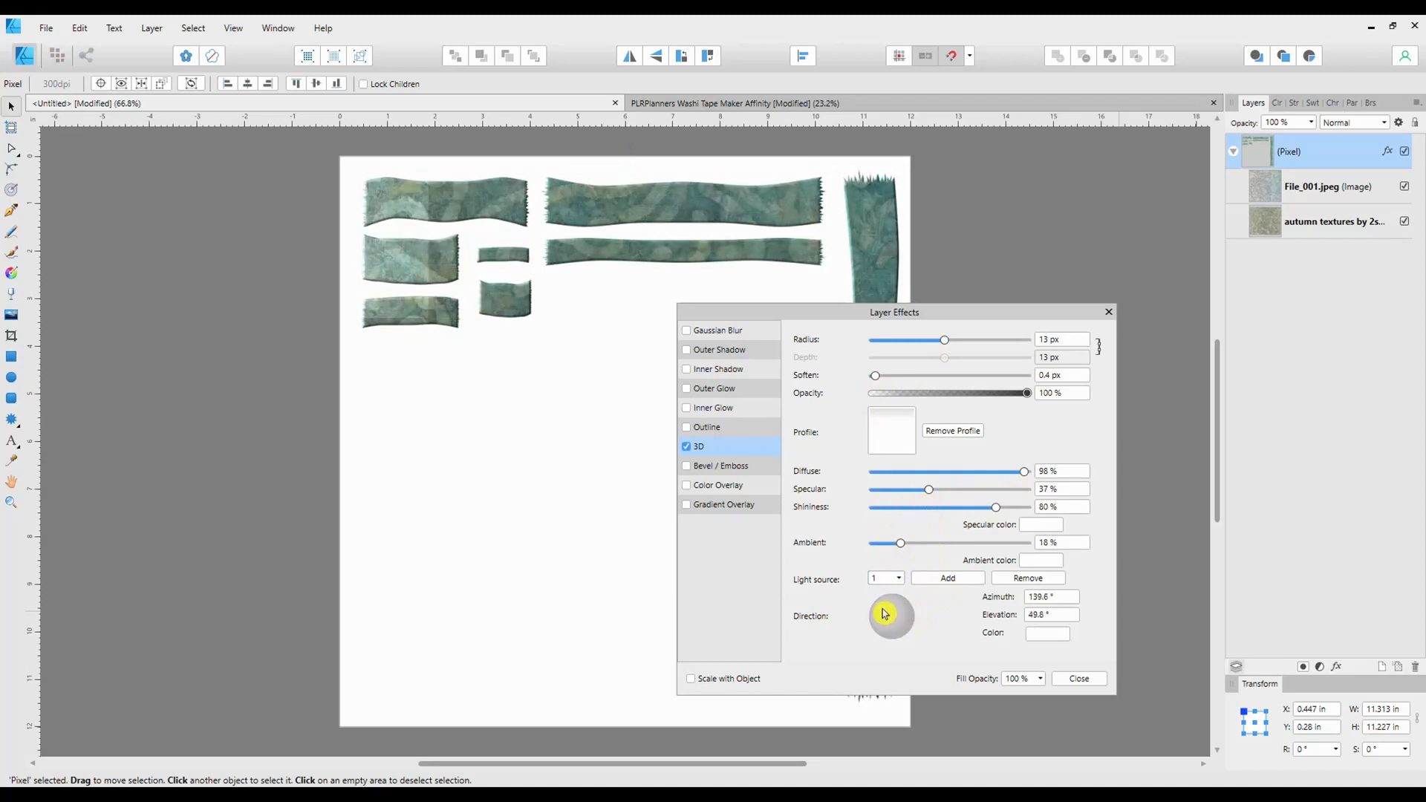
pyautogui.moveTo(883, 614); pyautogui.dragTo(889, 611)
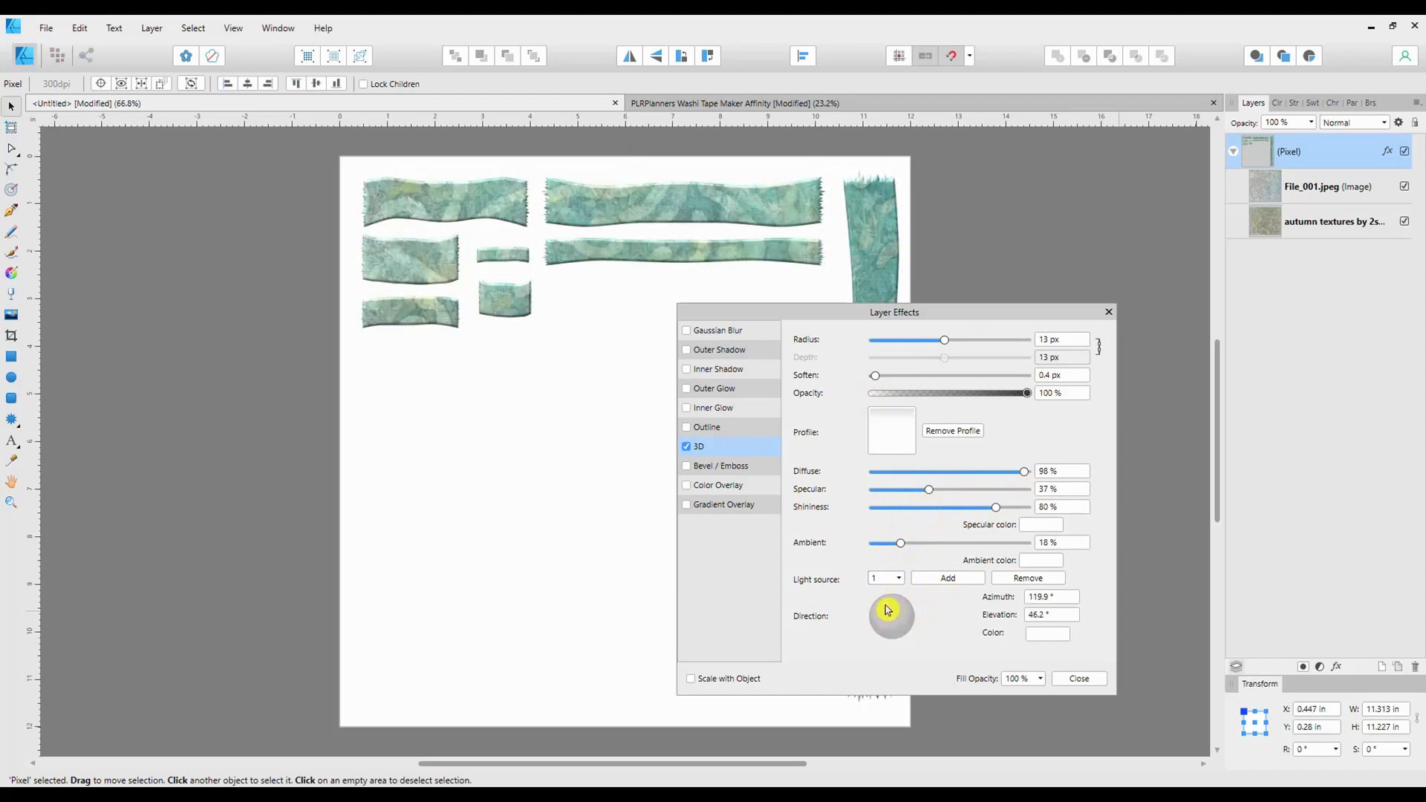
pyautogui.moveTo(889, 611); pyautogui.dragTo(894, 608)
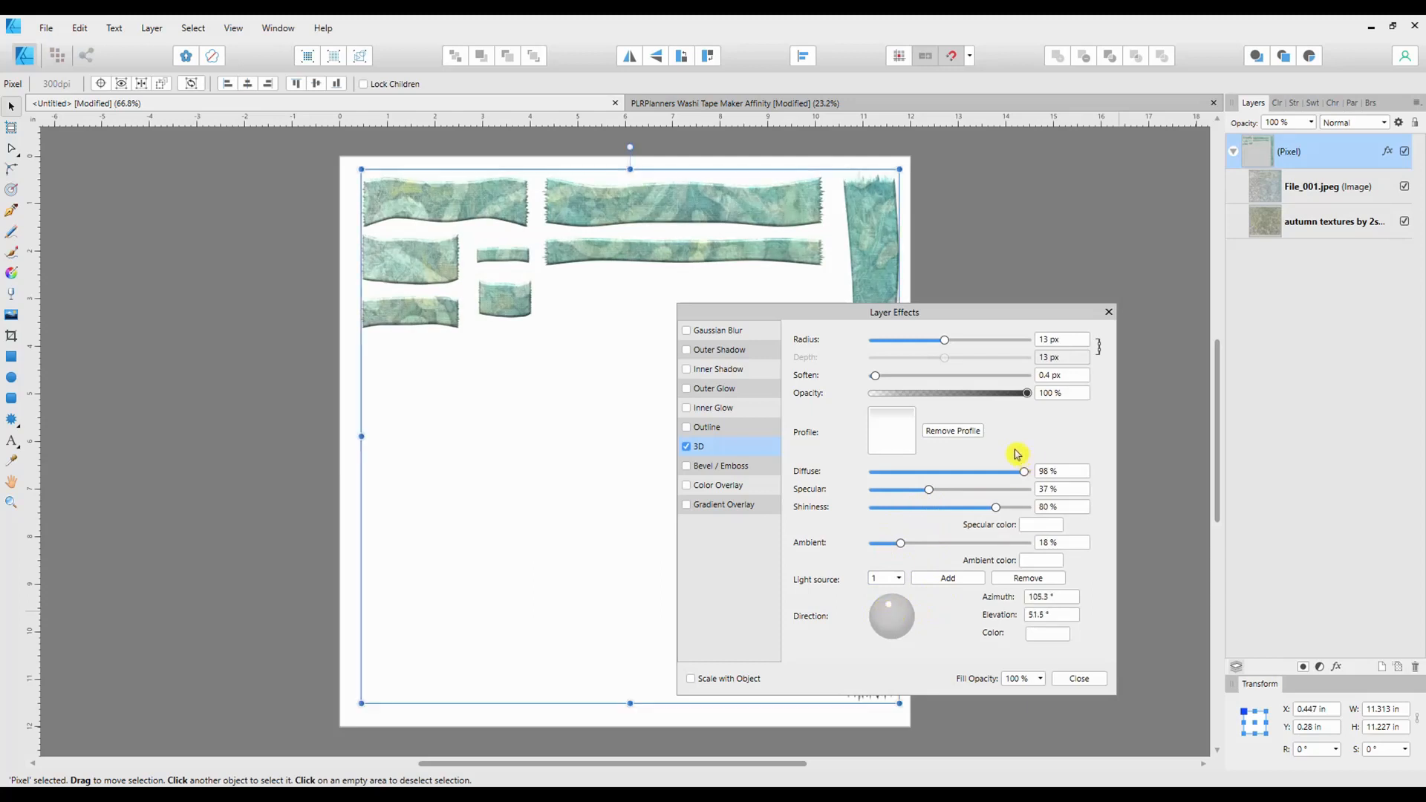
pyautogui.moveTo(1026, 392); pyautogui.dragTo(941, 392)
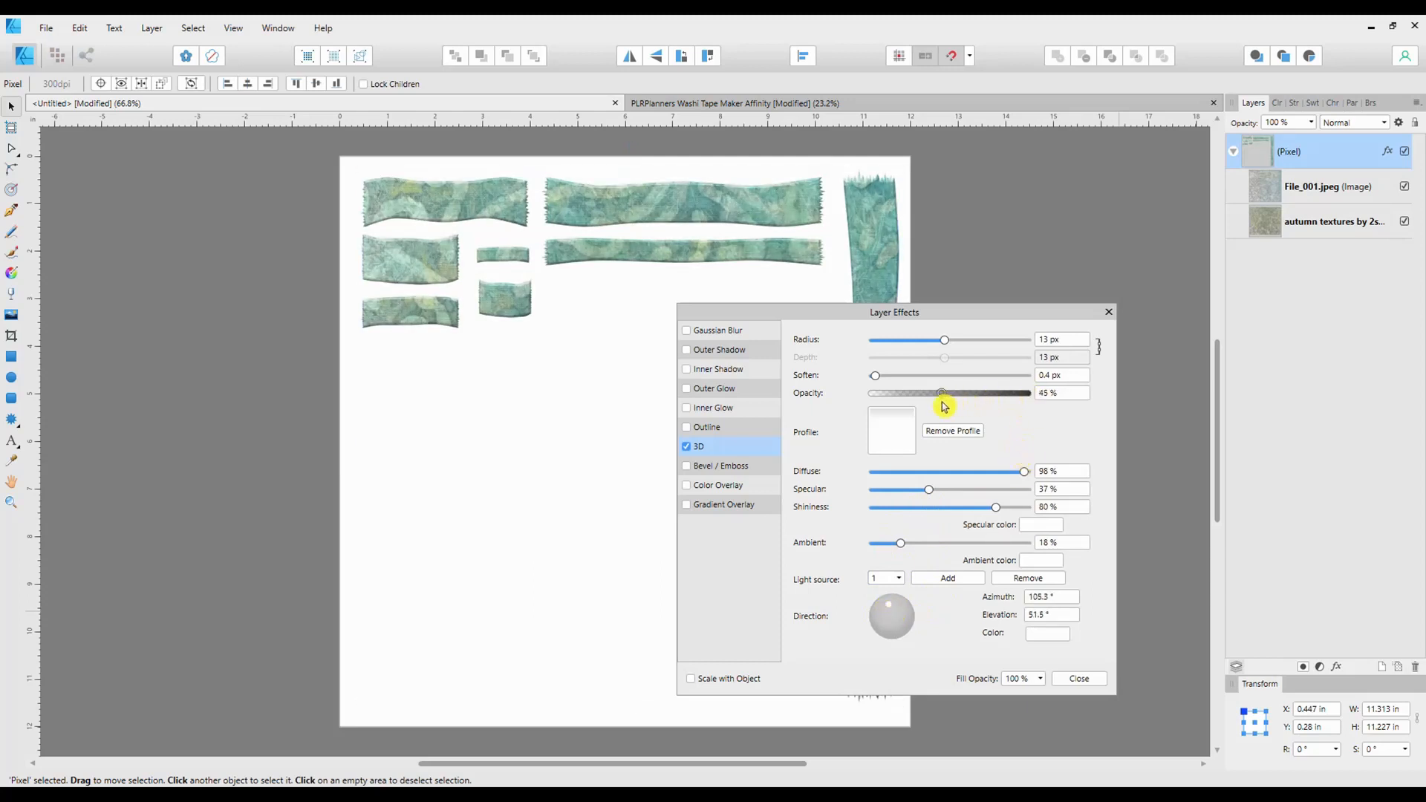
pyautogui.moveTo(943, 393); pyautogui.dragTo(974, 392)
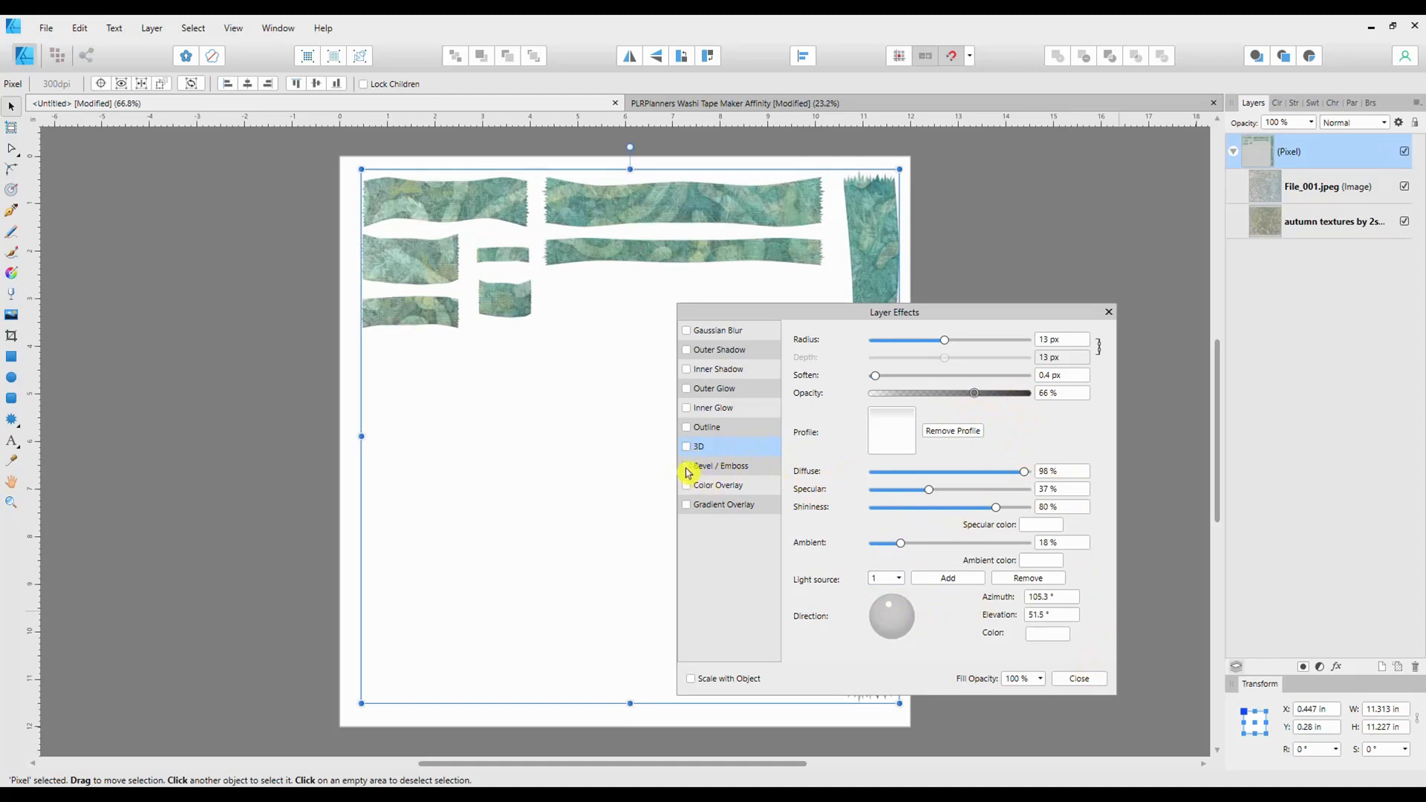
# - Enable the pillow bevel, raise its soften to 6.9 px, then switch it off
pyautogui.click(685, 466)
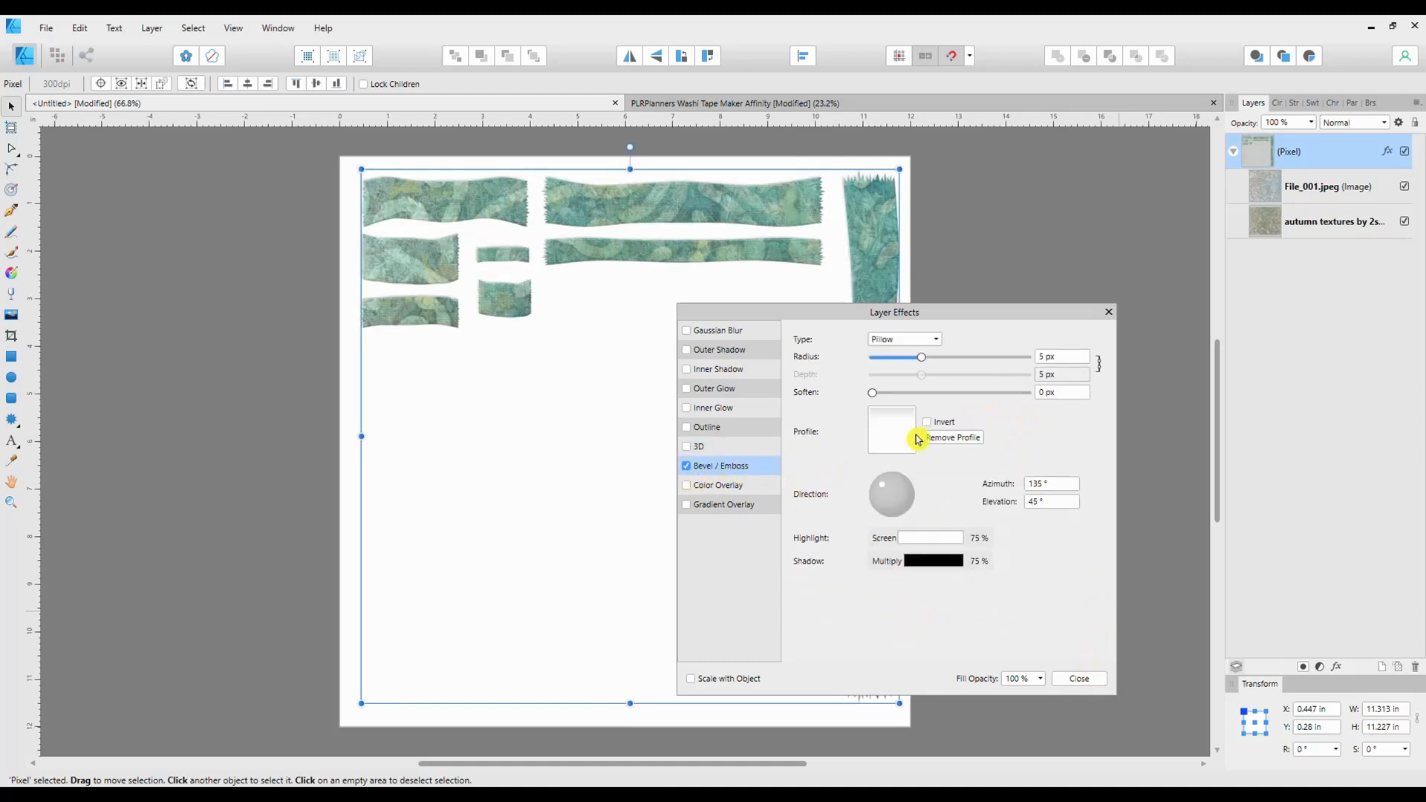
pyautogui.moveTo(873, 392); pyautogui.dragTo(909, 392)
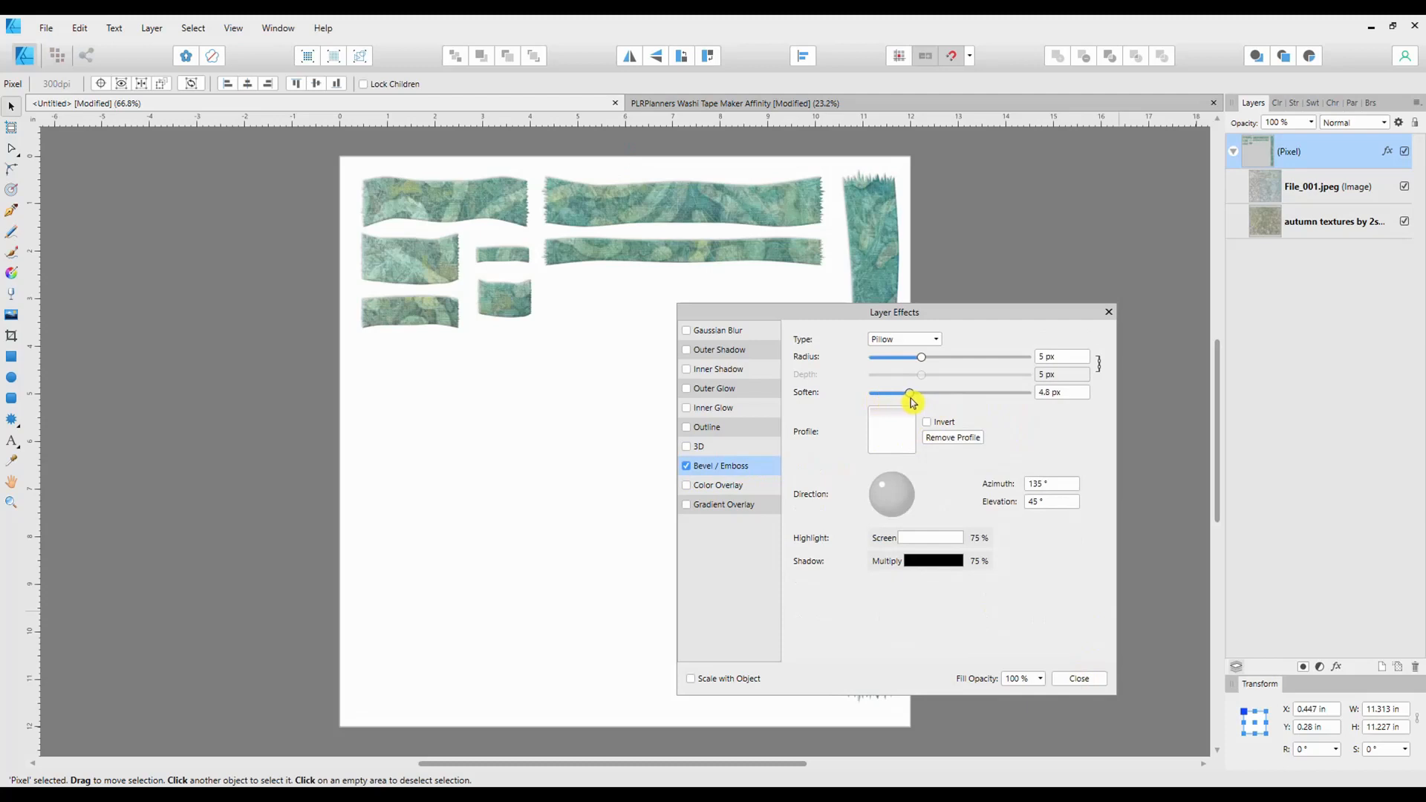
pyautogui.moveTo(908, 393); pyautogui.dragTo(915, 392)
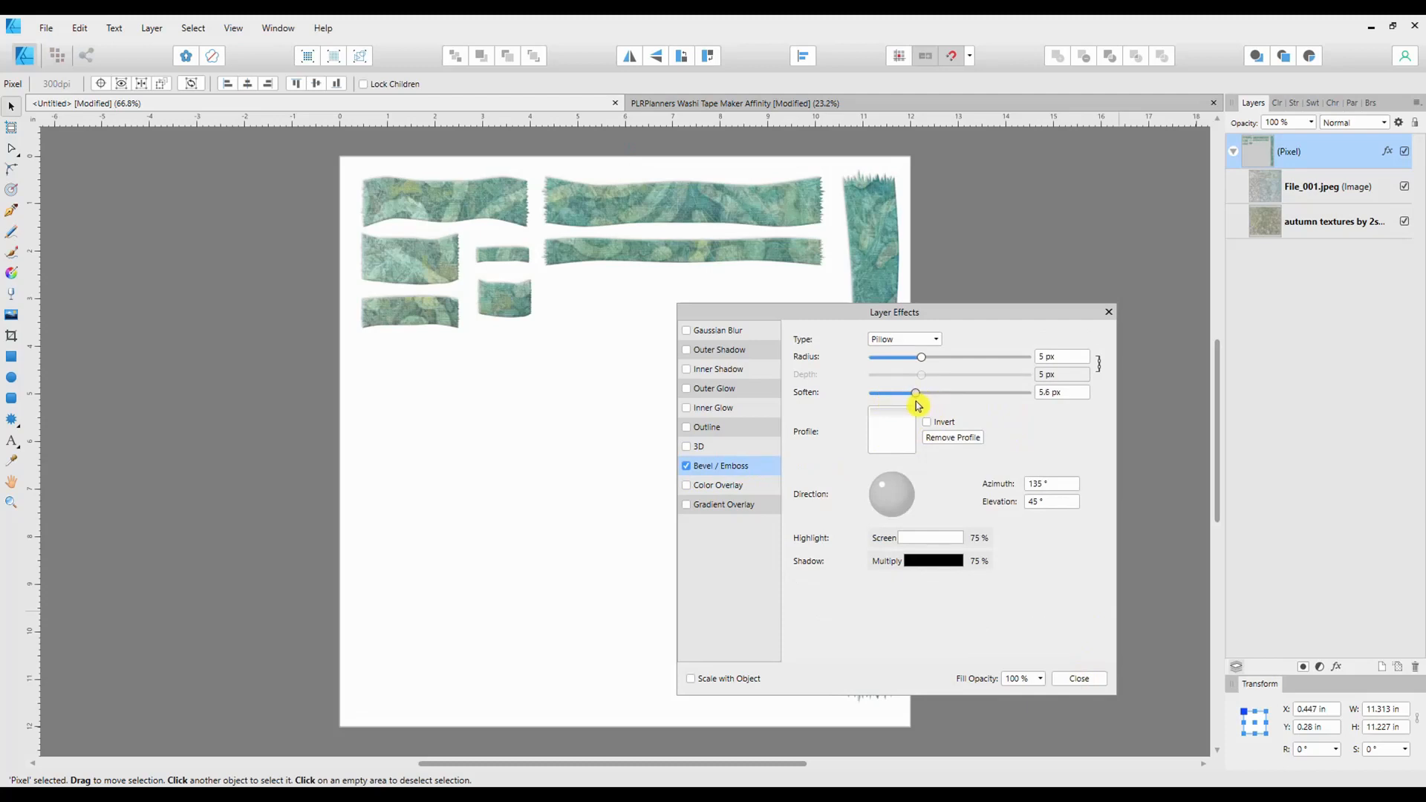
pyautogui.moveTo(914, 392); pyautogui.dragTo(916, 392)
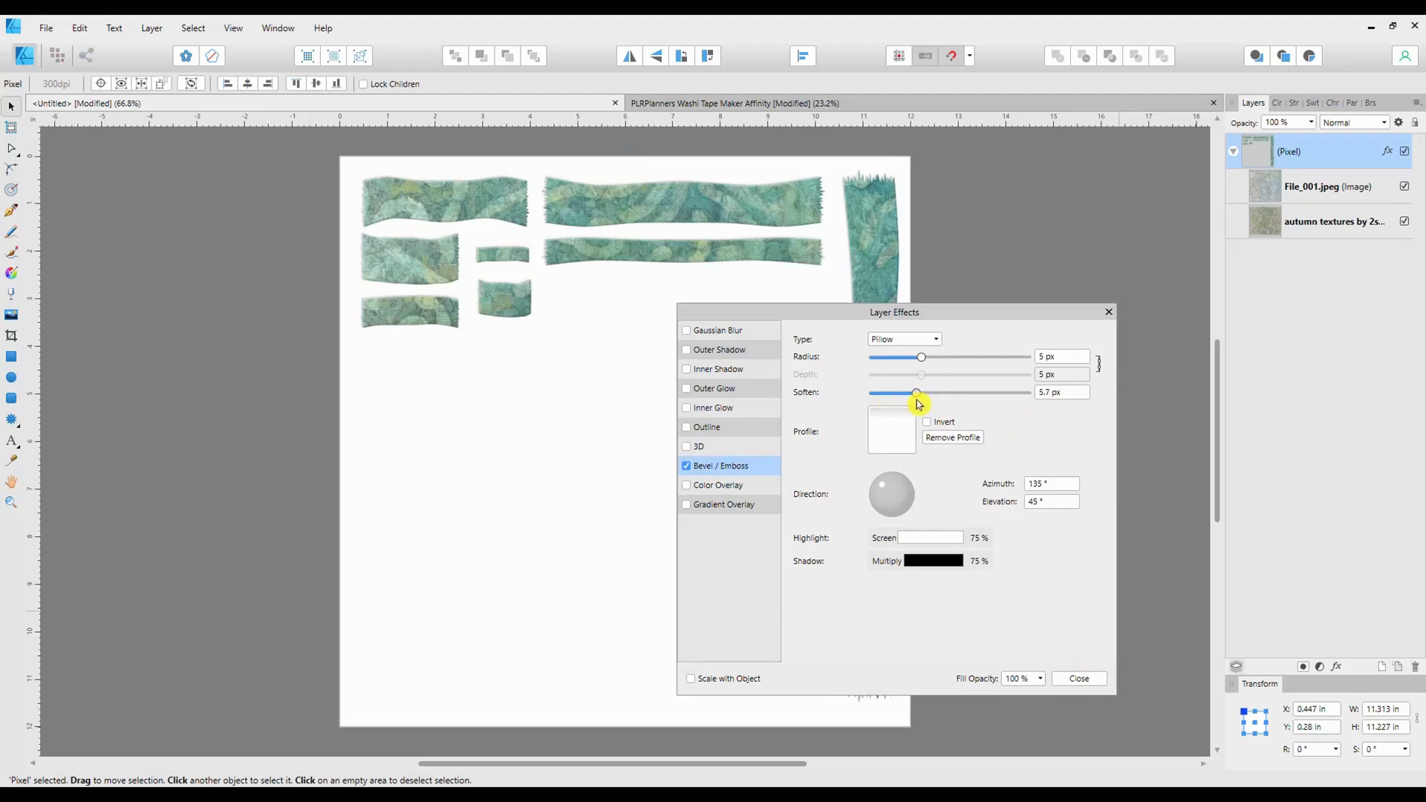
pyautogui.moveTo(915, 393); pyautogui.dragTo(919, 393)
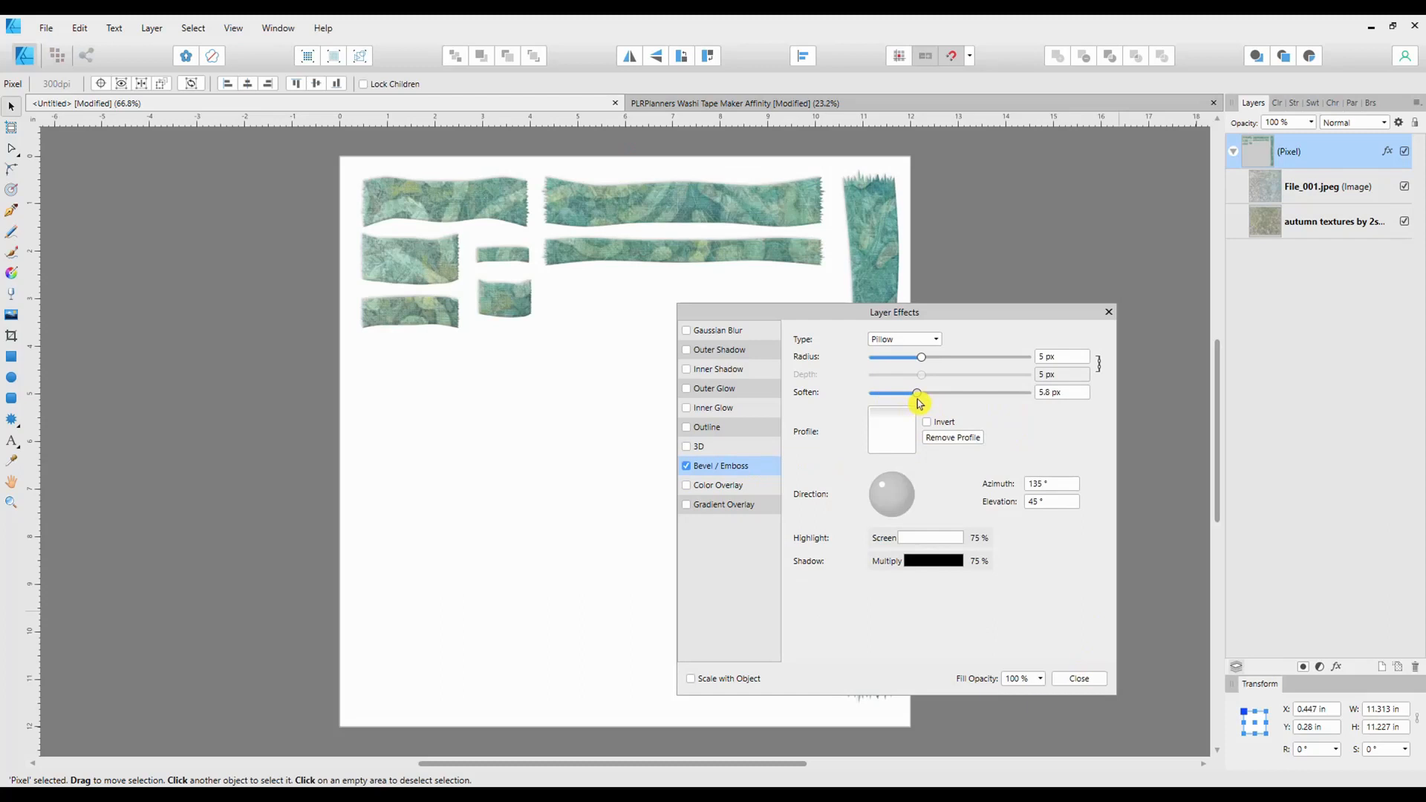
pyautogui.moveTo(918, 393); pyautogui.dragTo(925, 393)
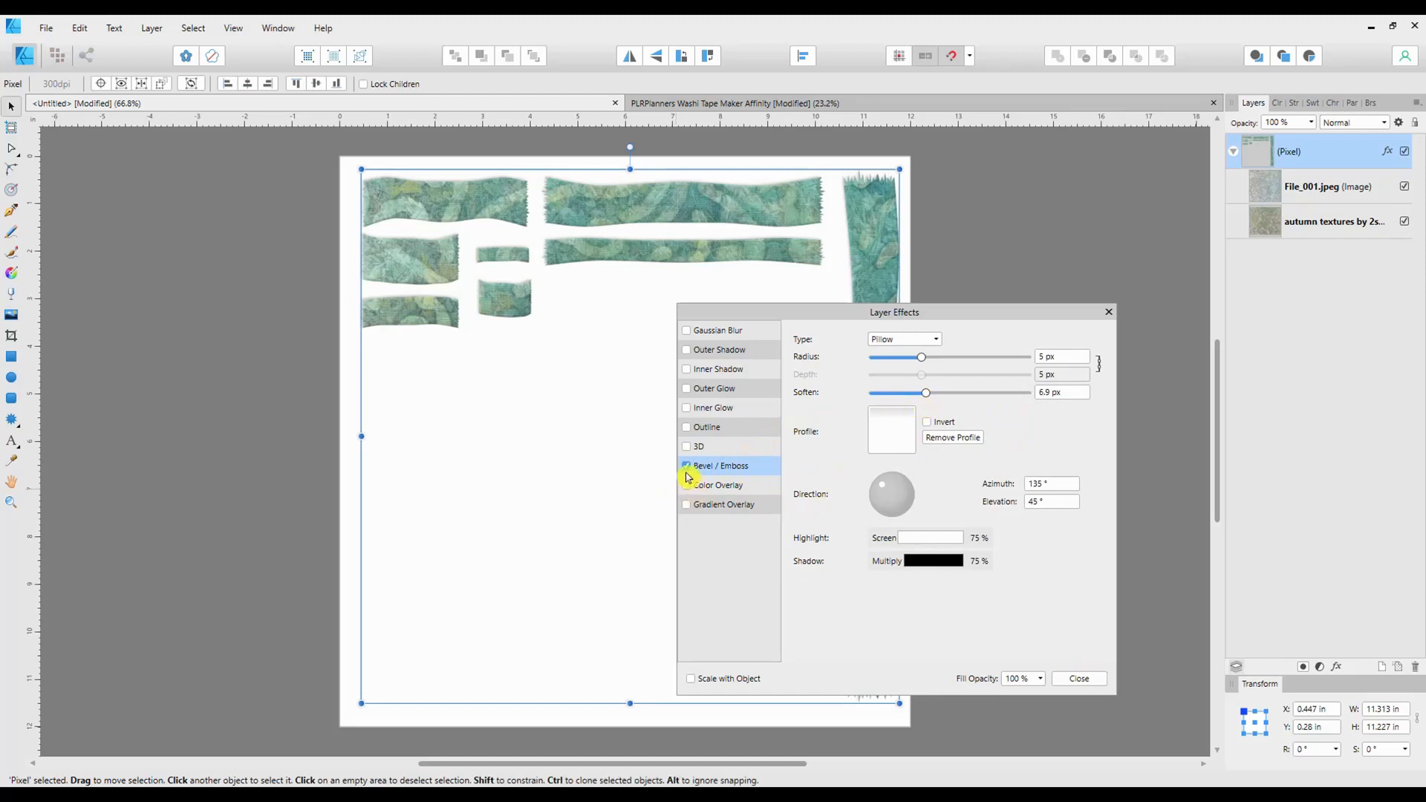
pyautogui.click(687, 465)
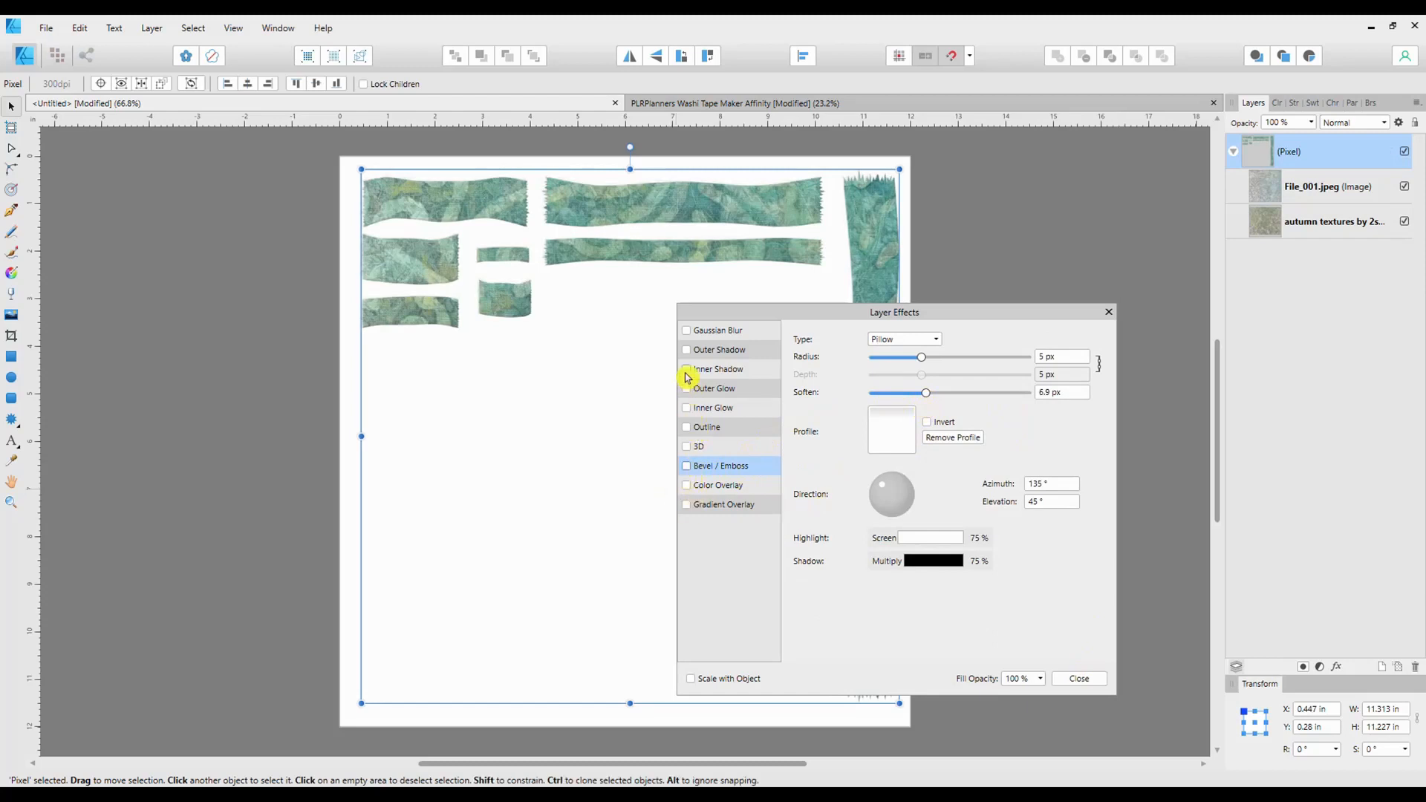
# - Turn on Outer Shadow and adjust the lighting direction dial
pyautogui.click(686, 349)
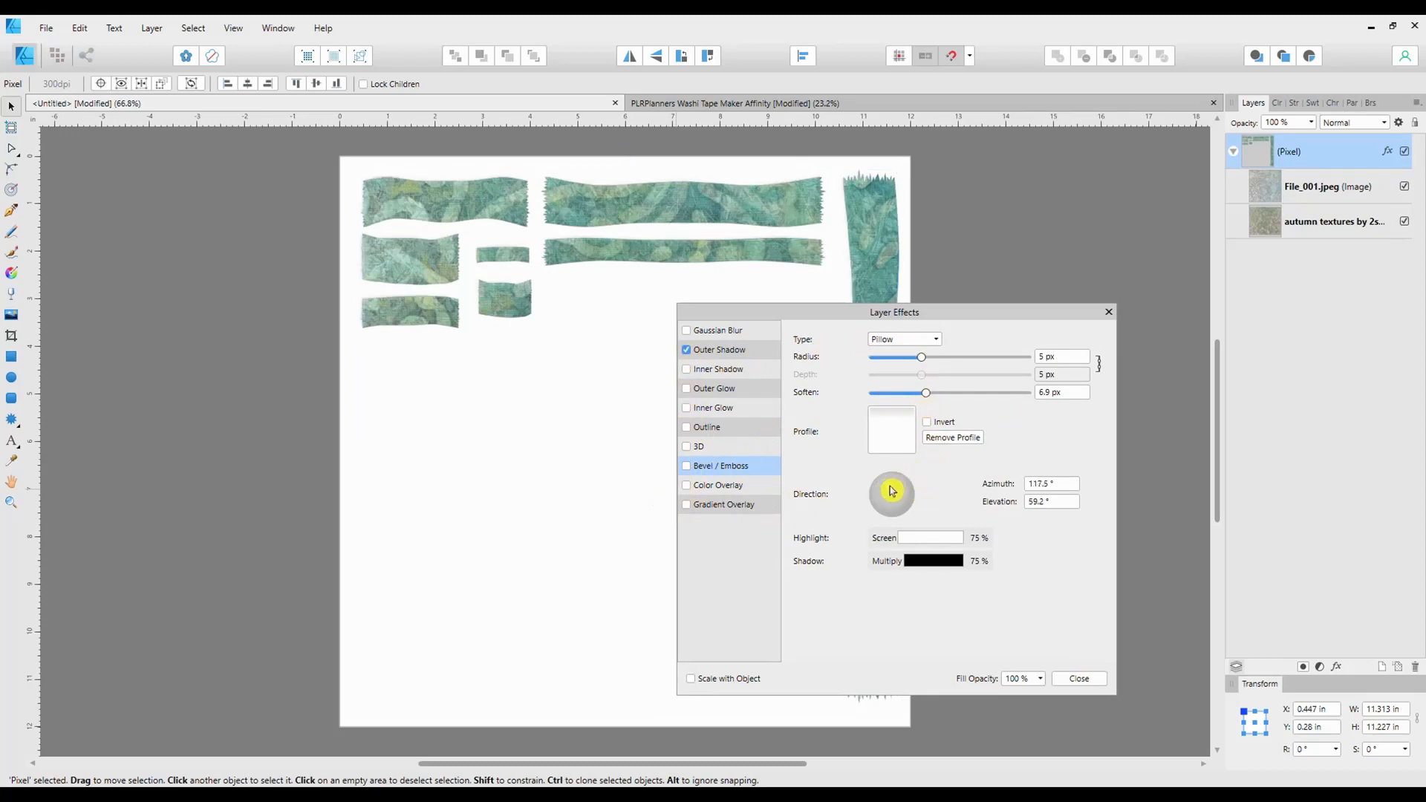
pyautogui.moveTo(892, 487); pyautogui.dragTo(917, 506)
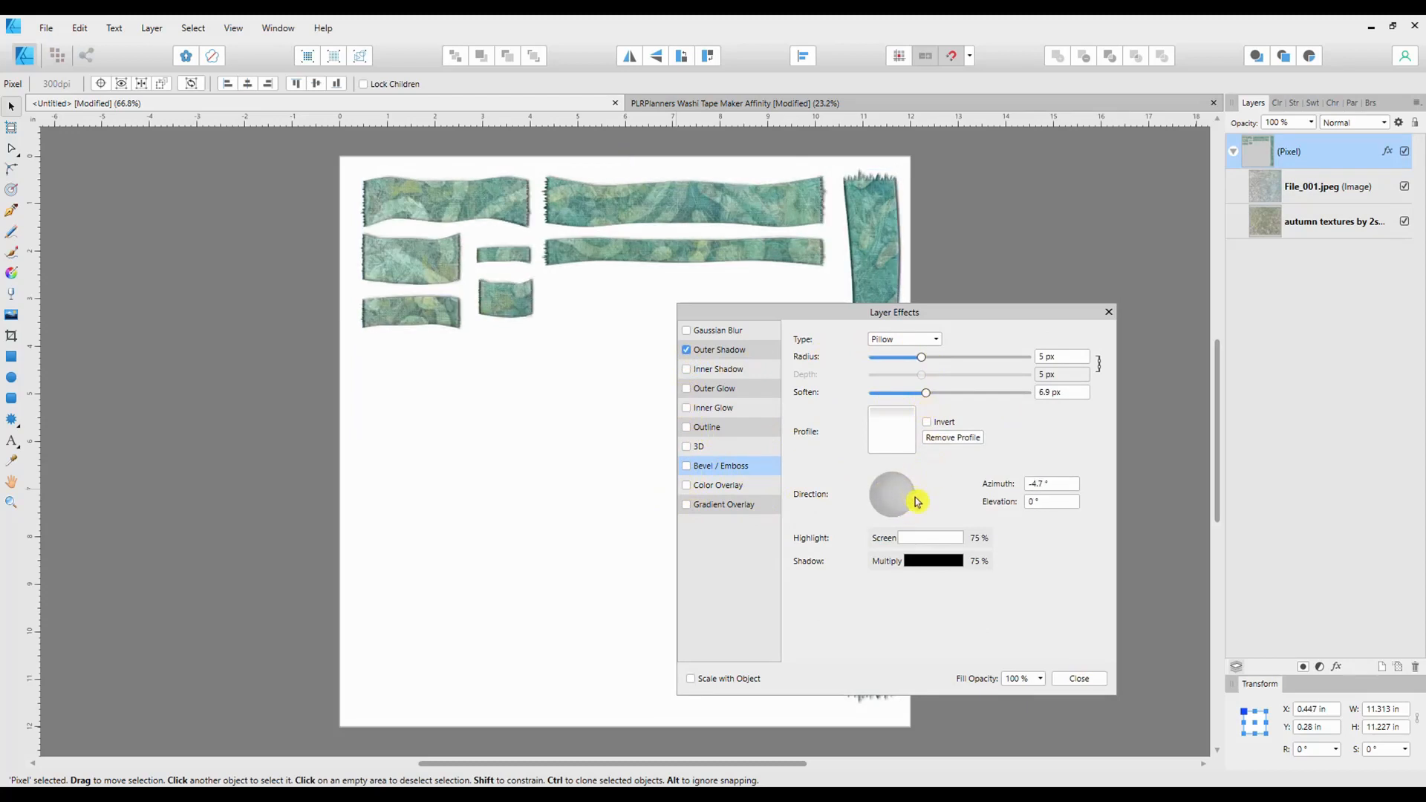
pyautogui.moveTo(918, 500); pyautogui.dragTo(913, 494)
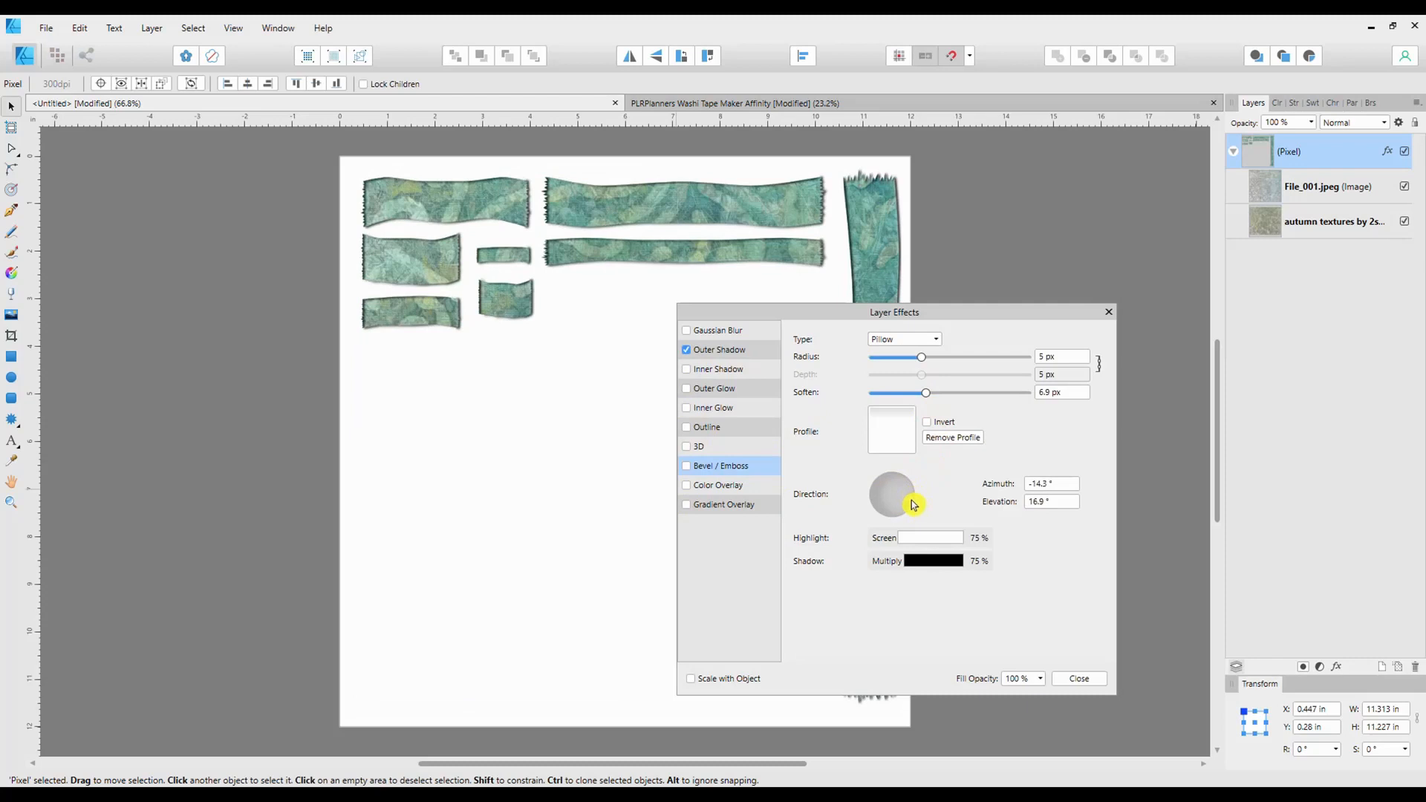
pyautogui.moveTo(891, 494); pyautogui.dragTo(914, 503)
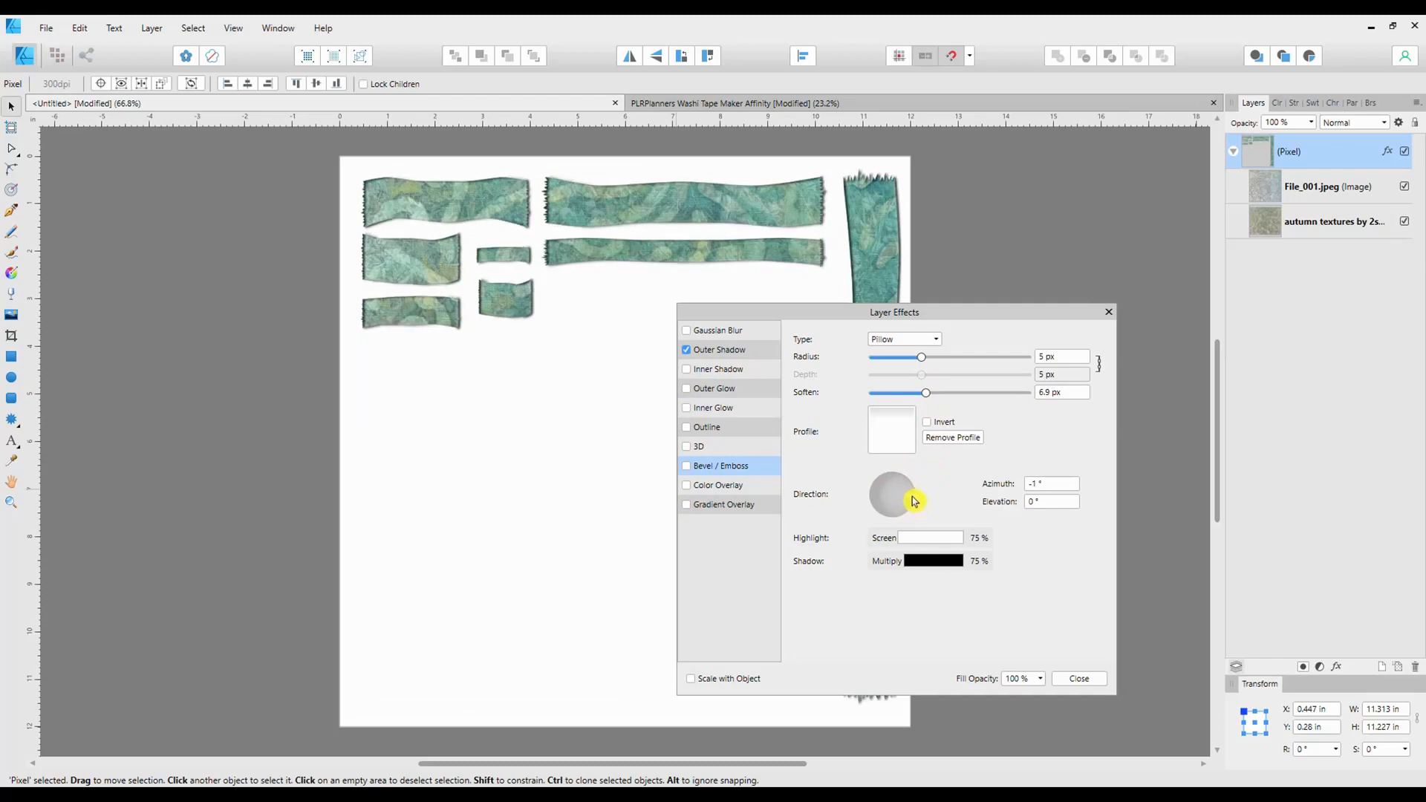
pyautogui.moveTo(914, 501); pyautogui.dragTo(910, 505)
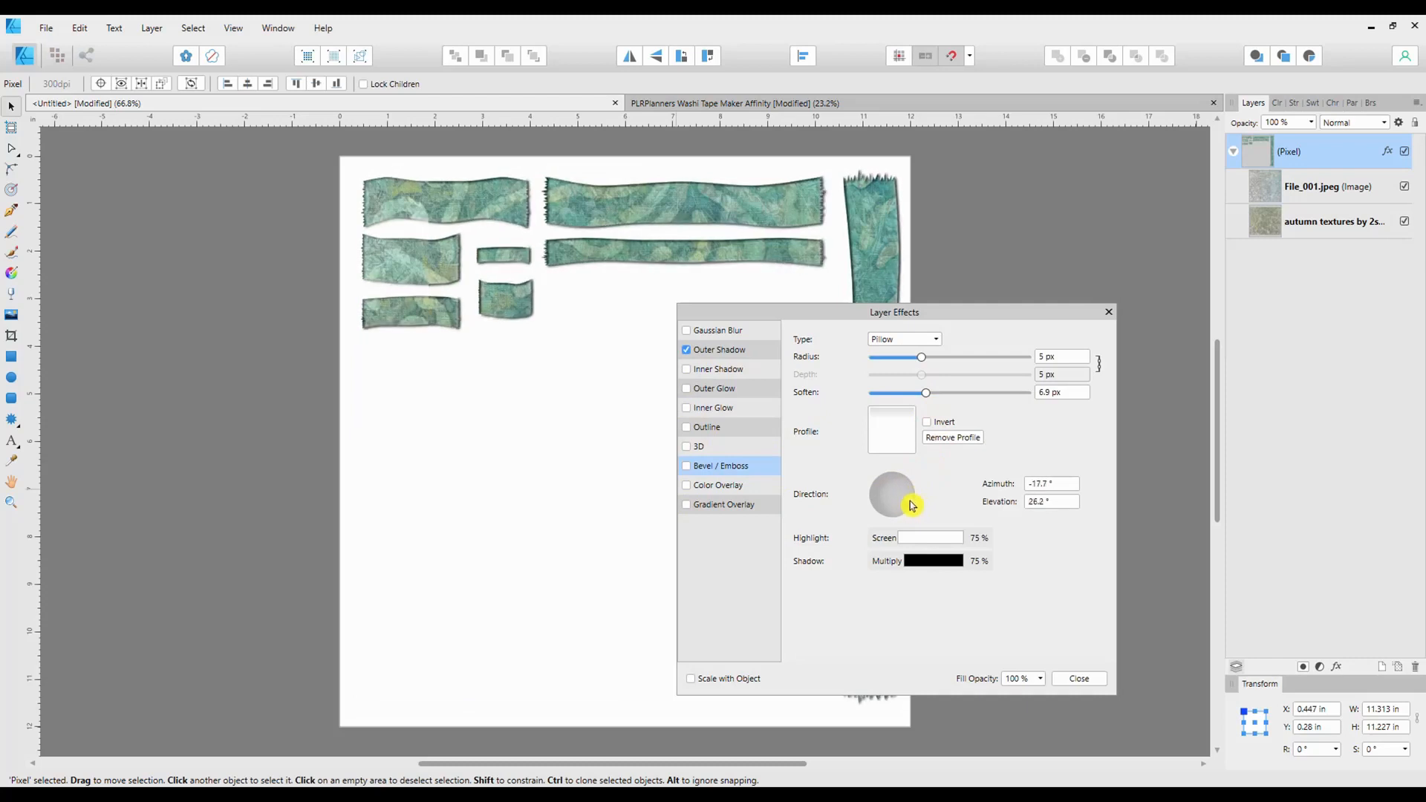
# - Re-enable the pillow bevel at 9 px radius, 7 px soften and 34% shadow opacity
pyautogui.click(686, 465)
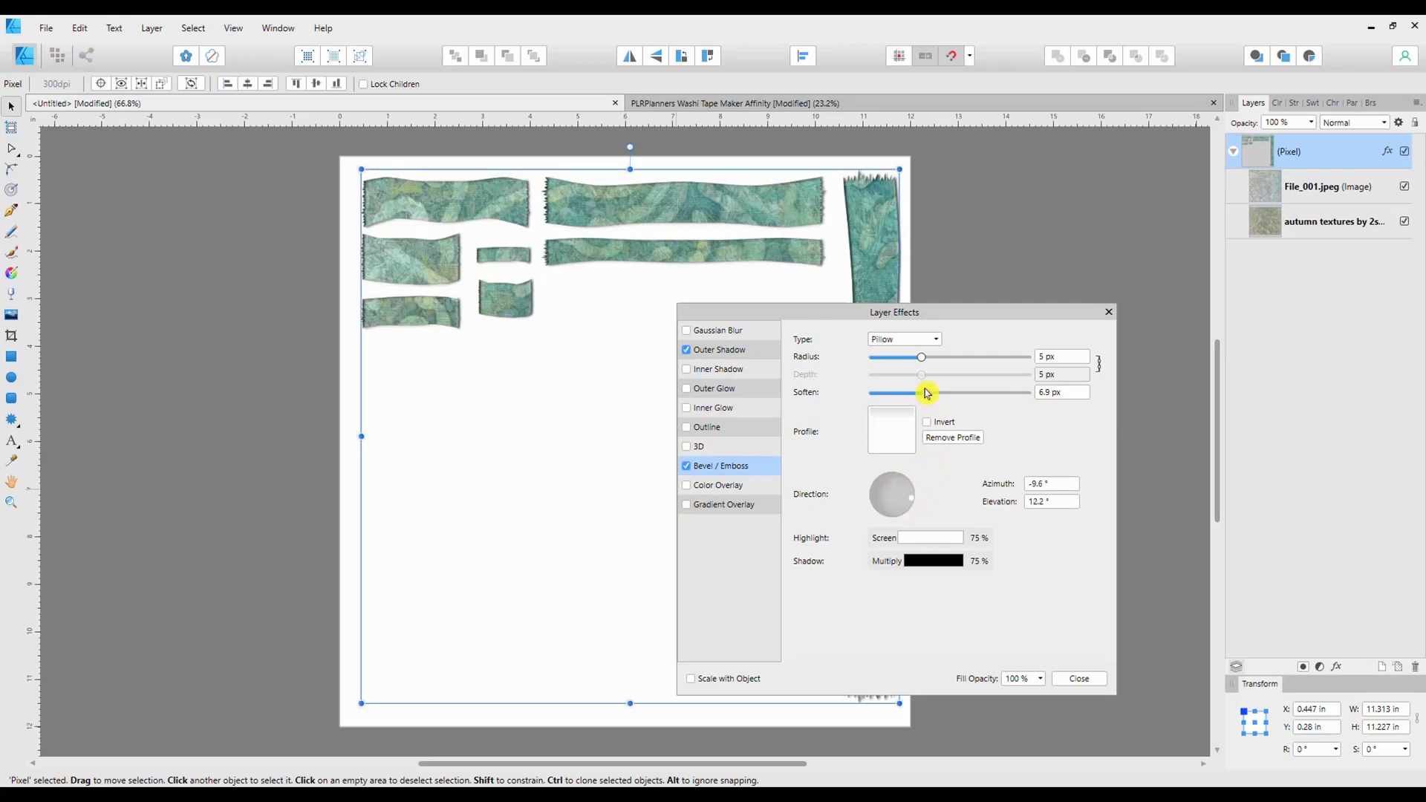
pyautogui.moveTo(922, 356); pyautogui.dragTo(934, 356)
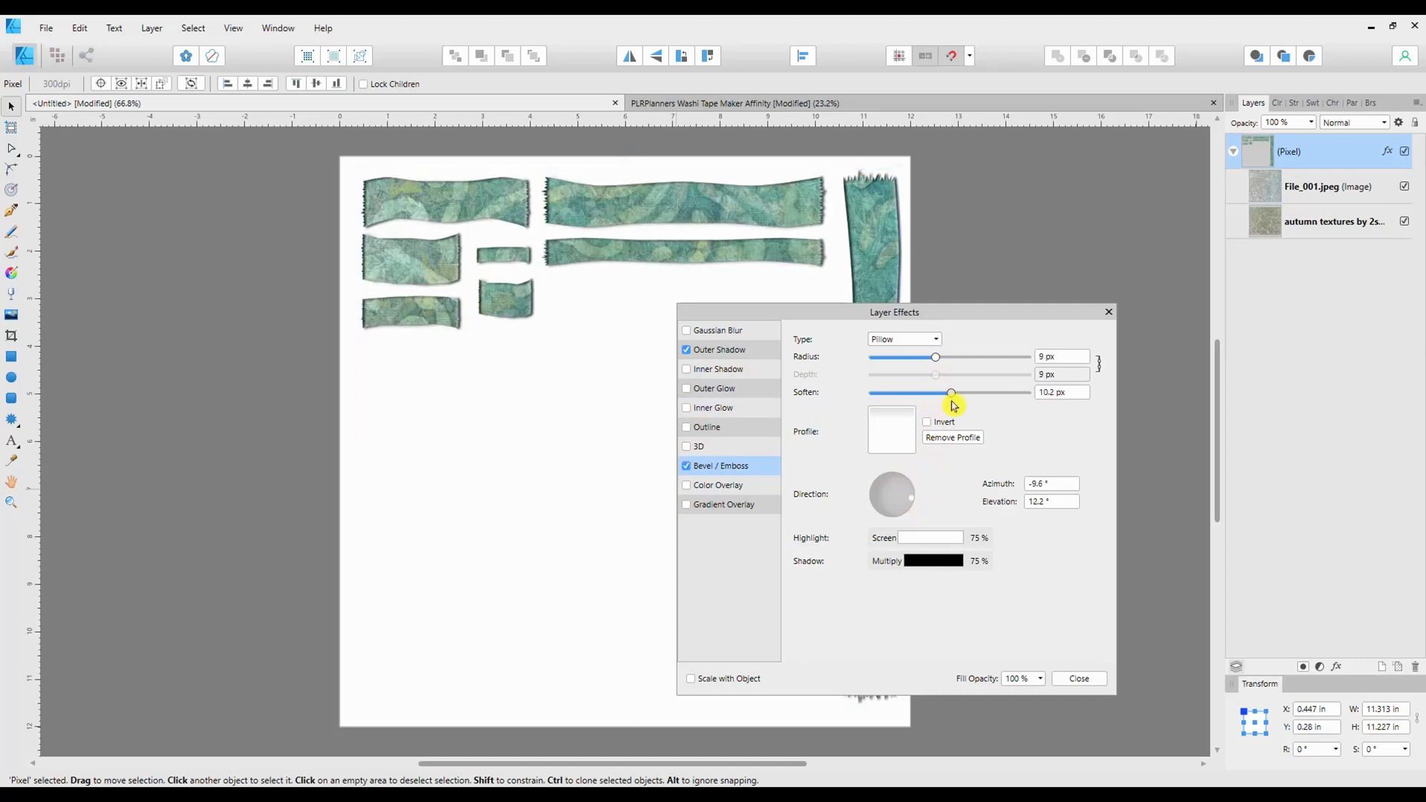
pyautogui.moveTo(950, 392); pyautogui.dragTo(925, 392)
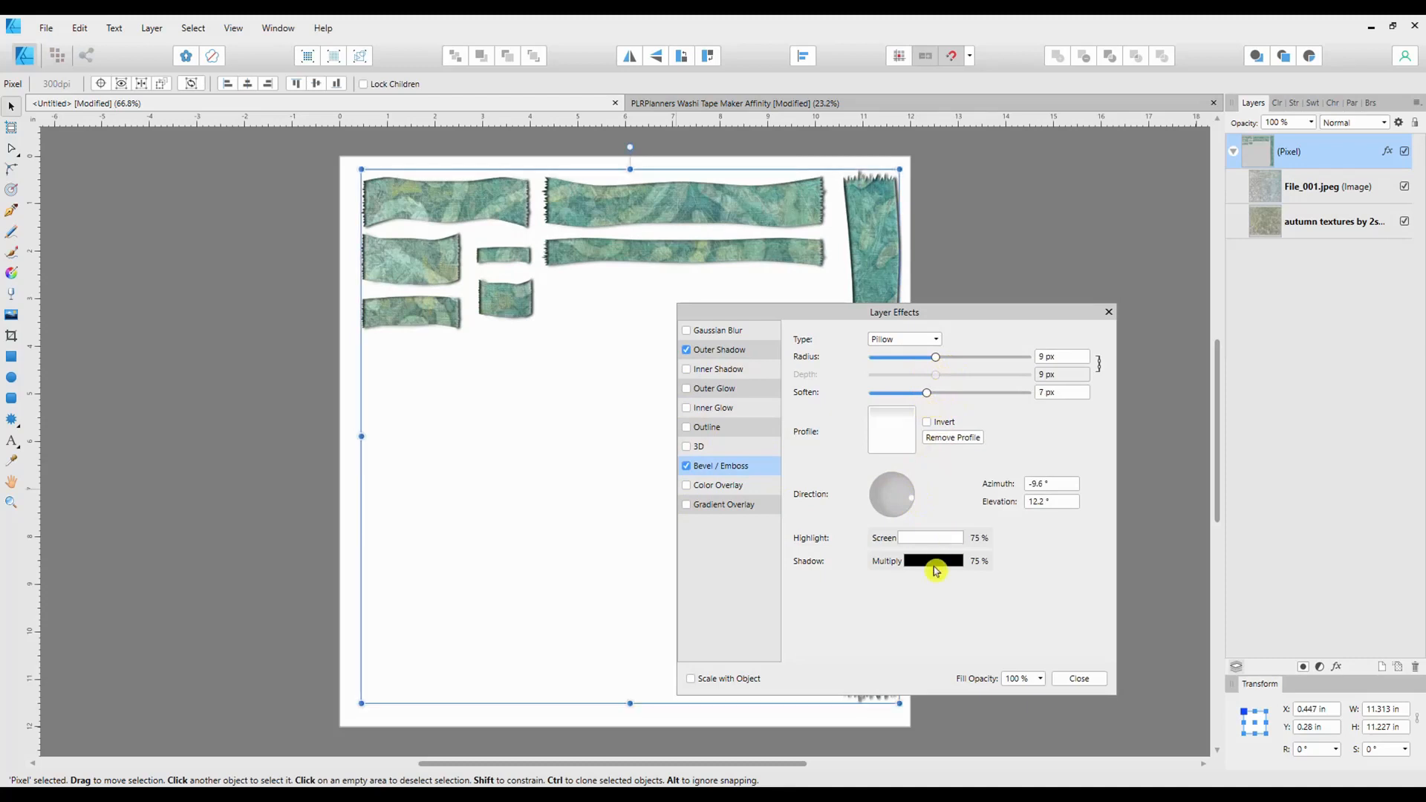
pyautogui.click(932, 560)
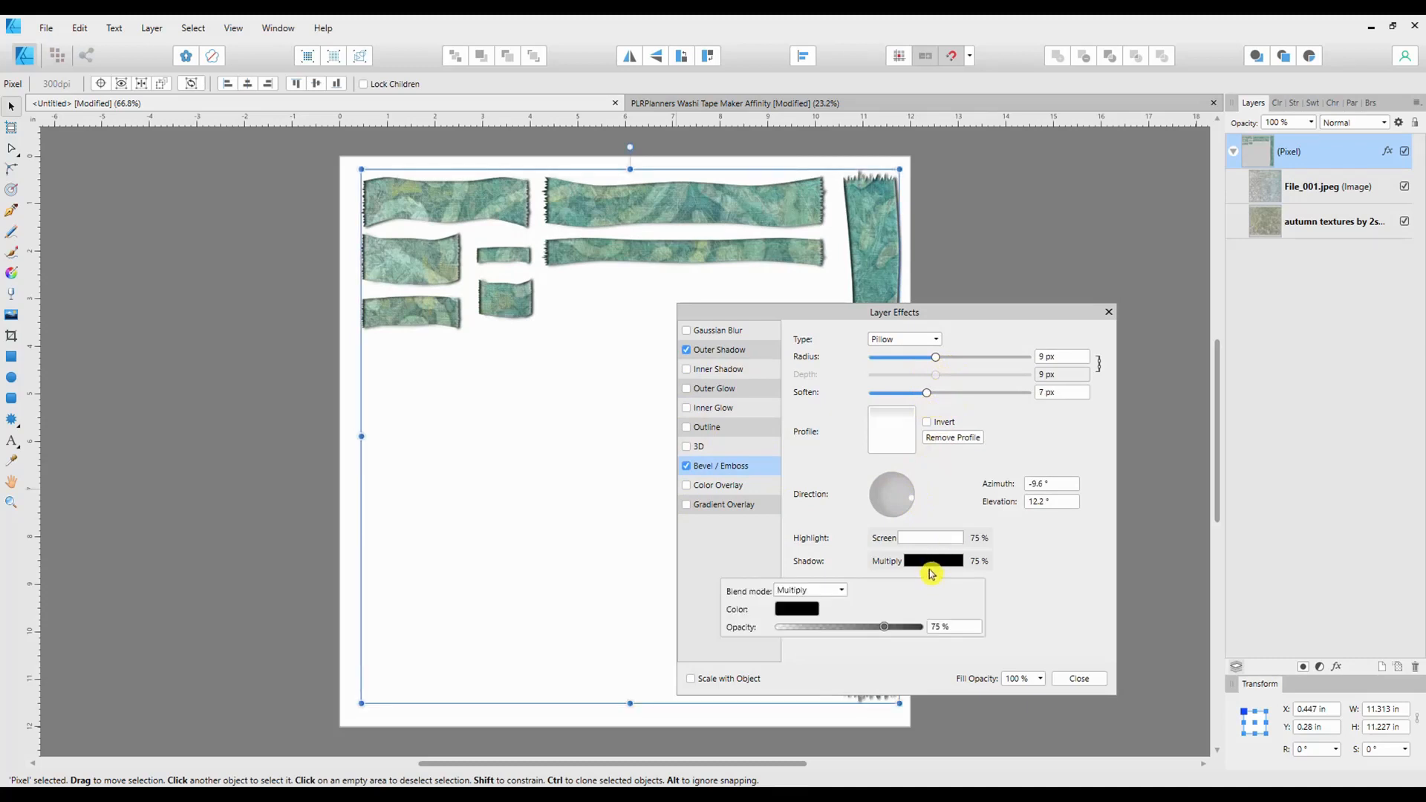
pyautogui.moveTo(883, 627); pyautogui.dragTo(823, 626)
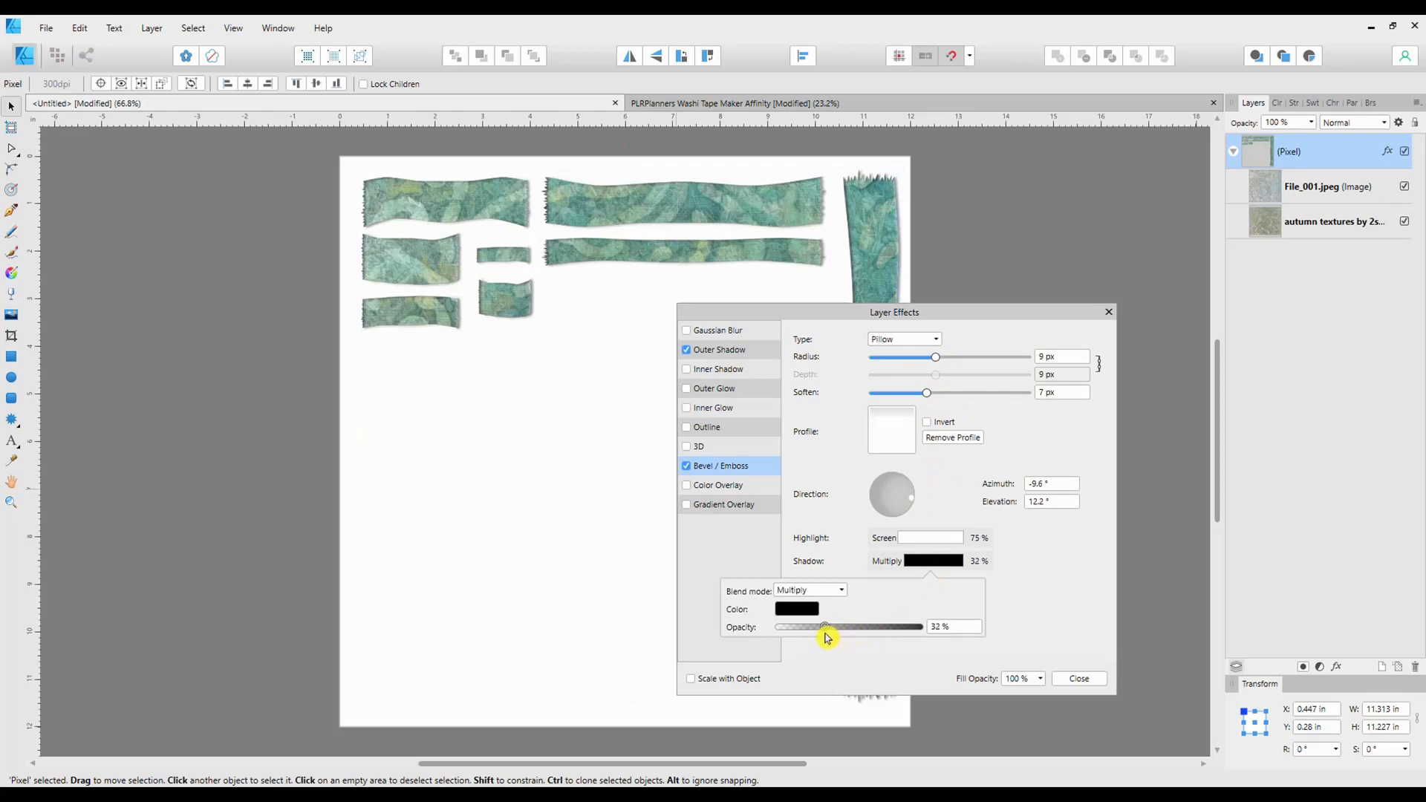
pyautogui.moveTo(823, 627); pyautogui.dragTo(826, 627)
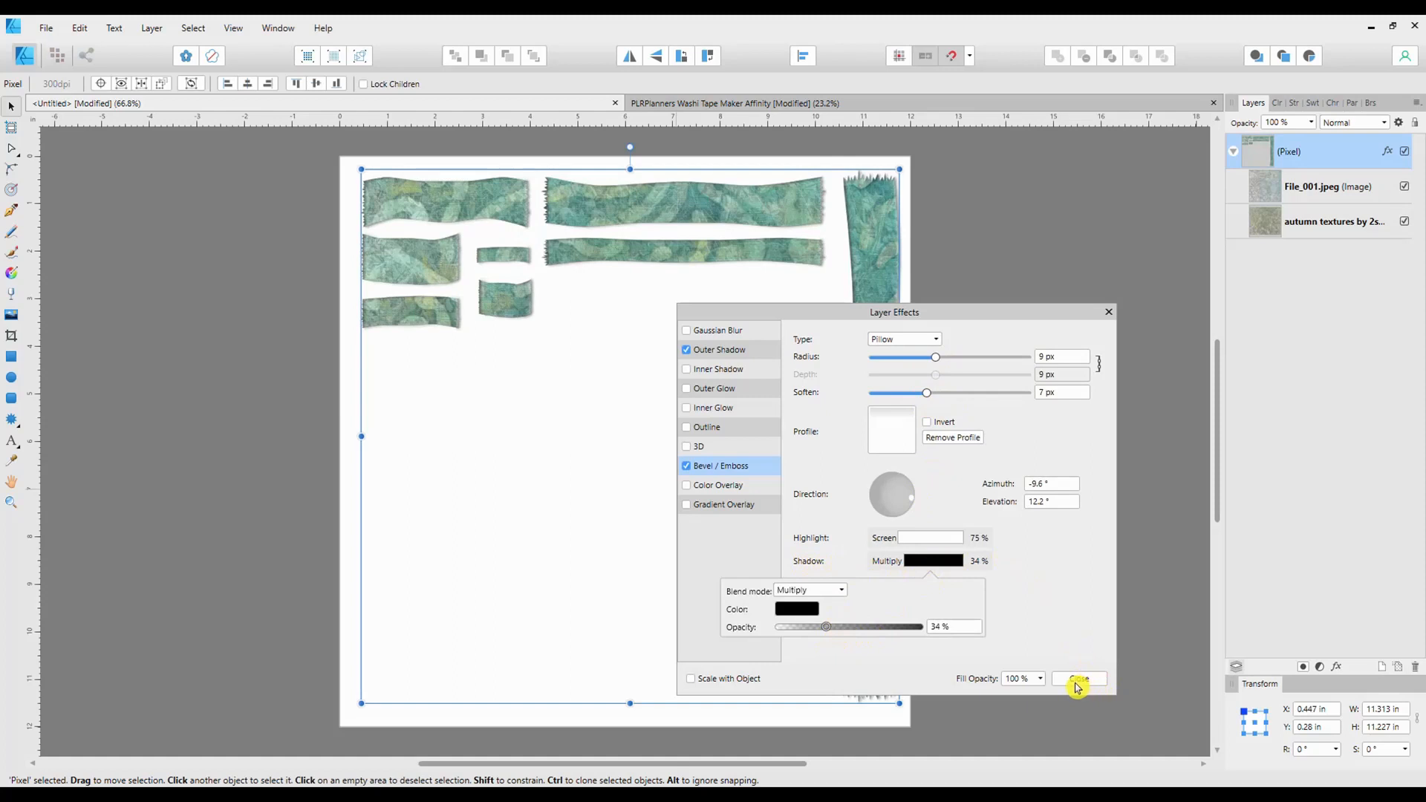
pyautogui.click(1077, 678)
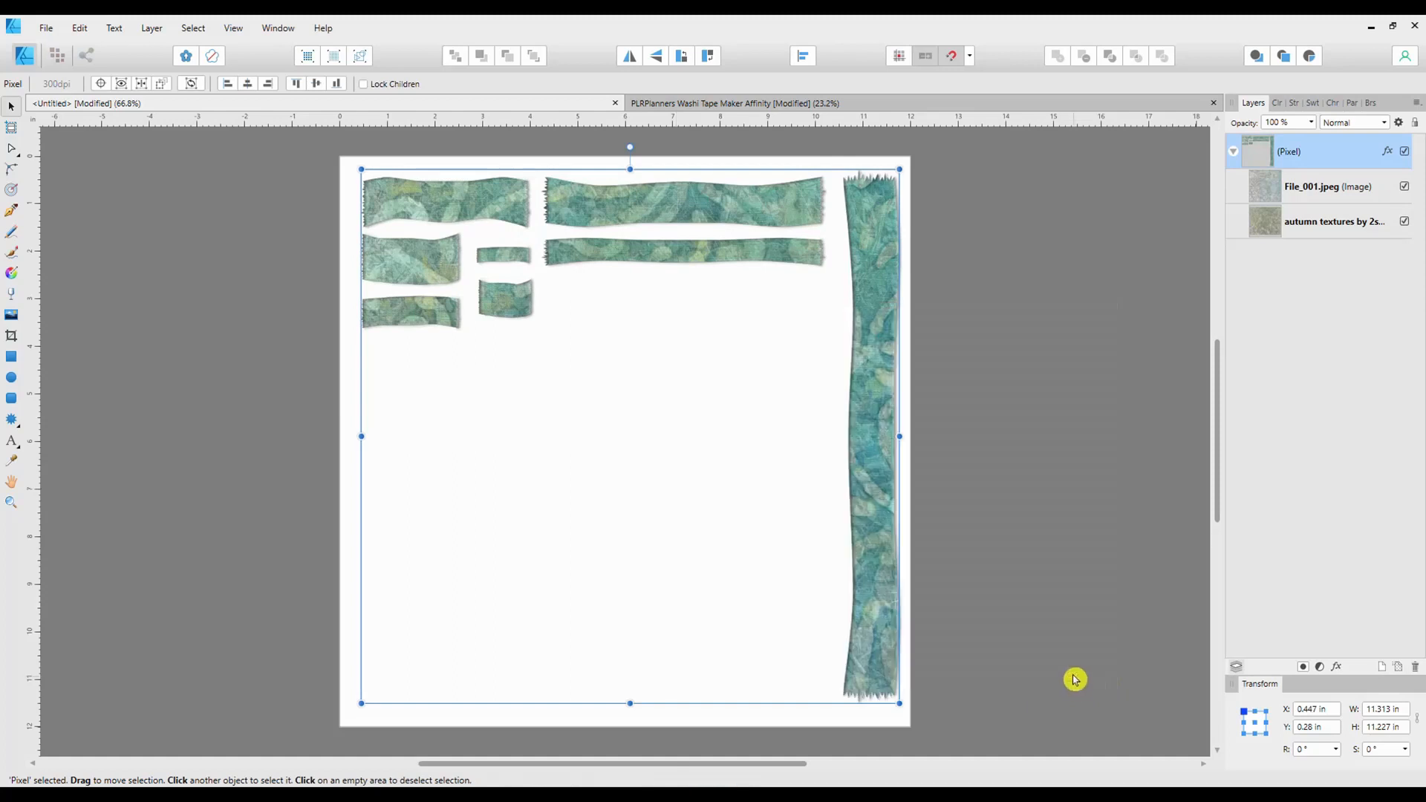
pyautogui.moveTo(883, 344)
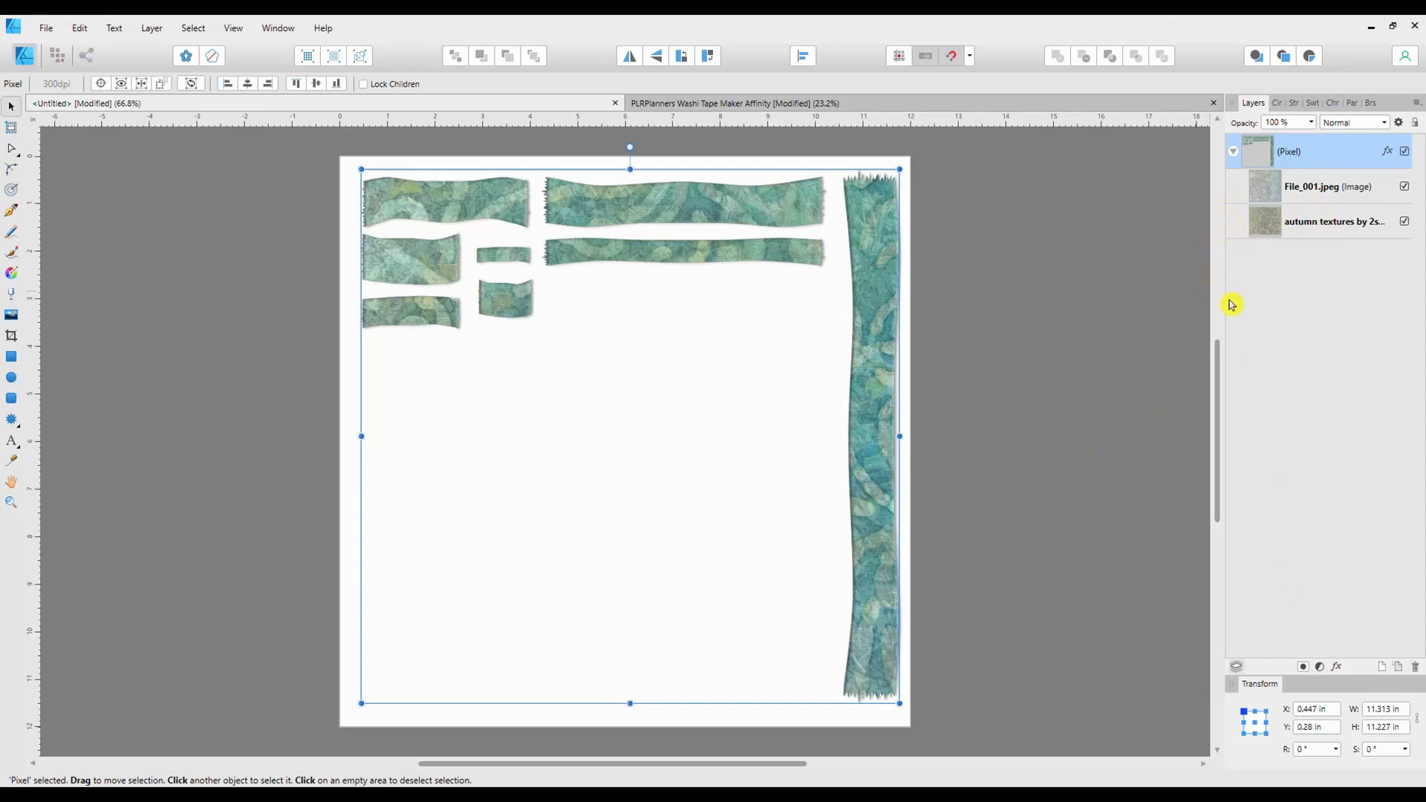
pyautogui.moveTo(878, 219)
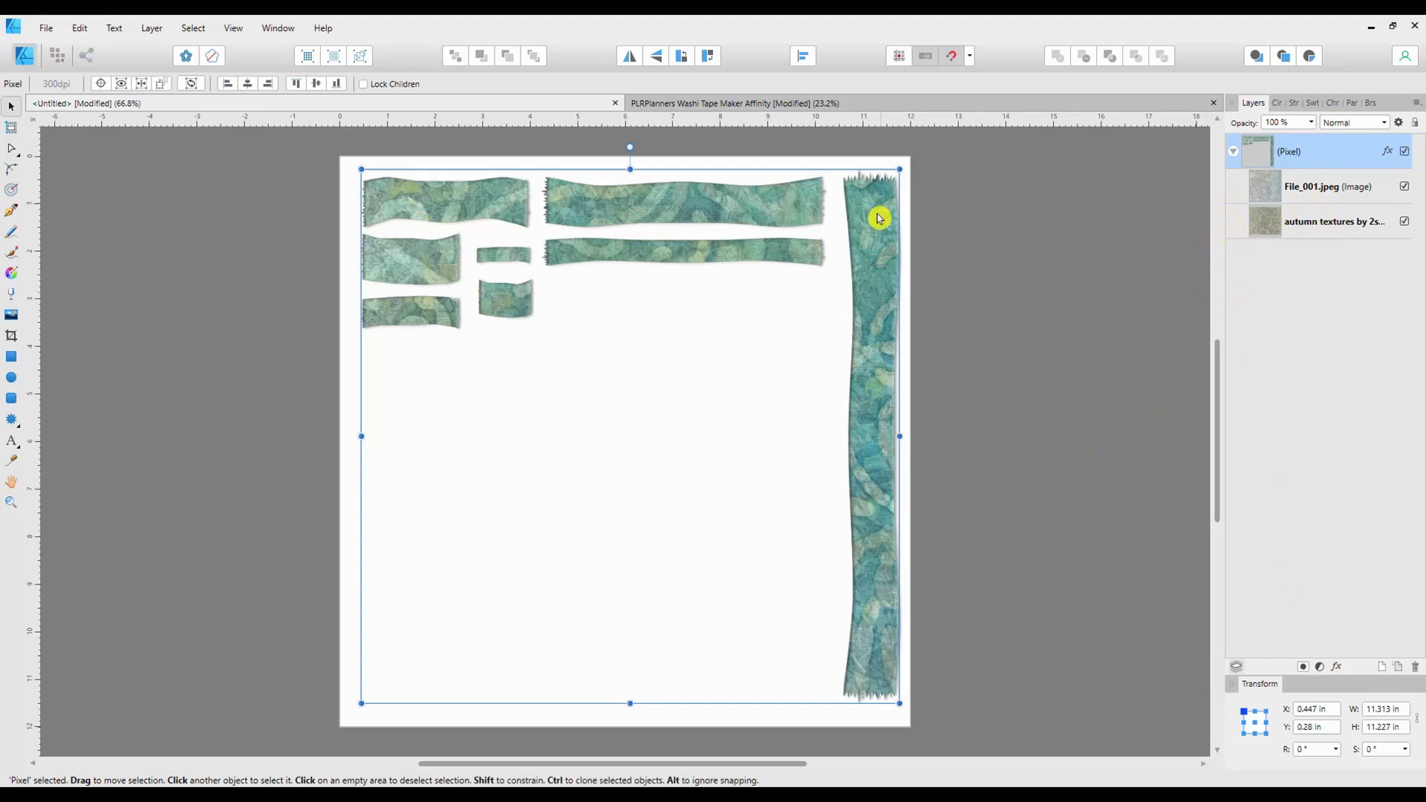
pyautogui.moveTo(868, 357)
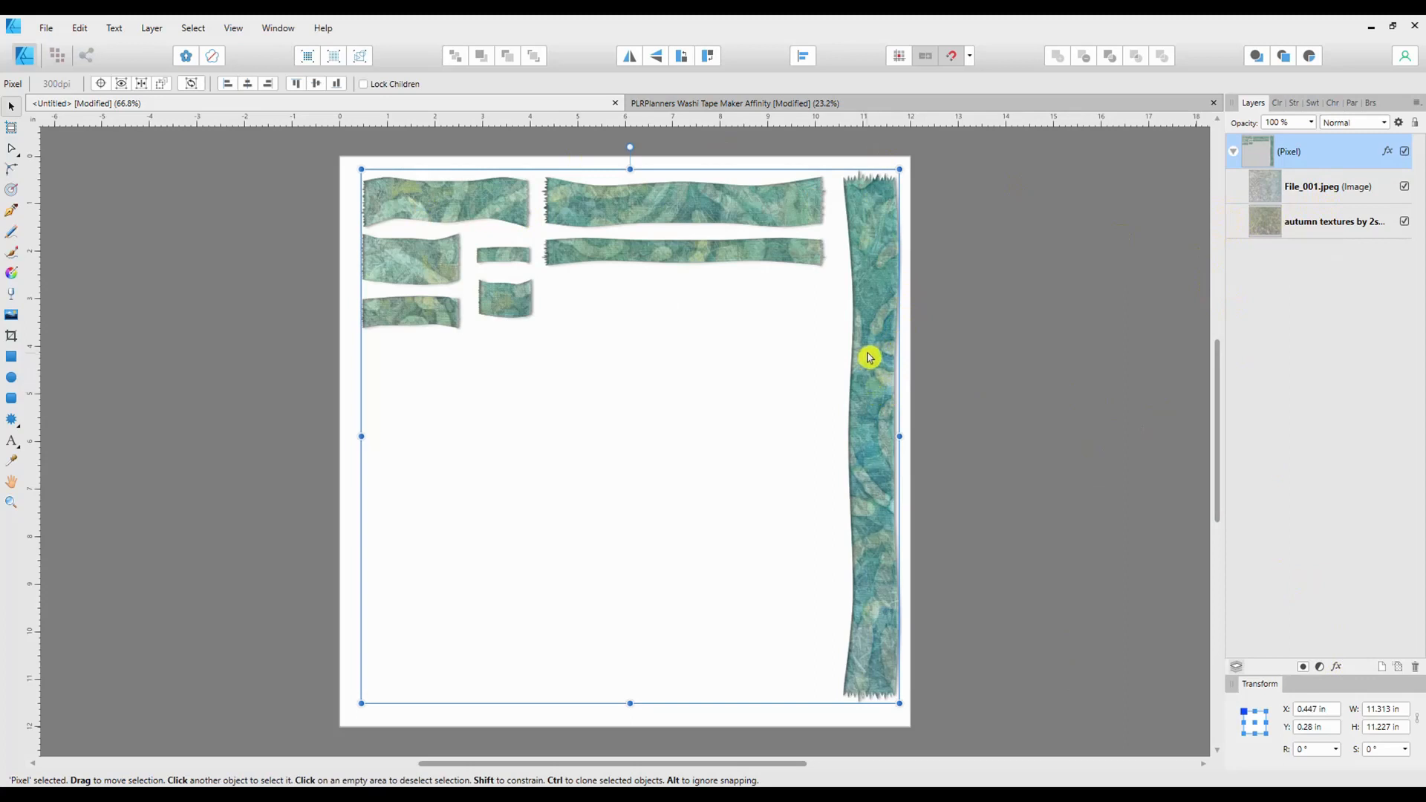
pyautogui.moveTo(887, 470)
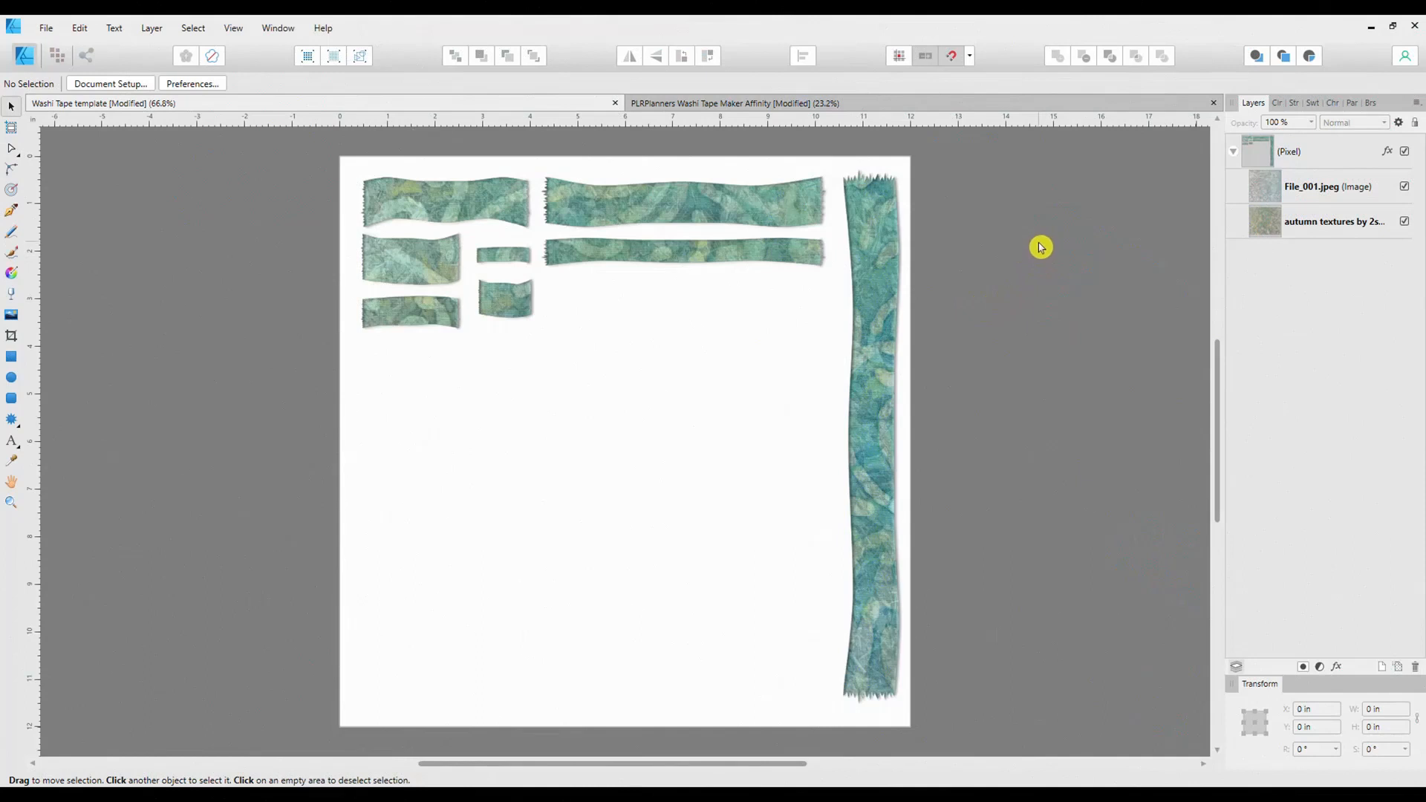
pyautogui.moveTo(1037, 243)
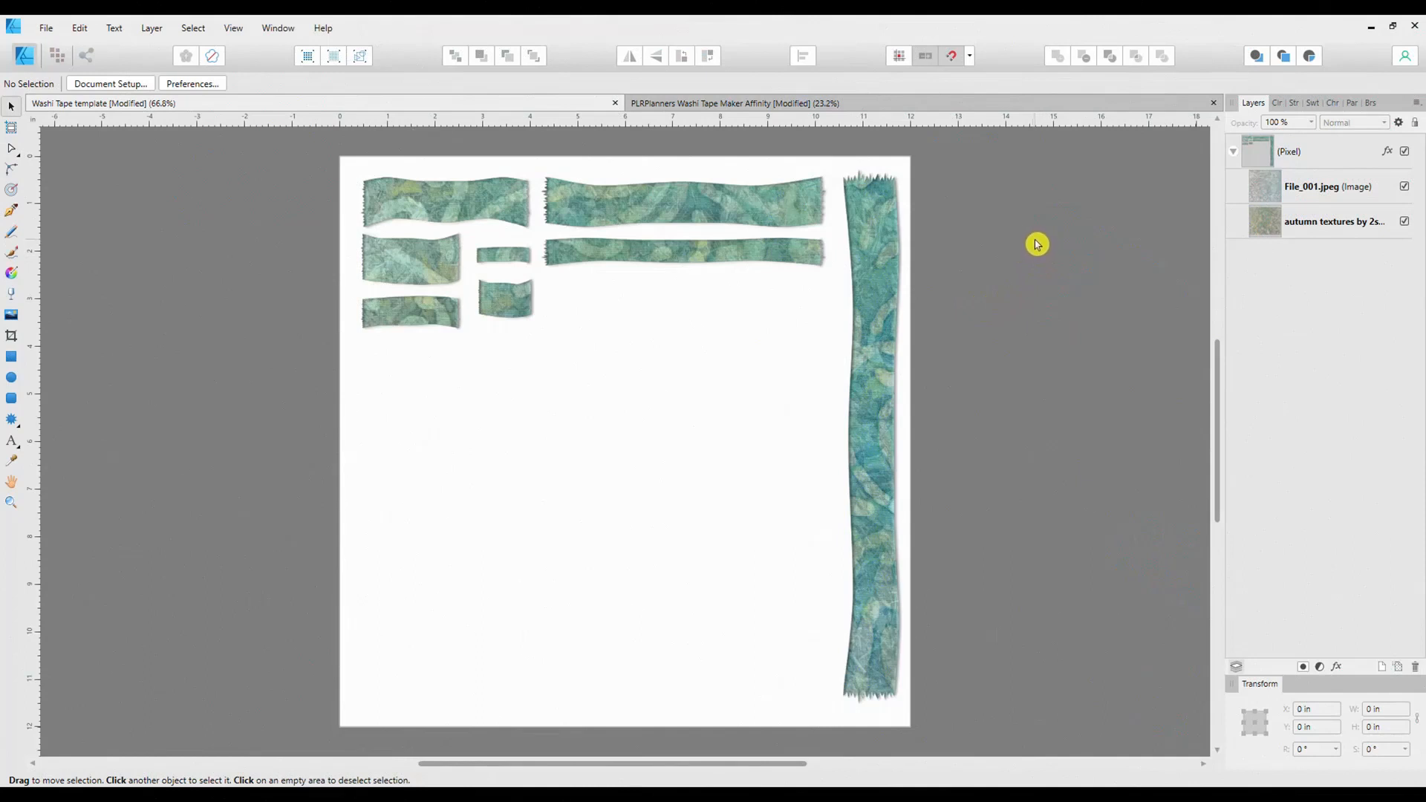
pyautogui.moveTo(646, 331)
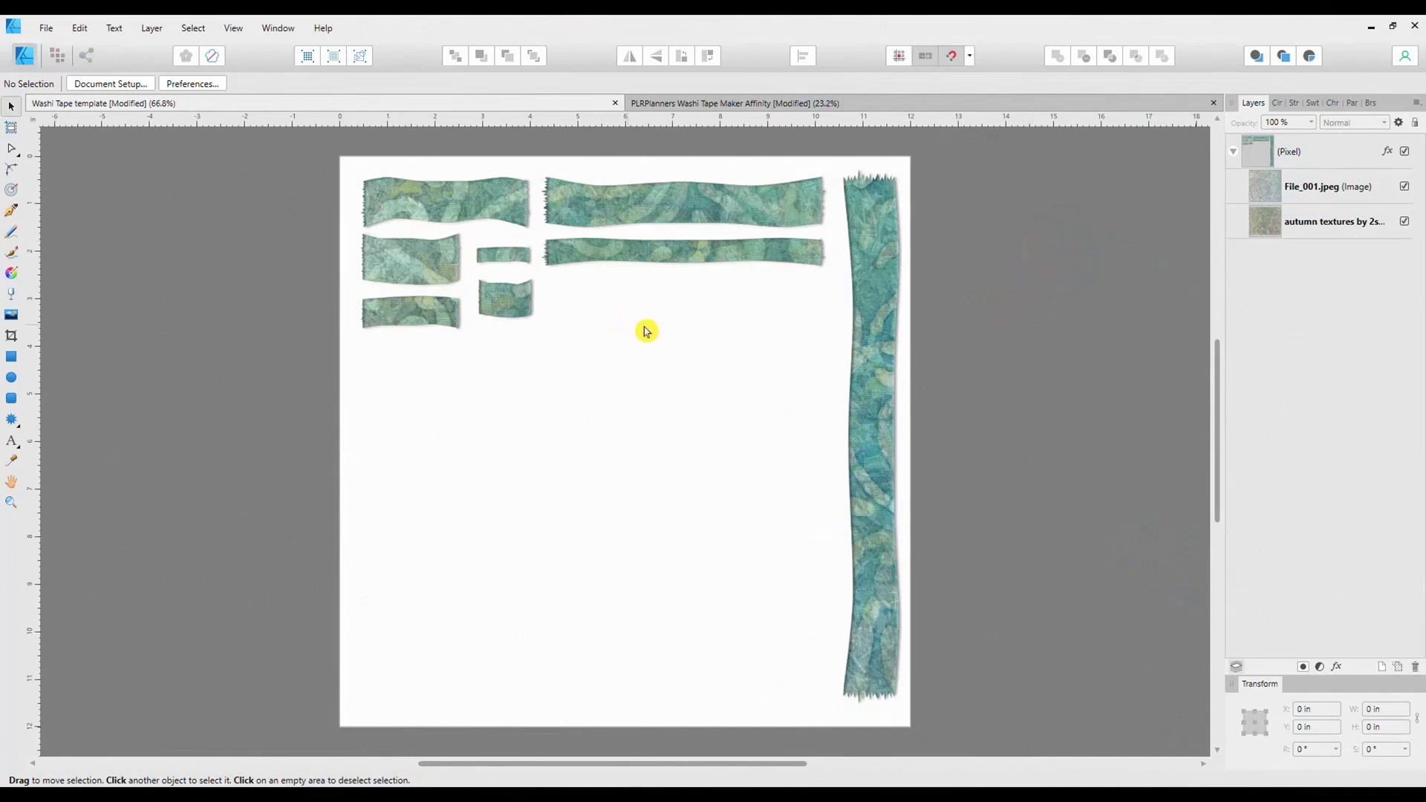
pyautogui.moveTo(723, 339)
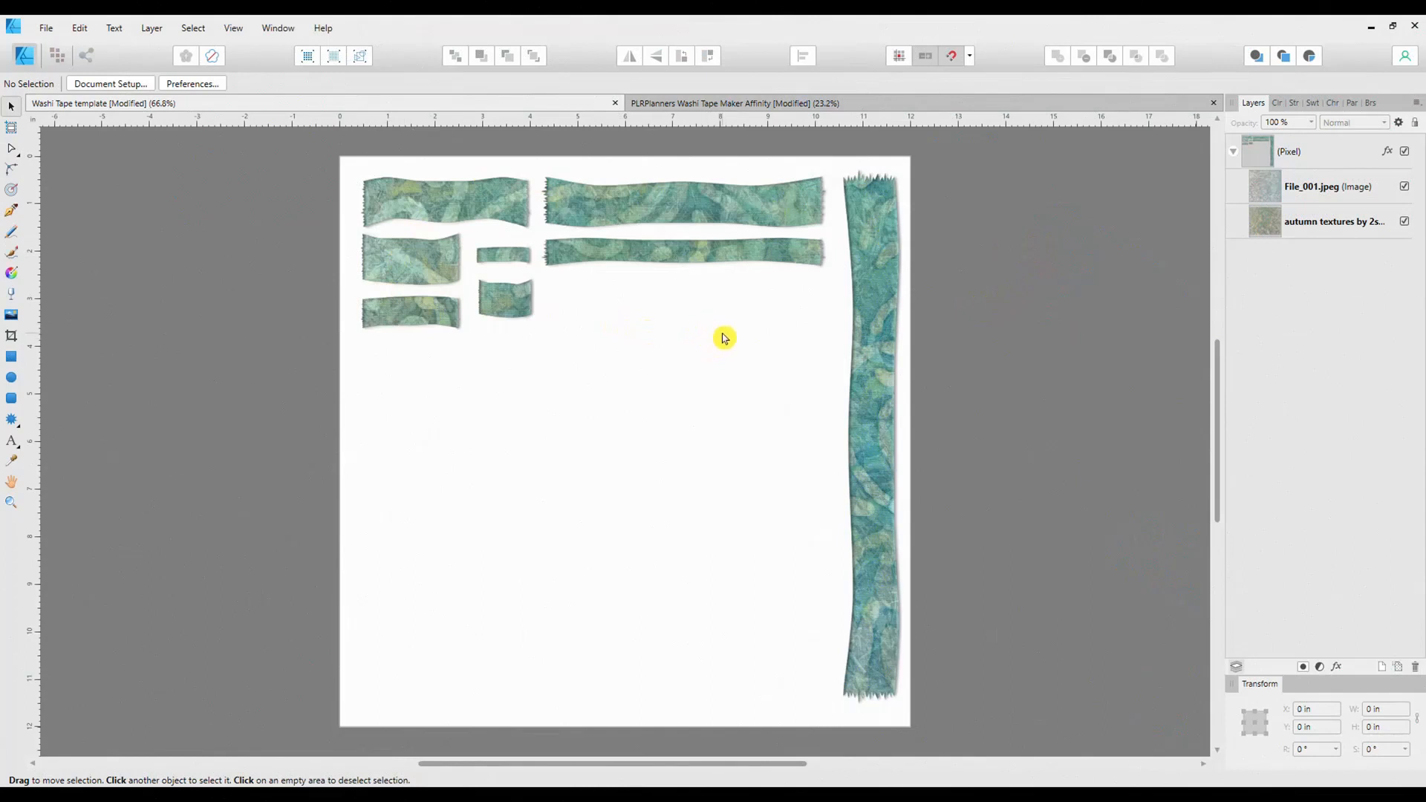
pyautogui.moveTo(1078, 281)
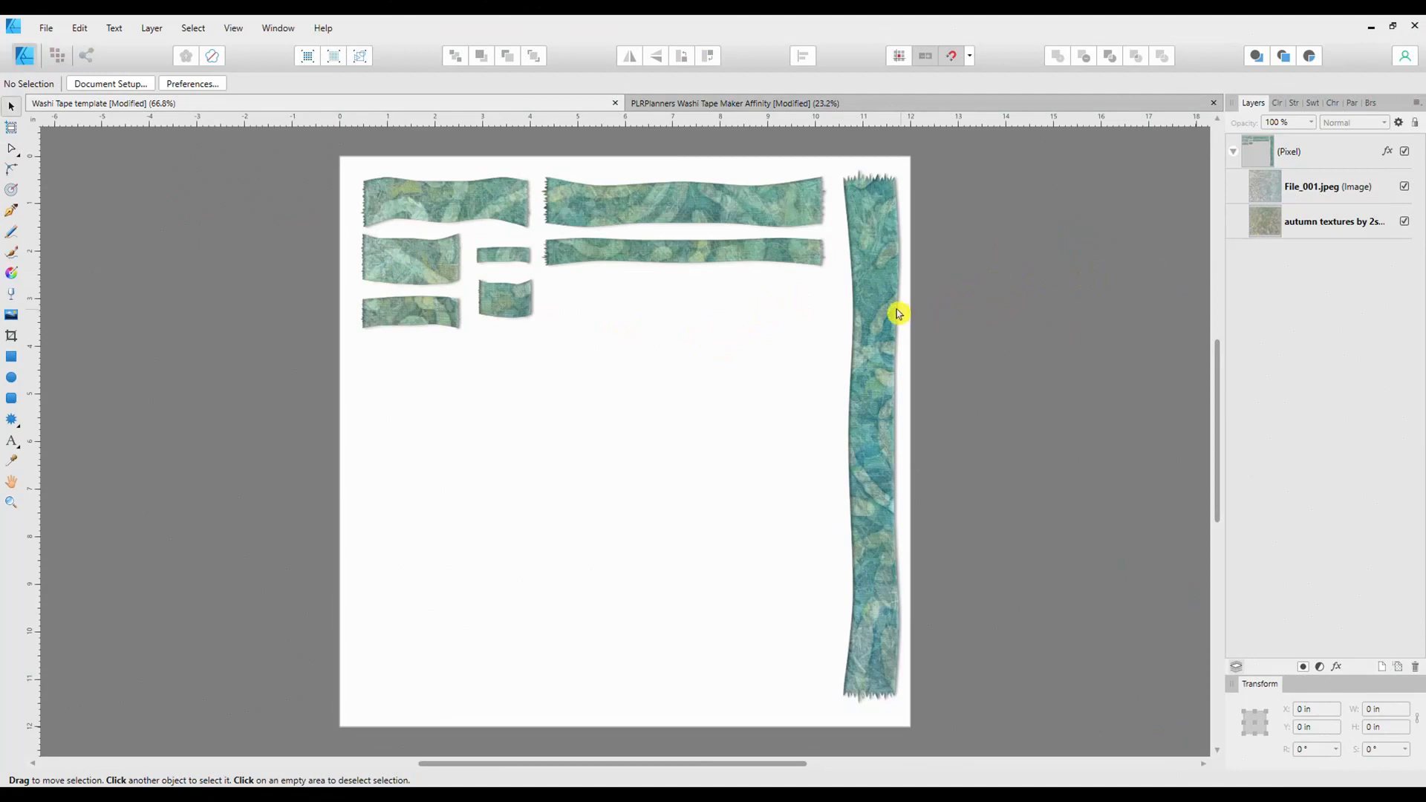
pyautogui.moveTo(890, 344)
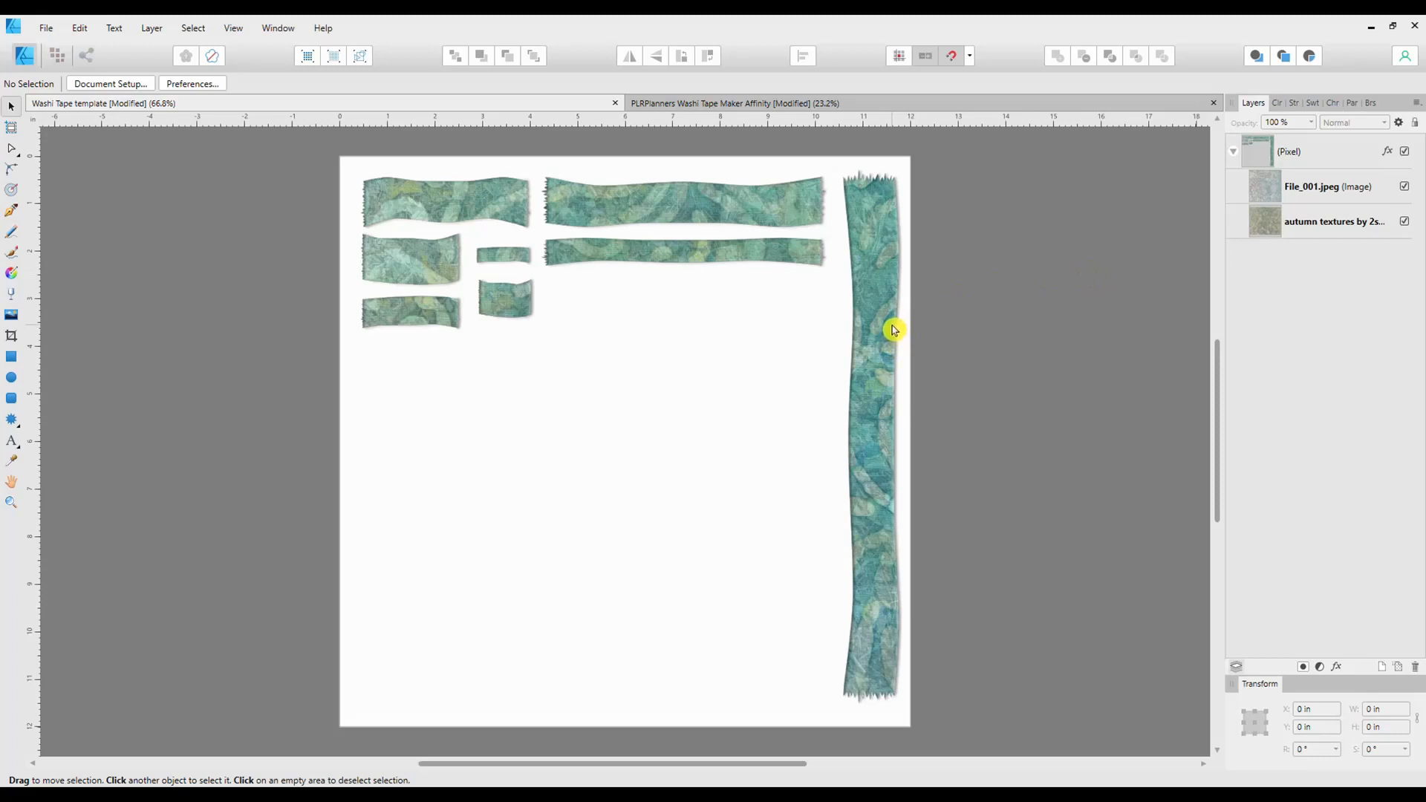
pyautogui.moveTo(999, 303)
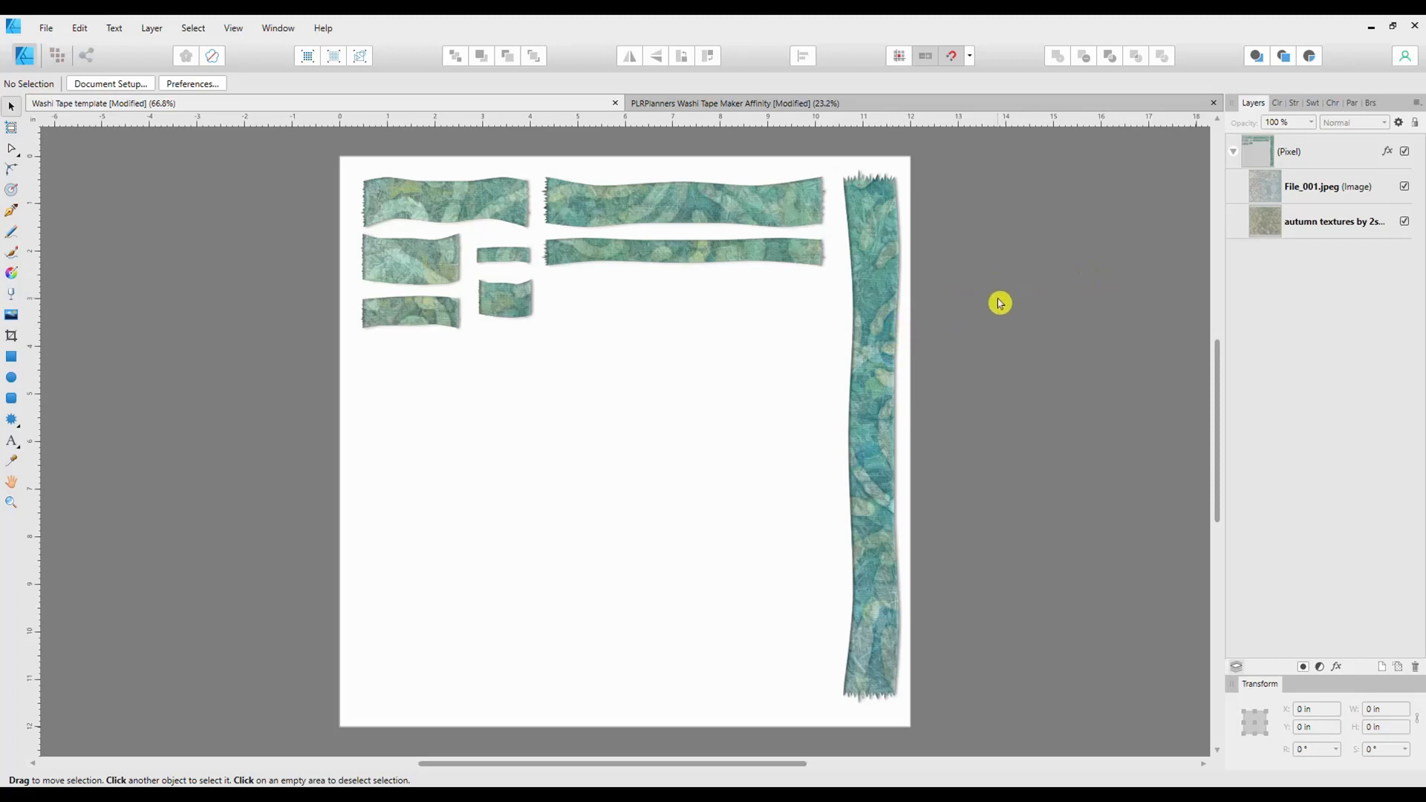
pyautogui.moveTo(475, 255)
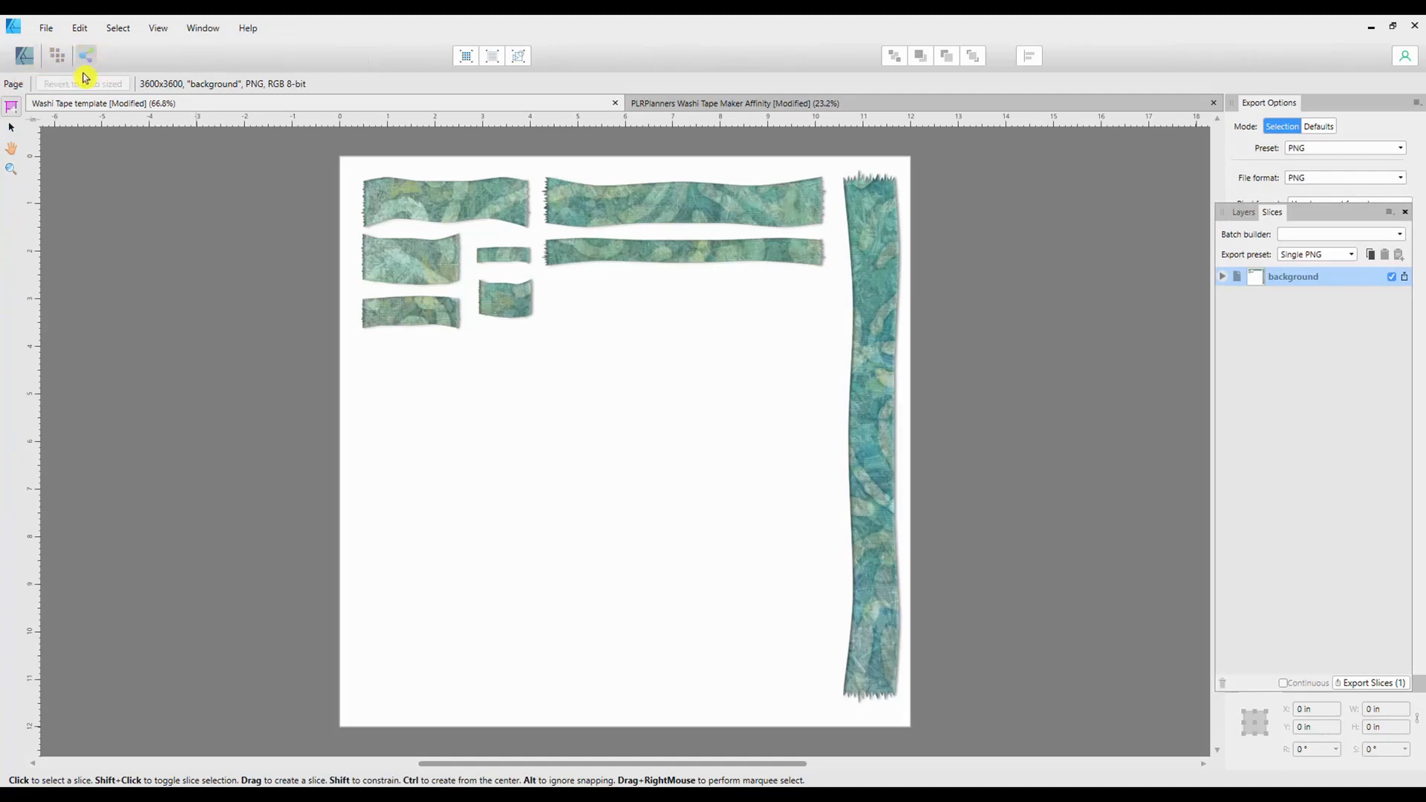
pyautogui.moveTo(1308, 216)
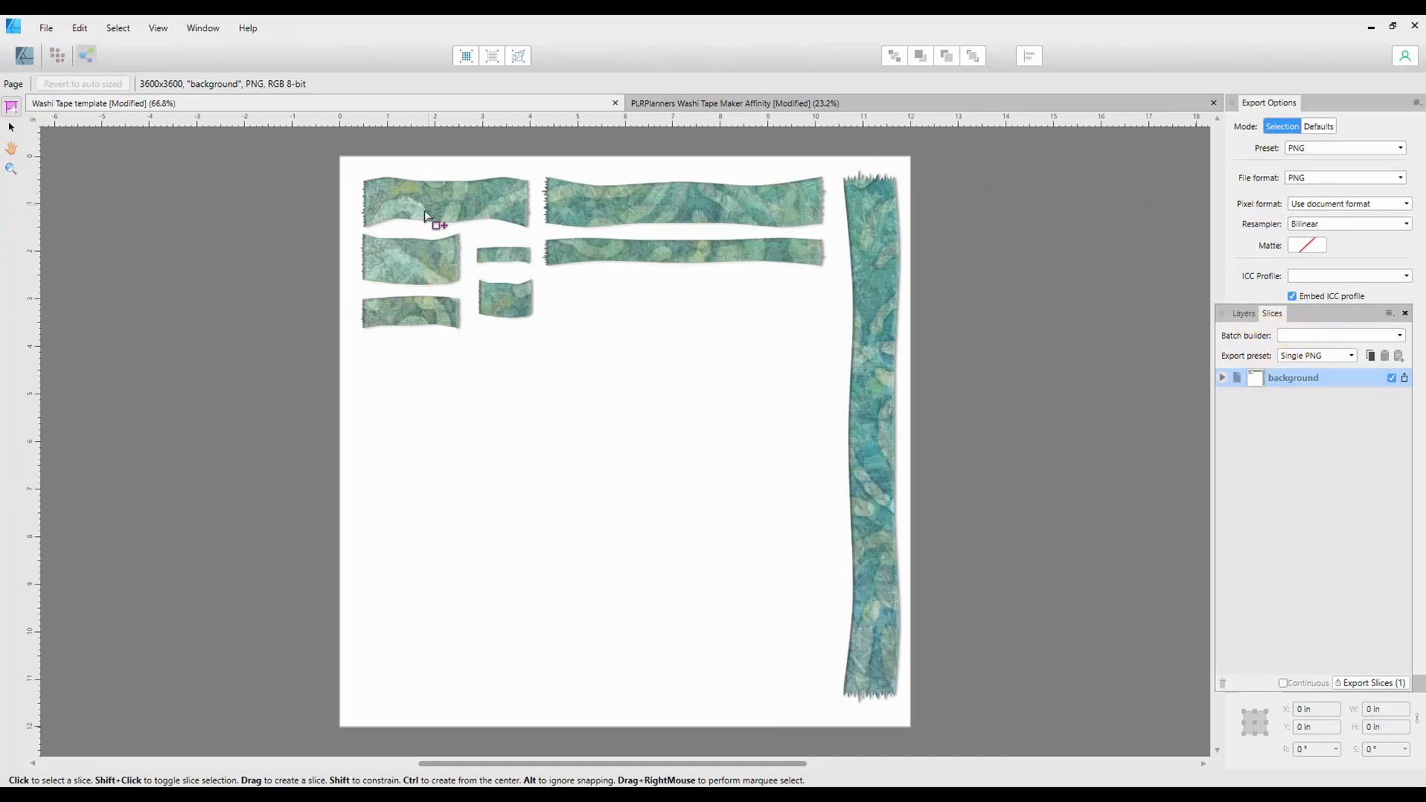
pyautogui.moveTo(558, 361)
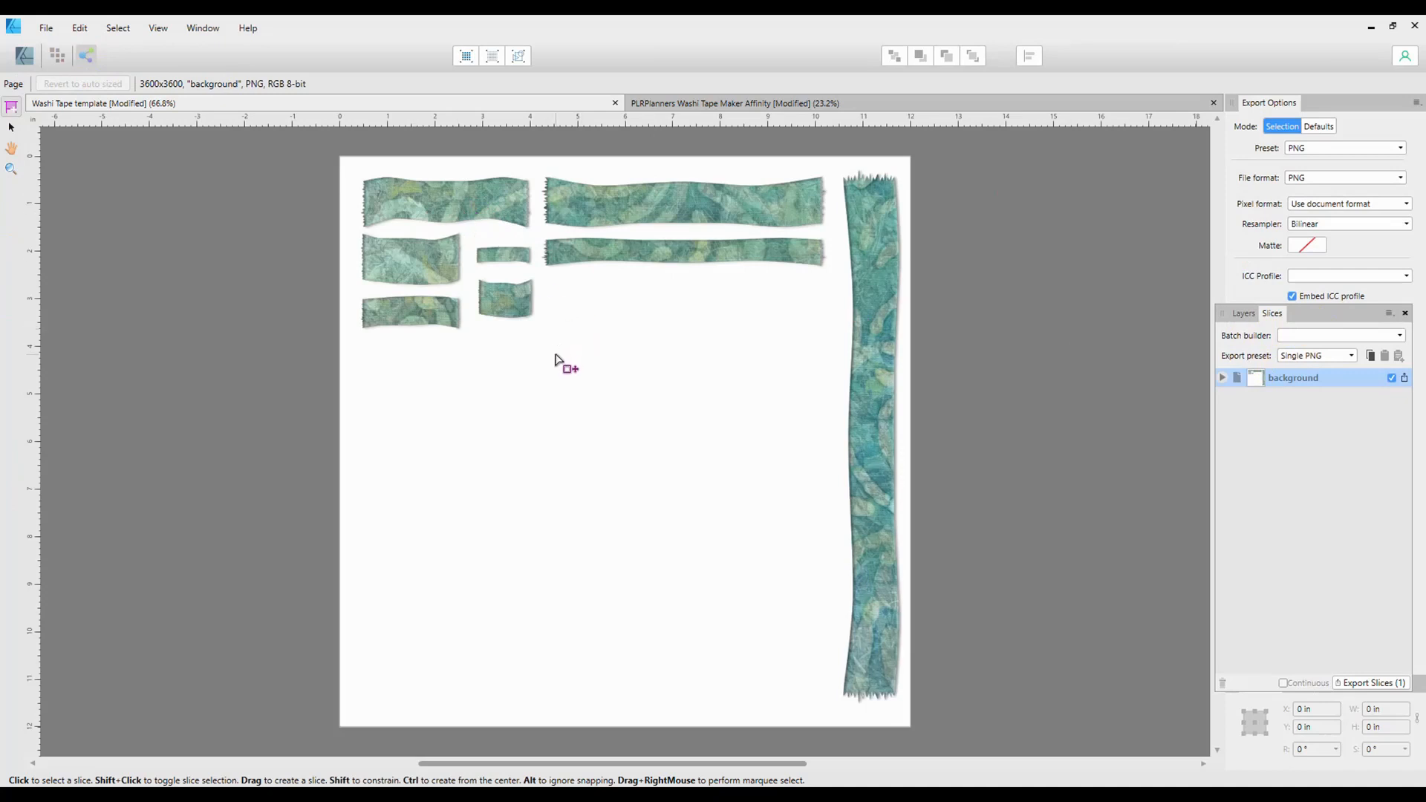
pyautogui.moveTo(574, 362)
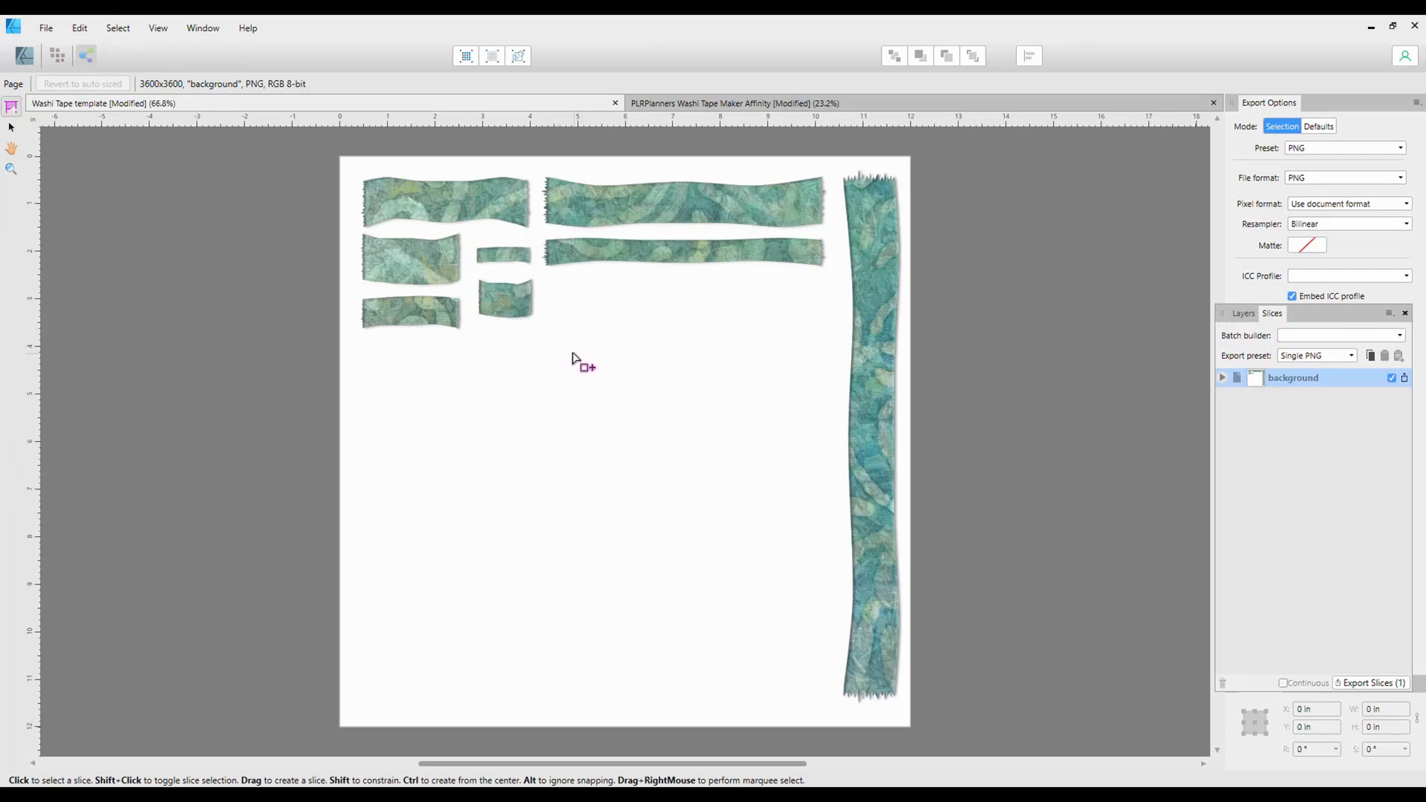
pyautogui.moveTo(355, 173)
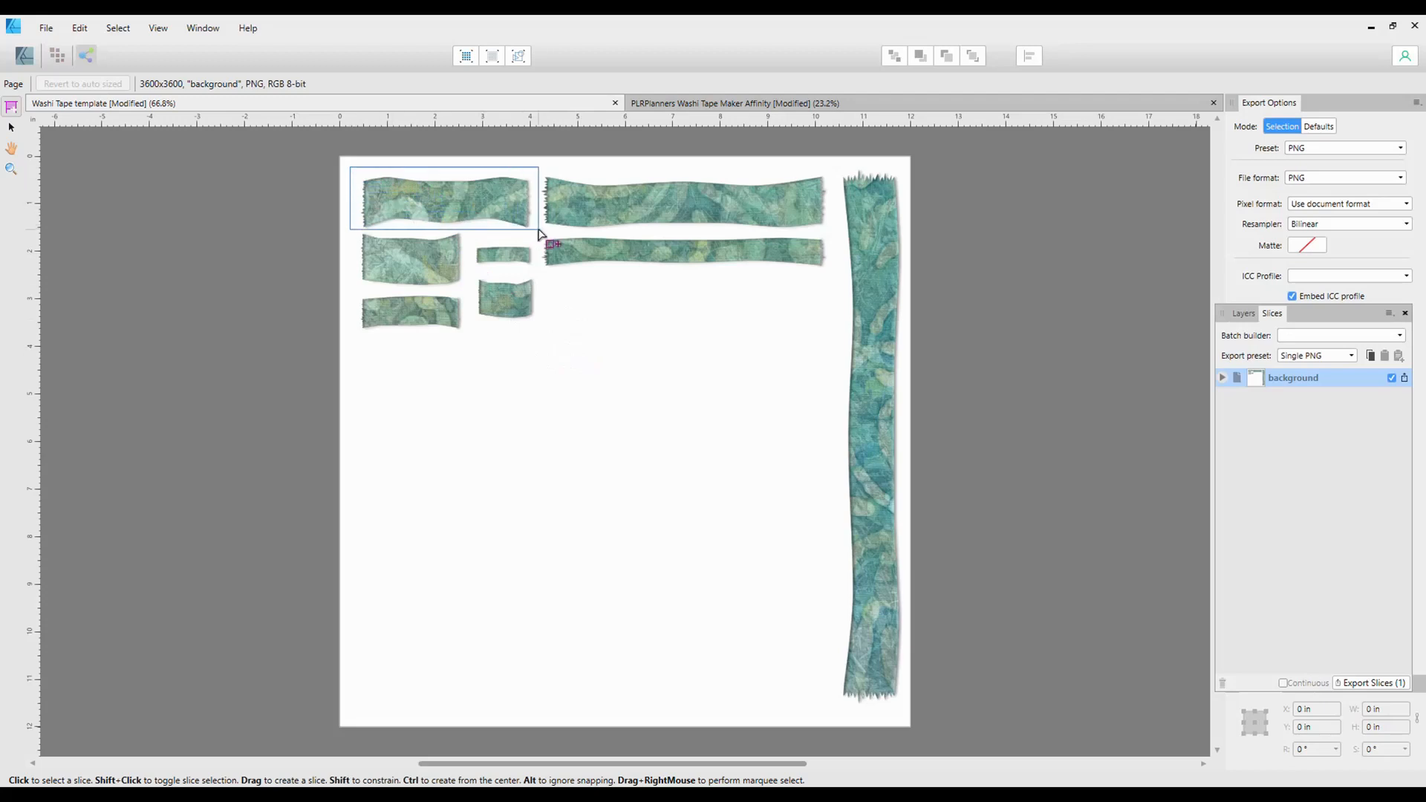
# - Draw slices around the top-left strip, the long top strip, and the second-row left tape
pyautogui.moveTo(355, 173); pyautogui.dragTo(537, 229)
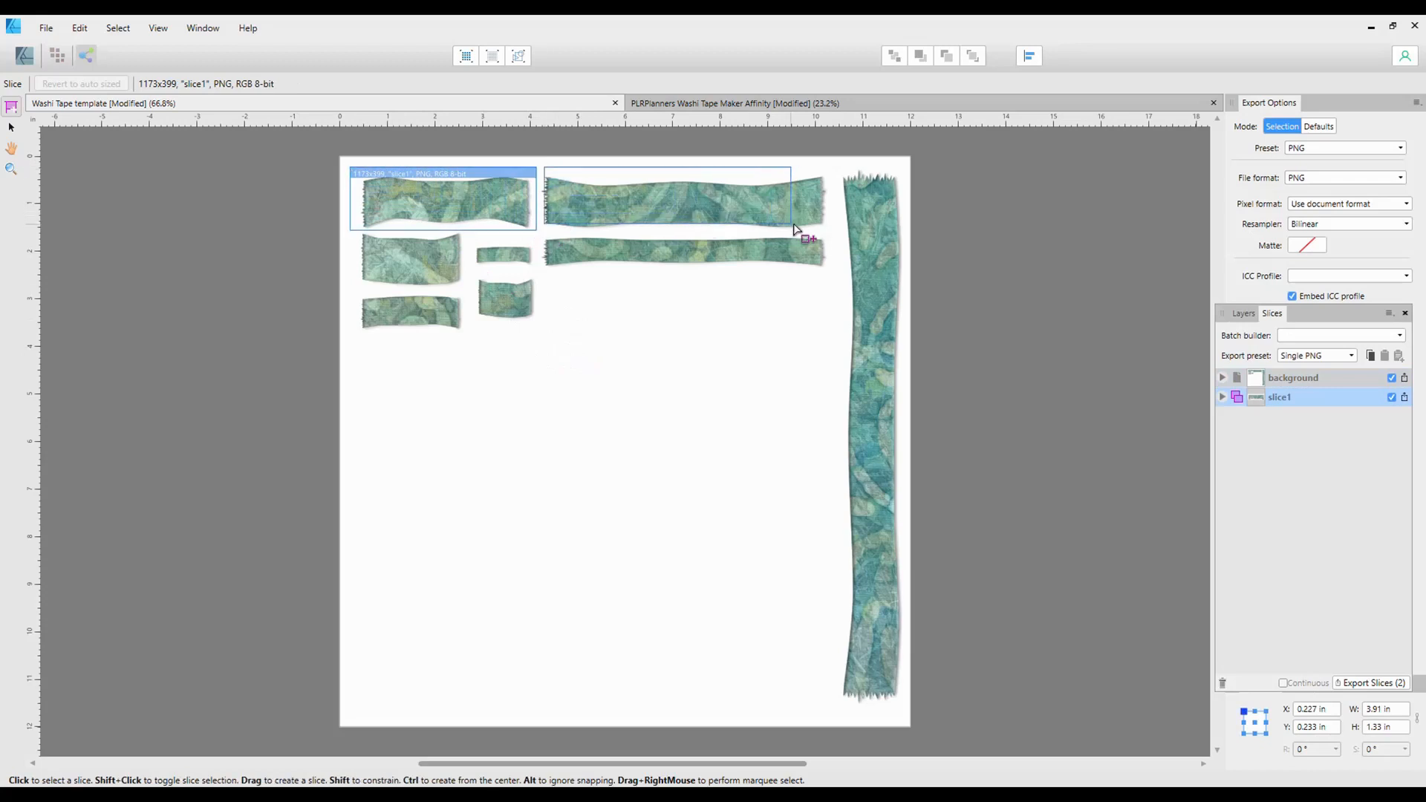
pyautogui.moveTo(546, 173); pyautogui.dragTo(832, 229)
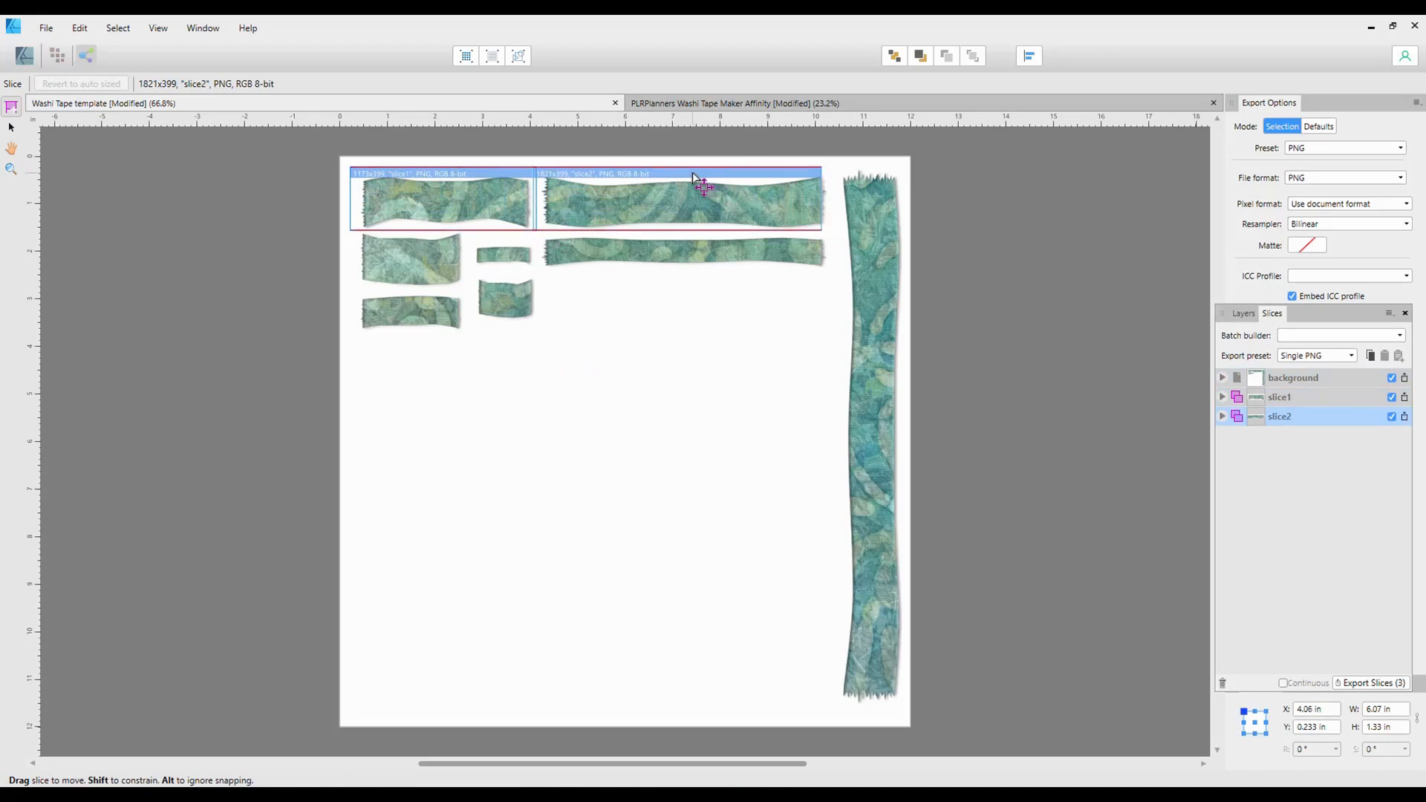
pyautogui.moveTo(678, 198); pyautogui.dragTo(700, 187)
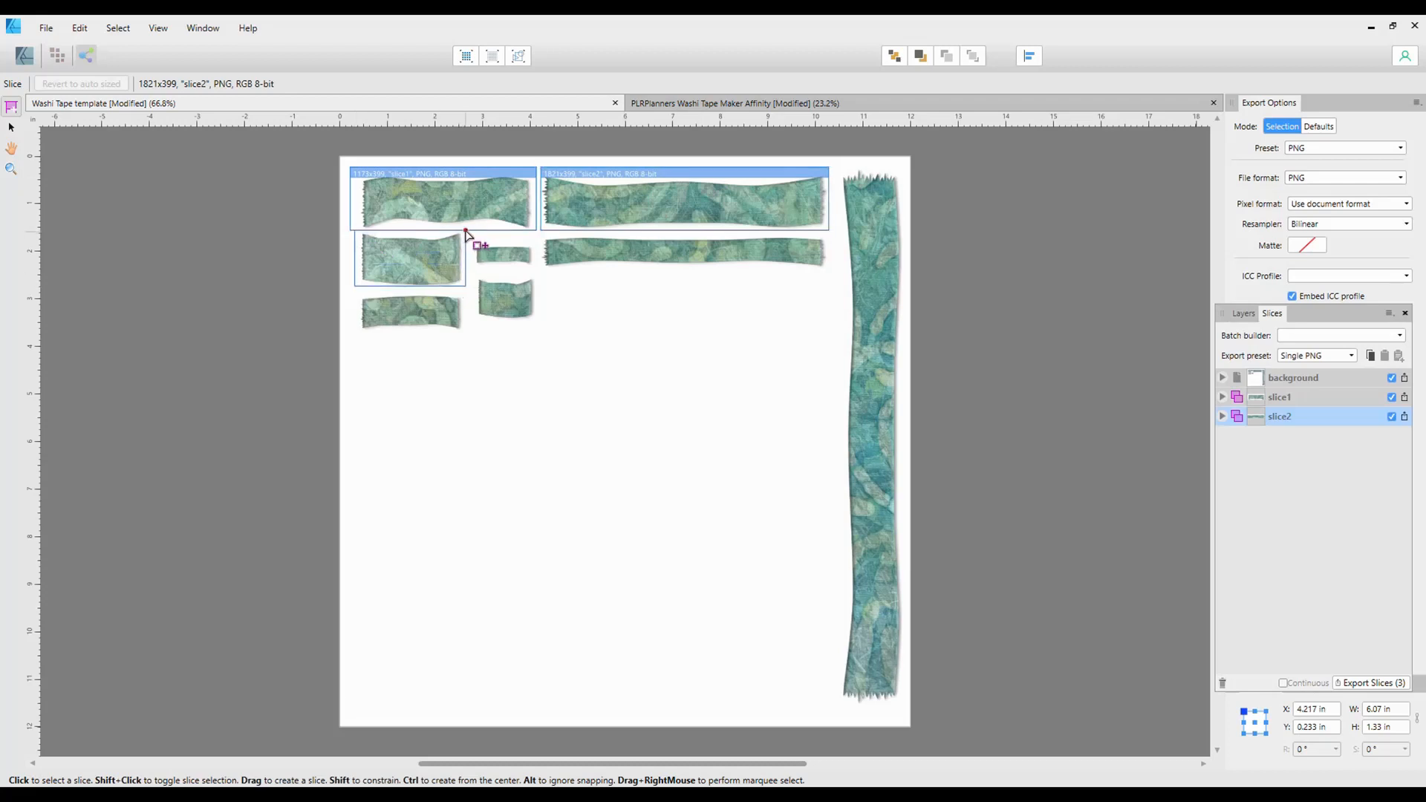
pyautogui.moveTo(466, 235); pyautogui.dragTo(532, 277)
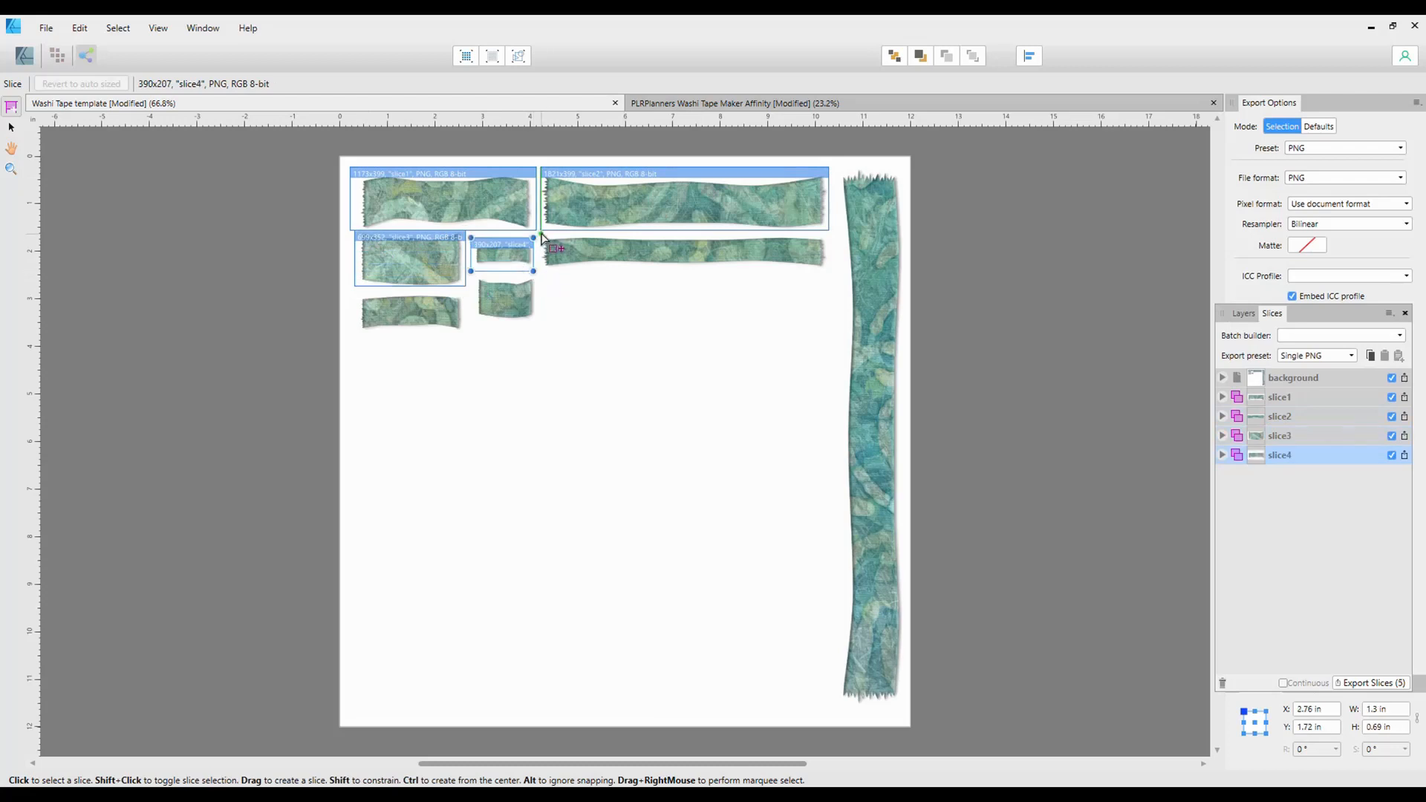
# - Add slices around the thin long strip, the small square tape, and the bottom-left tape
pyautogui.moveTo(541, 241); pyautogui.dragTo(838, 277)
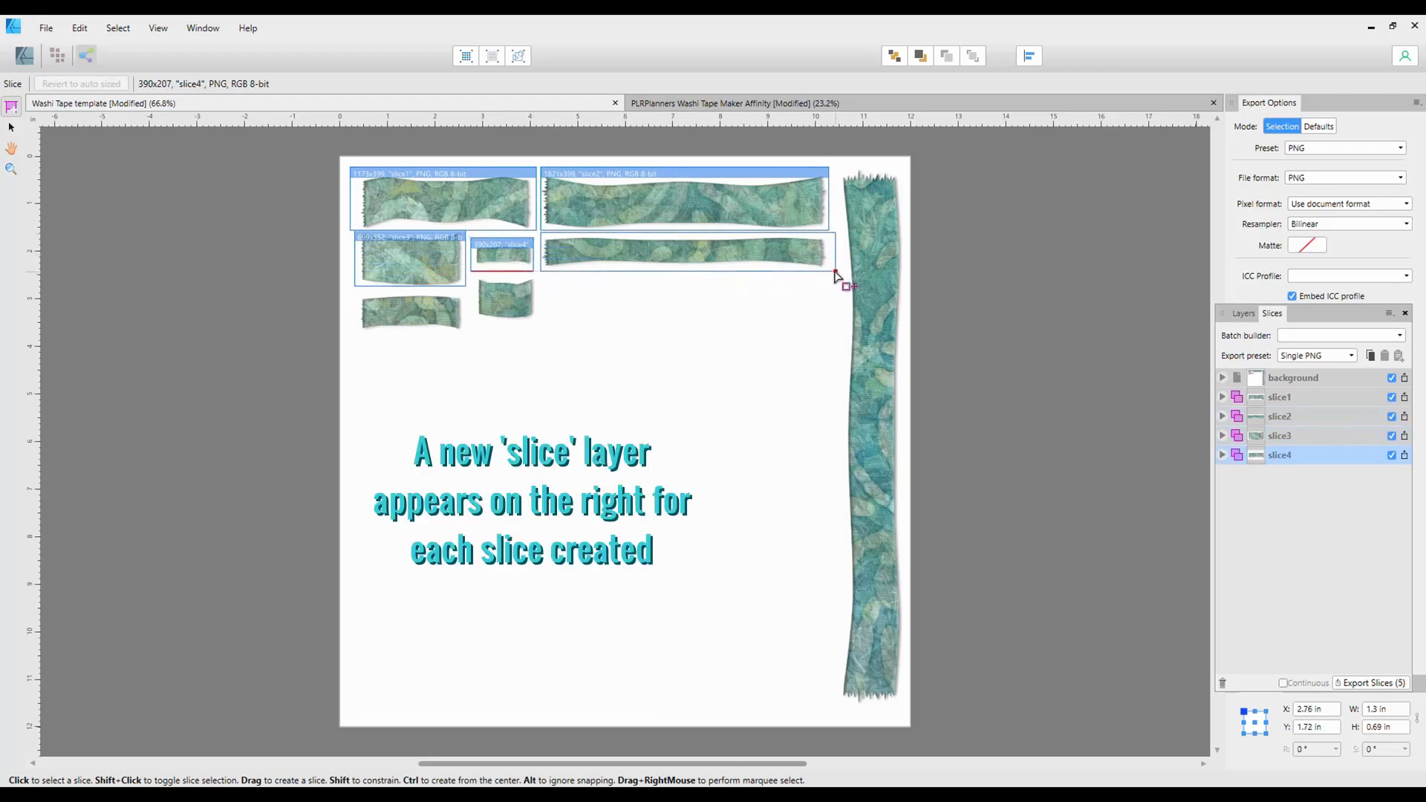
pyautogui.moveTo(542, 244); pyautogui.dragTo(827, 271)
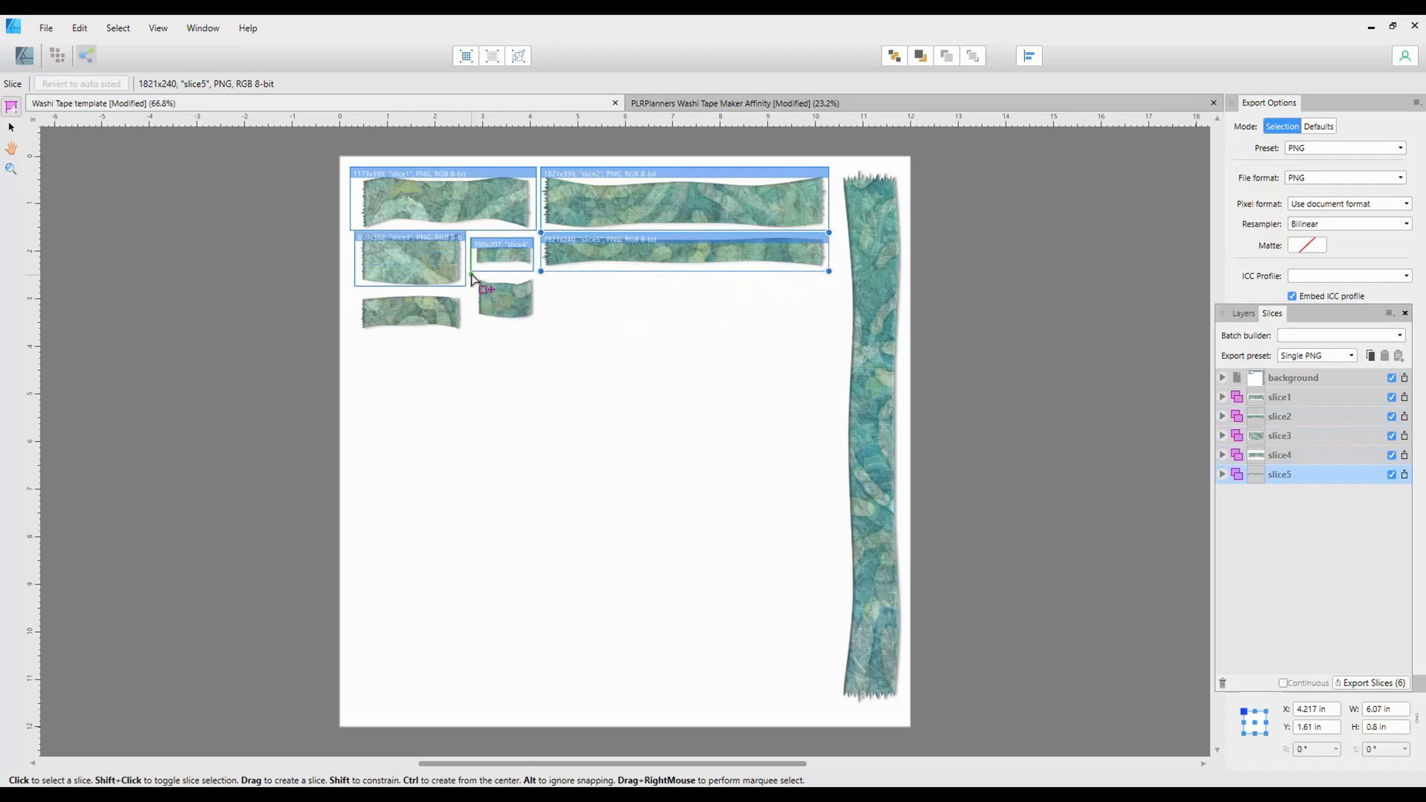
pyautogui.moveTo(469, 279); pyautogui.dragTo(546, 328)
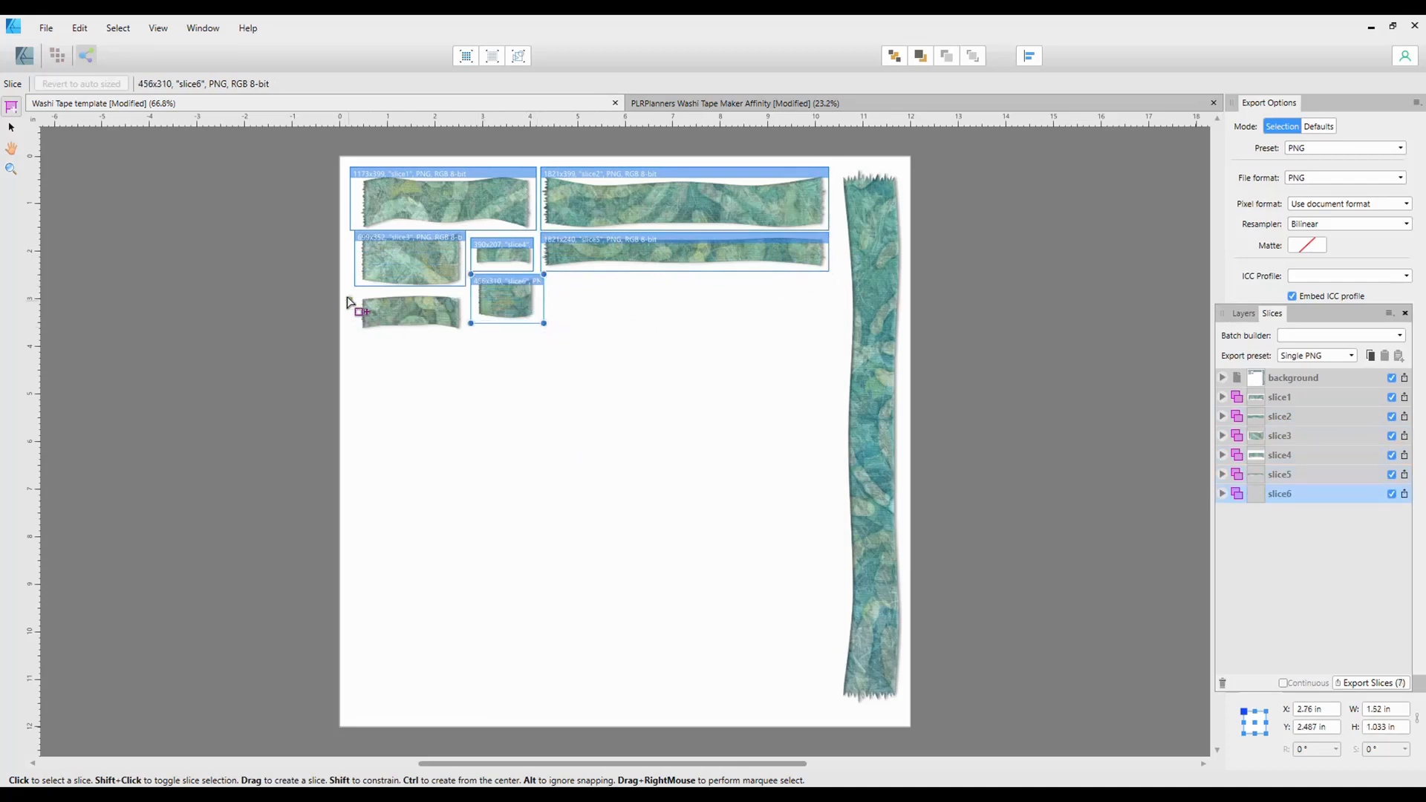
pyautogui.click(407, 319)
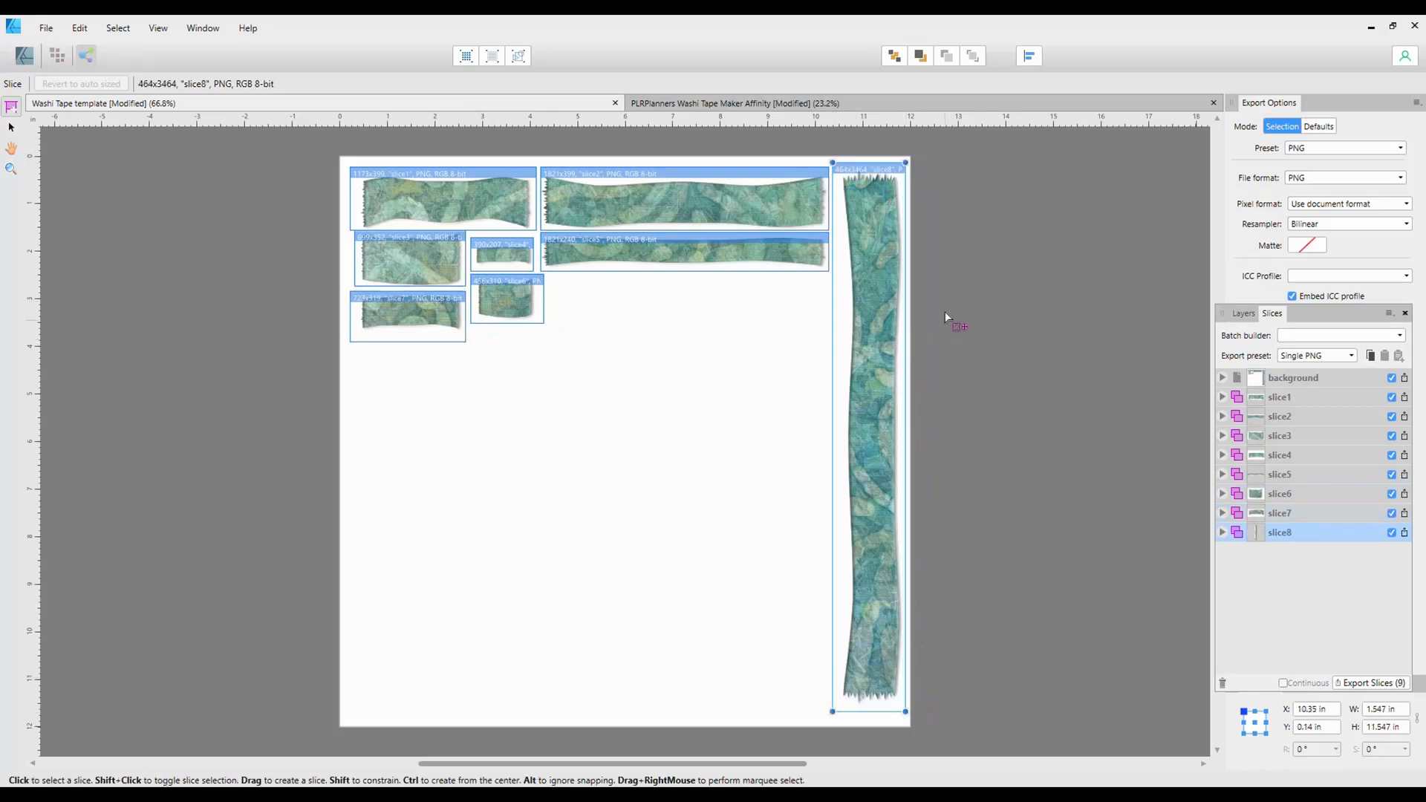
pyautogui.click(45, 27)
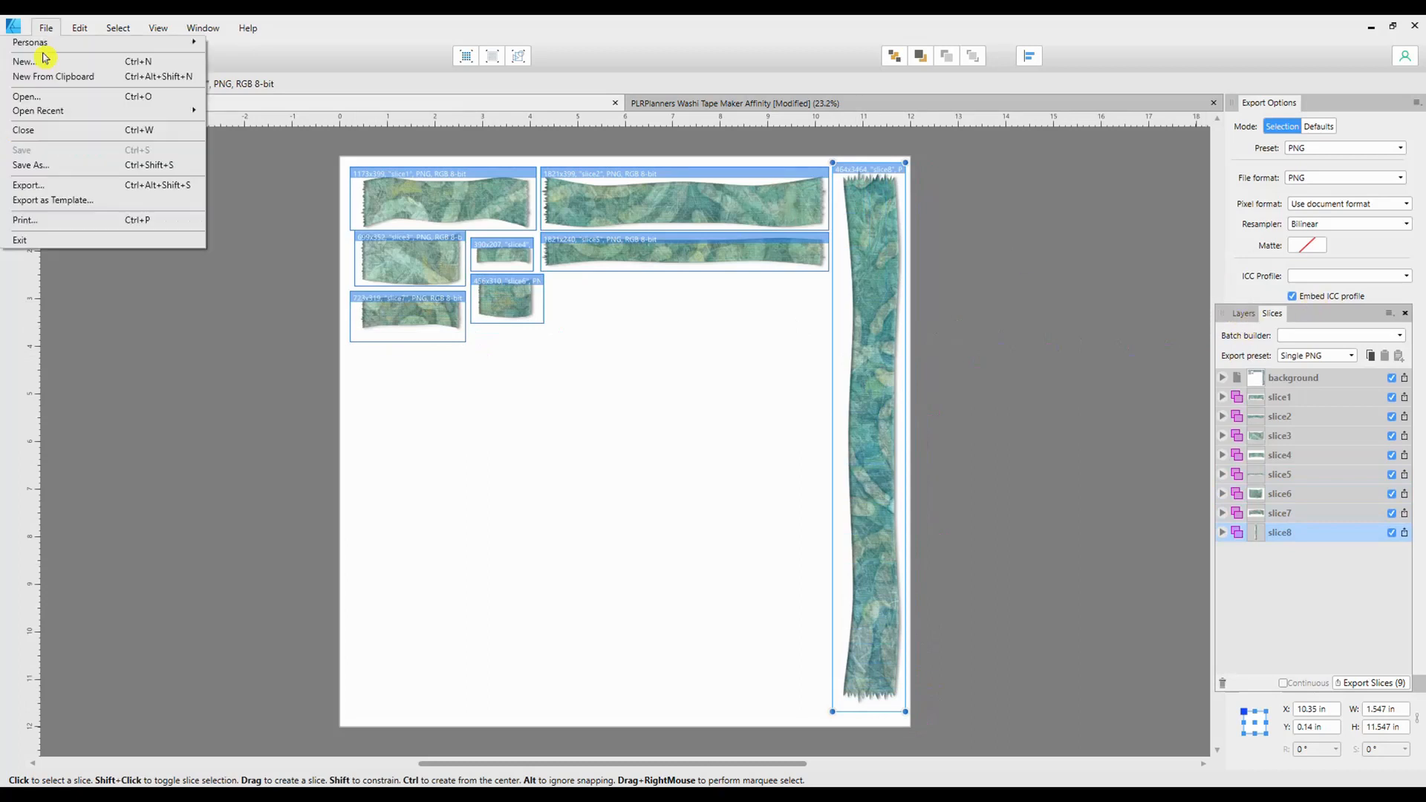
pyautogui.moveTo(776, 319)
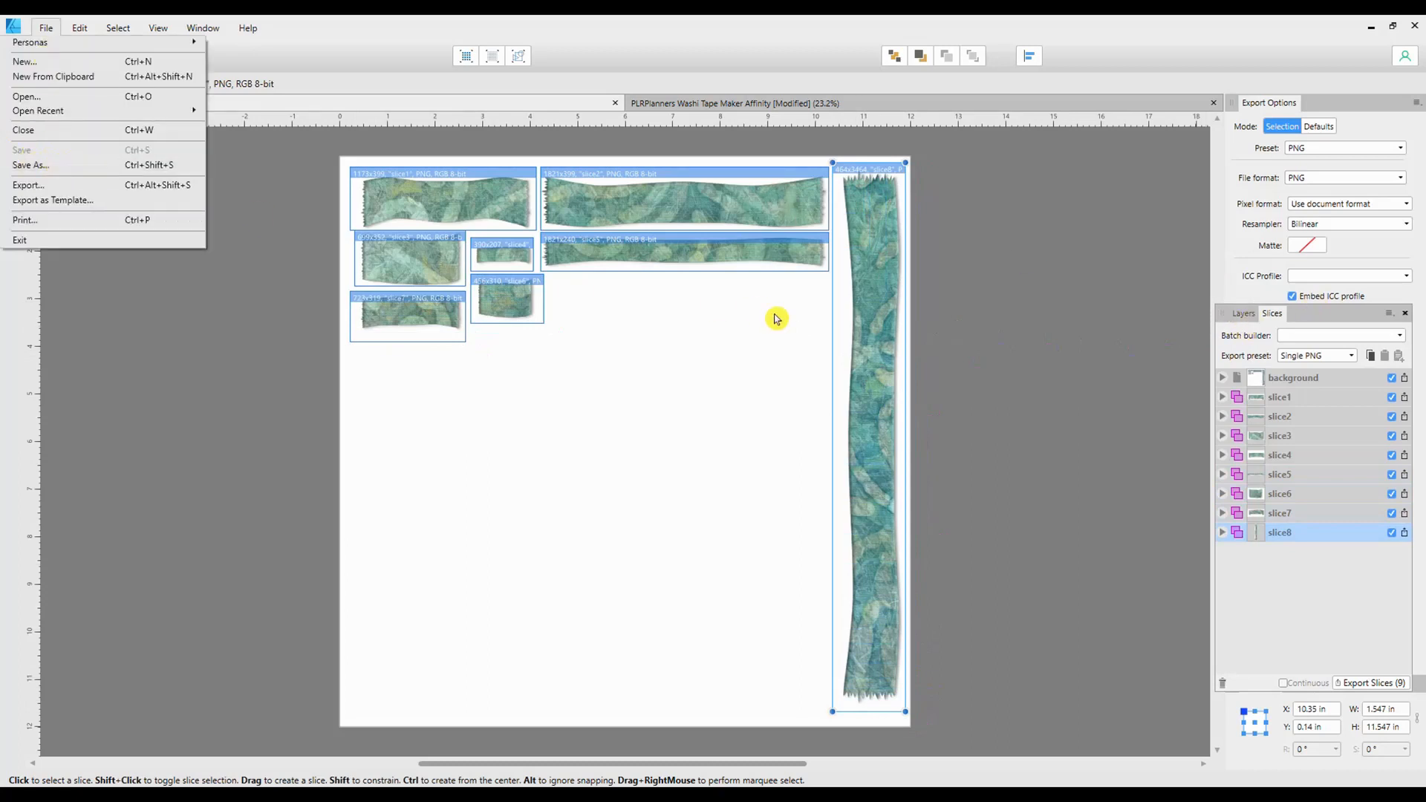
pyautogui.moveTo(857, 359)
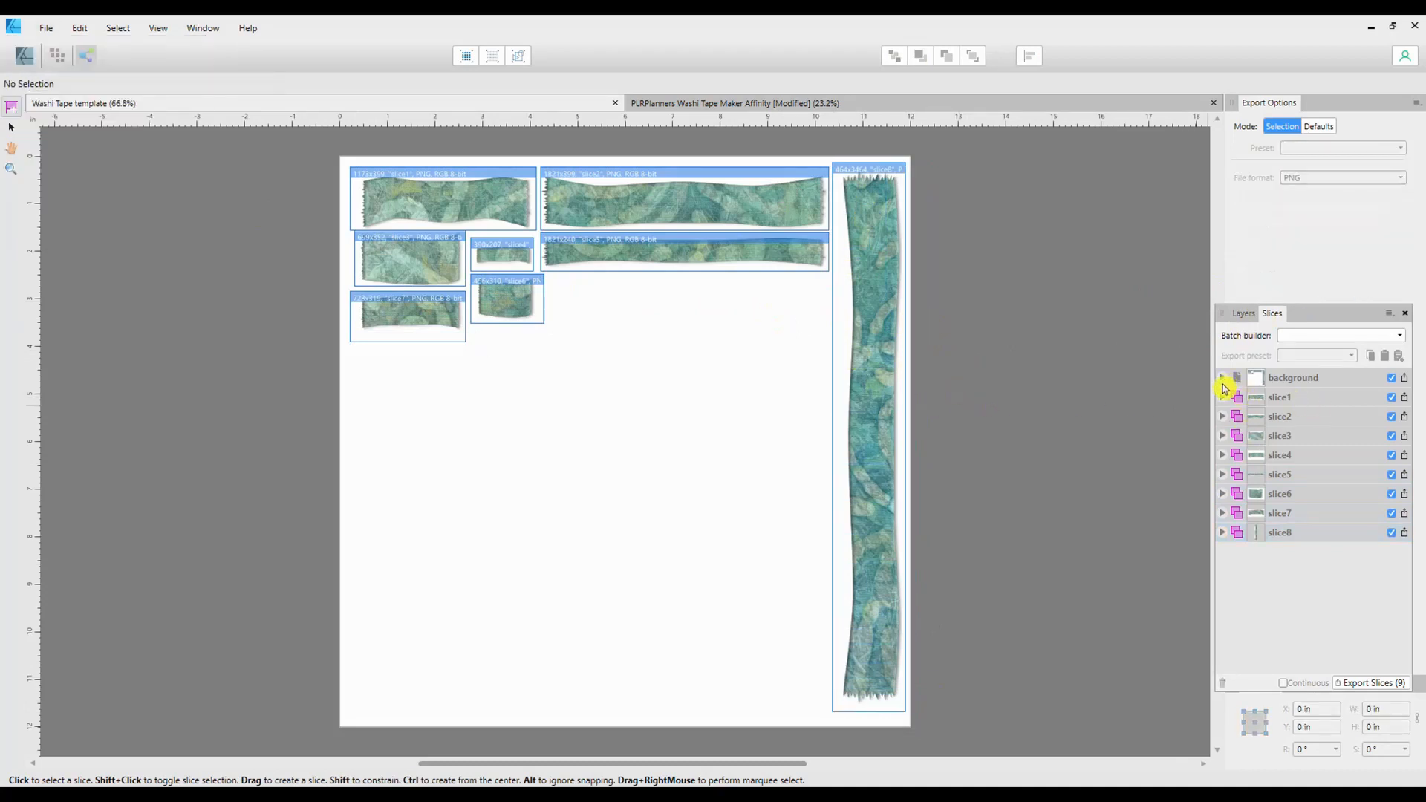
# - Expand slice1's export formats and add a high-quality JPEG format alongside its PNG
pyautogui.click(1223, 397)
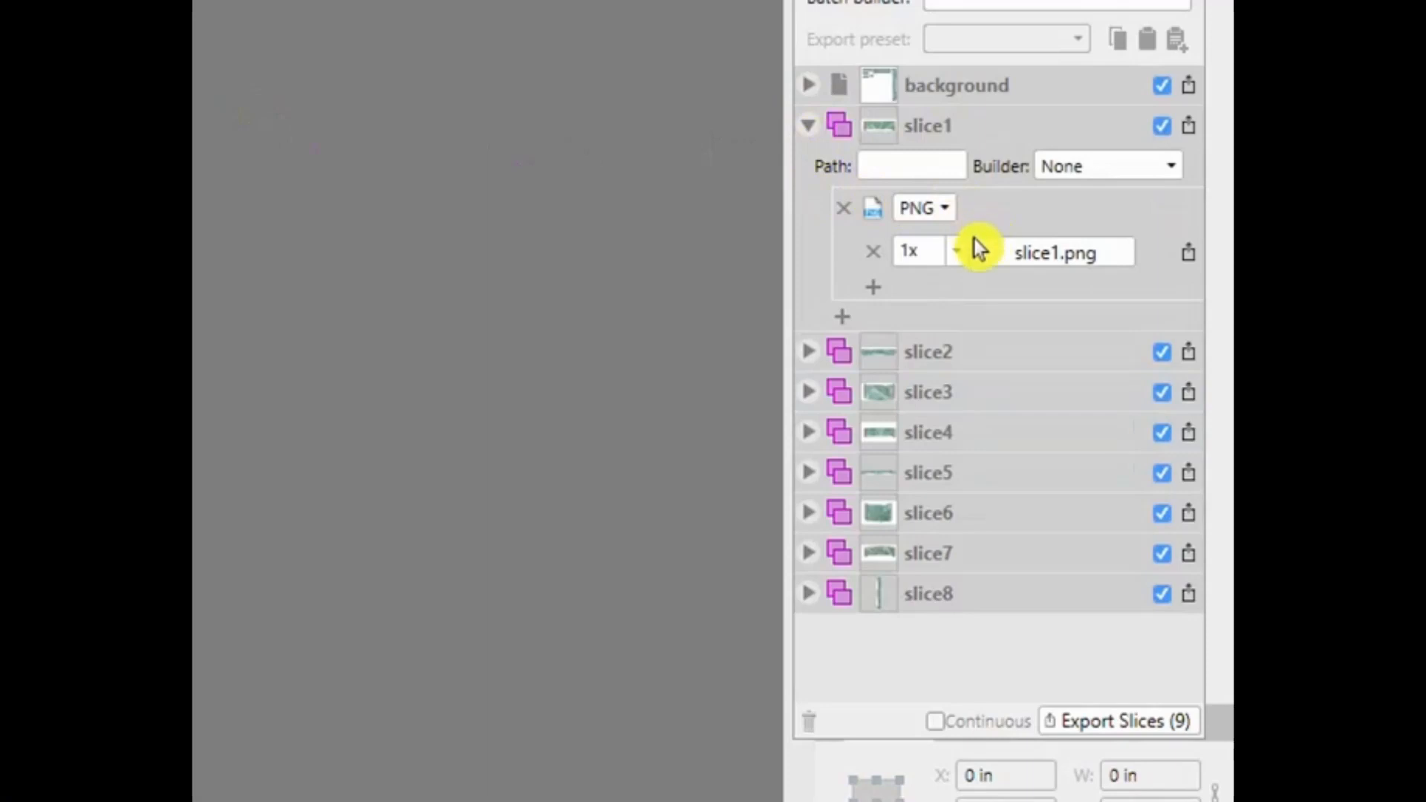
pyautogui.moveTo(859, 320)
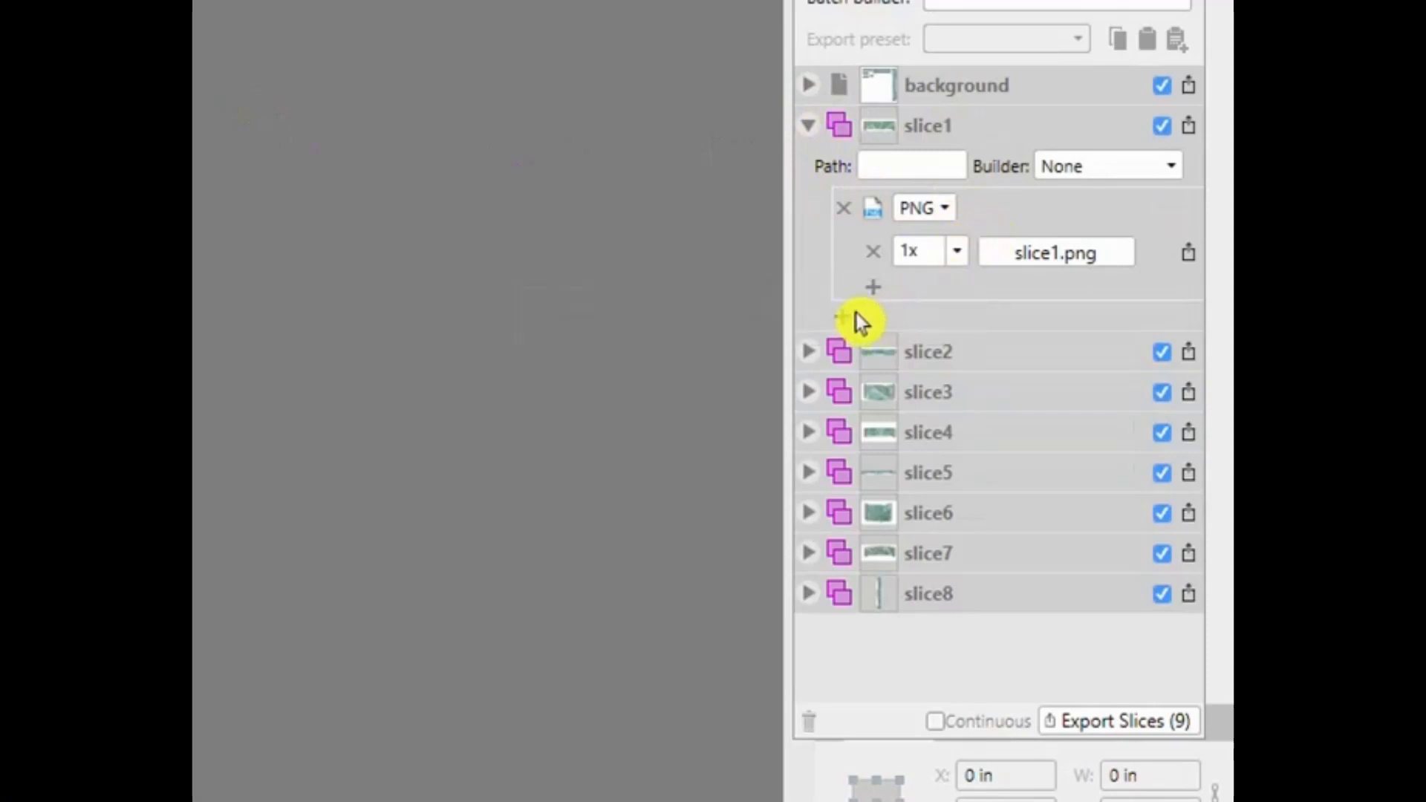
pyautogui.moveTo(878, 291)
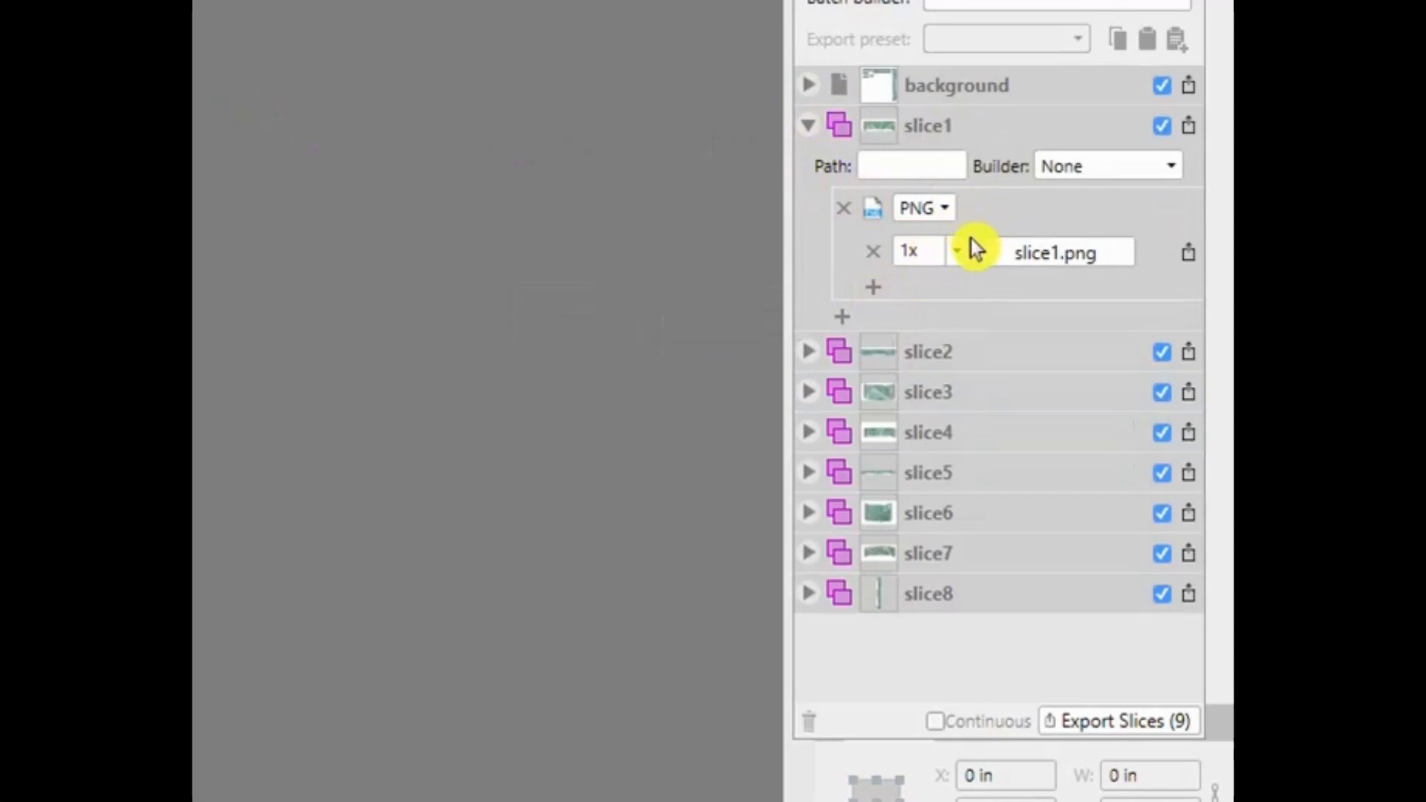
pyautogui.moveTo(846, 325)
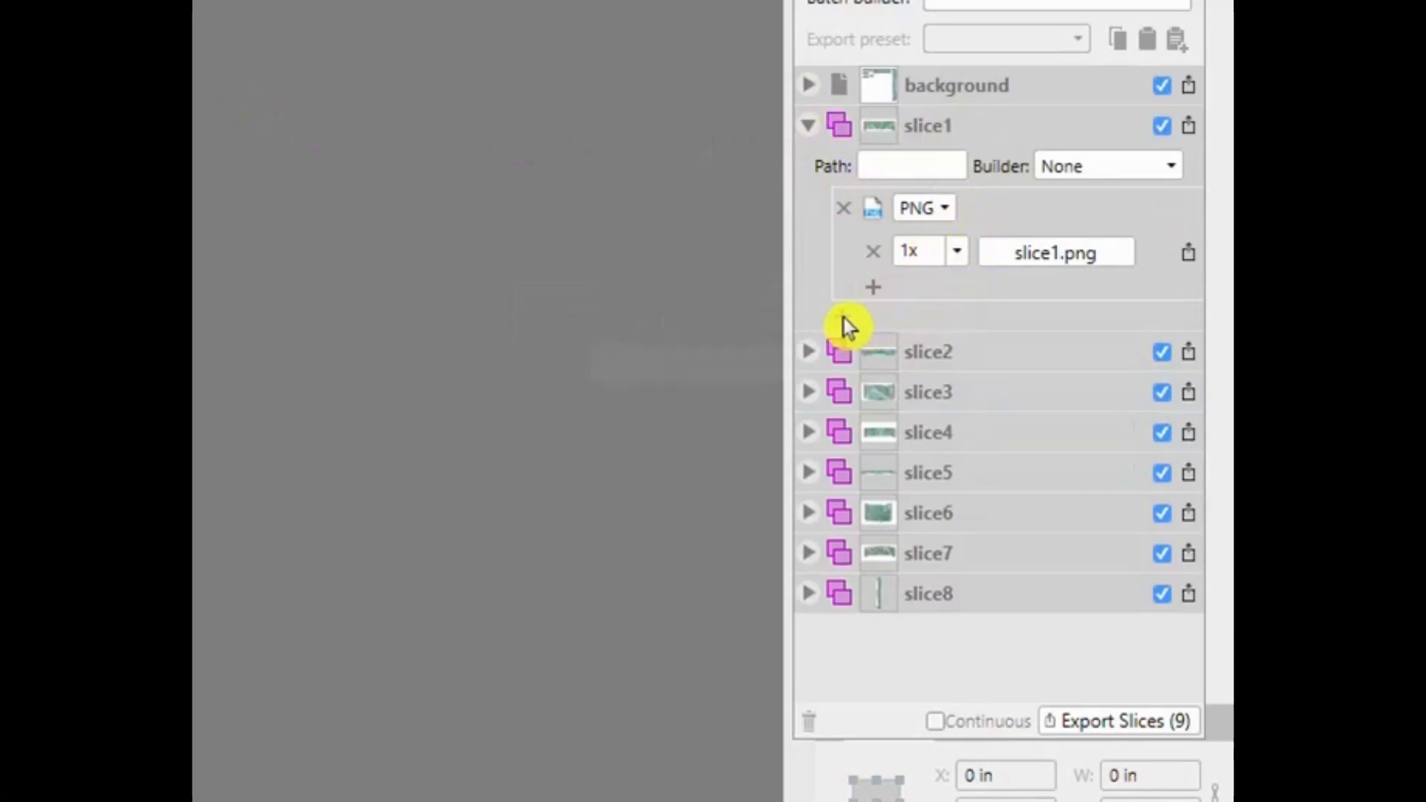
pyautogui.click(943, 326)
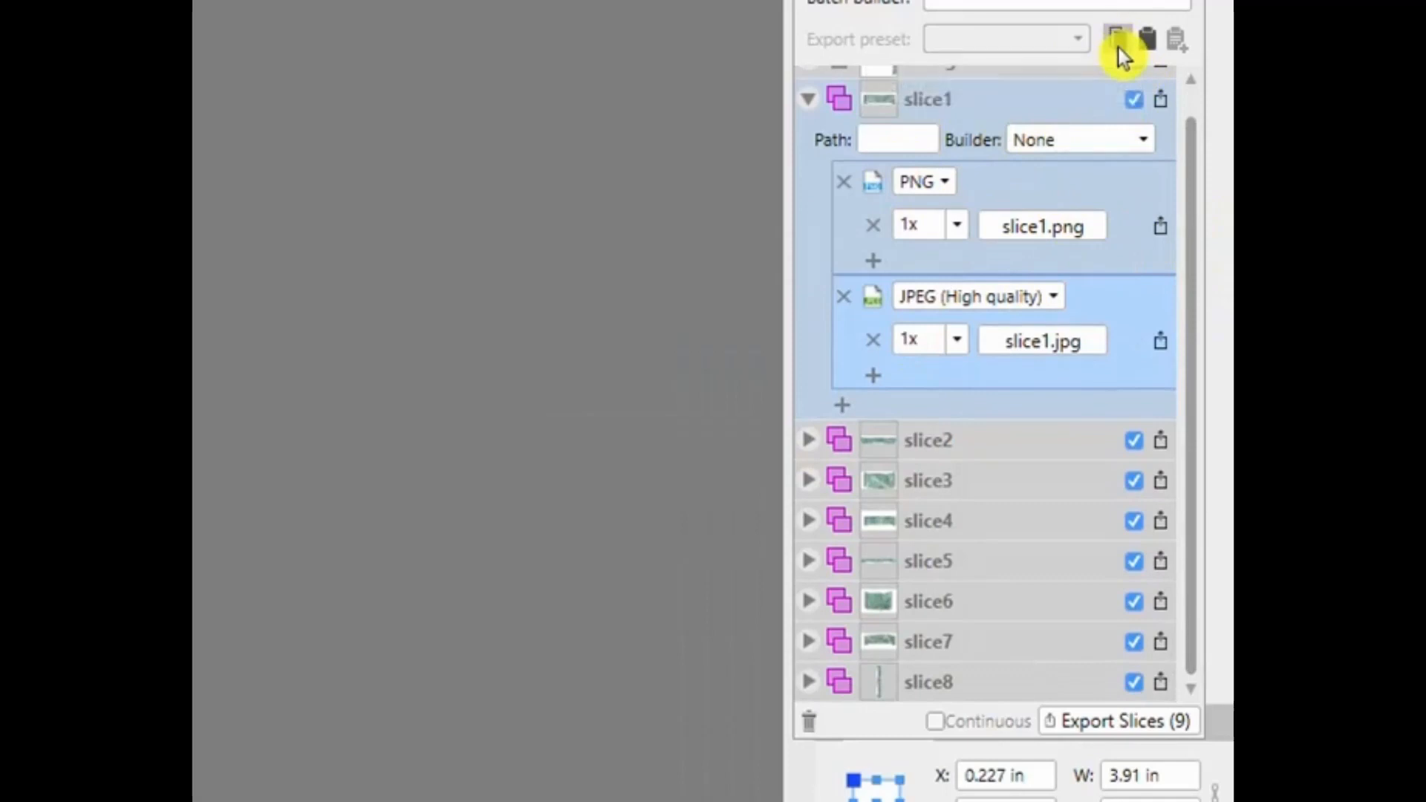
pyautogui.moveTo(937, 459)
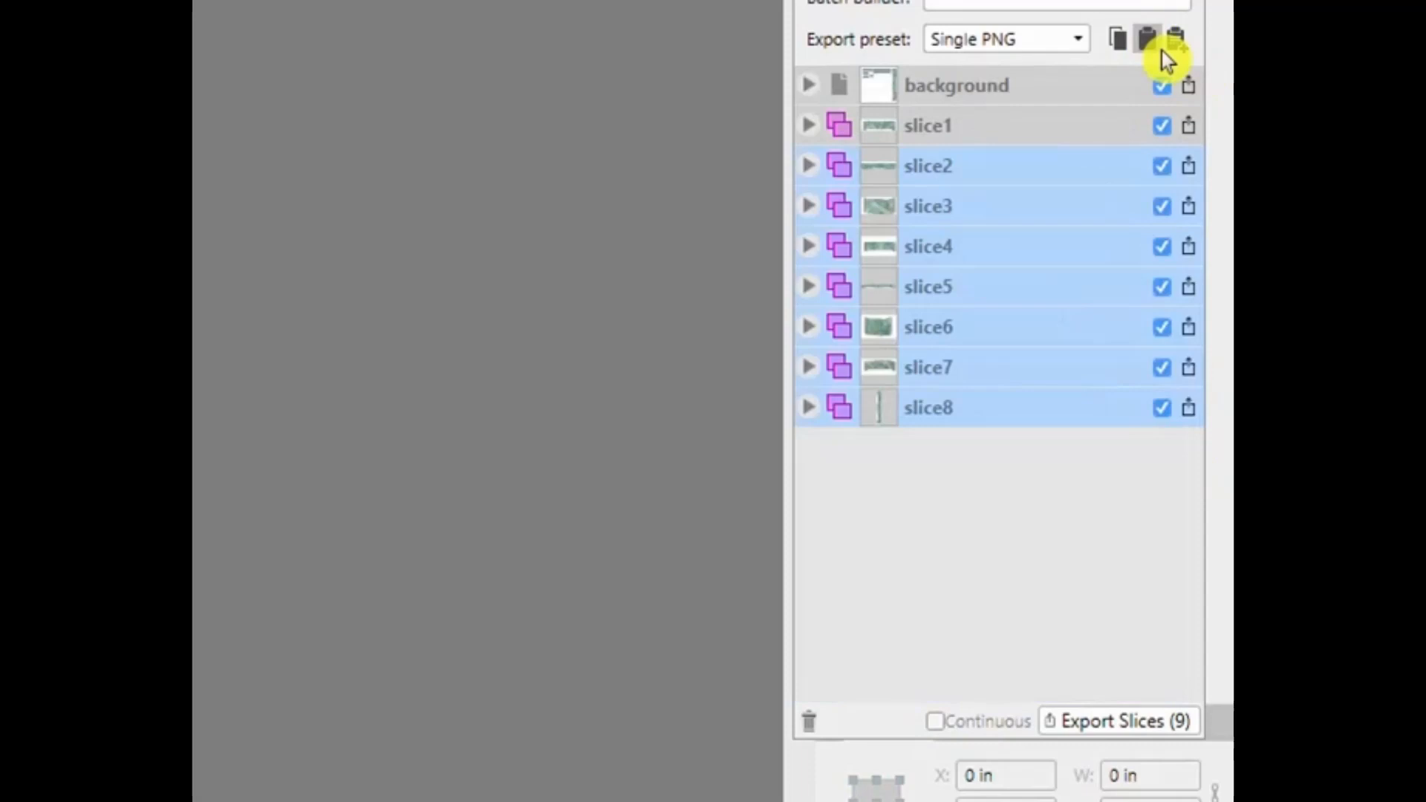
# - Paste slice1's PNG and JPEG export settings onto slices 2–8, then check slice2's formats
pyautogui.click(1175, 40)
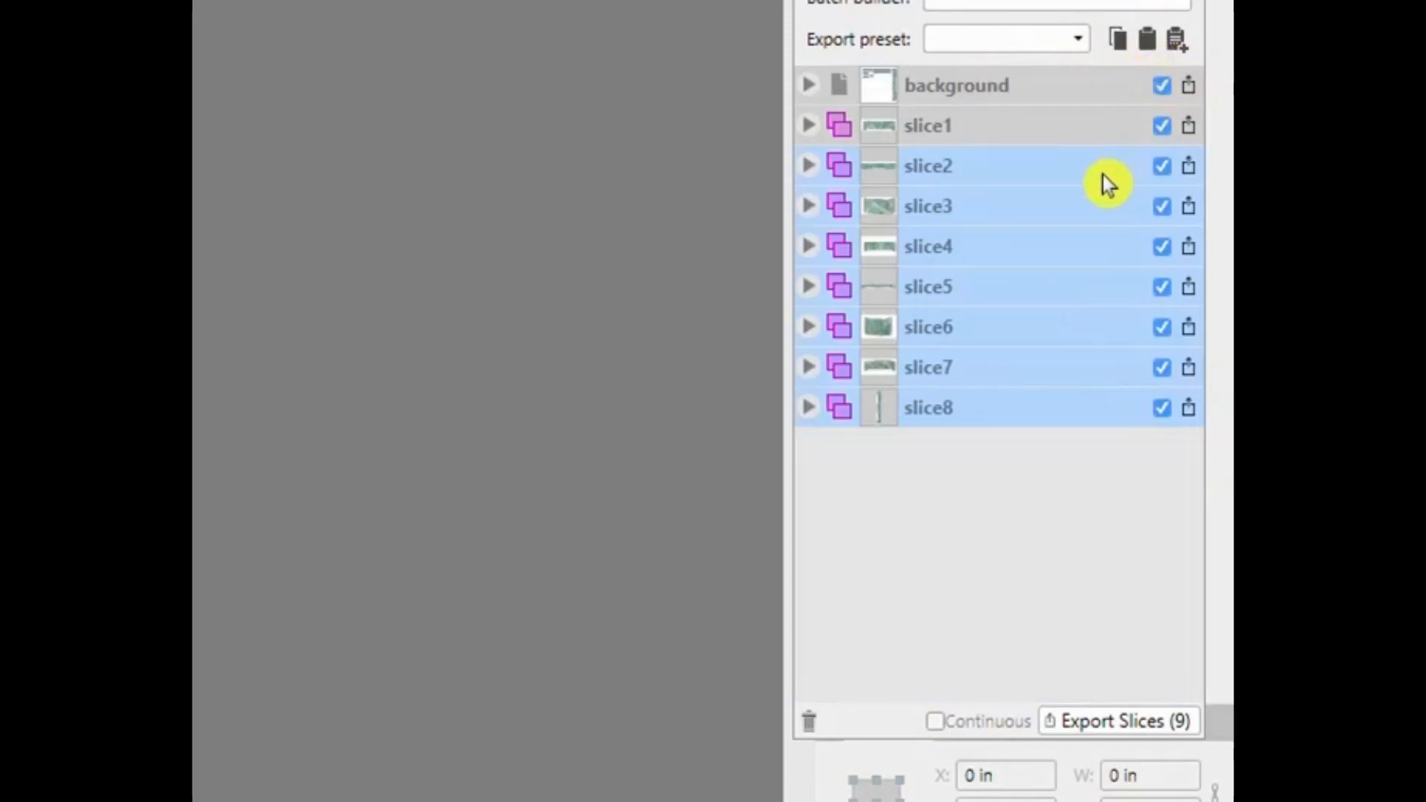
pyautogui.click(807, 165)
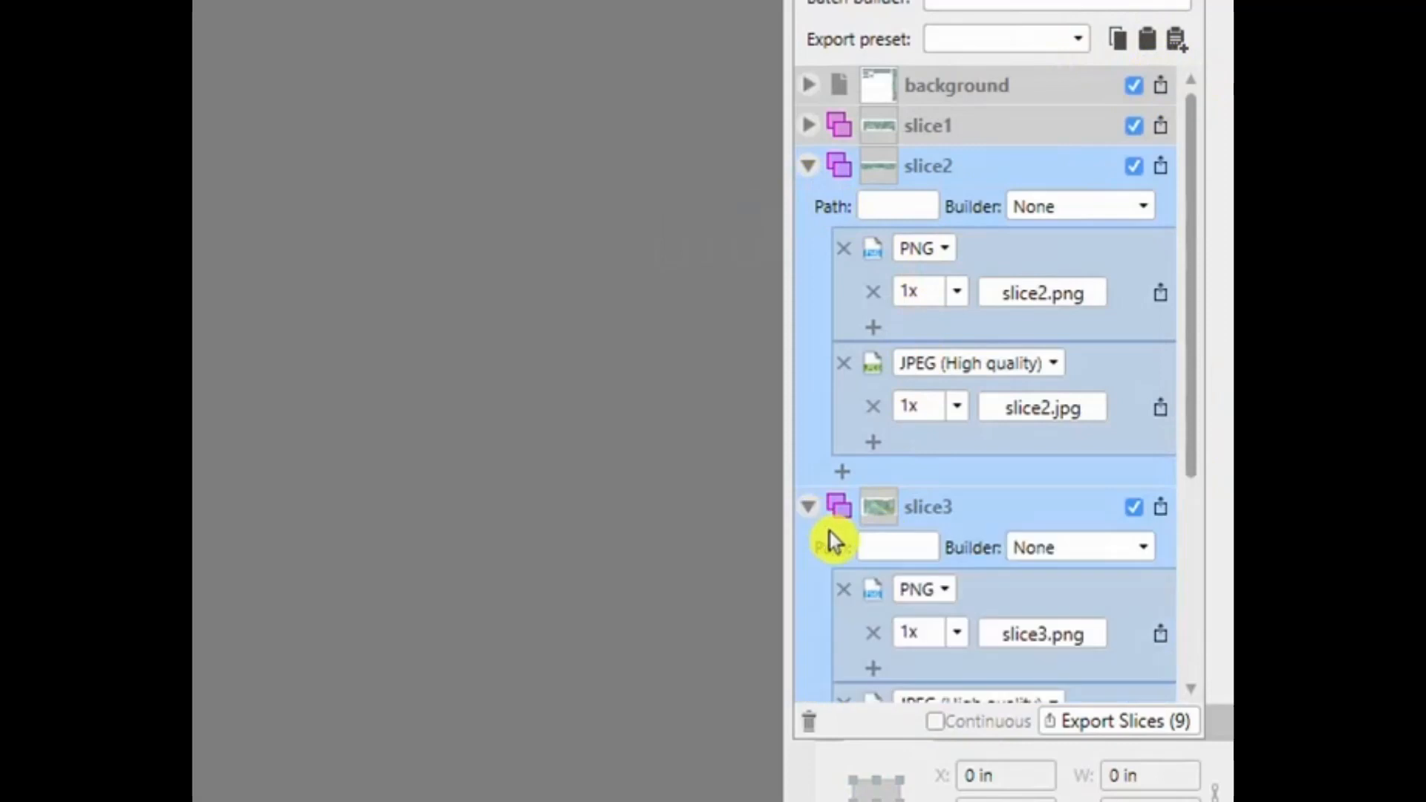
pyautogui.scroll(-3)
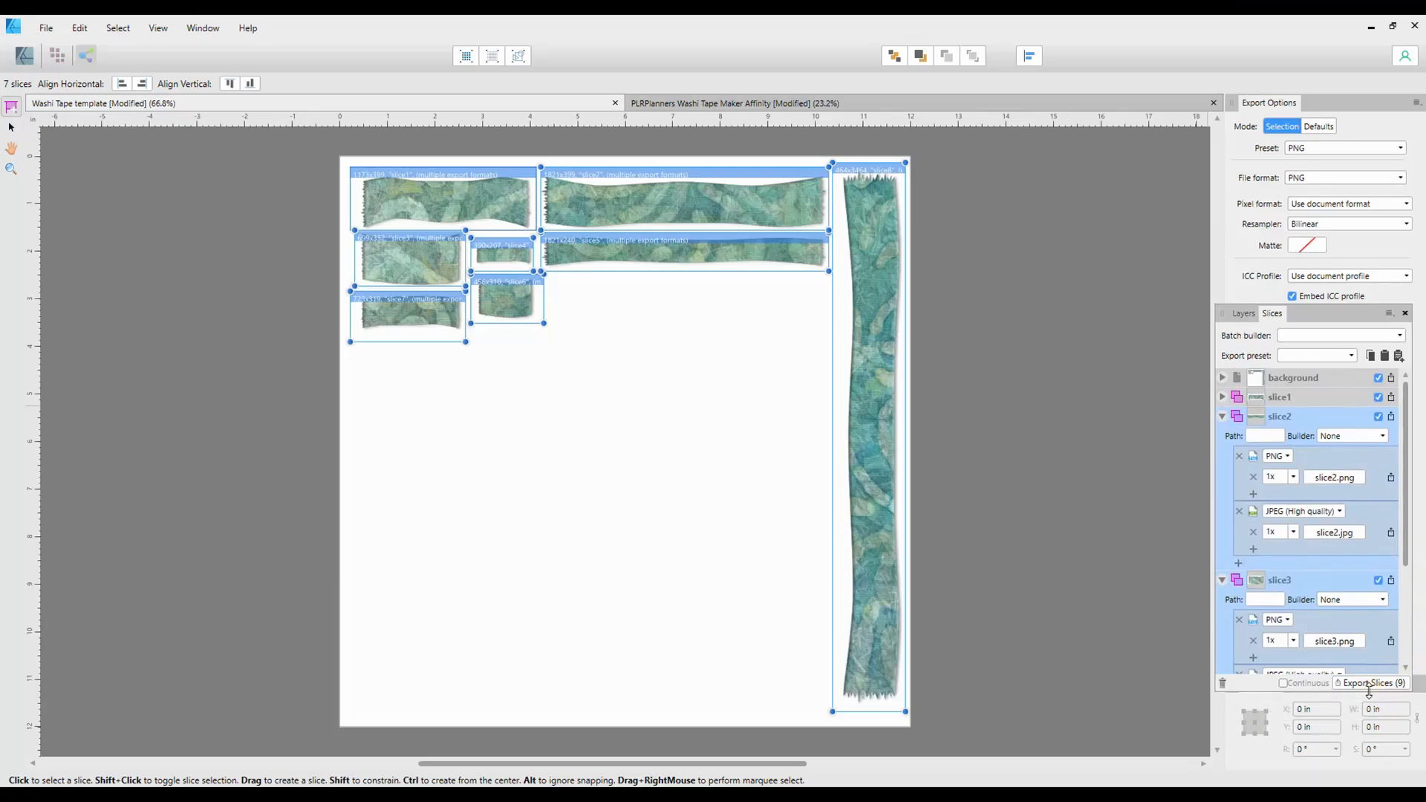
pyautogui.moveTo(1369, 684)
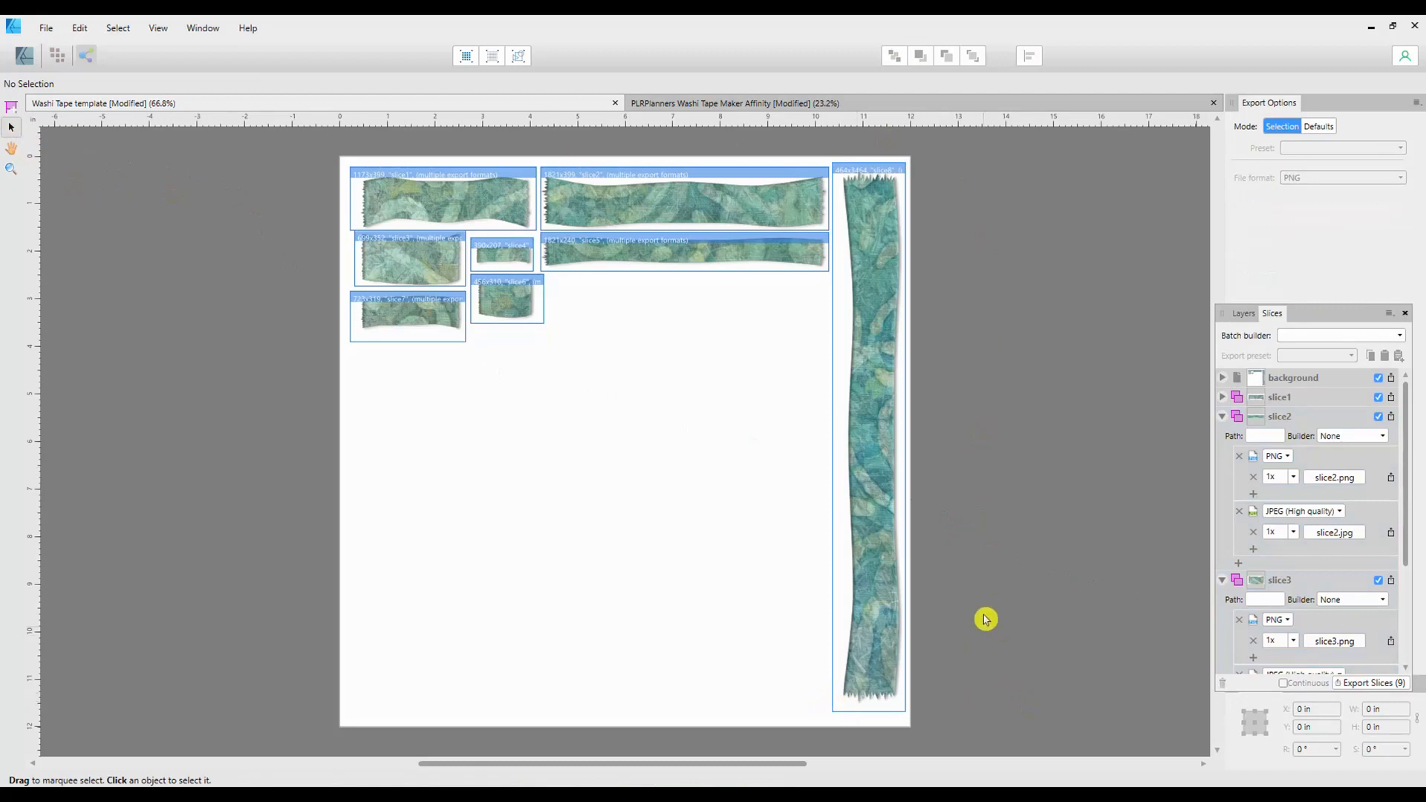
pyautogui.moveTo(977, 577)
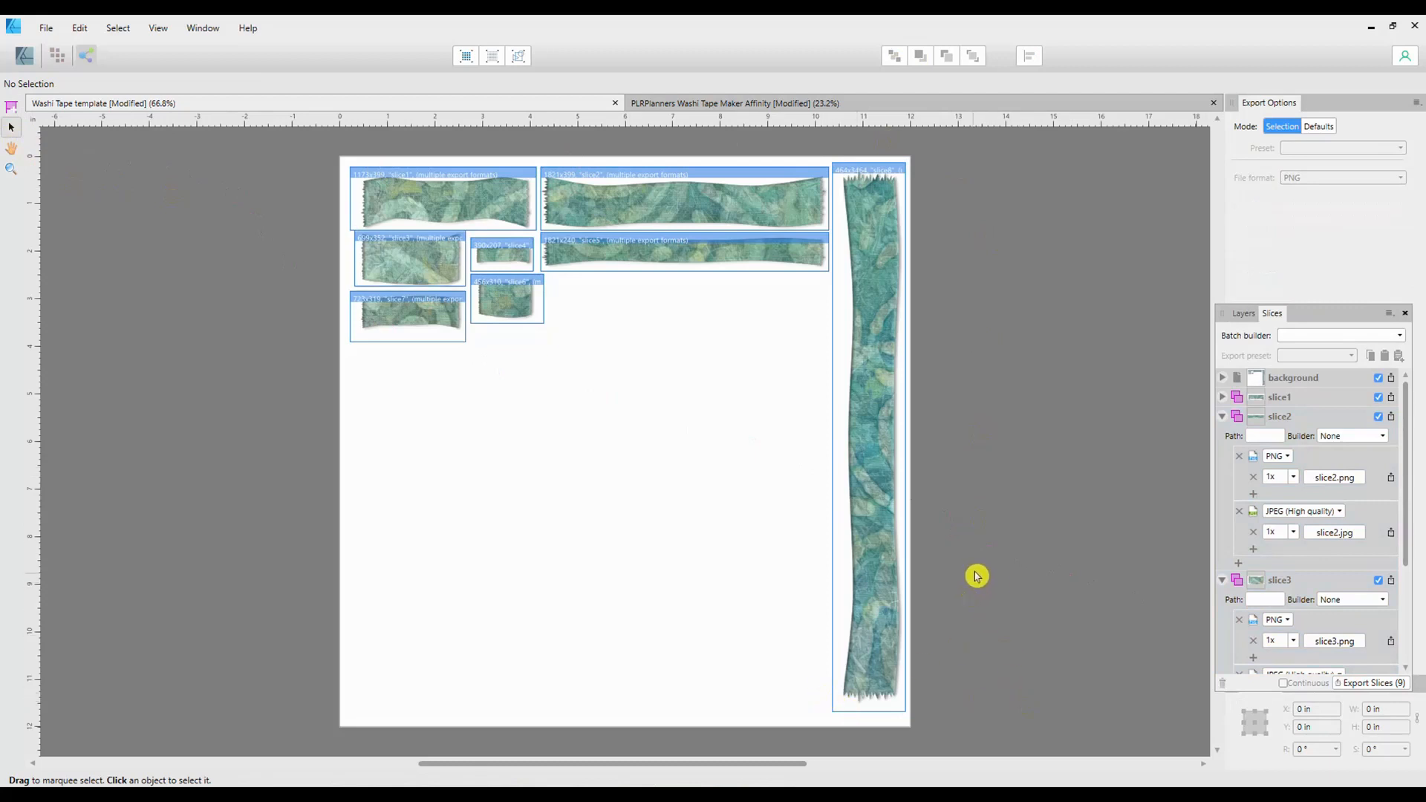
pyautogui.moveTo(661, 300)
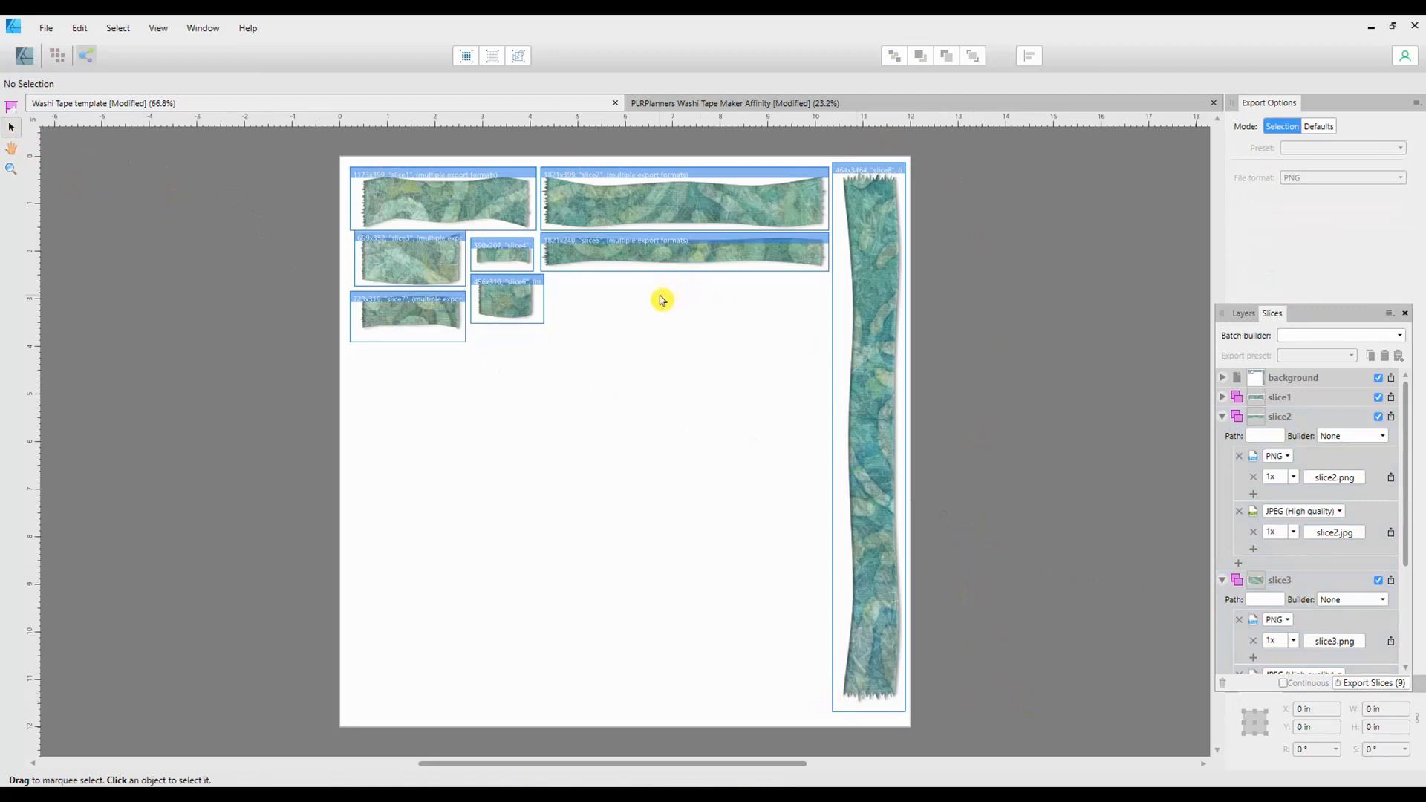
pyautogui.moveTo(982, 367)
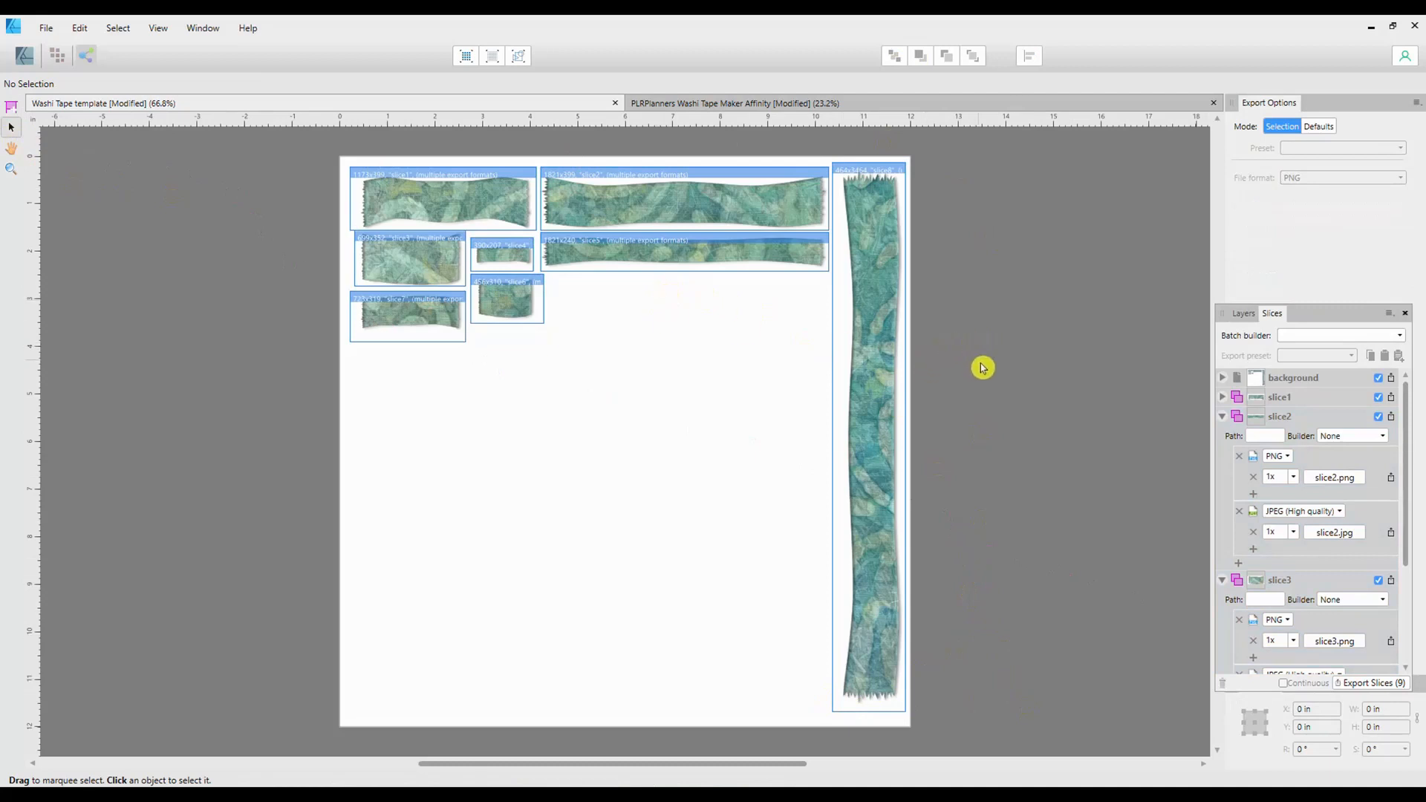
pyautogui.moveTo(984, 381)
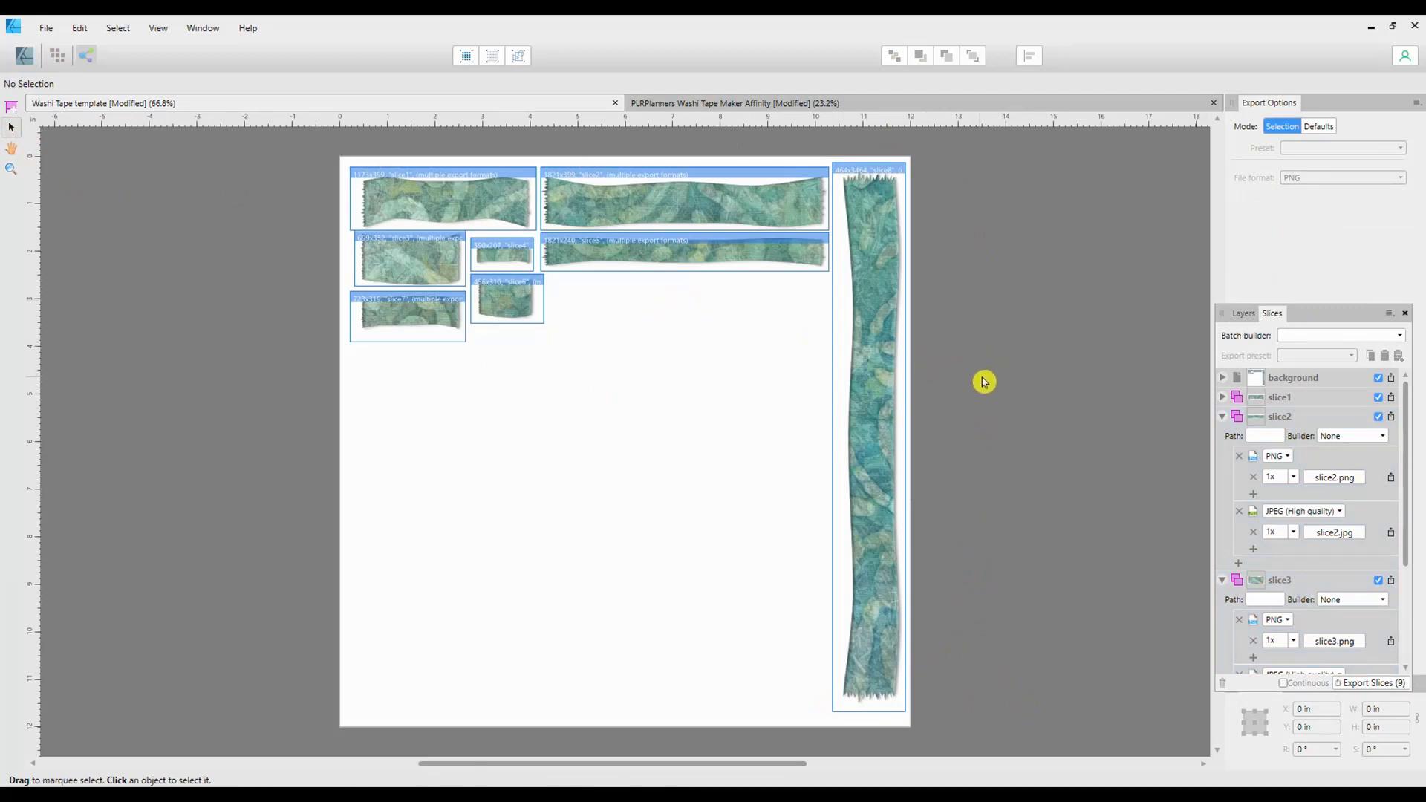